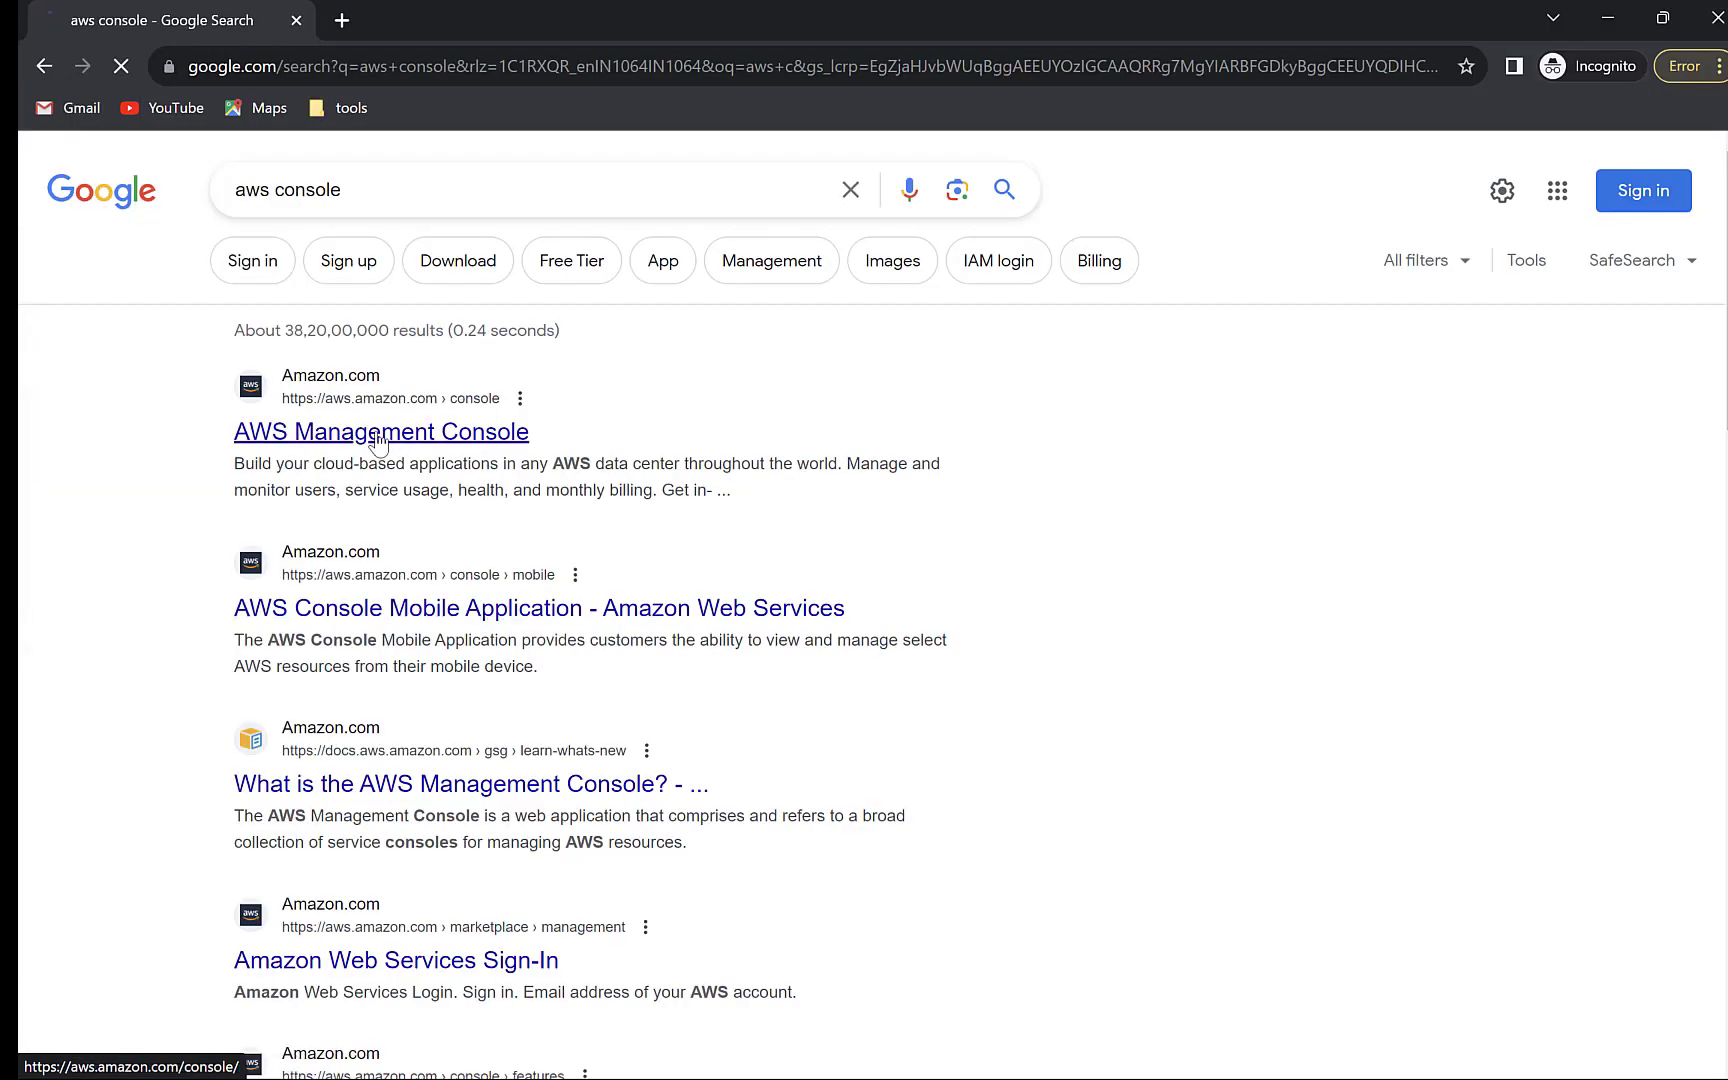
Sign in to the AWS console, go to the RDS service and begin creating a database.
click(380, 430)
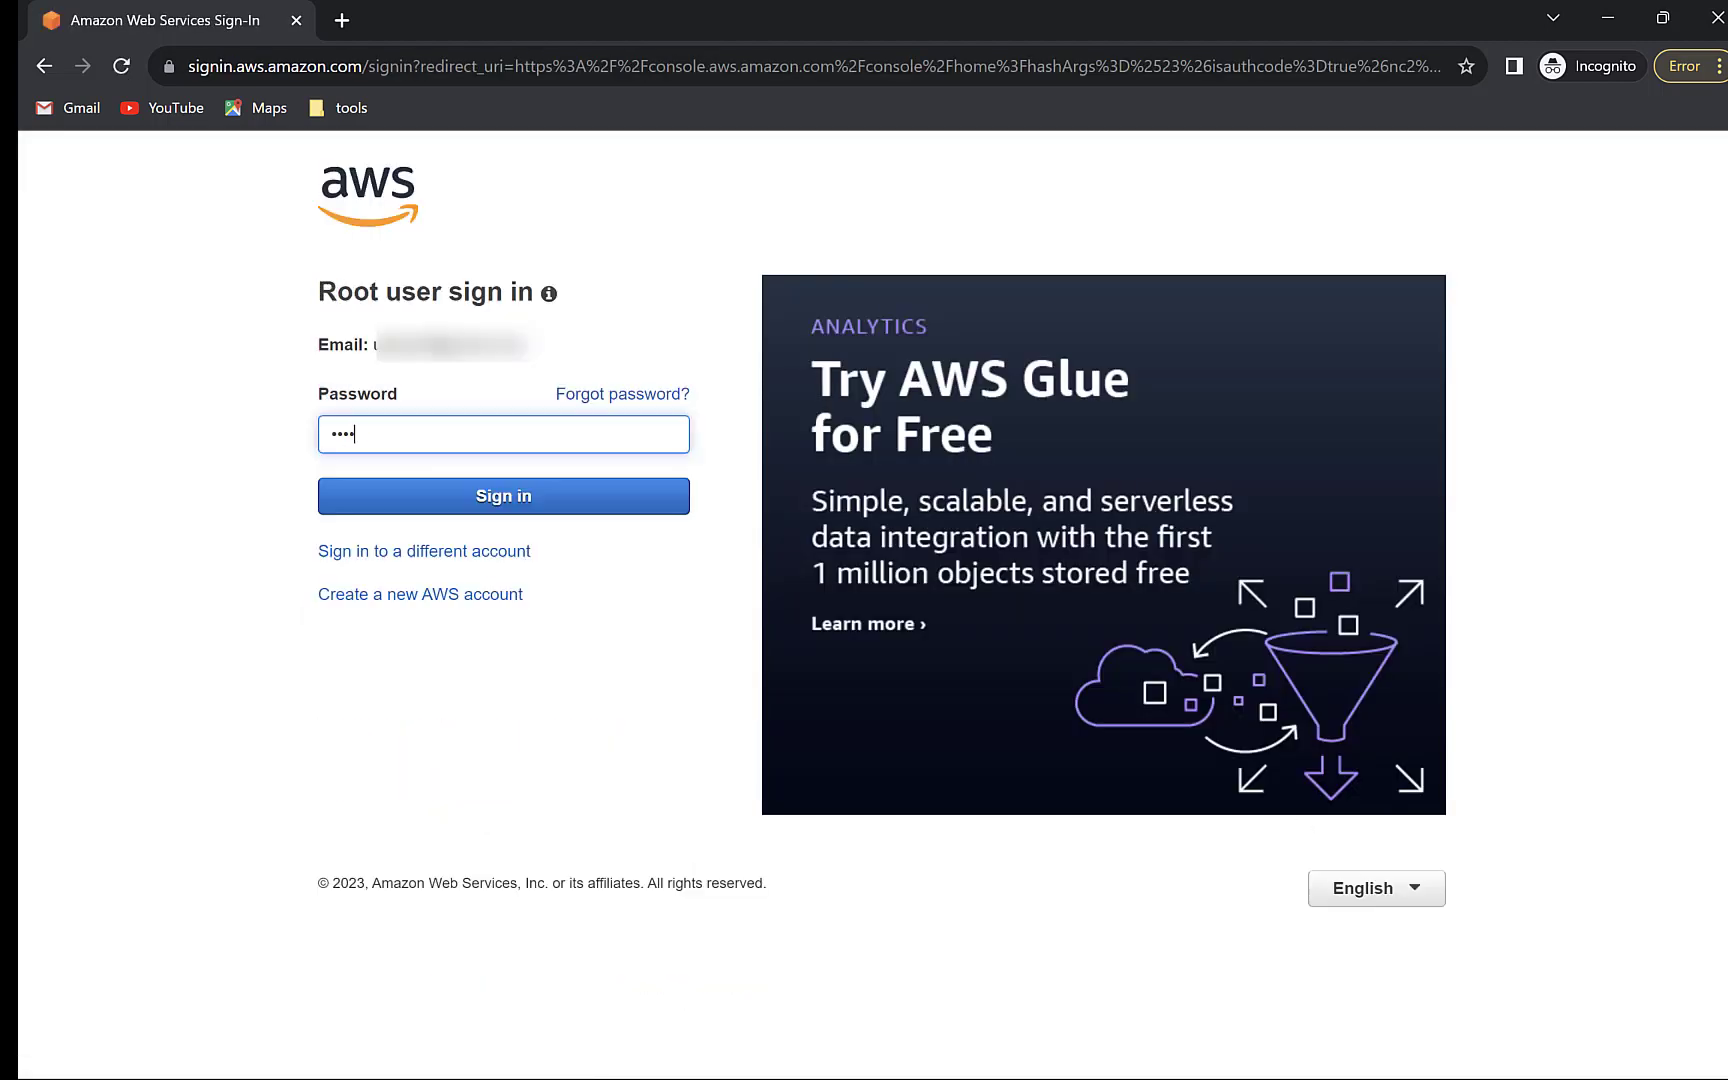
click(502, 494)
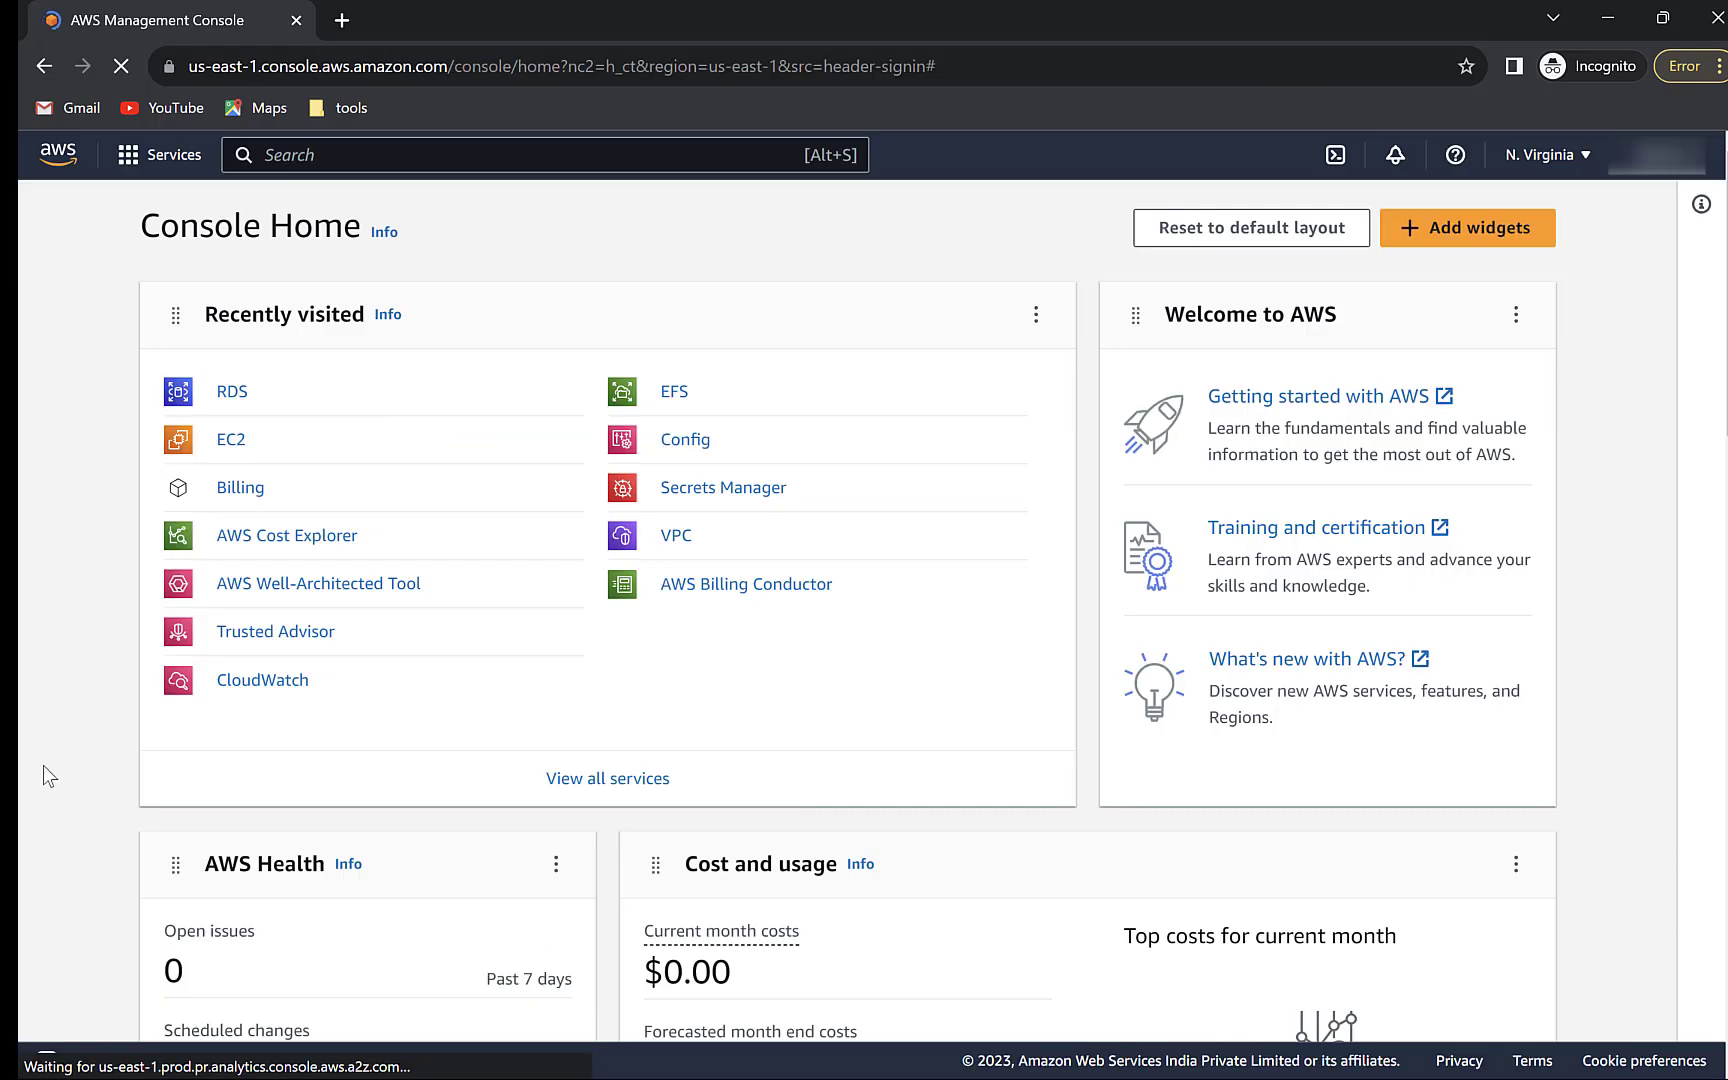
click(230, 392)
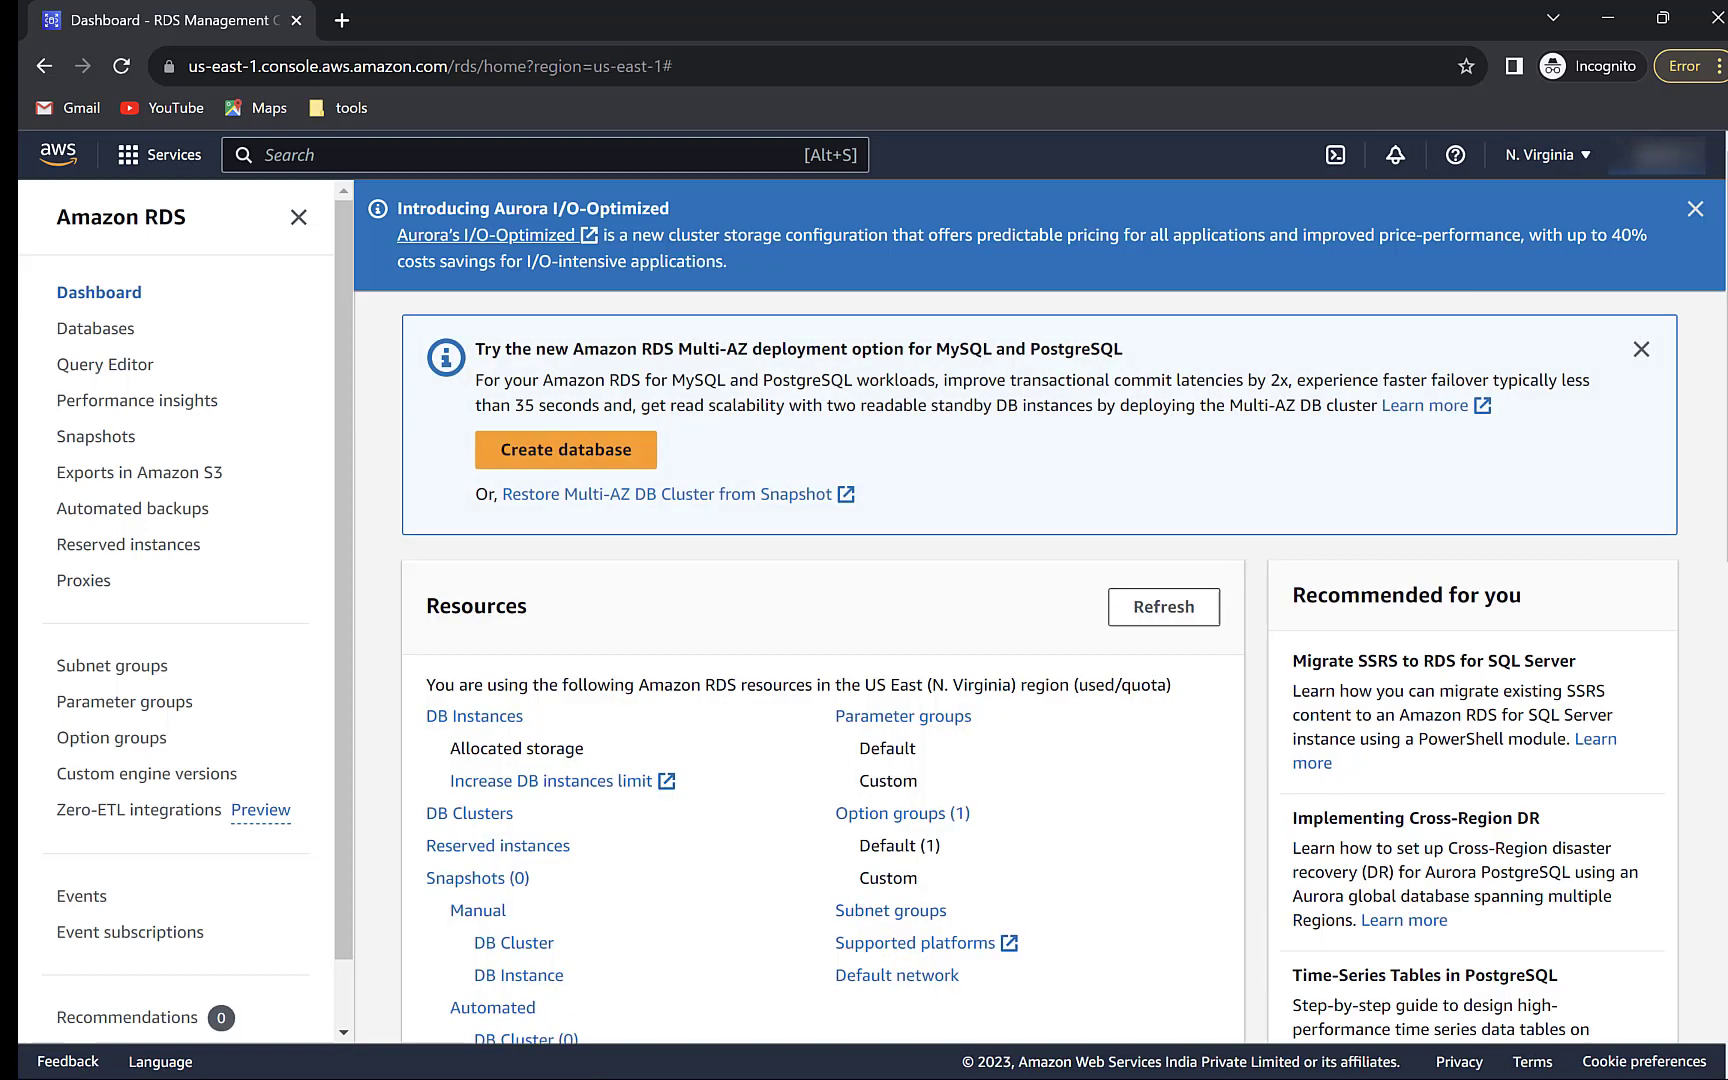
click(1162, 608)
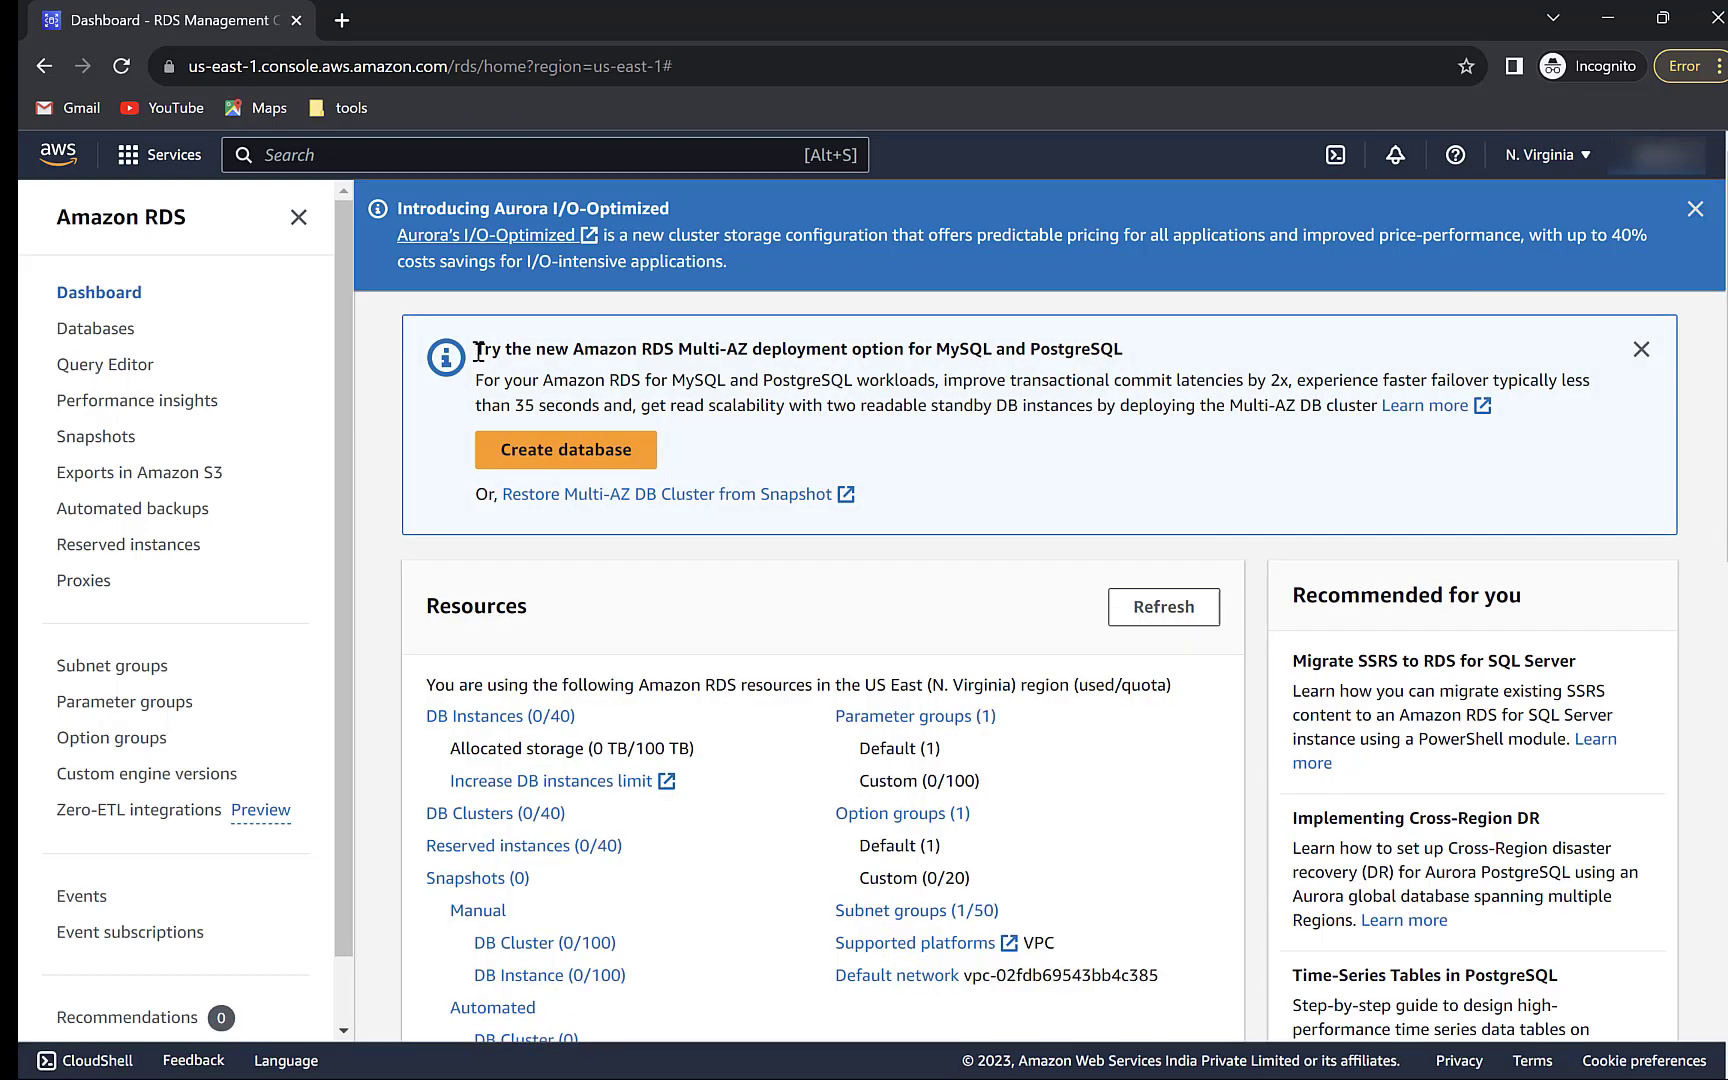
Choose Standard create with the MySQL 8.0.33 engine and the Free tier template.
click(564, 450)
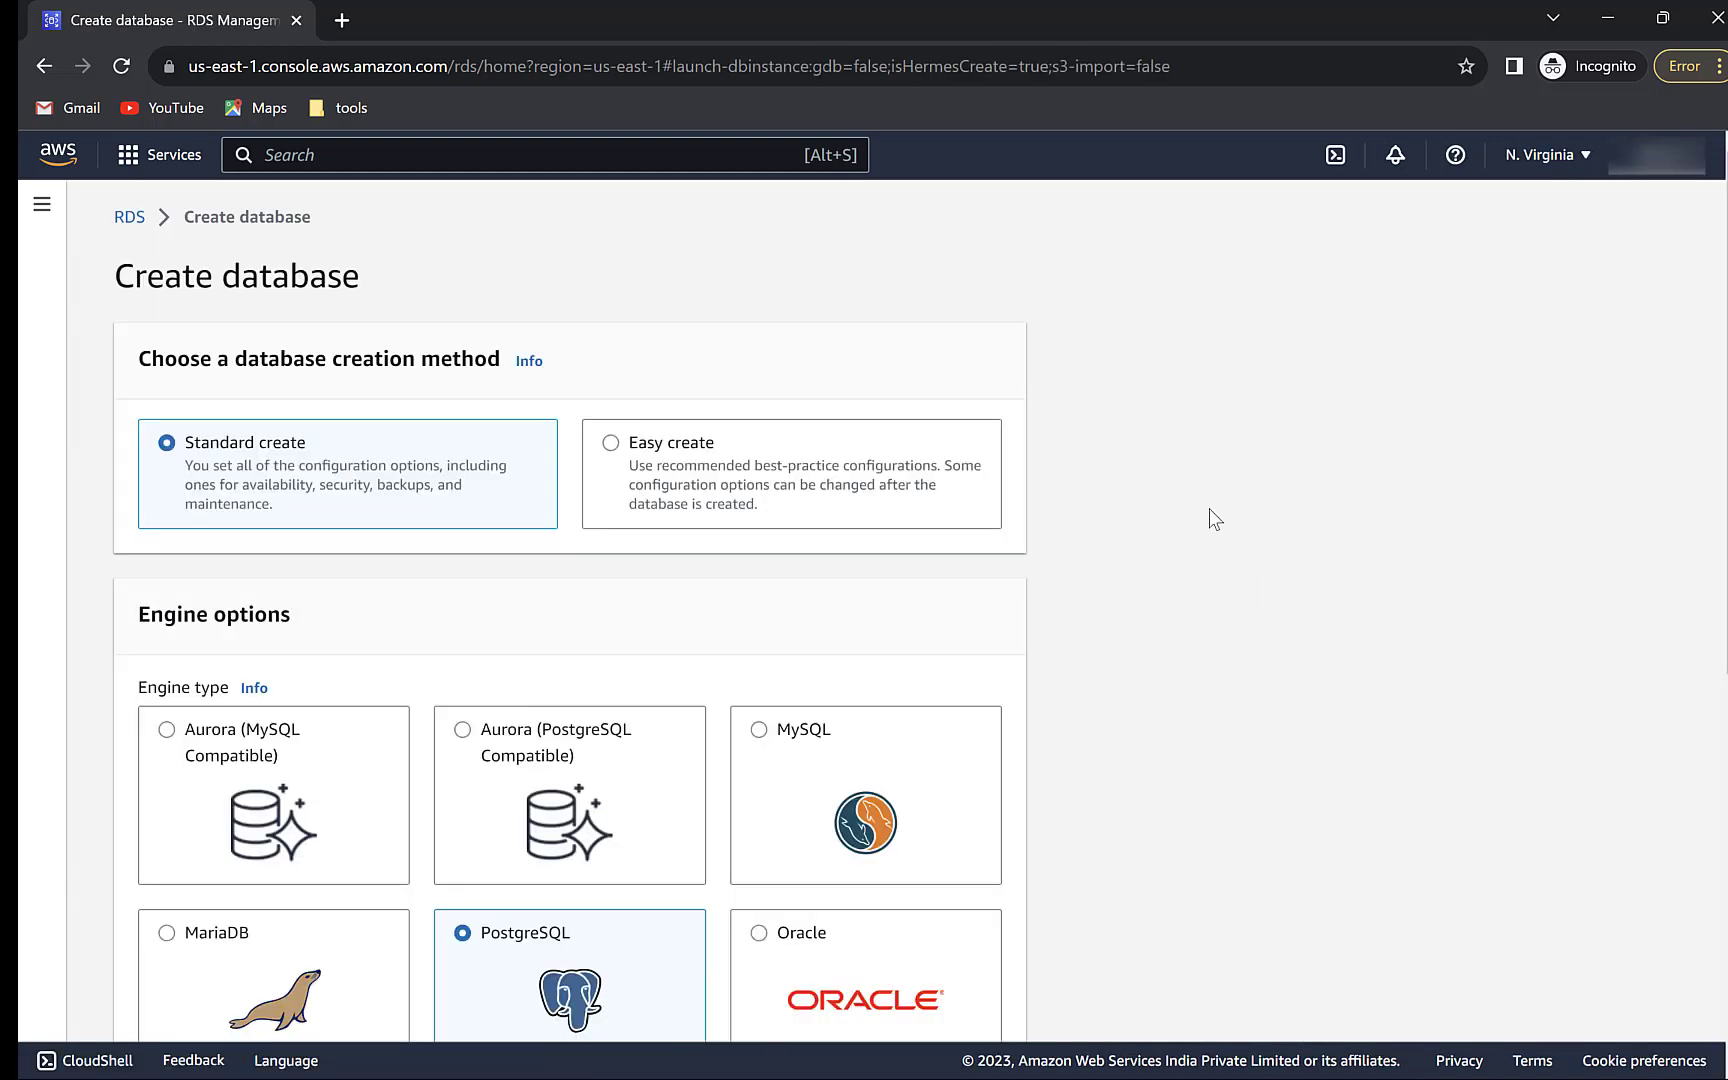
mouse_move(1210, 522)
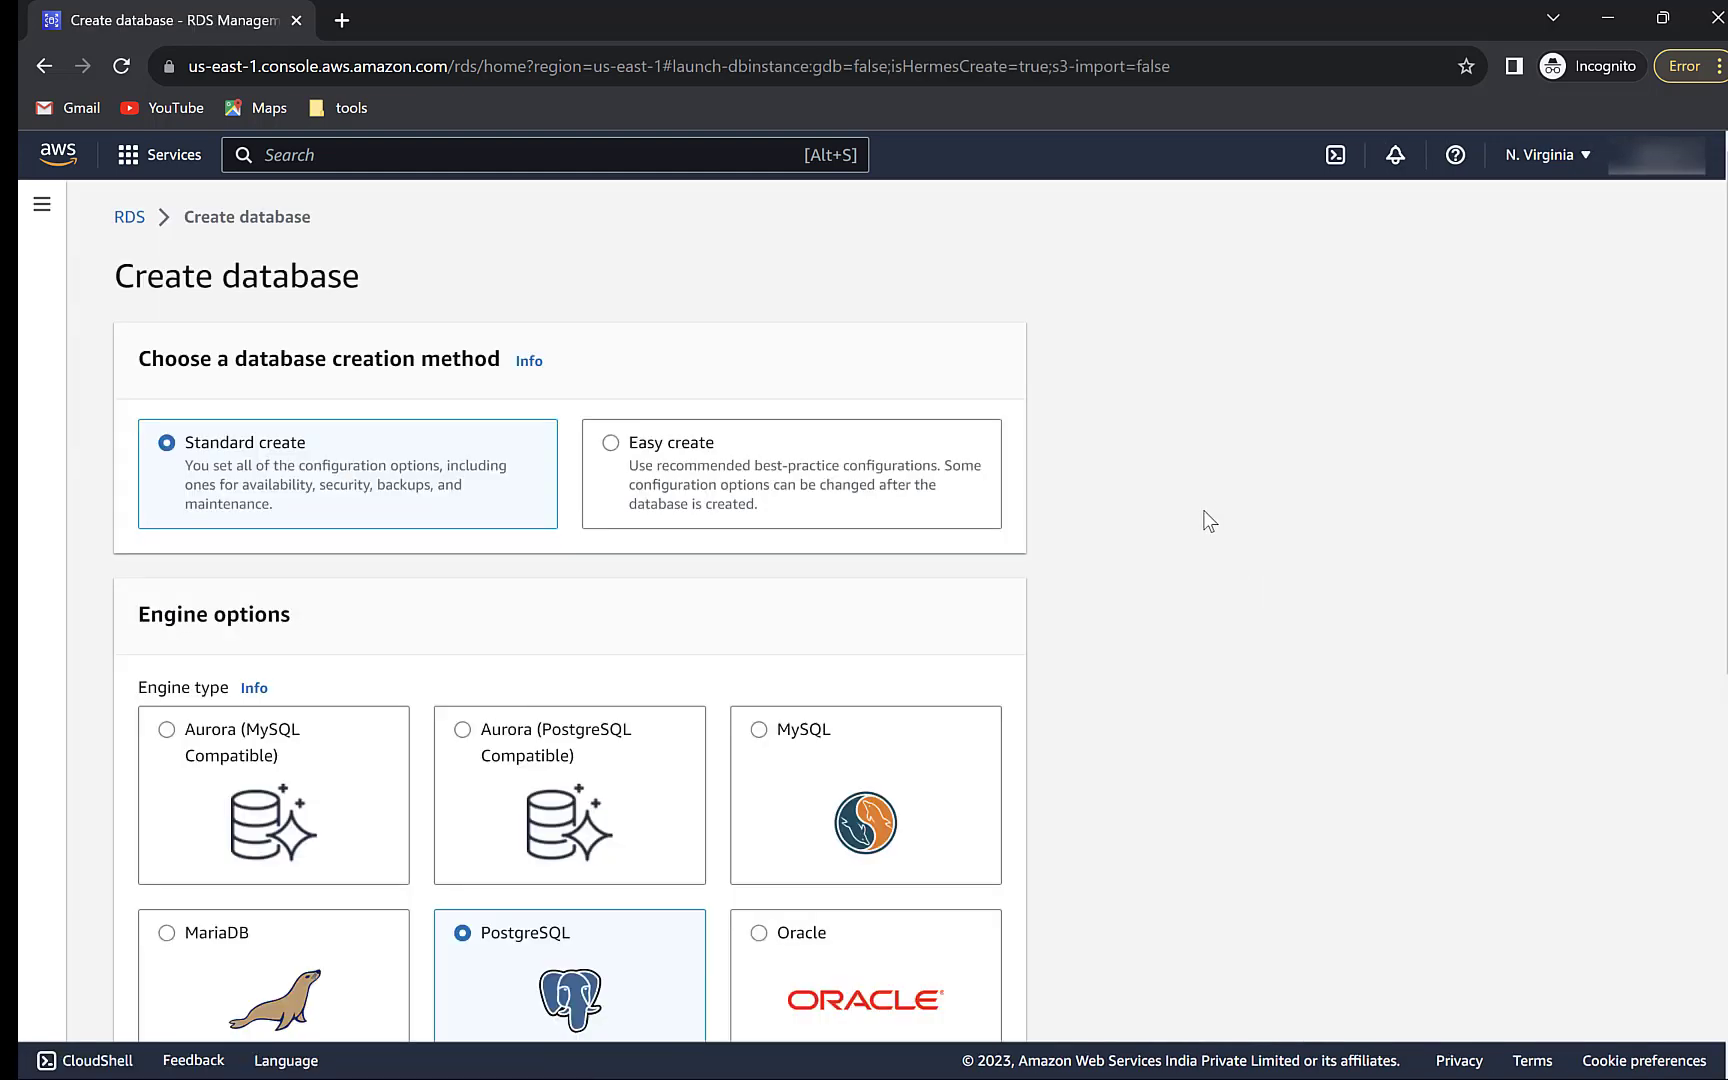
scroll(down, 3)
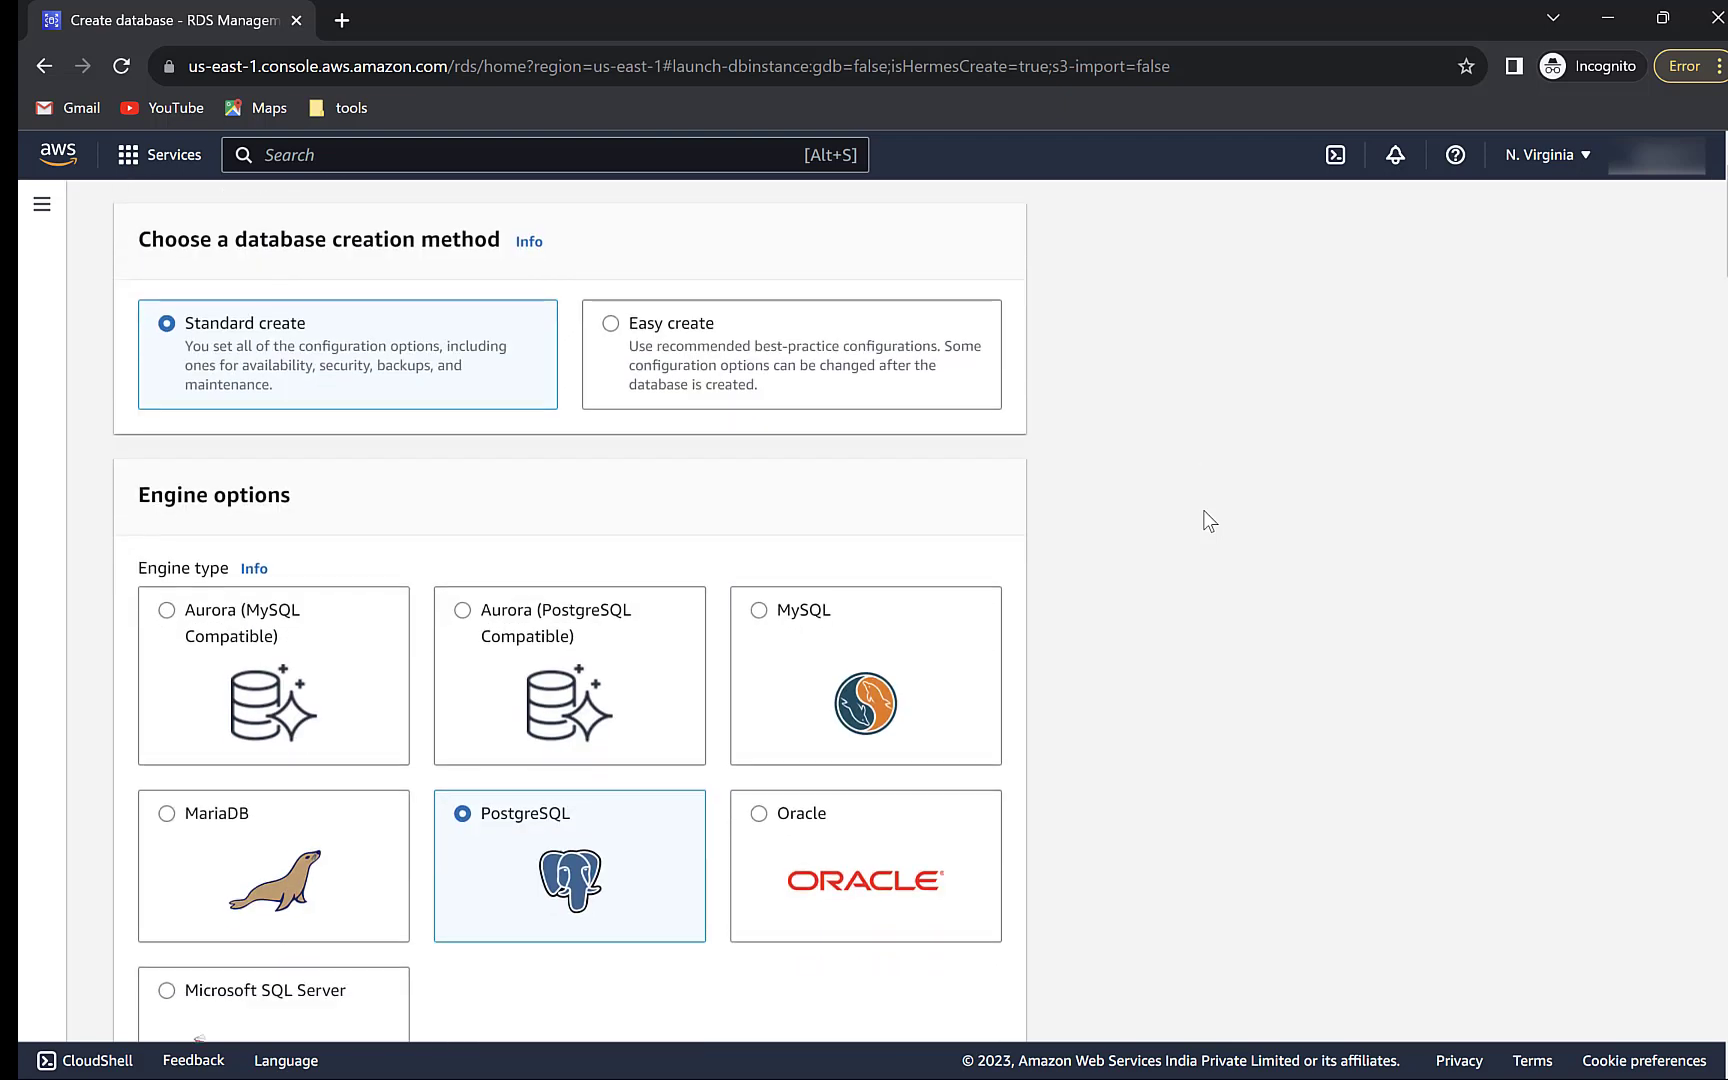
scroll(down, 3)
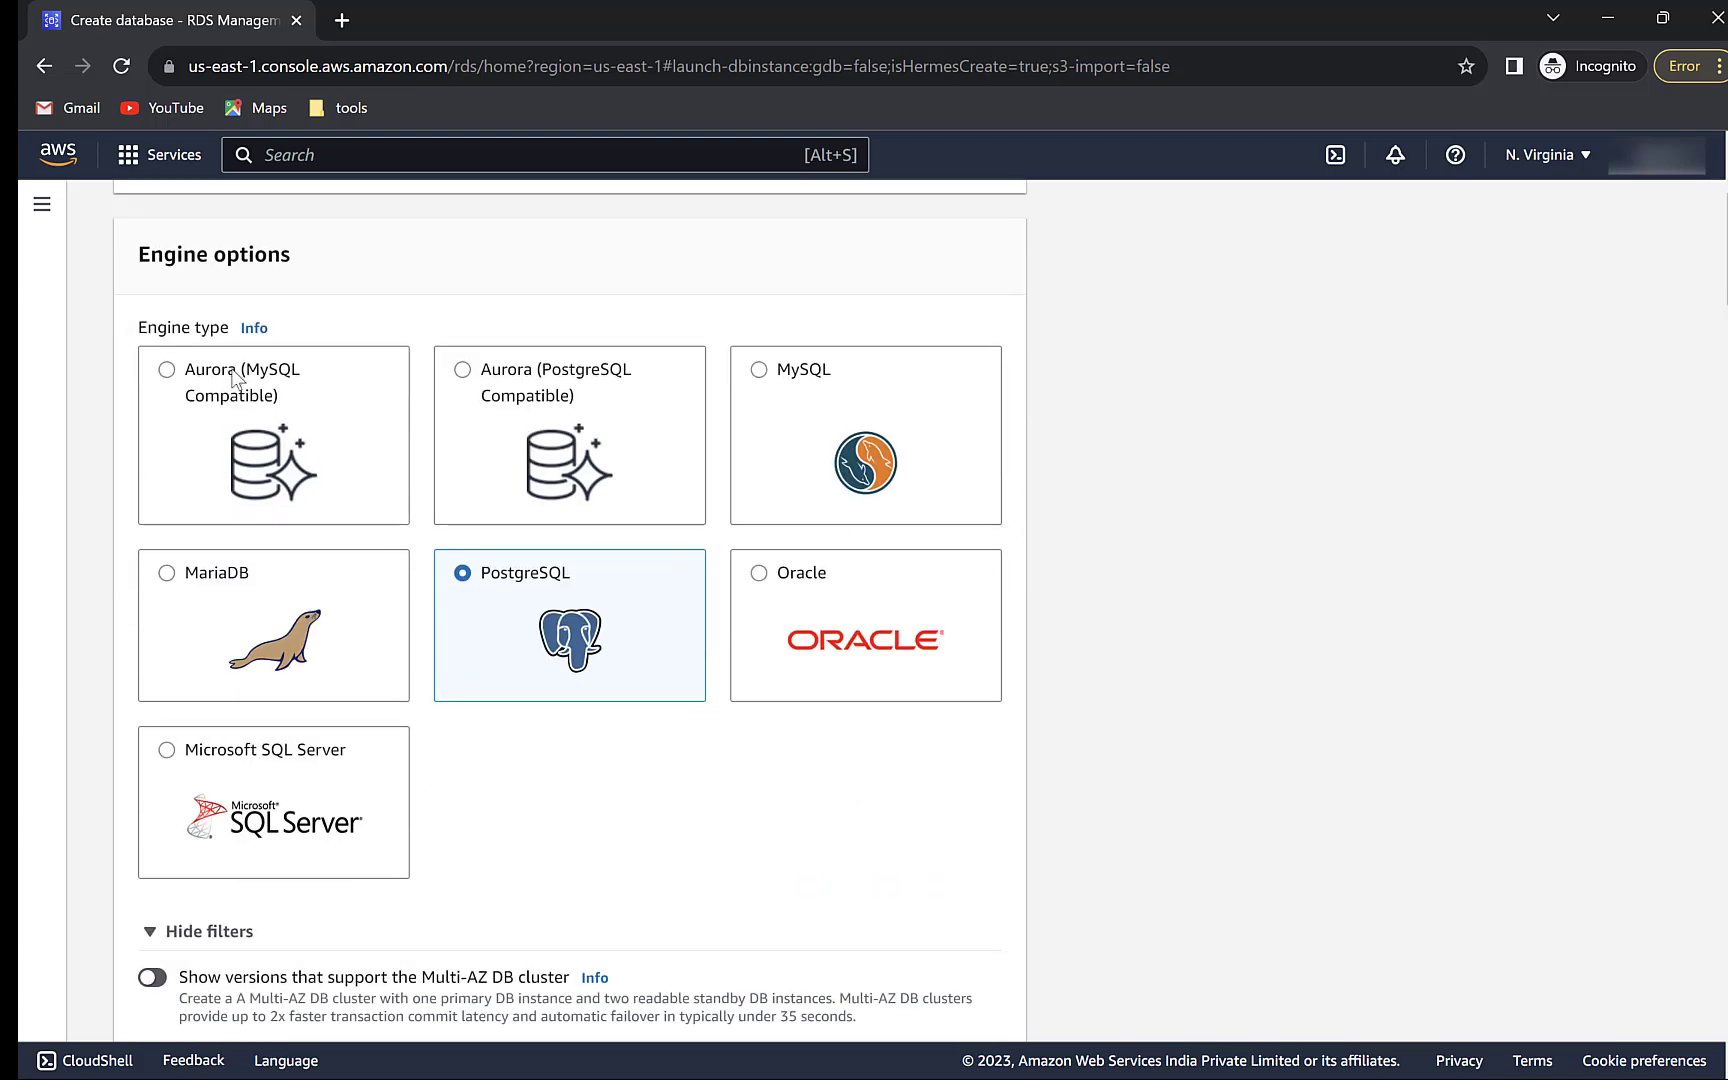
mouse_move(810, 534)
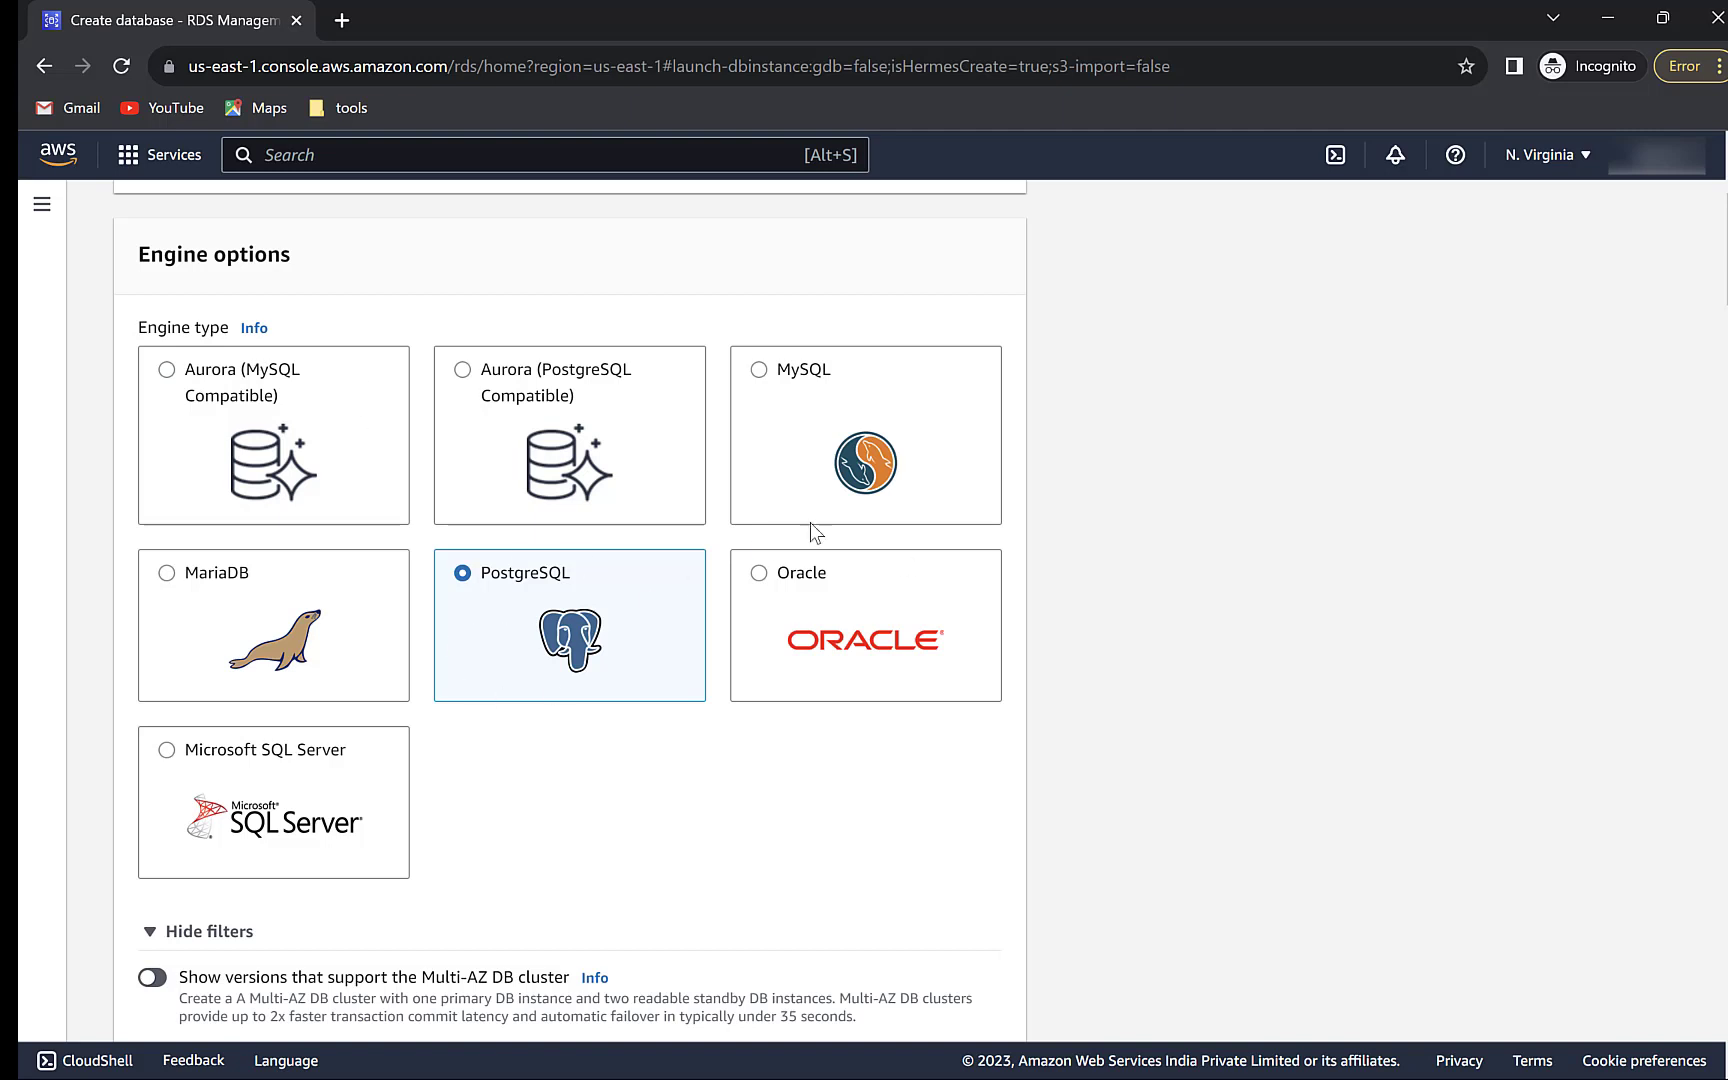
mouse_move(776, 376)
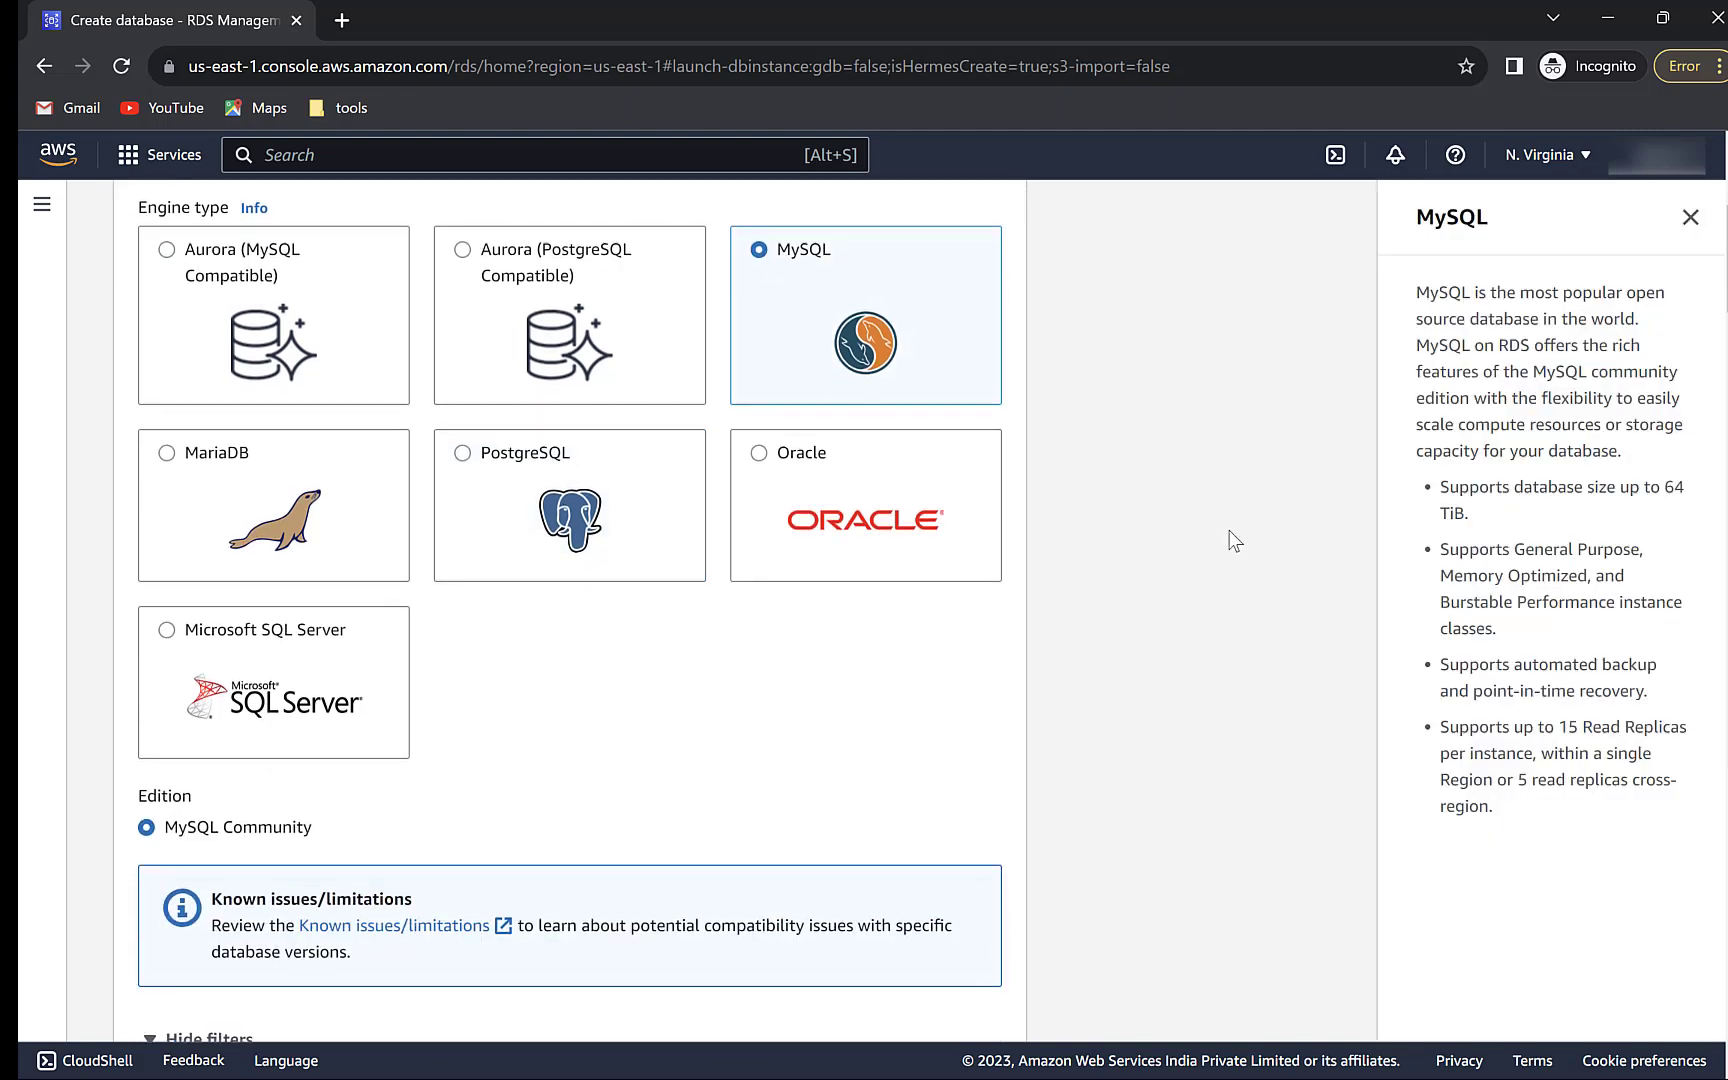
scroll(down, 3)
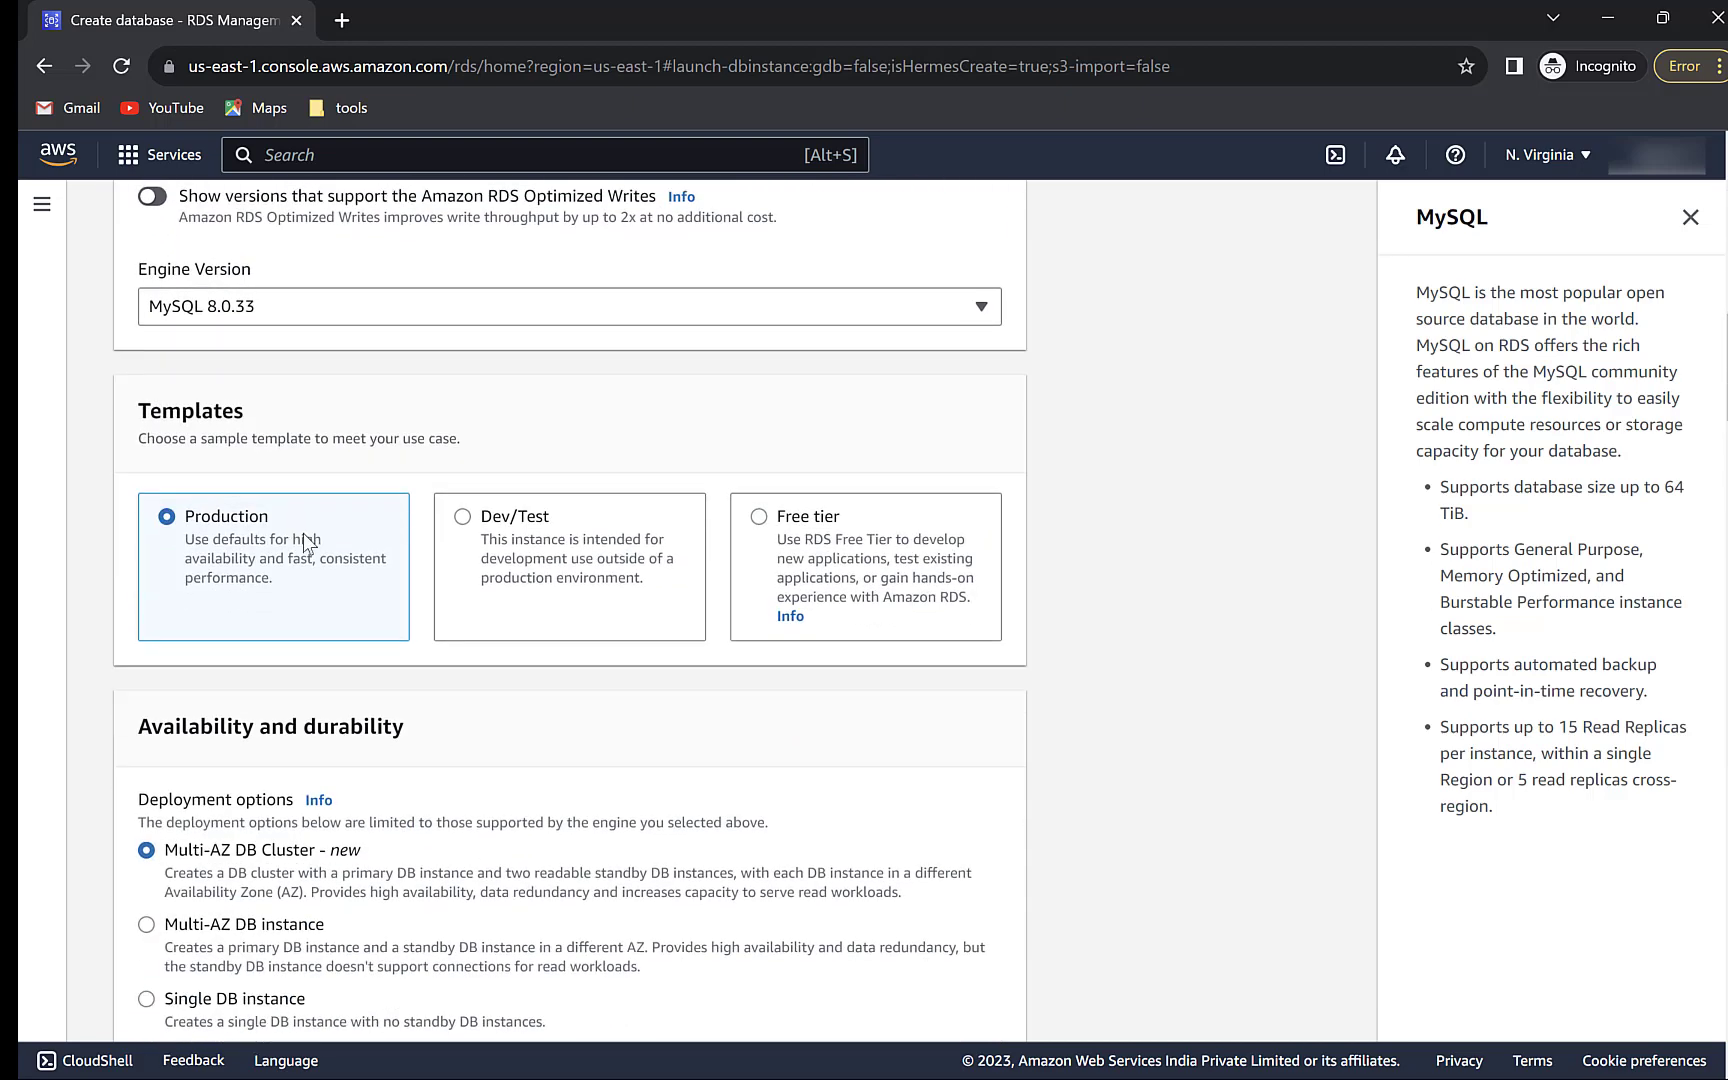
mouse_move(602, 672)
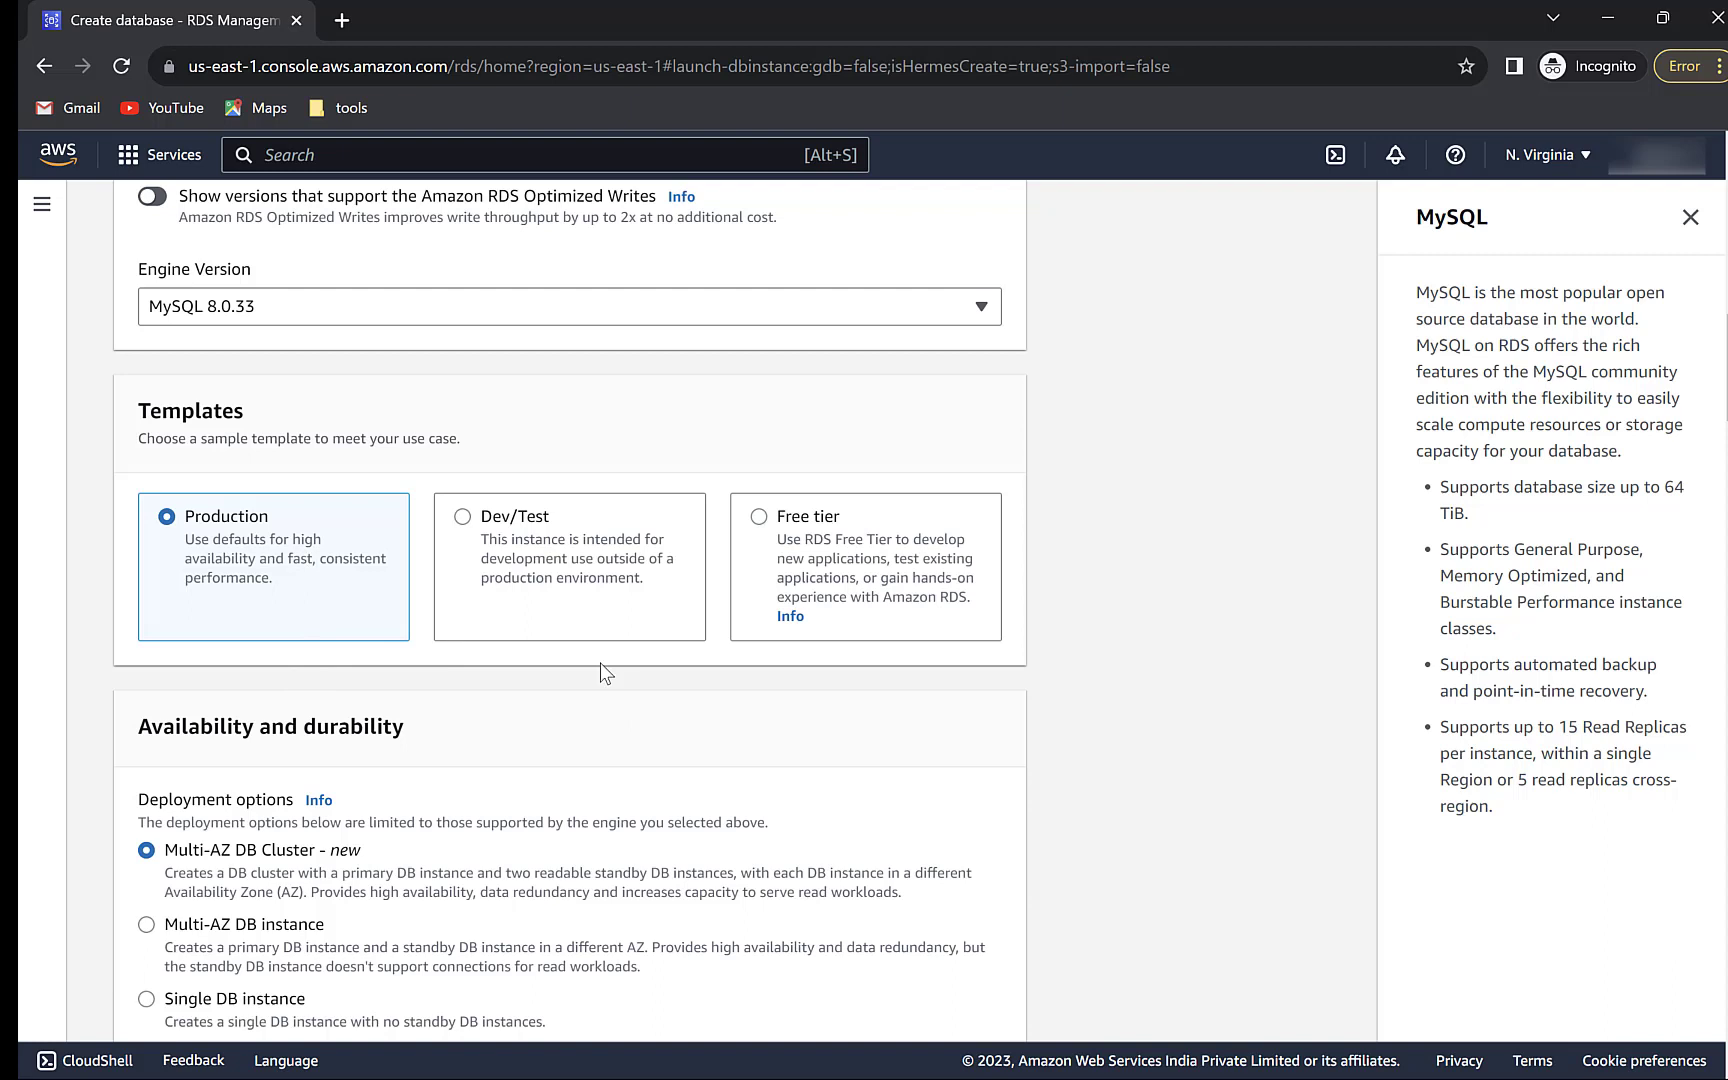
mouse_move(764, 528)
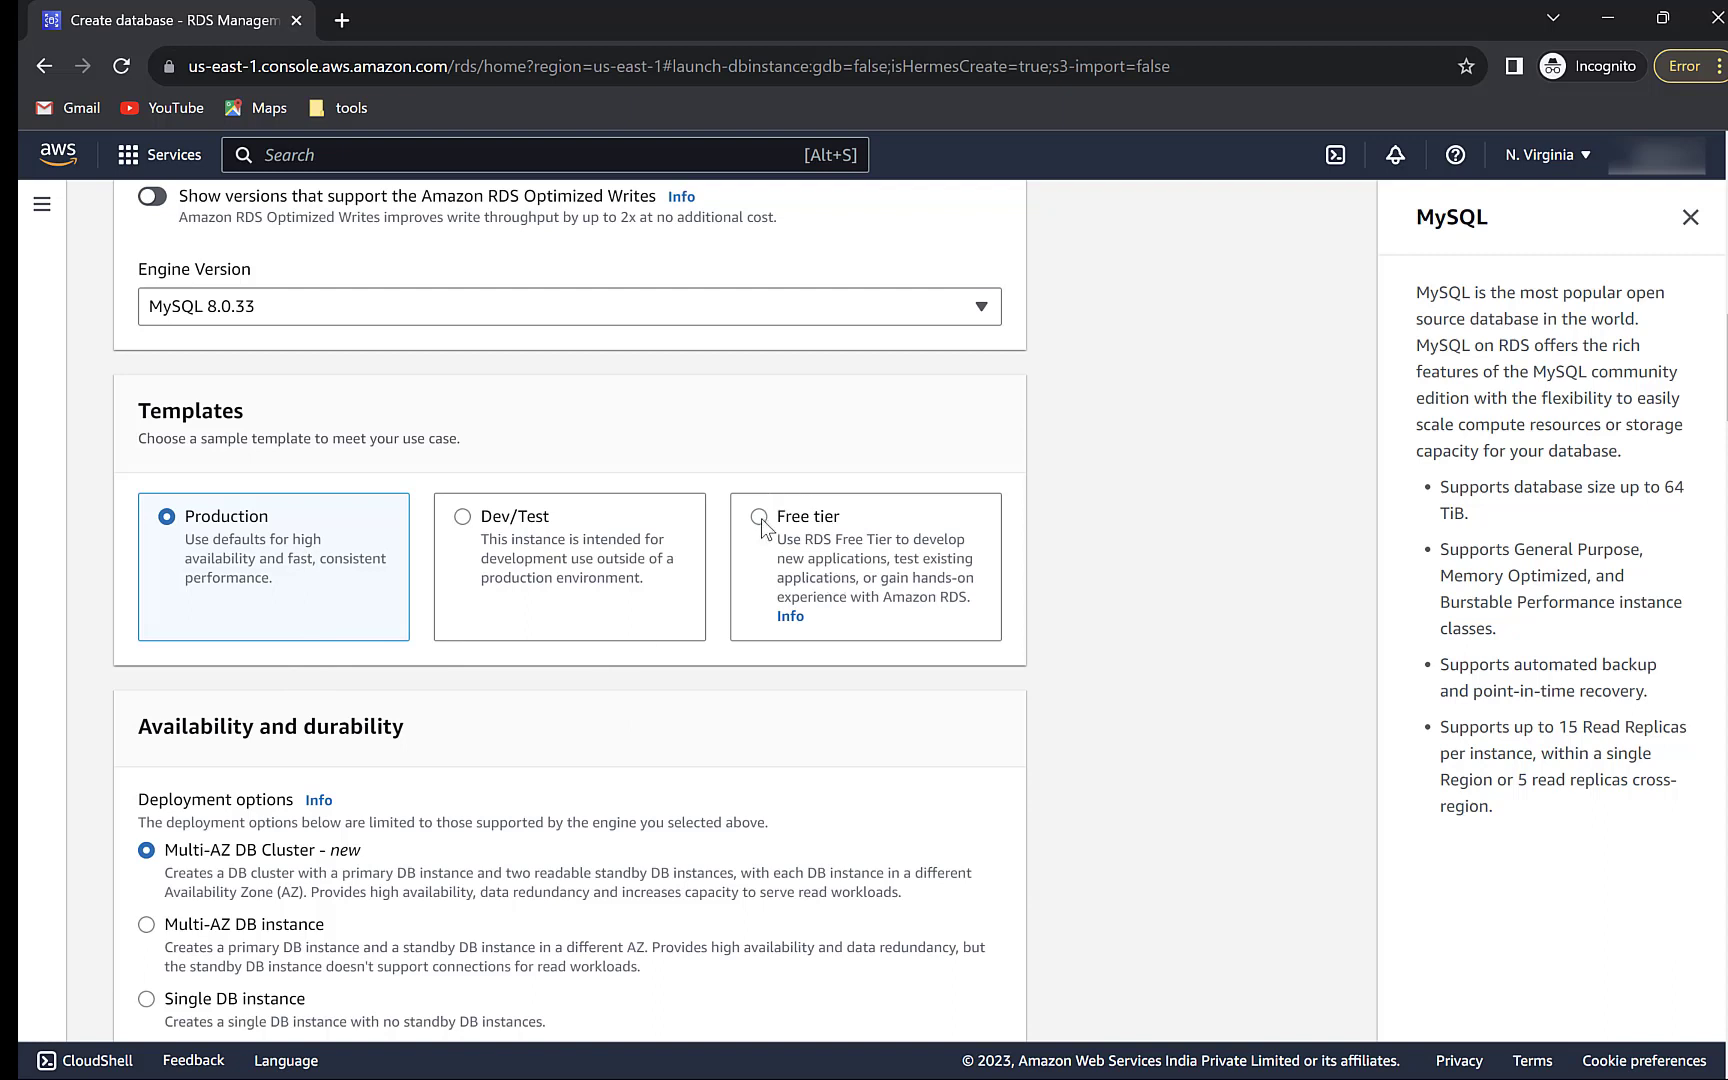
click(758, 516)
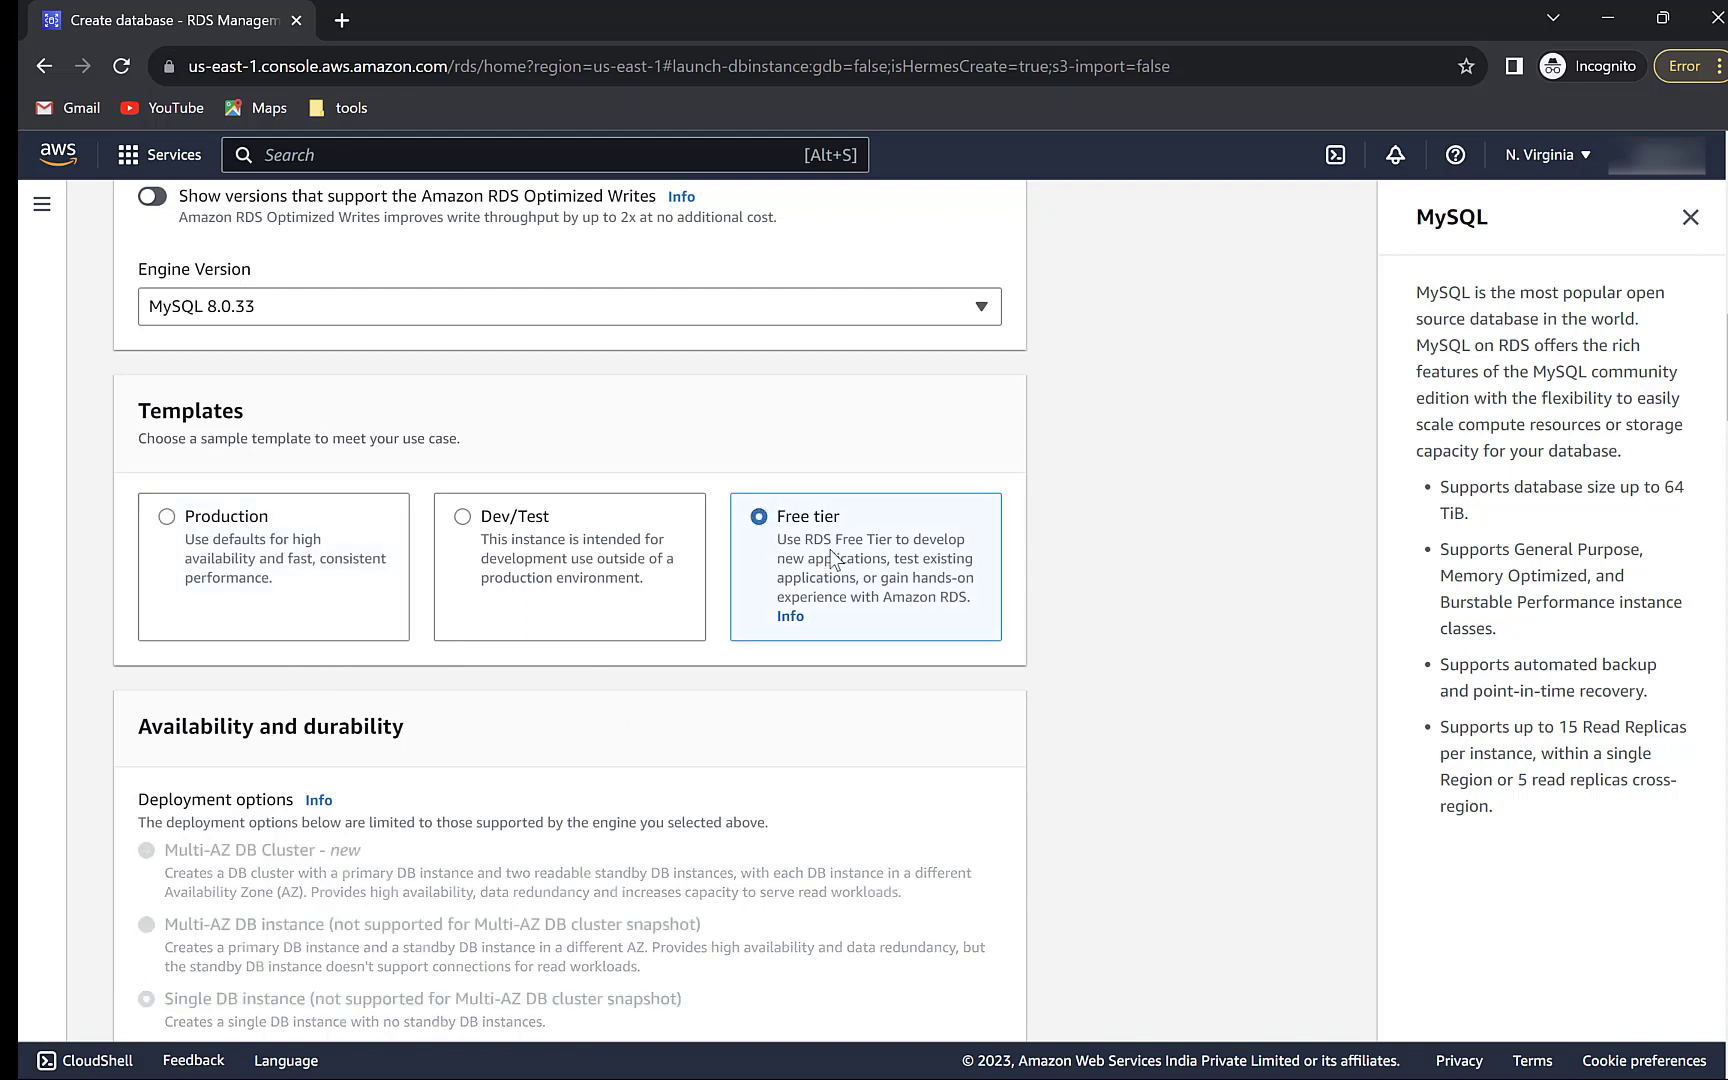
scroll(down, 3)
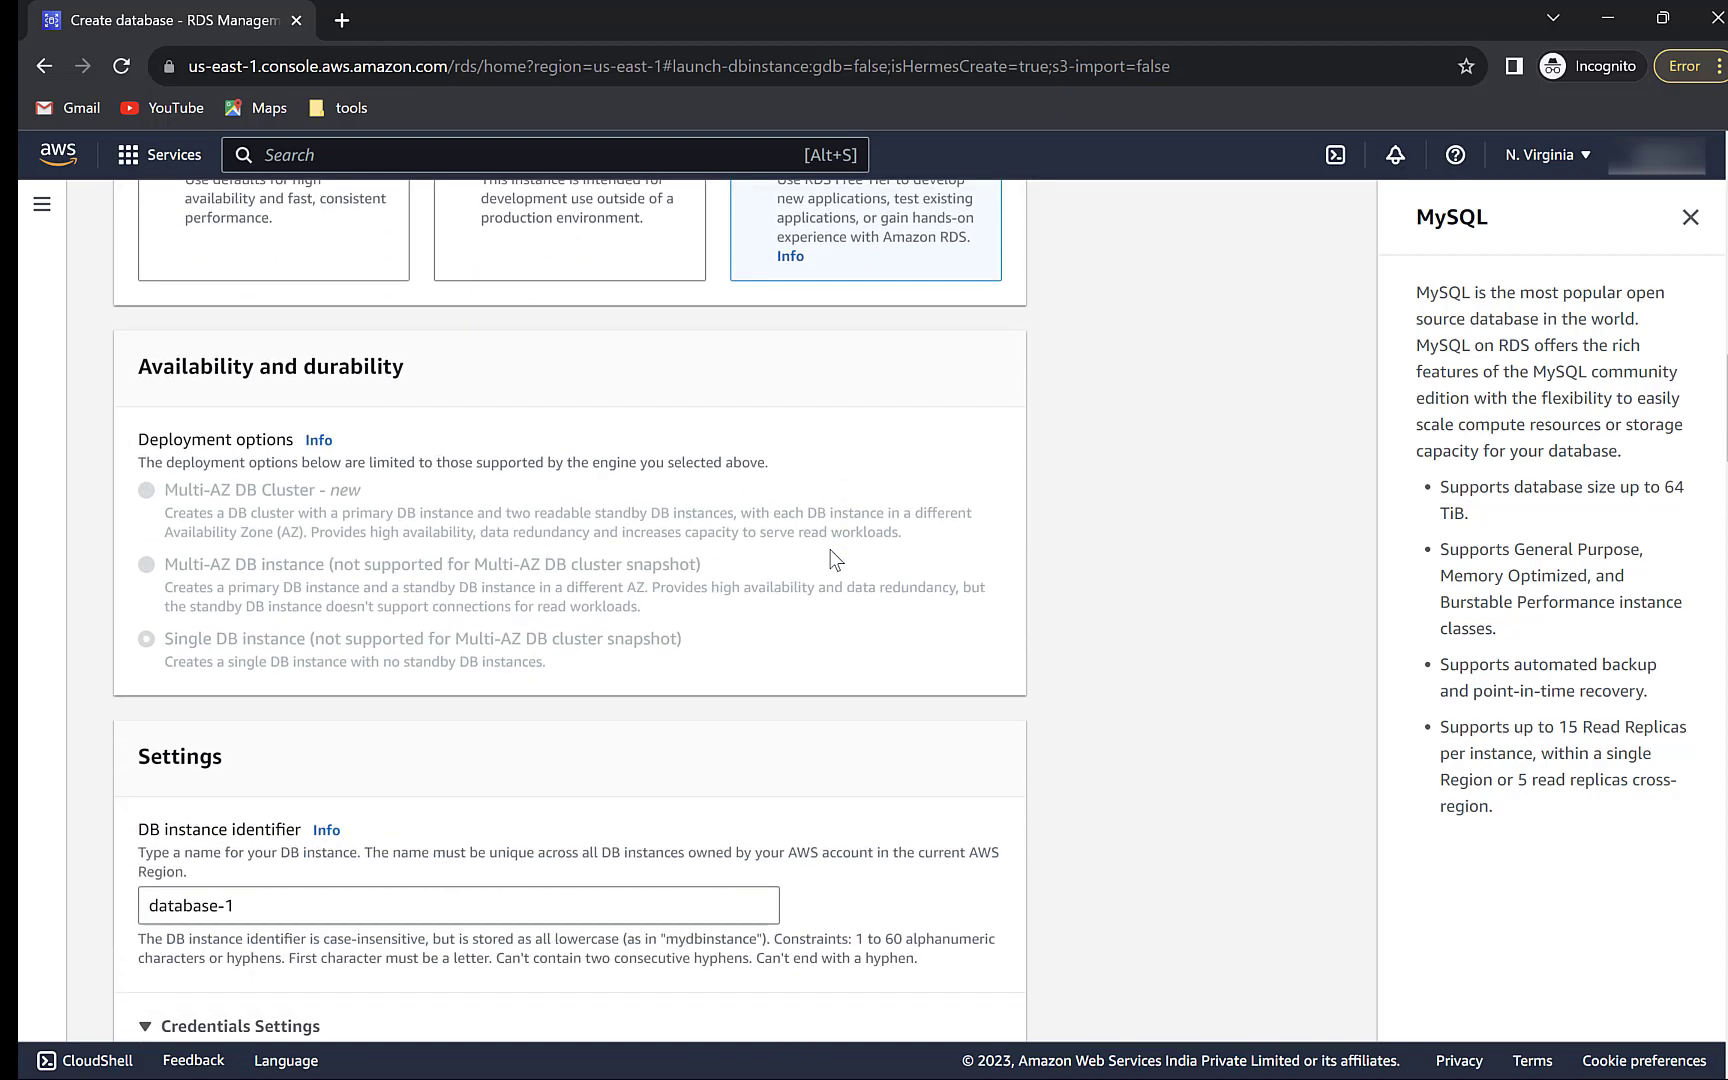
Name the DB instance codippa, keep master user admin with password, and db.t3.micro instance.
scroll(down, 3)
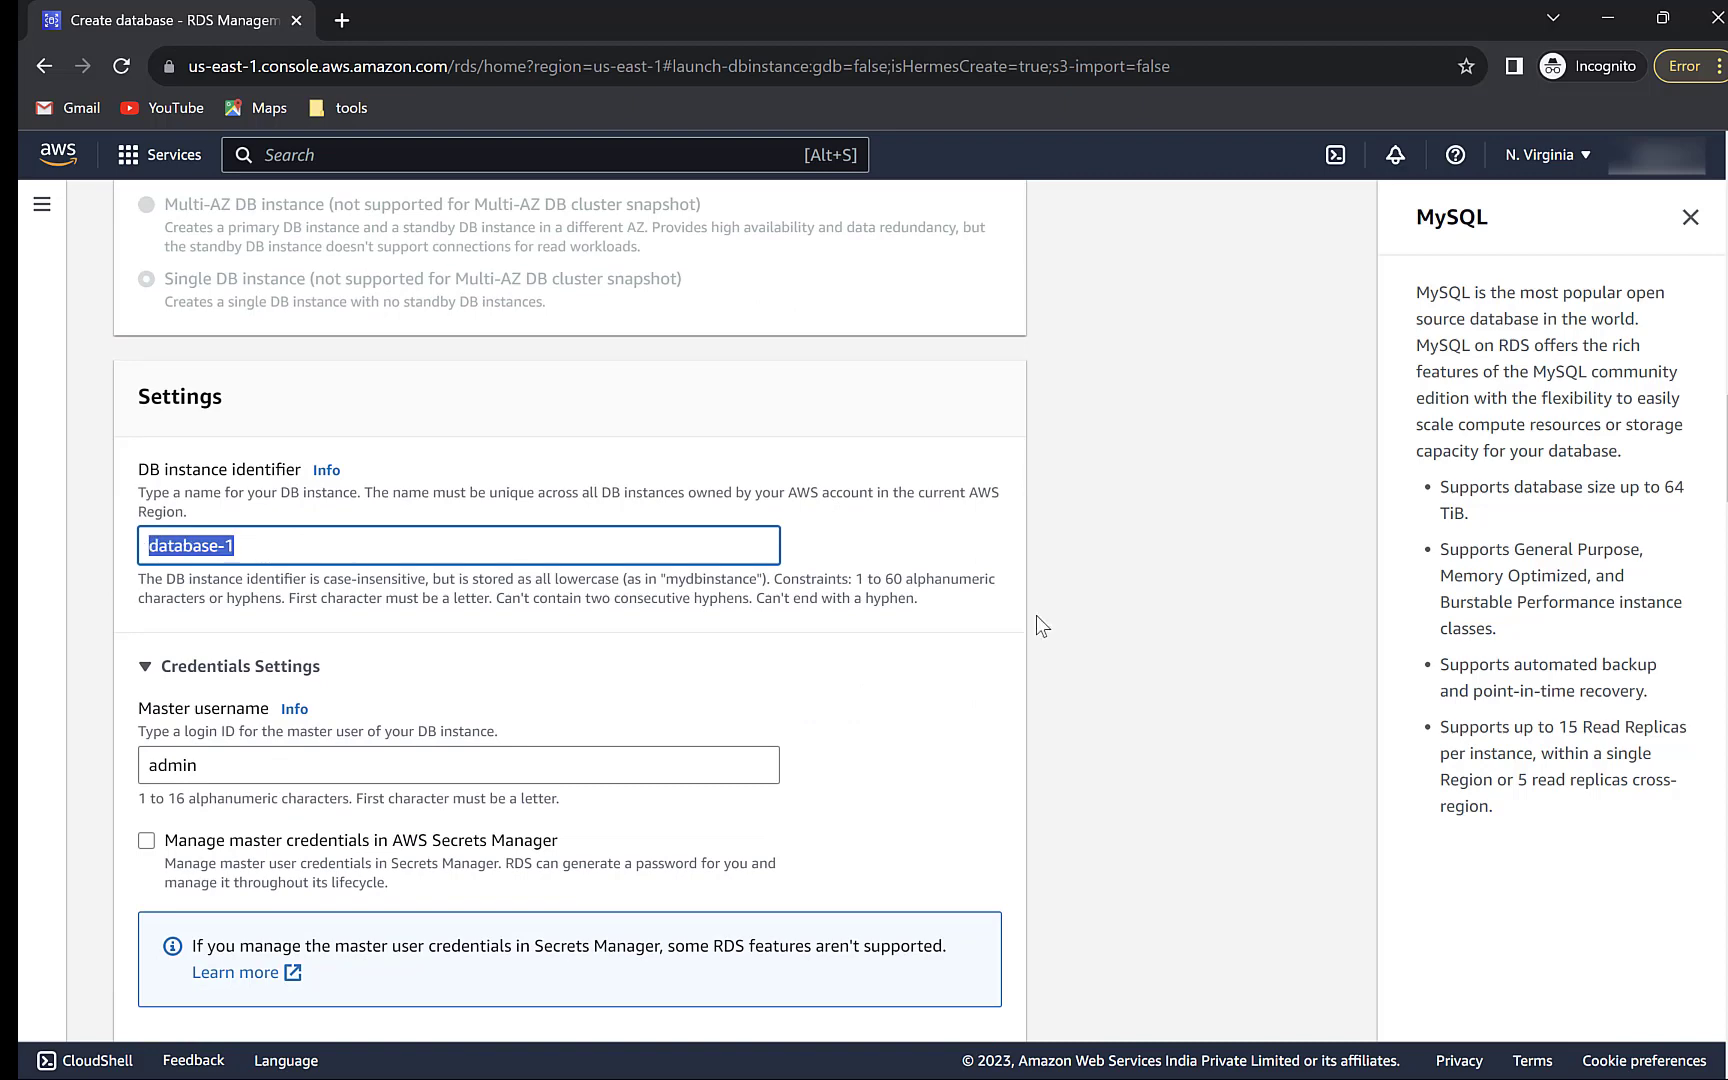
text(codippa)
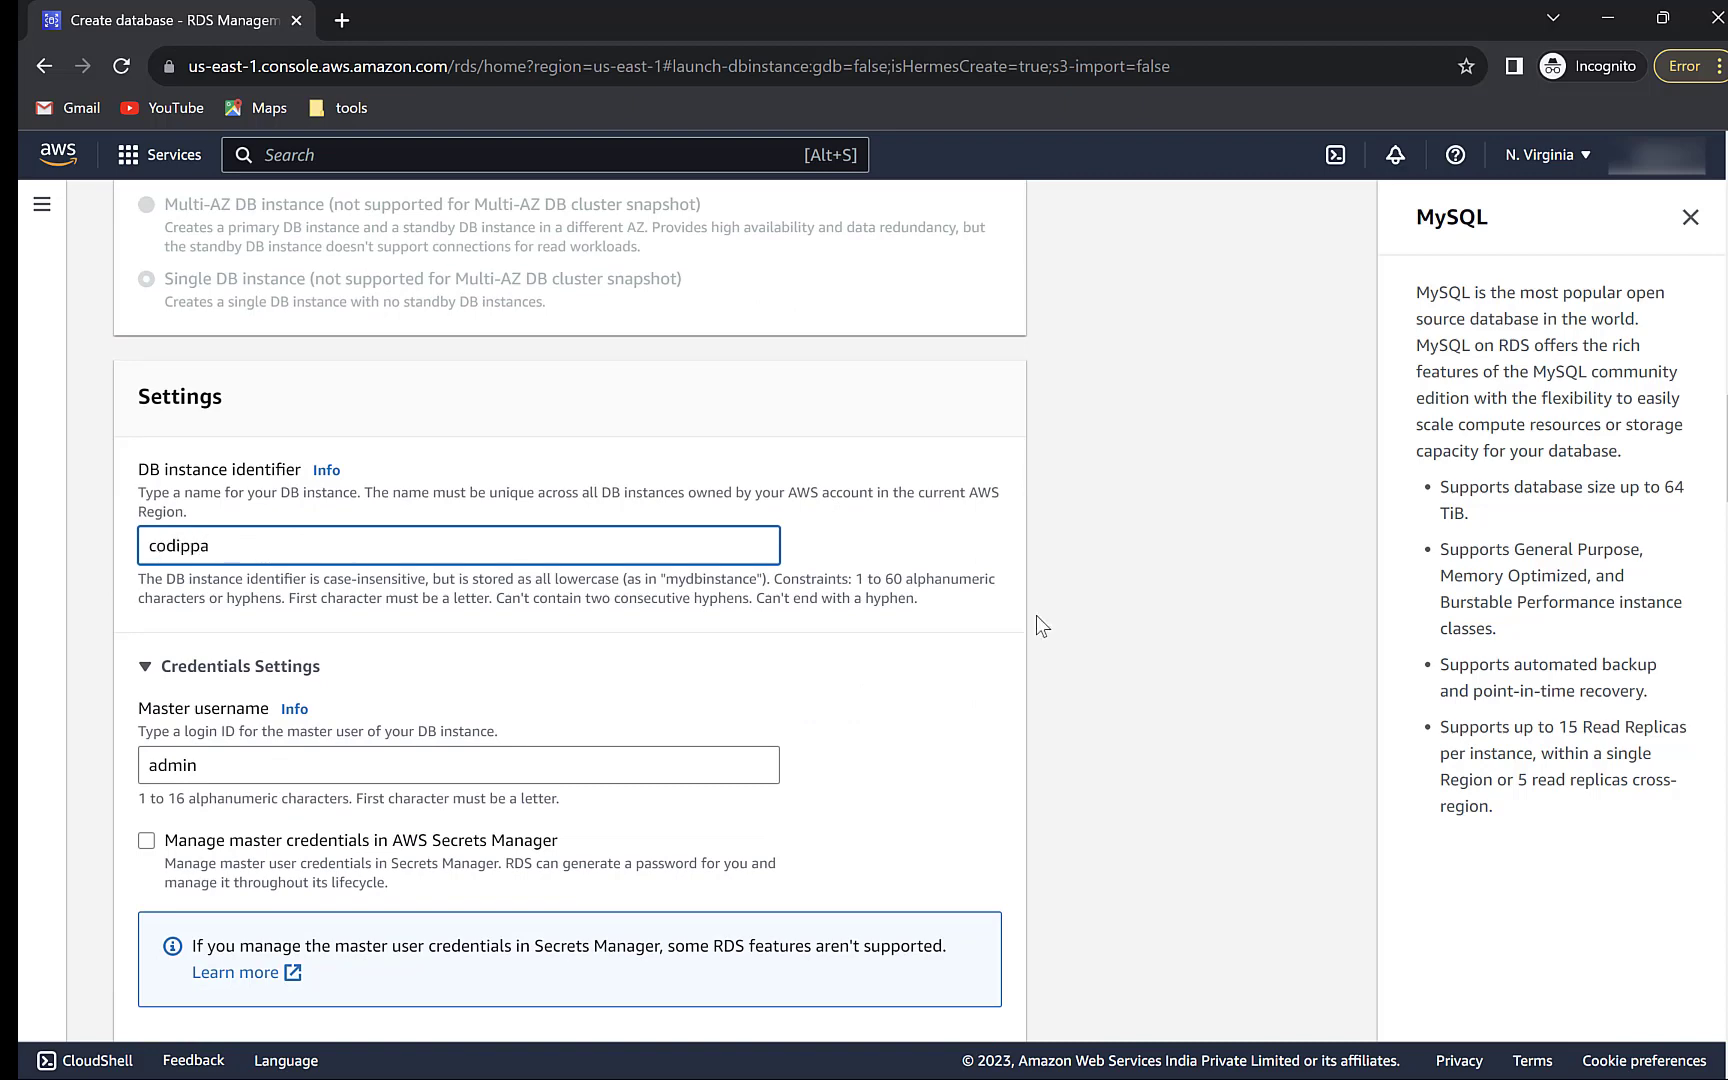
scroll(down, 3)
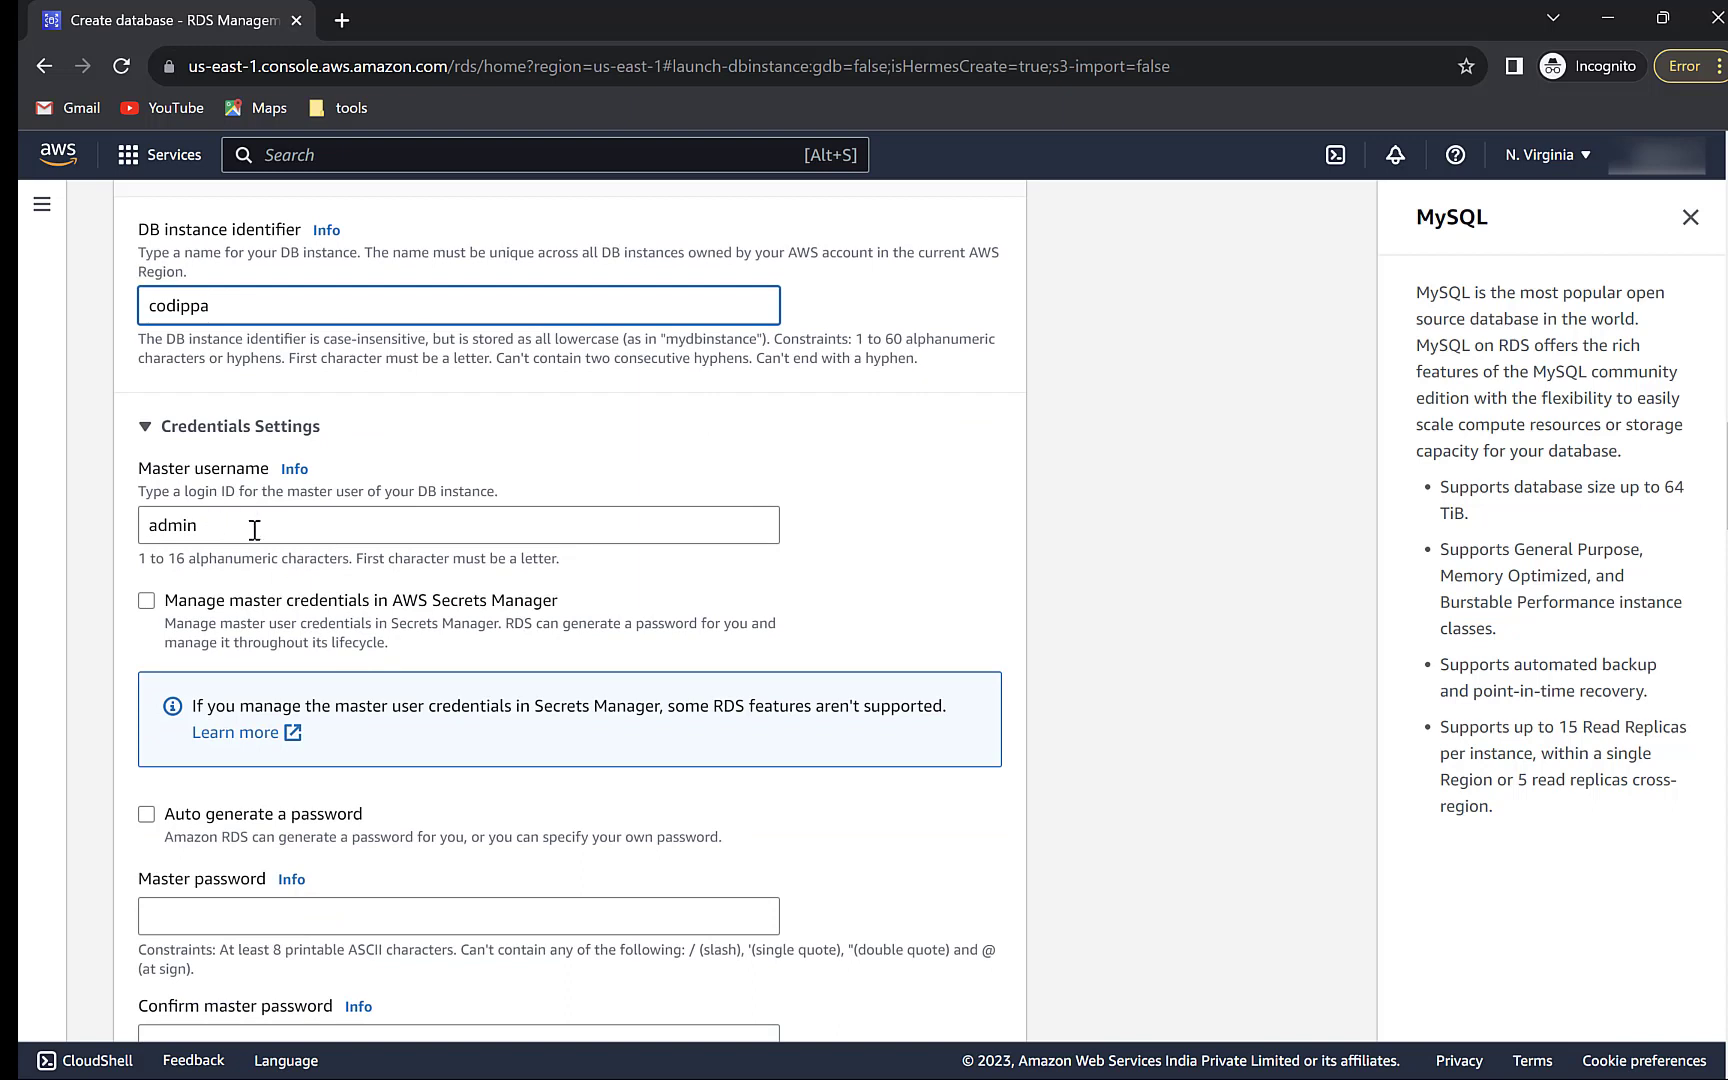
mouse_move(530, 686)
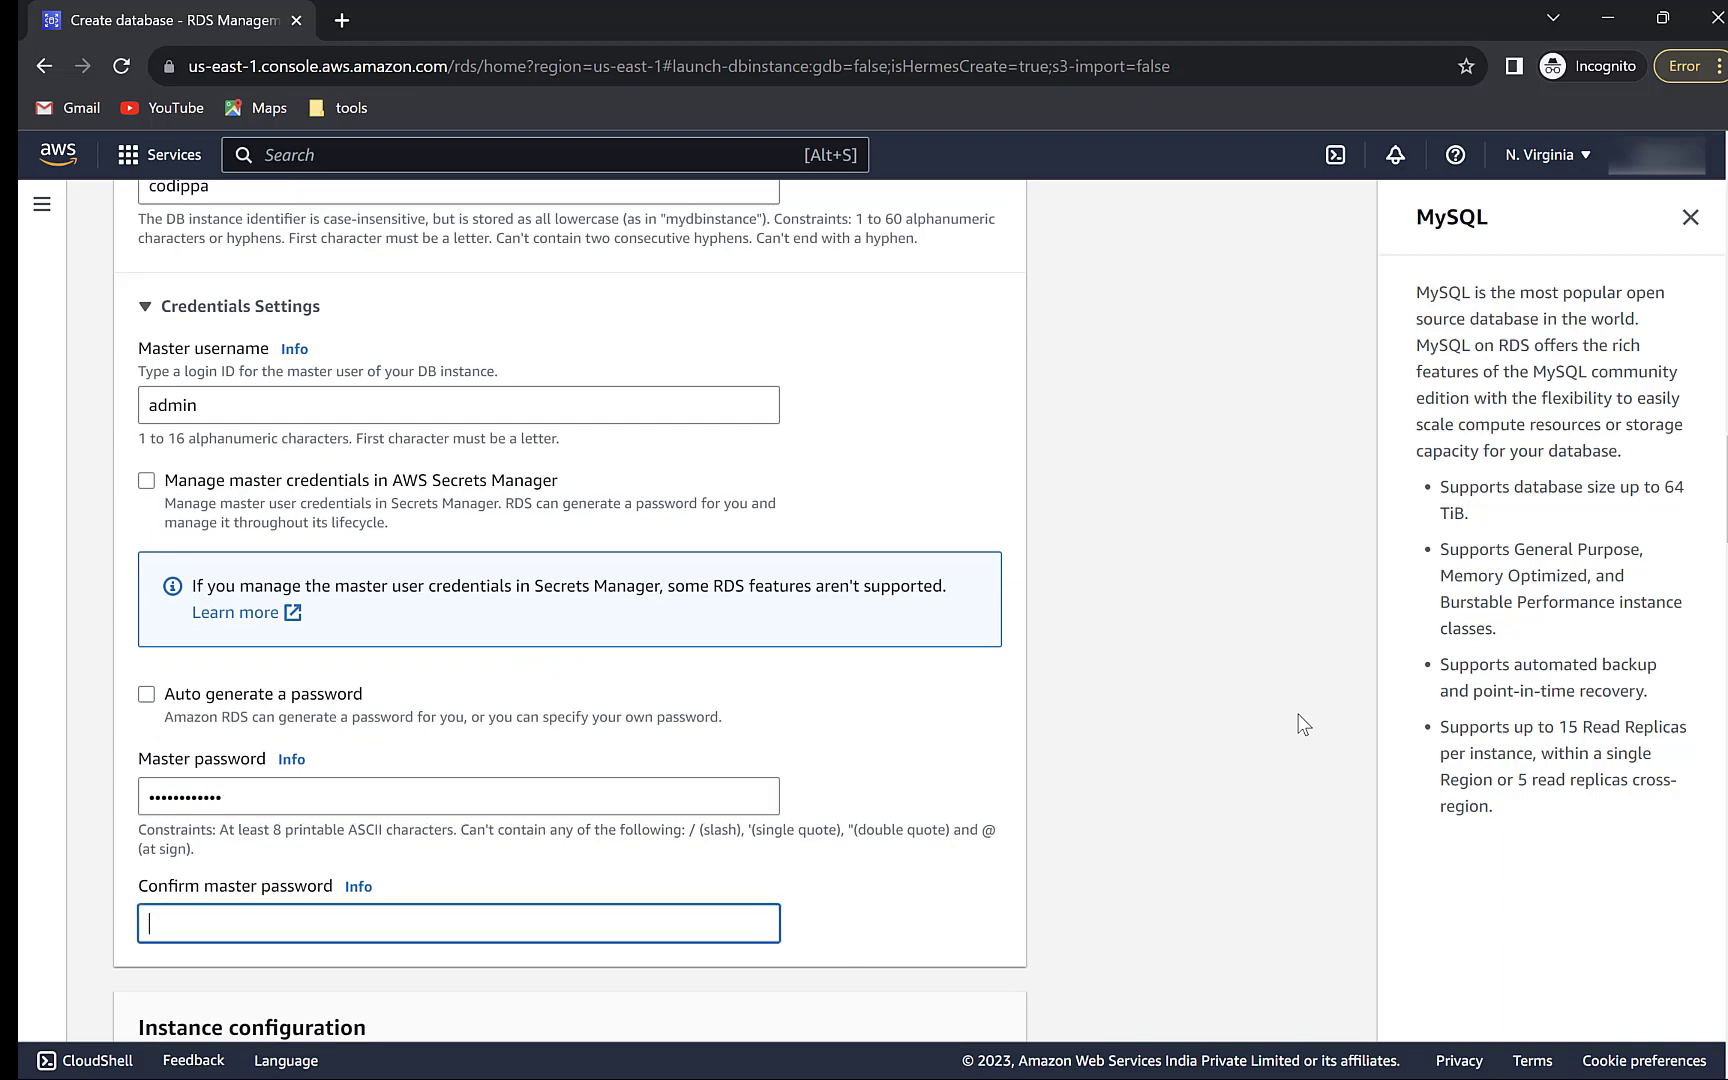
scroll(down, 3)
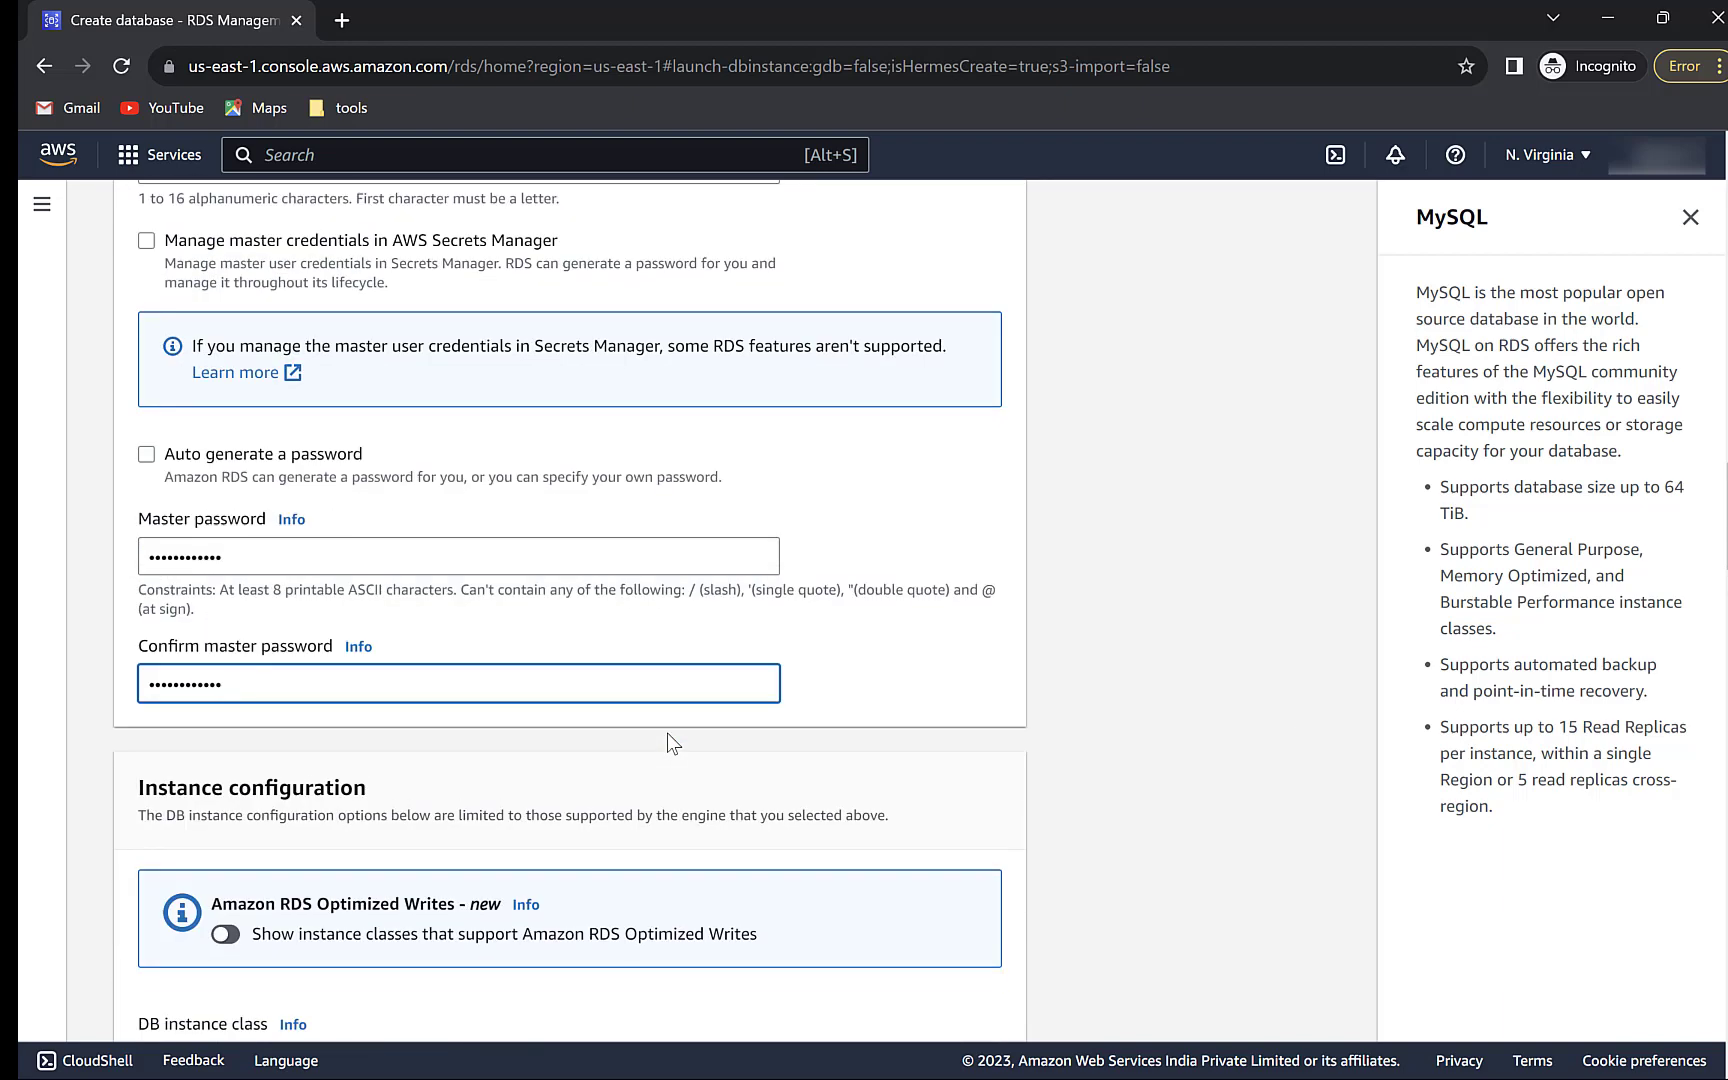
scroll(down, 3)
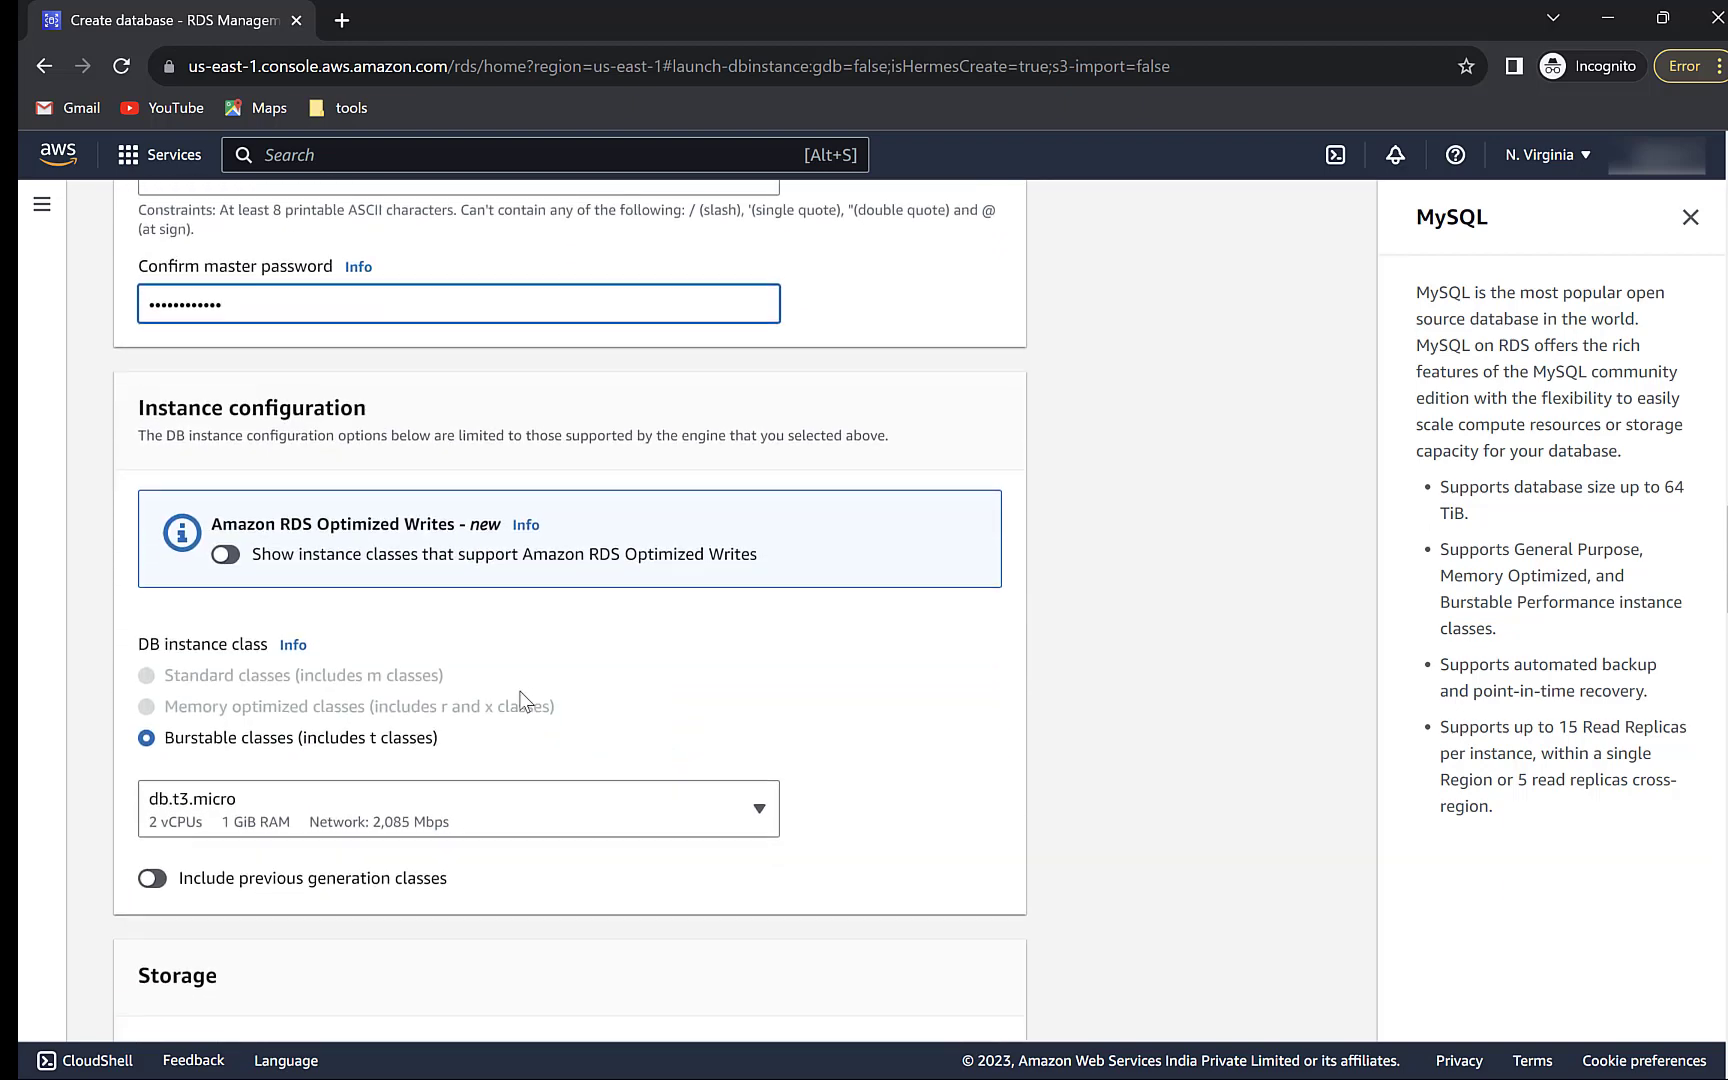
scroll(down, 3)
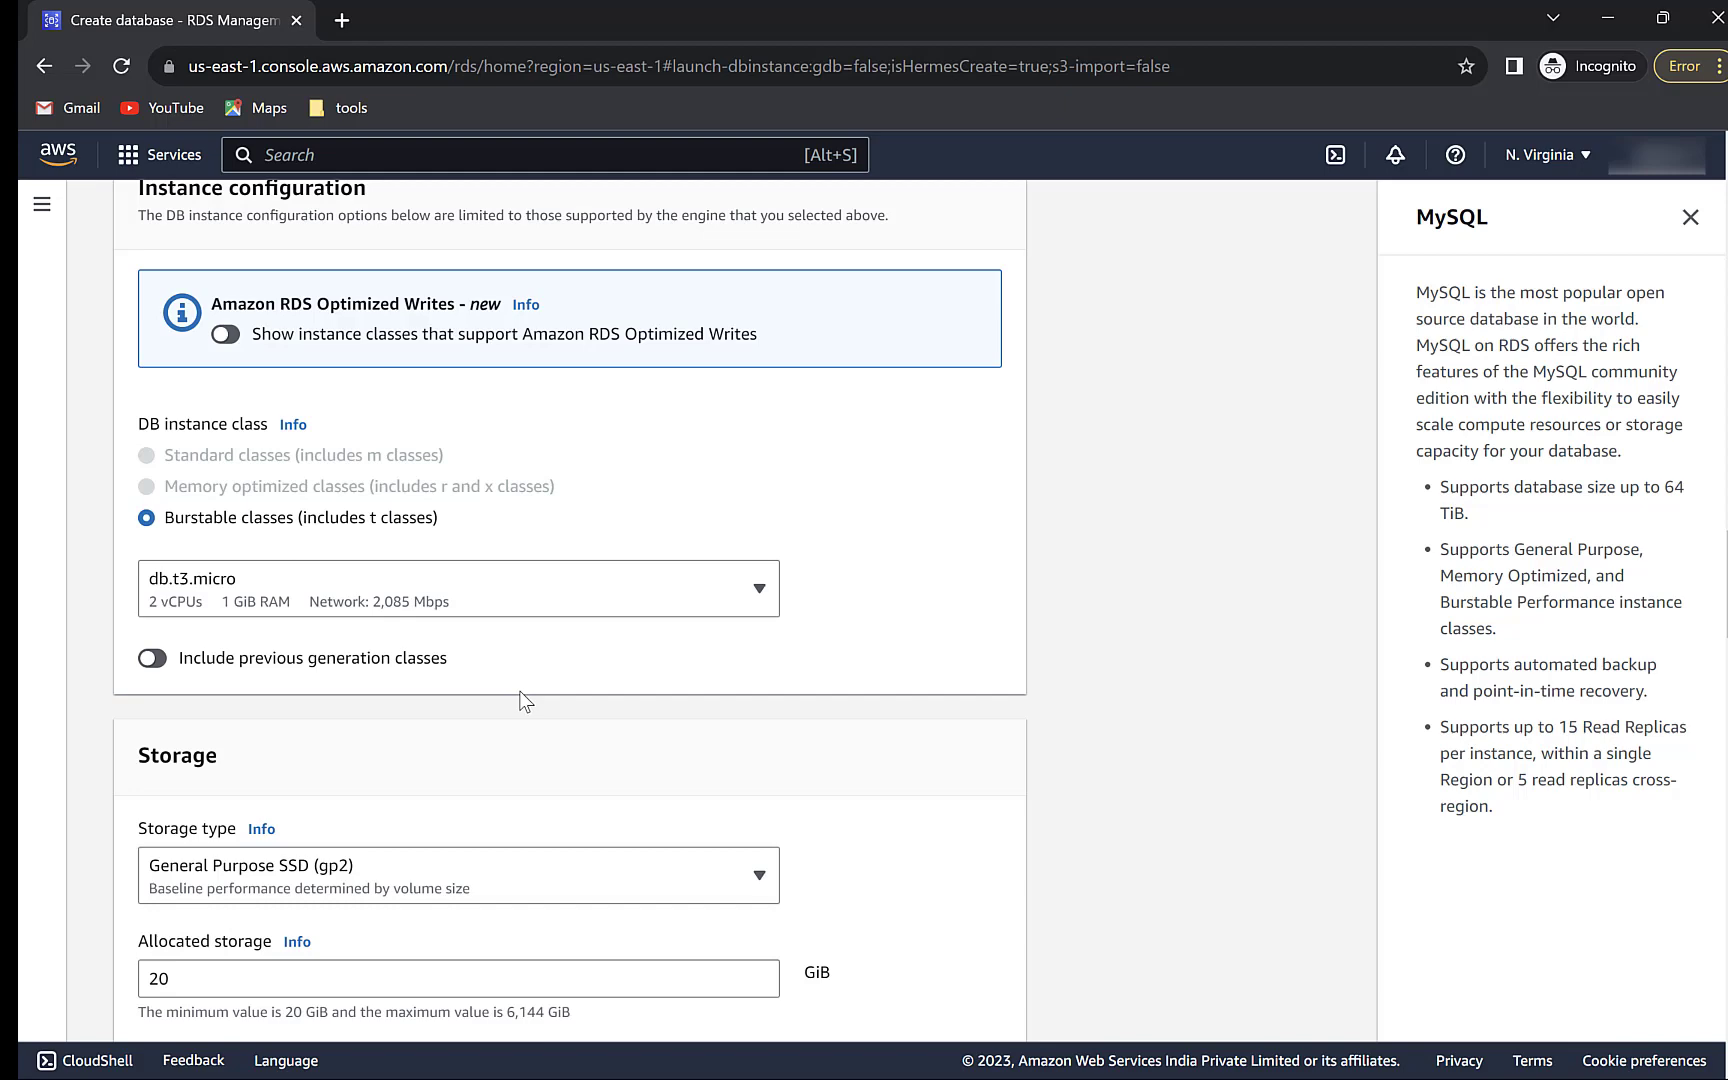
scroll(down, 3)
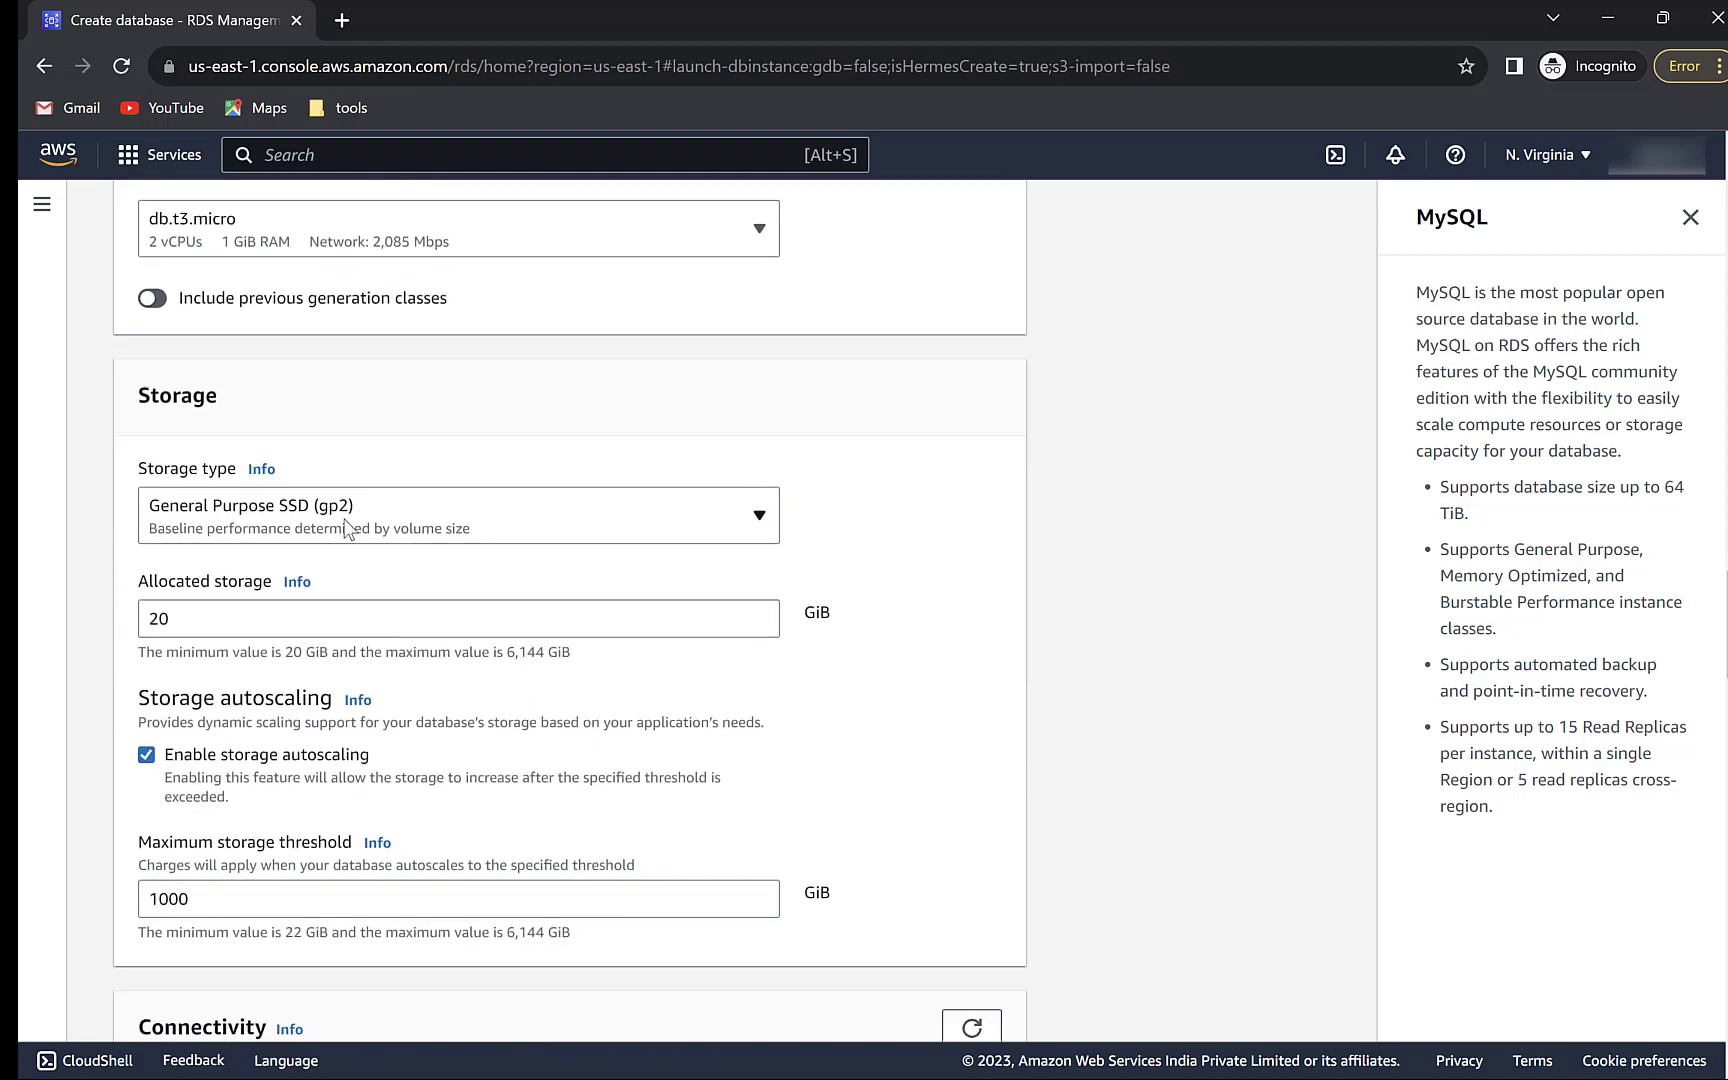
scroll(down, 3)
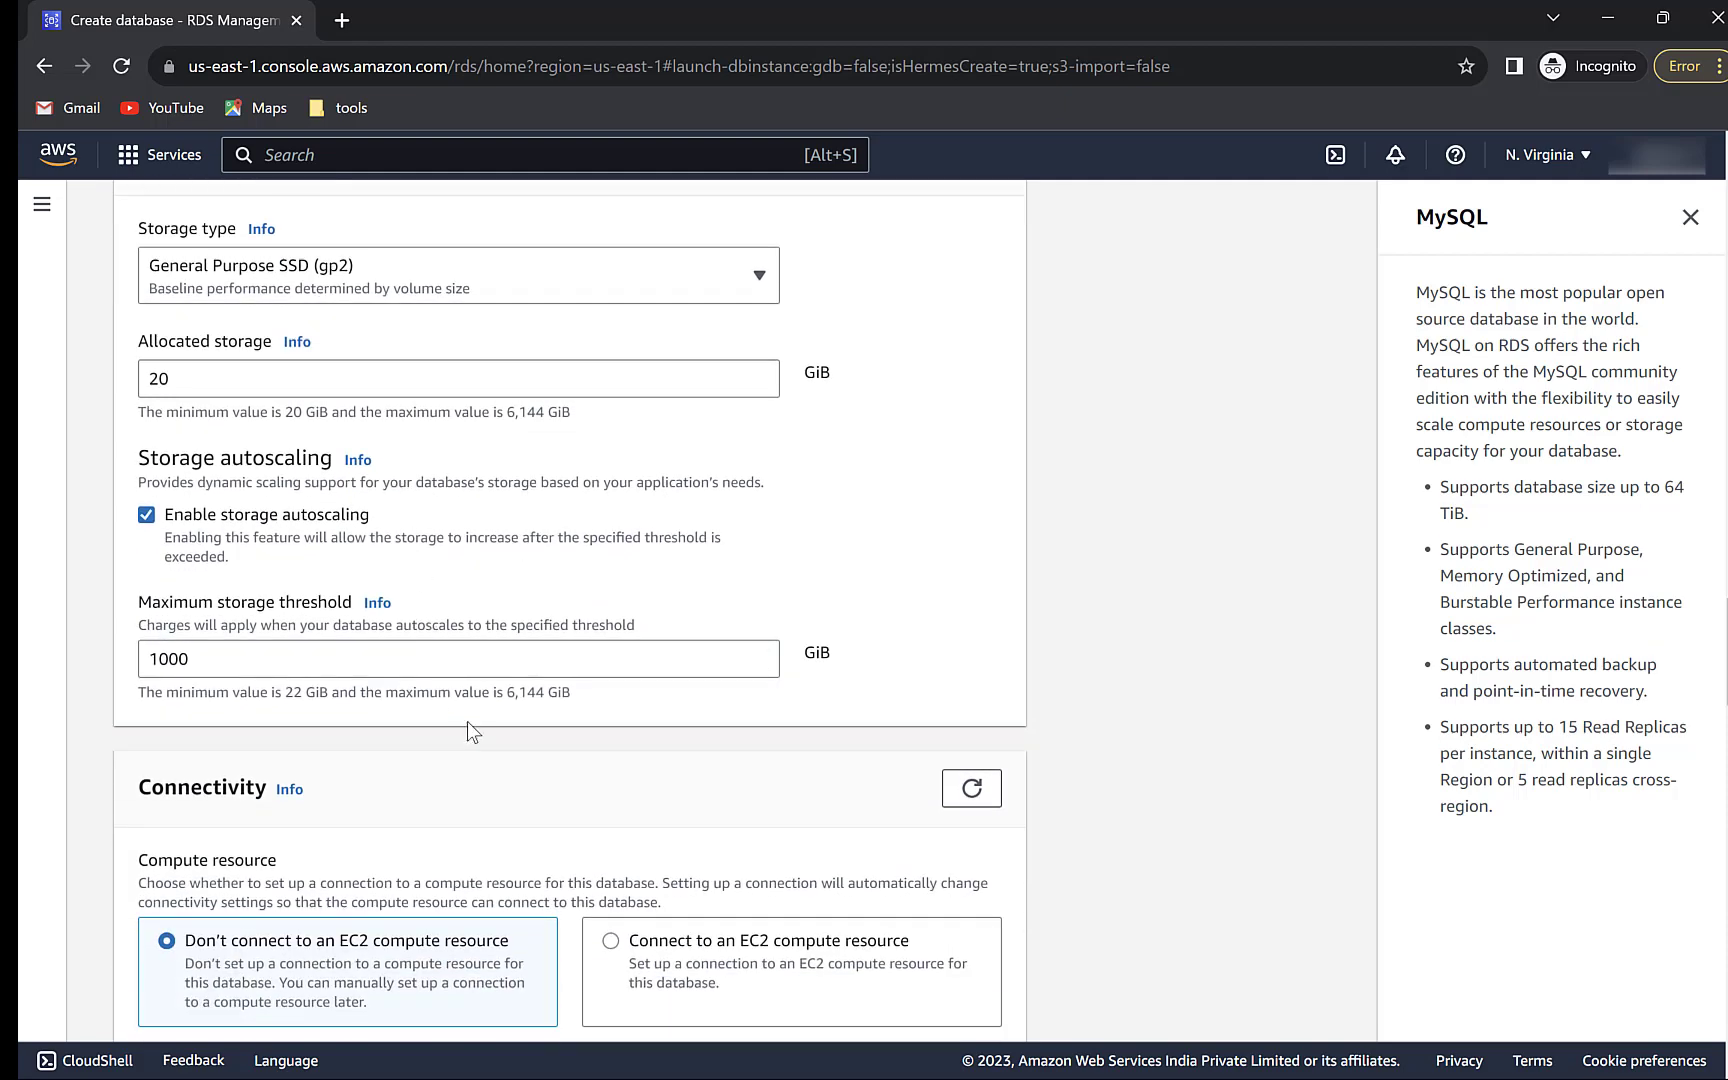
scroll(down, 3)
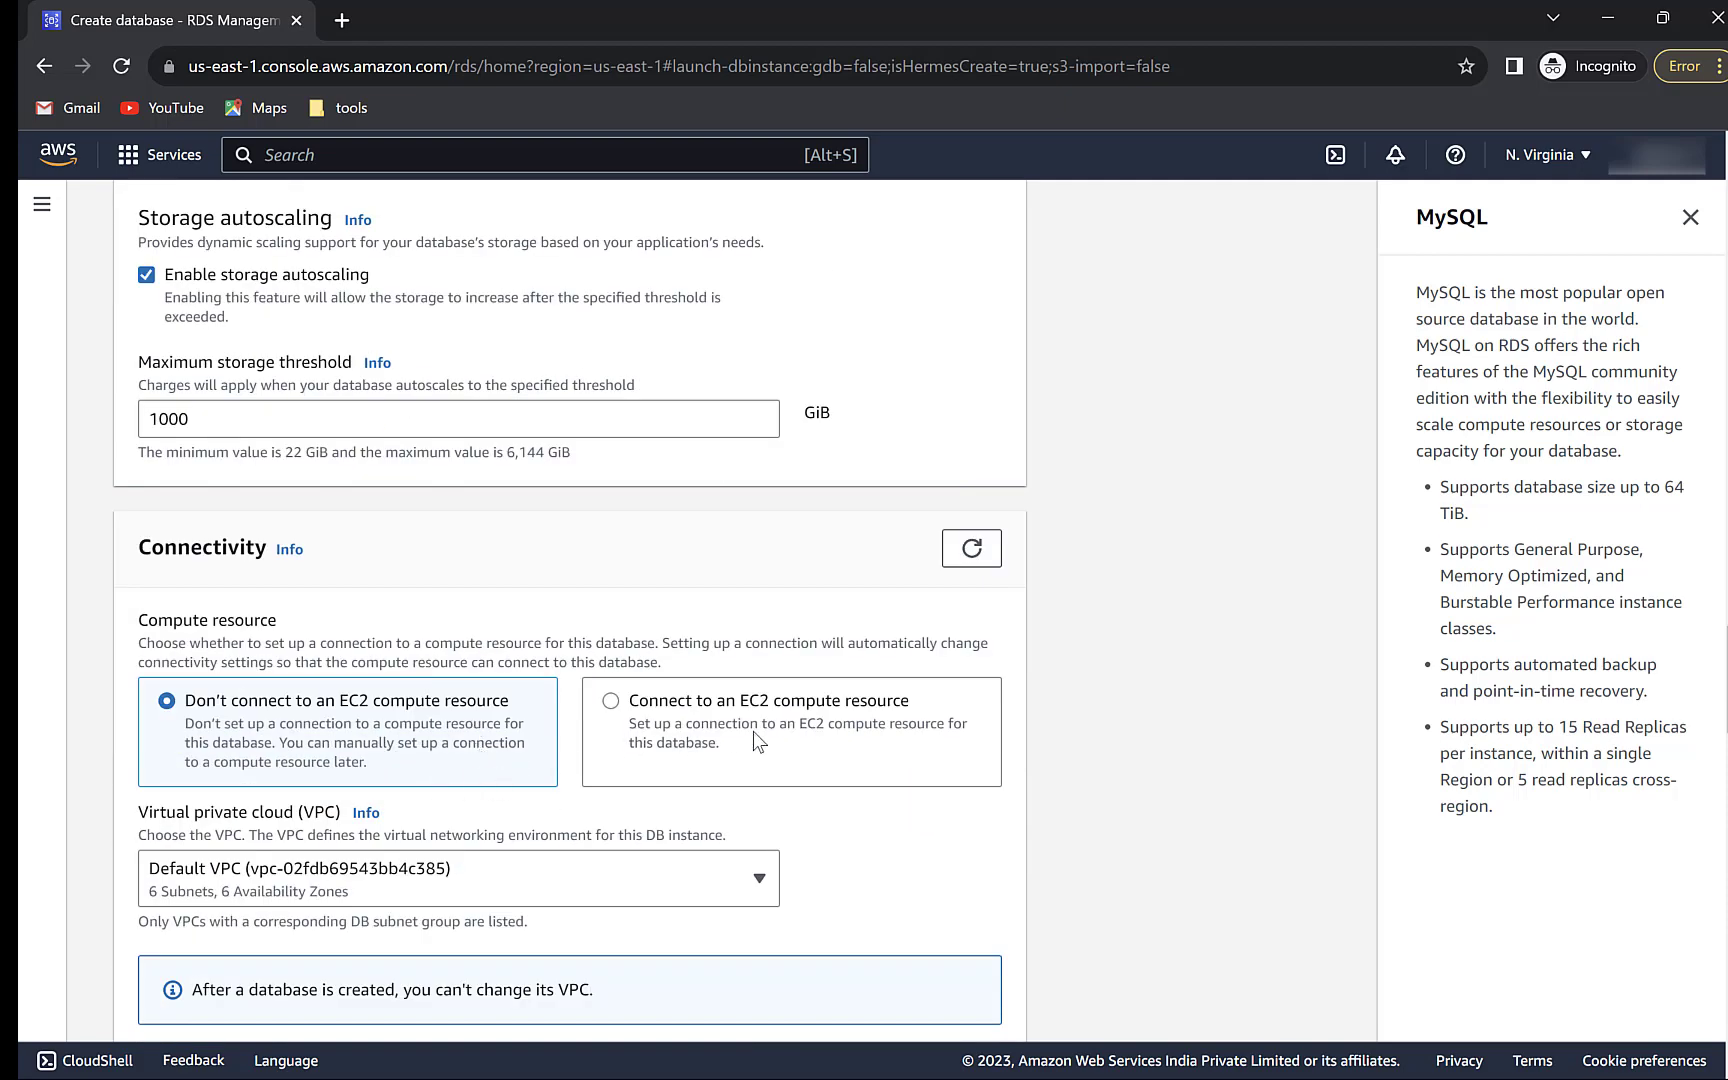
scroll(down, 3)
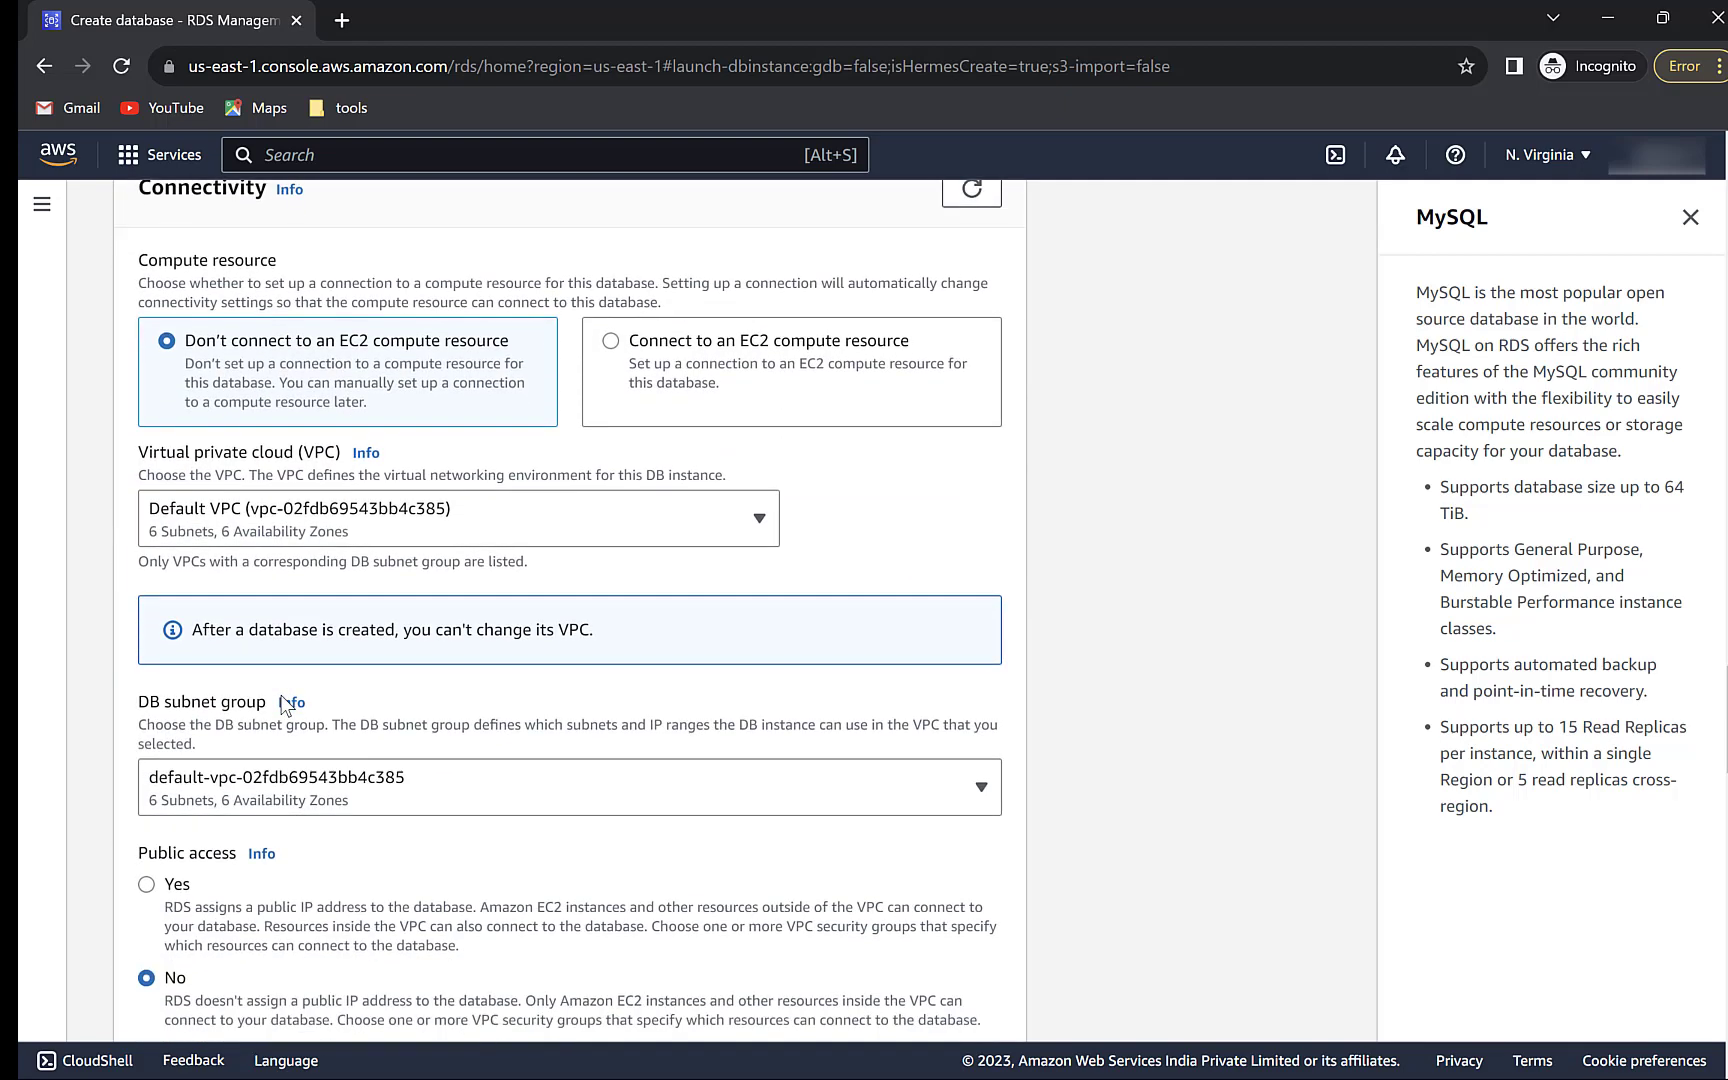
mouse_move(492, 774)
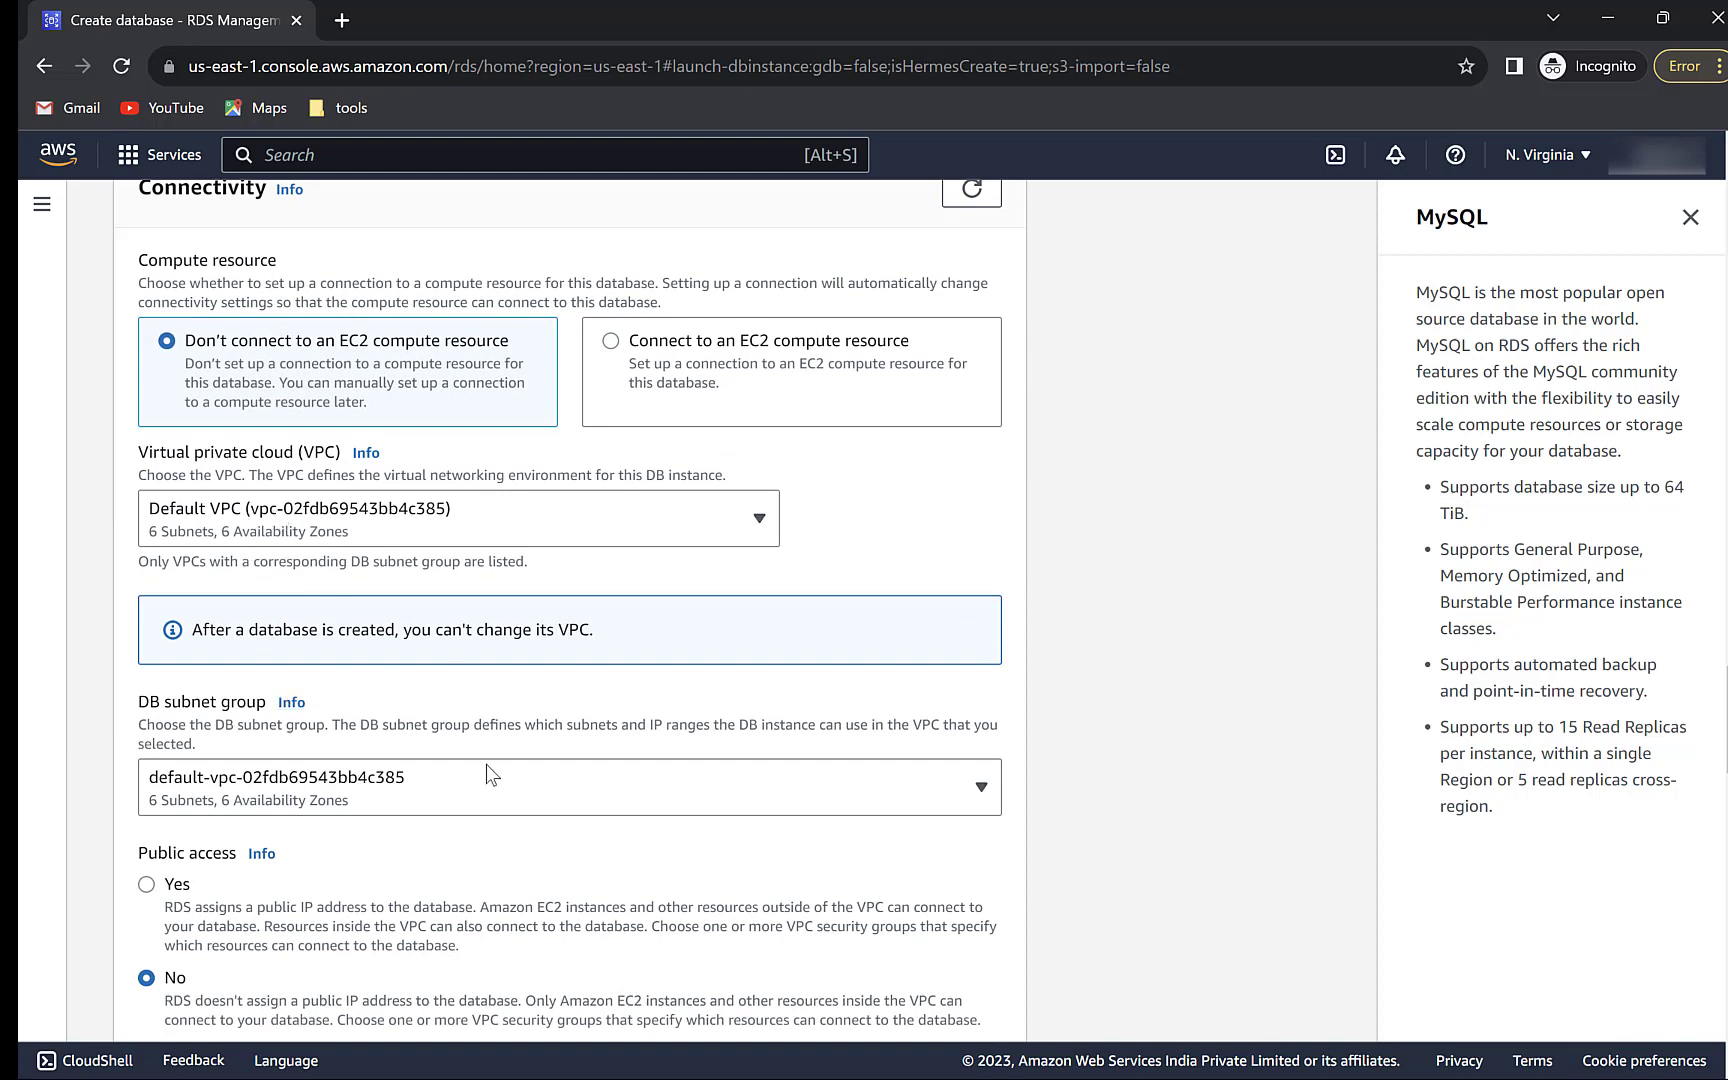
scroll(down, 3)
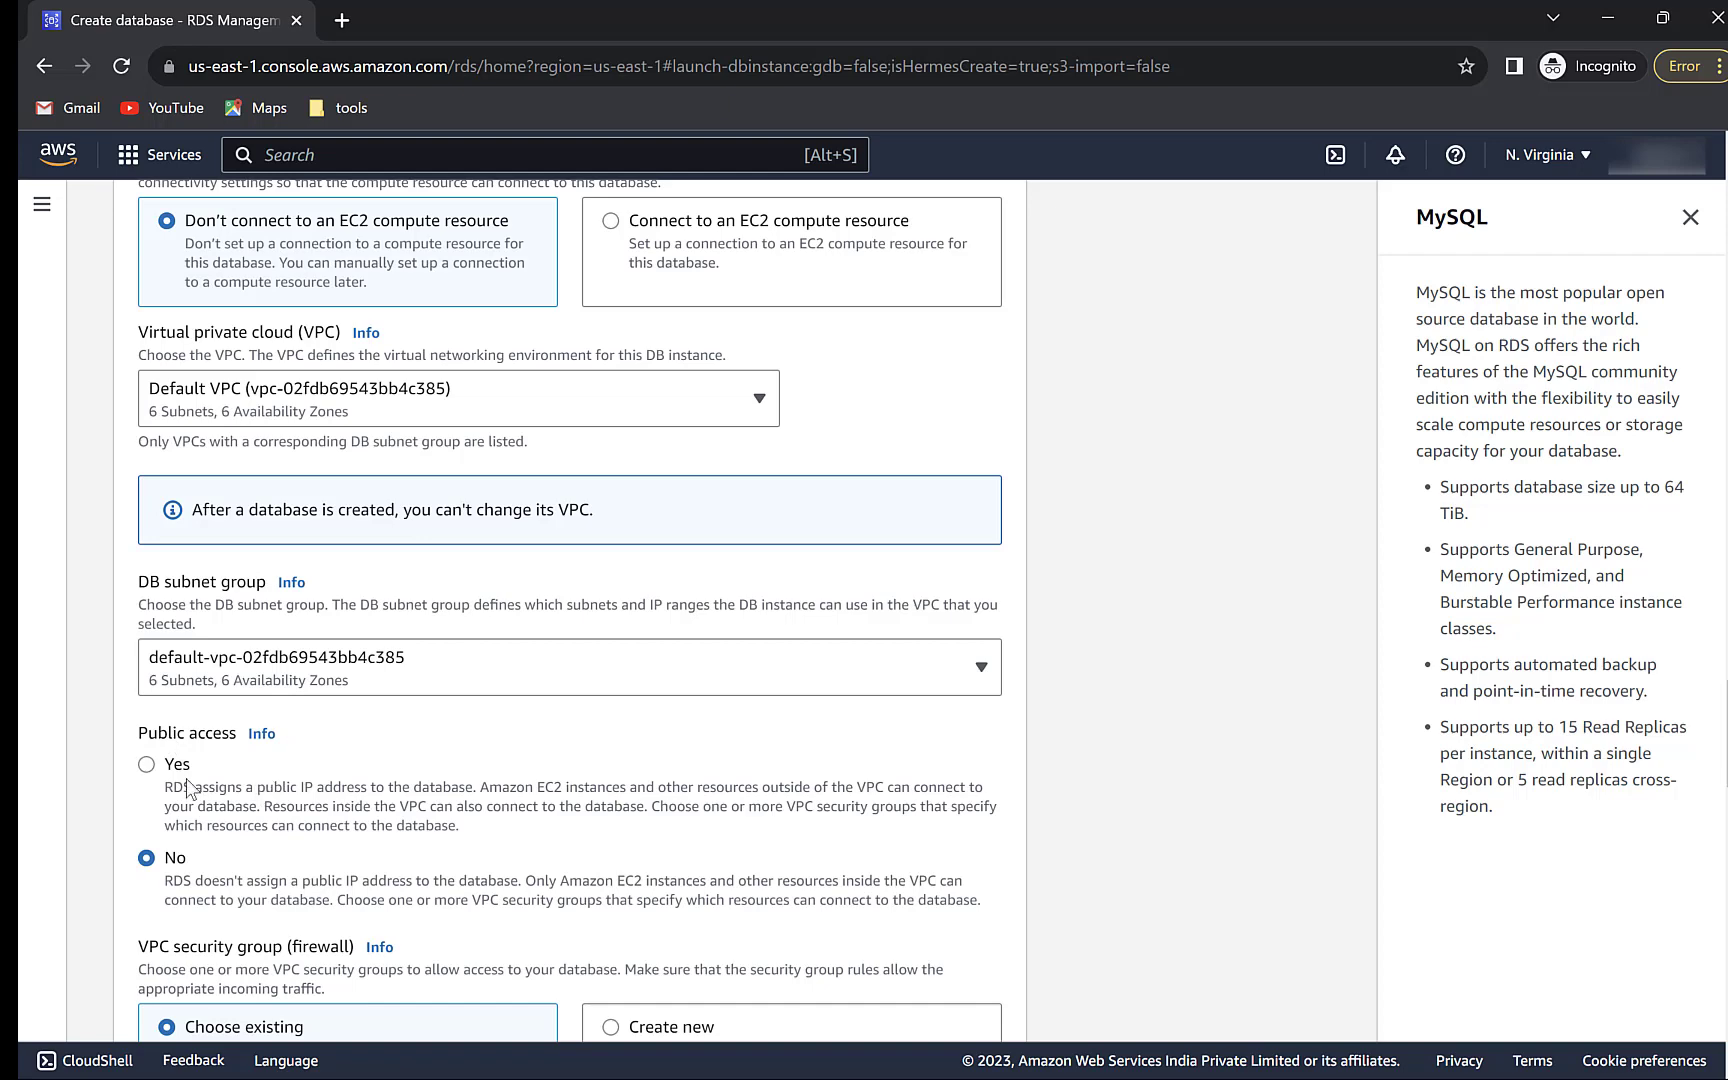
click(146, 764)
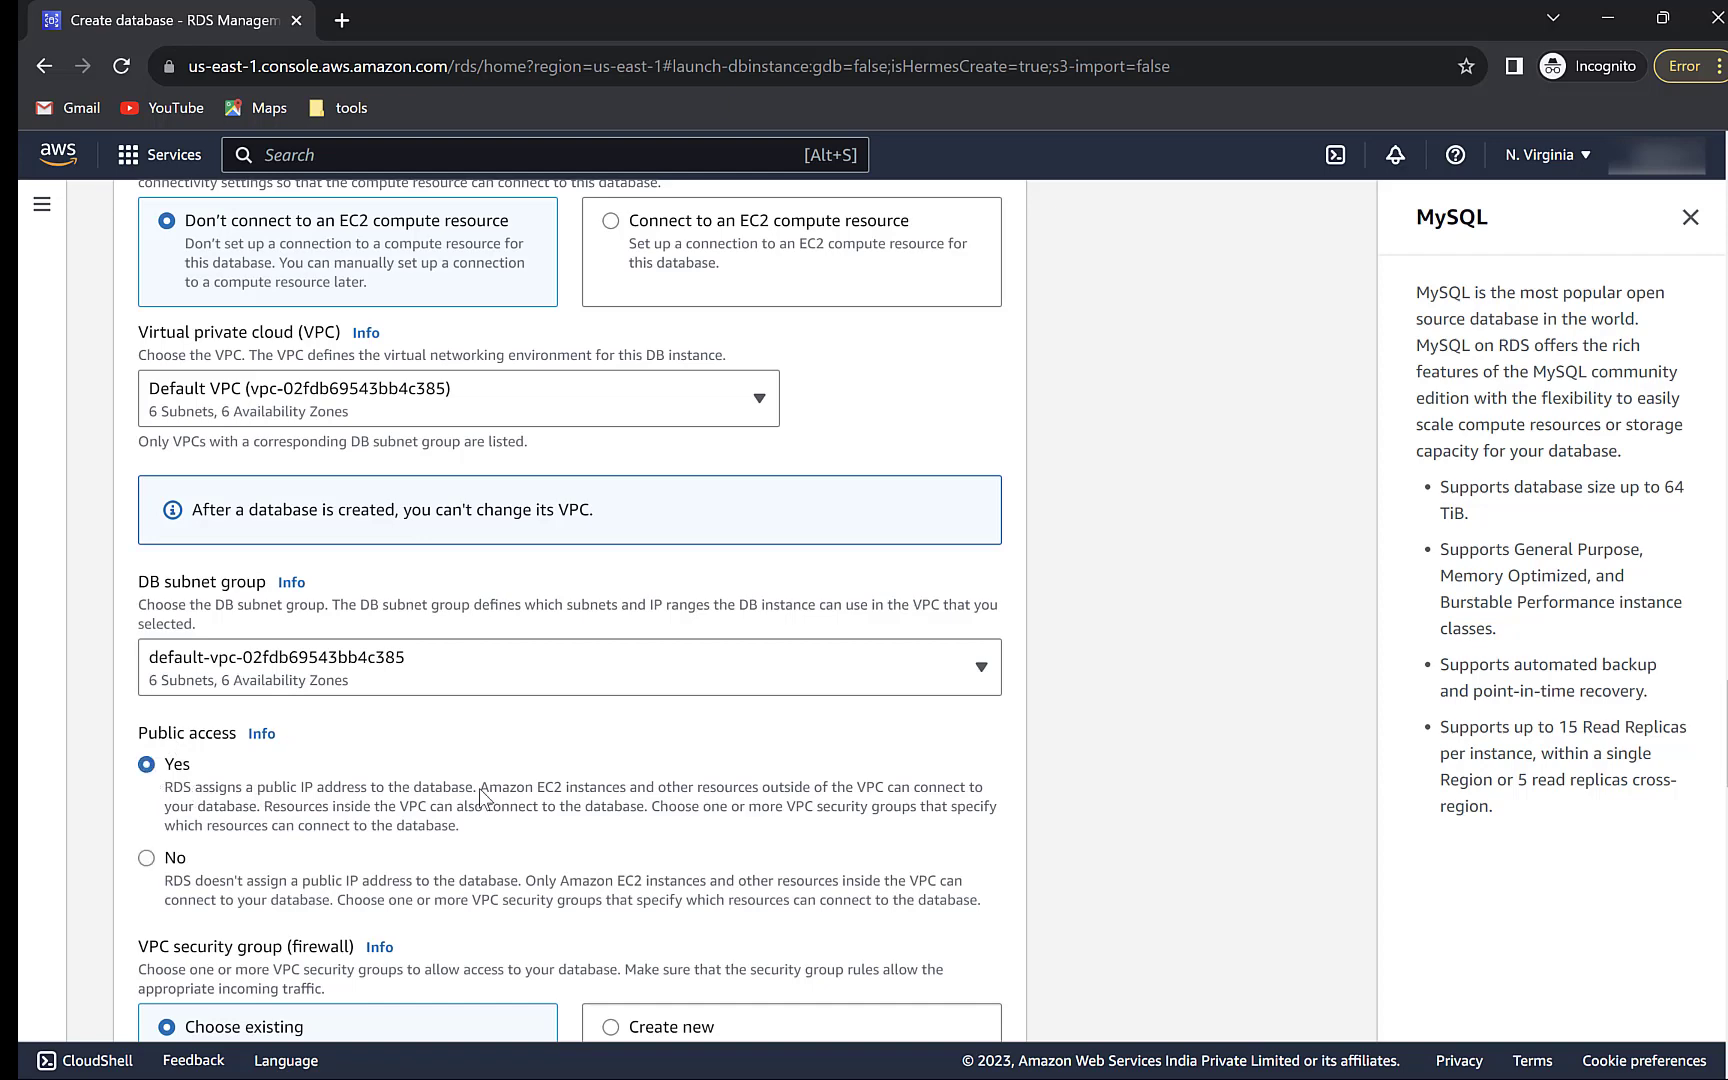
scroll(down, 3)
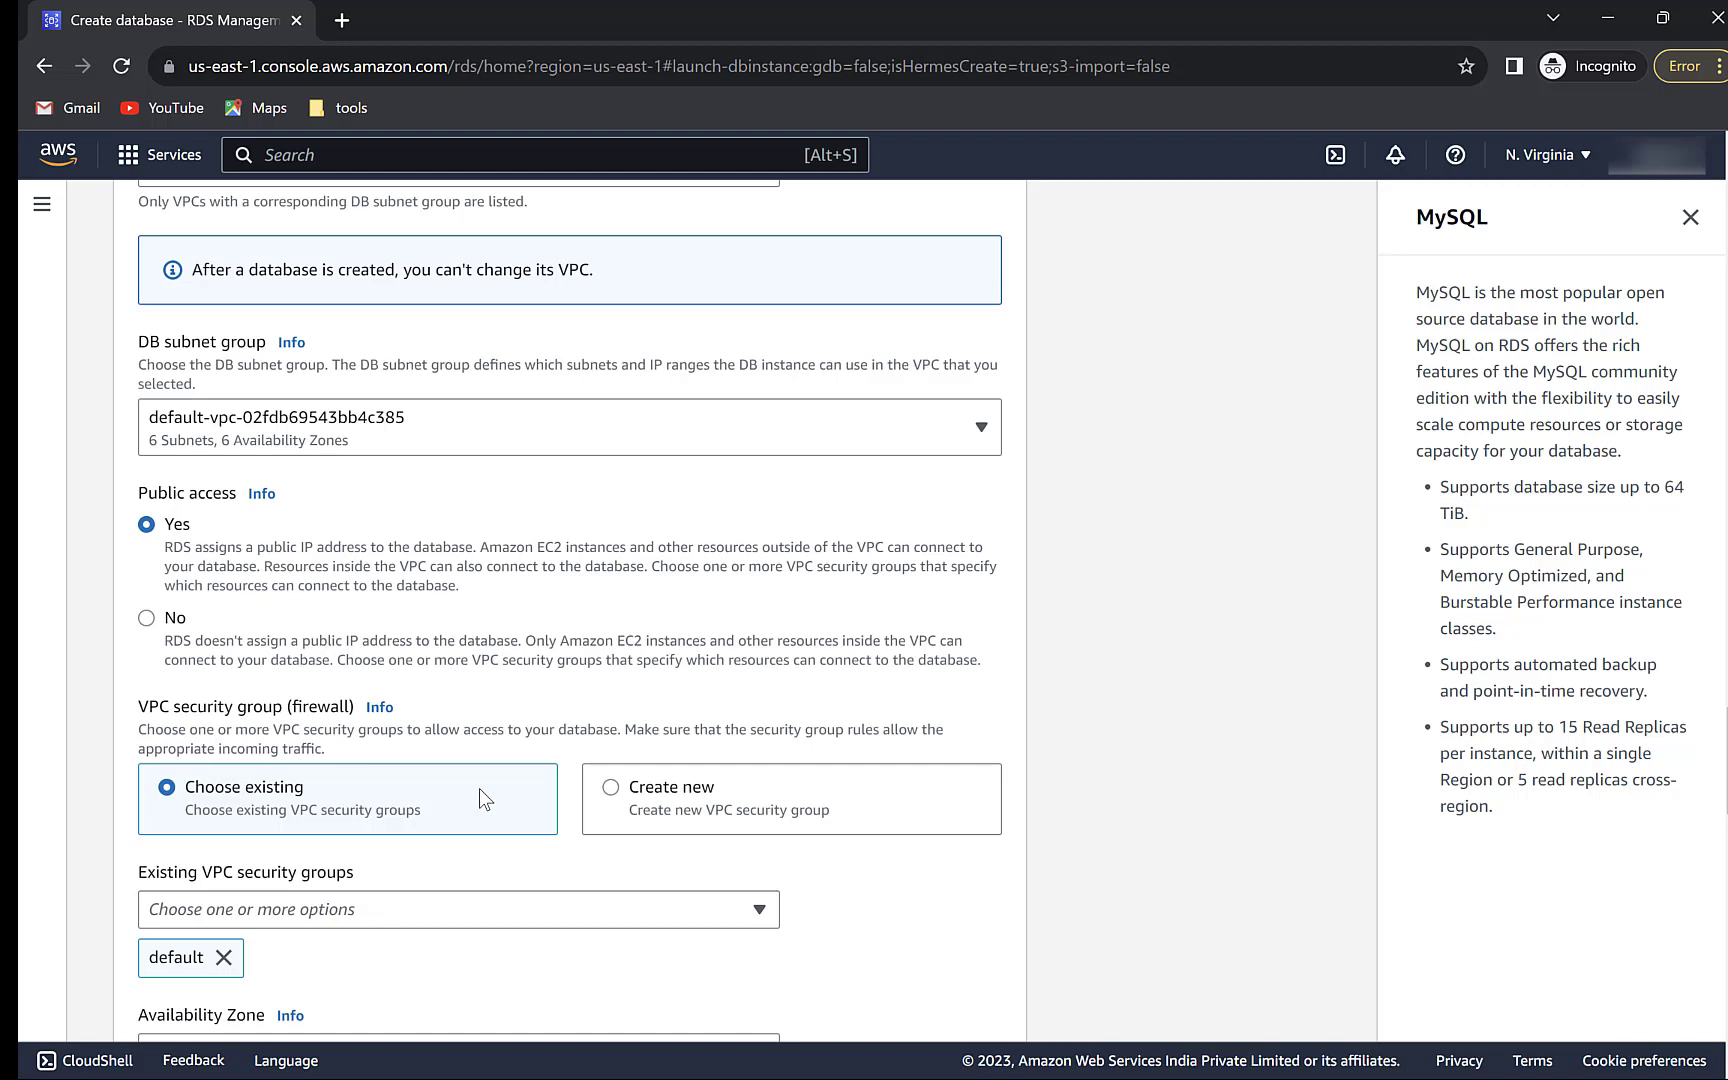
scroll(down, 3)
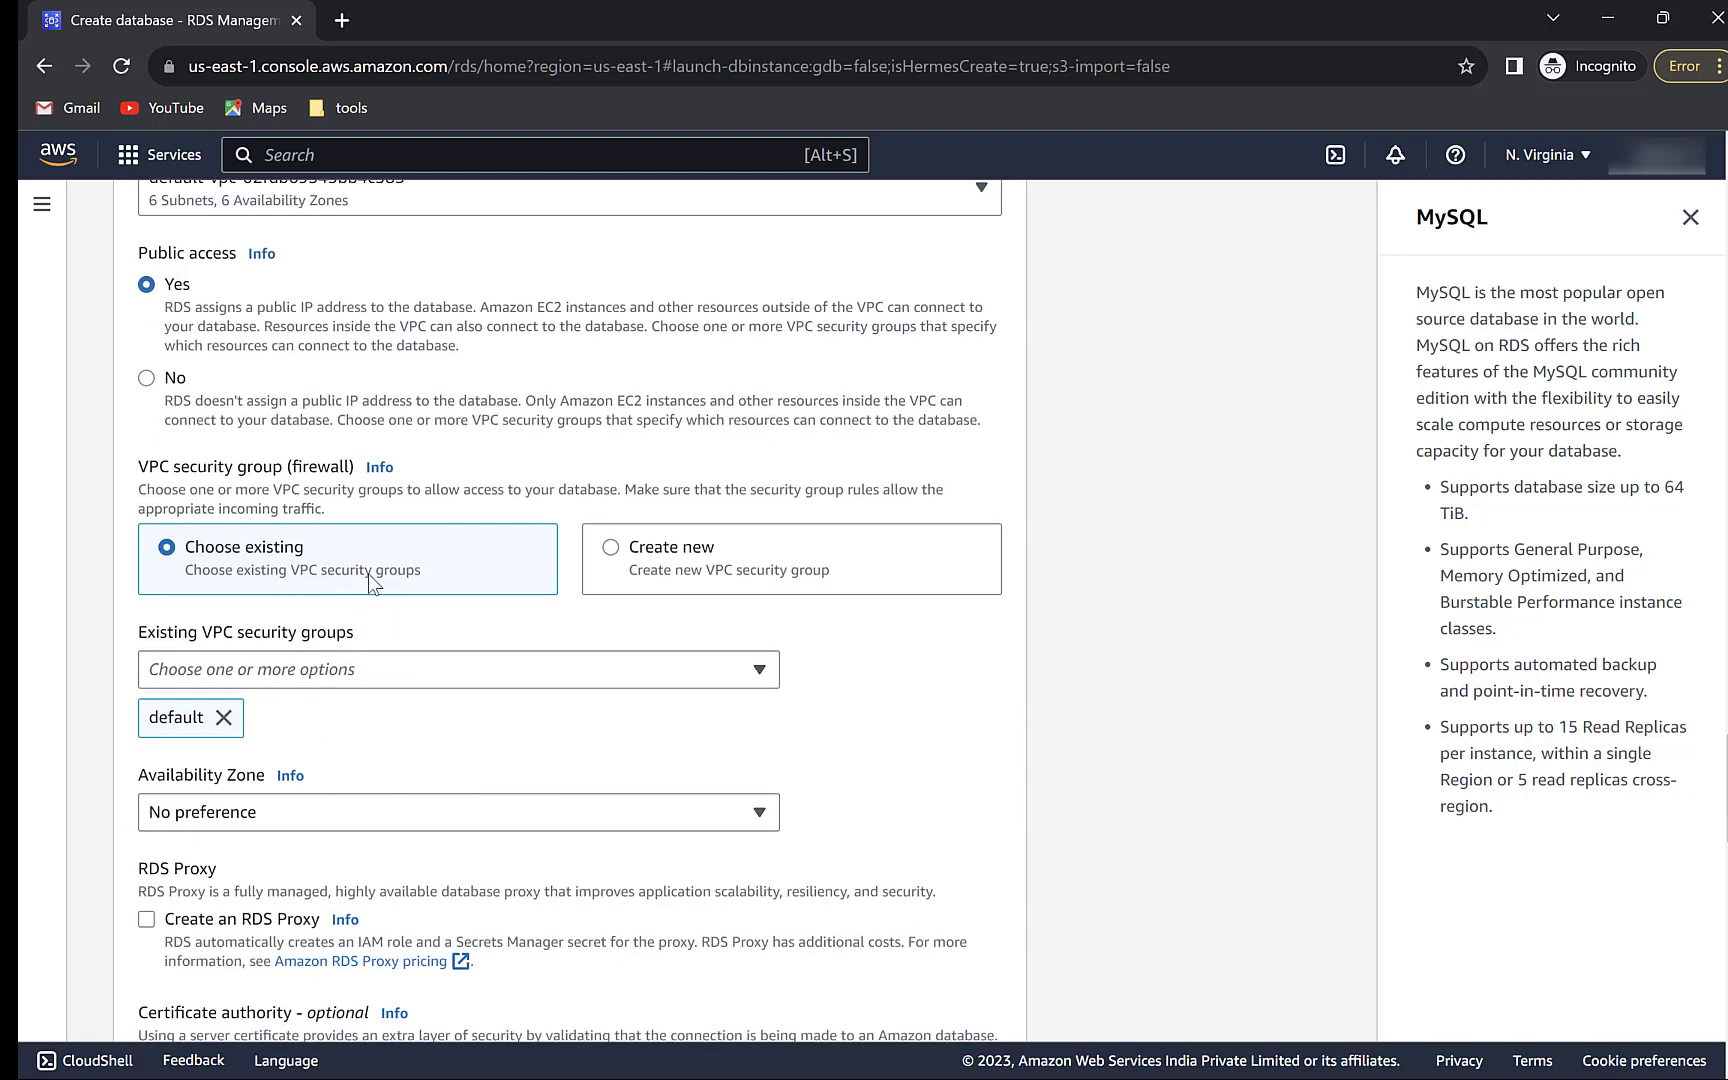
scroll(down, 3)
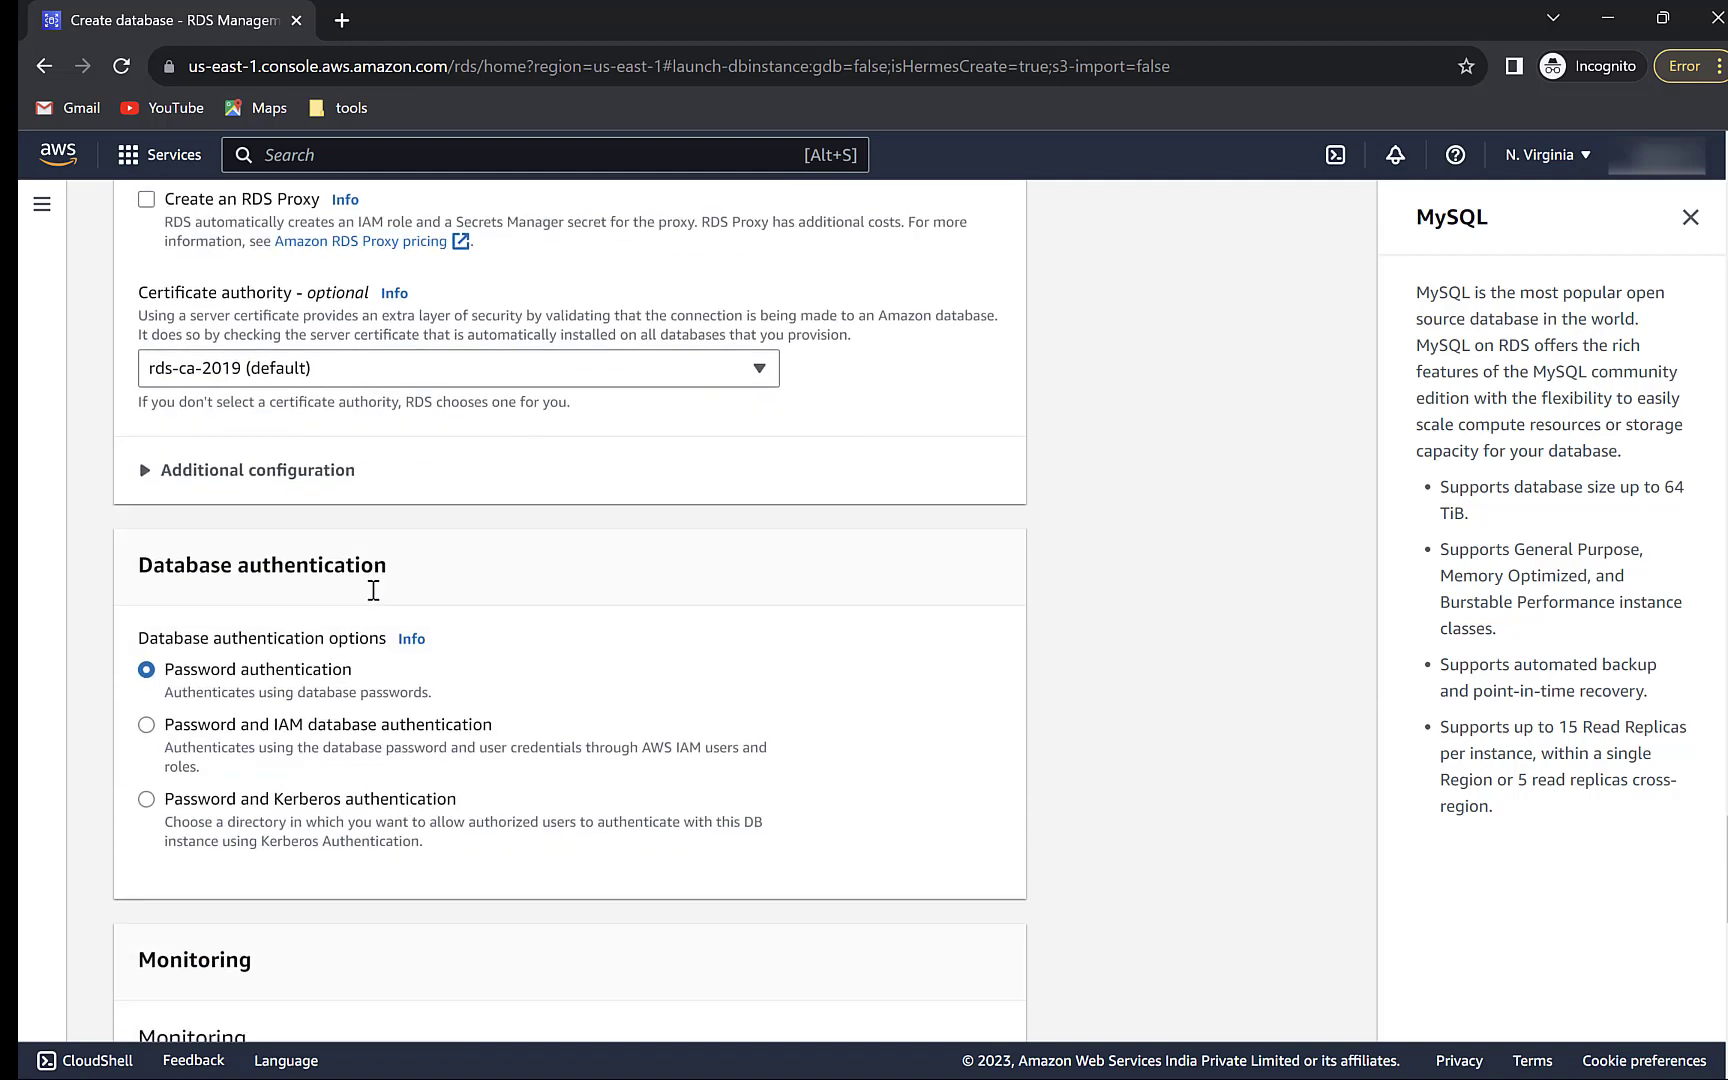
mouse_move(428, 718)
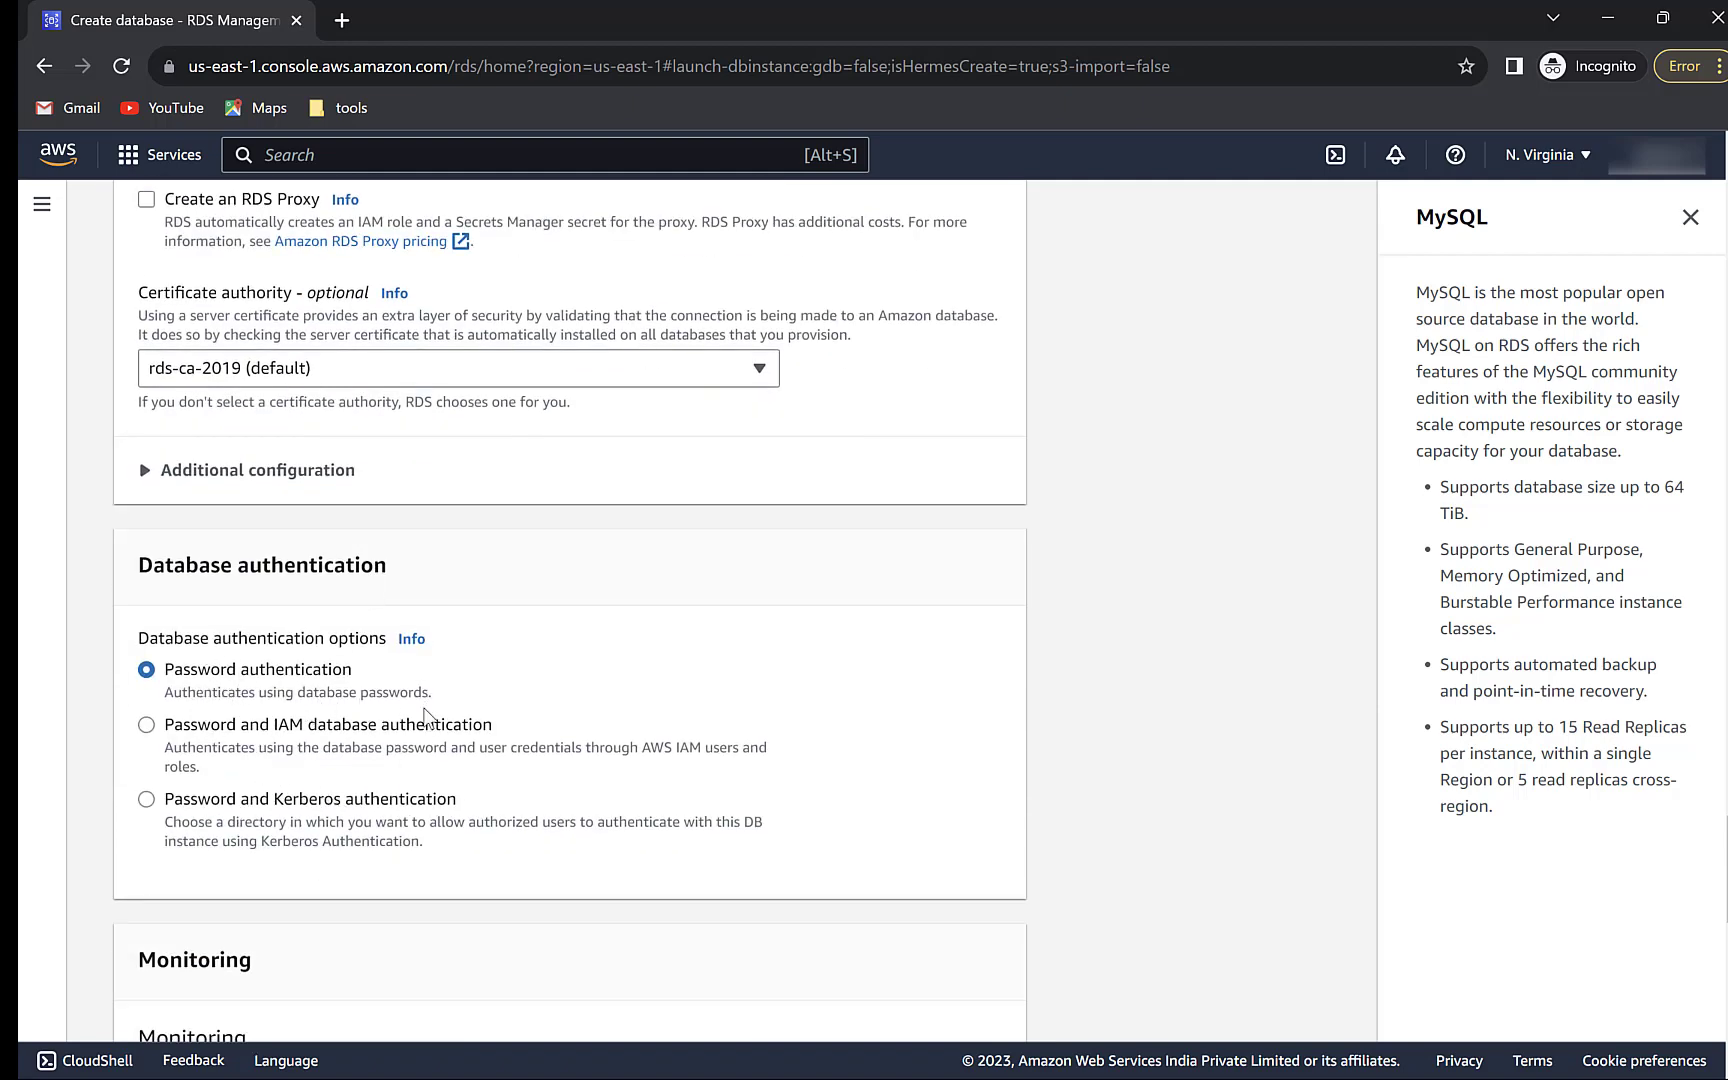
mouse_move(662, 704)
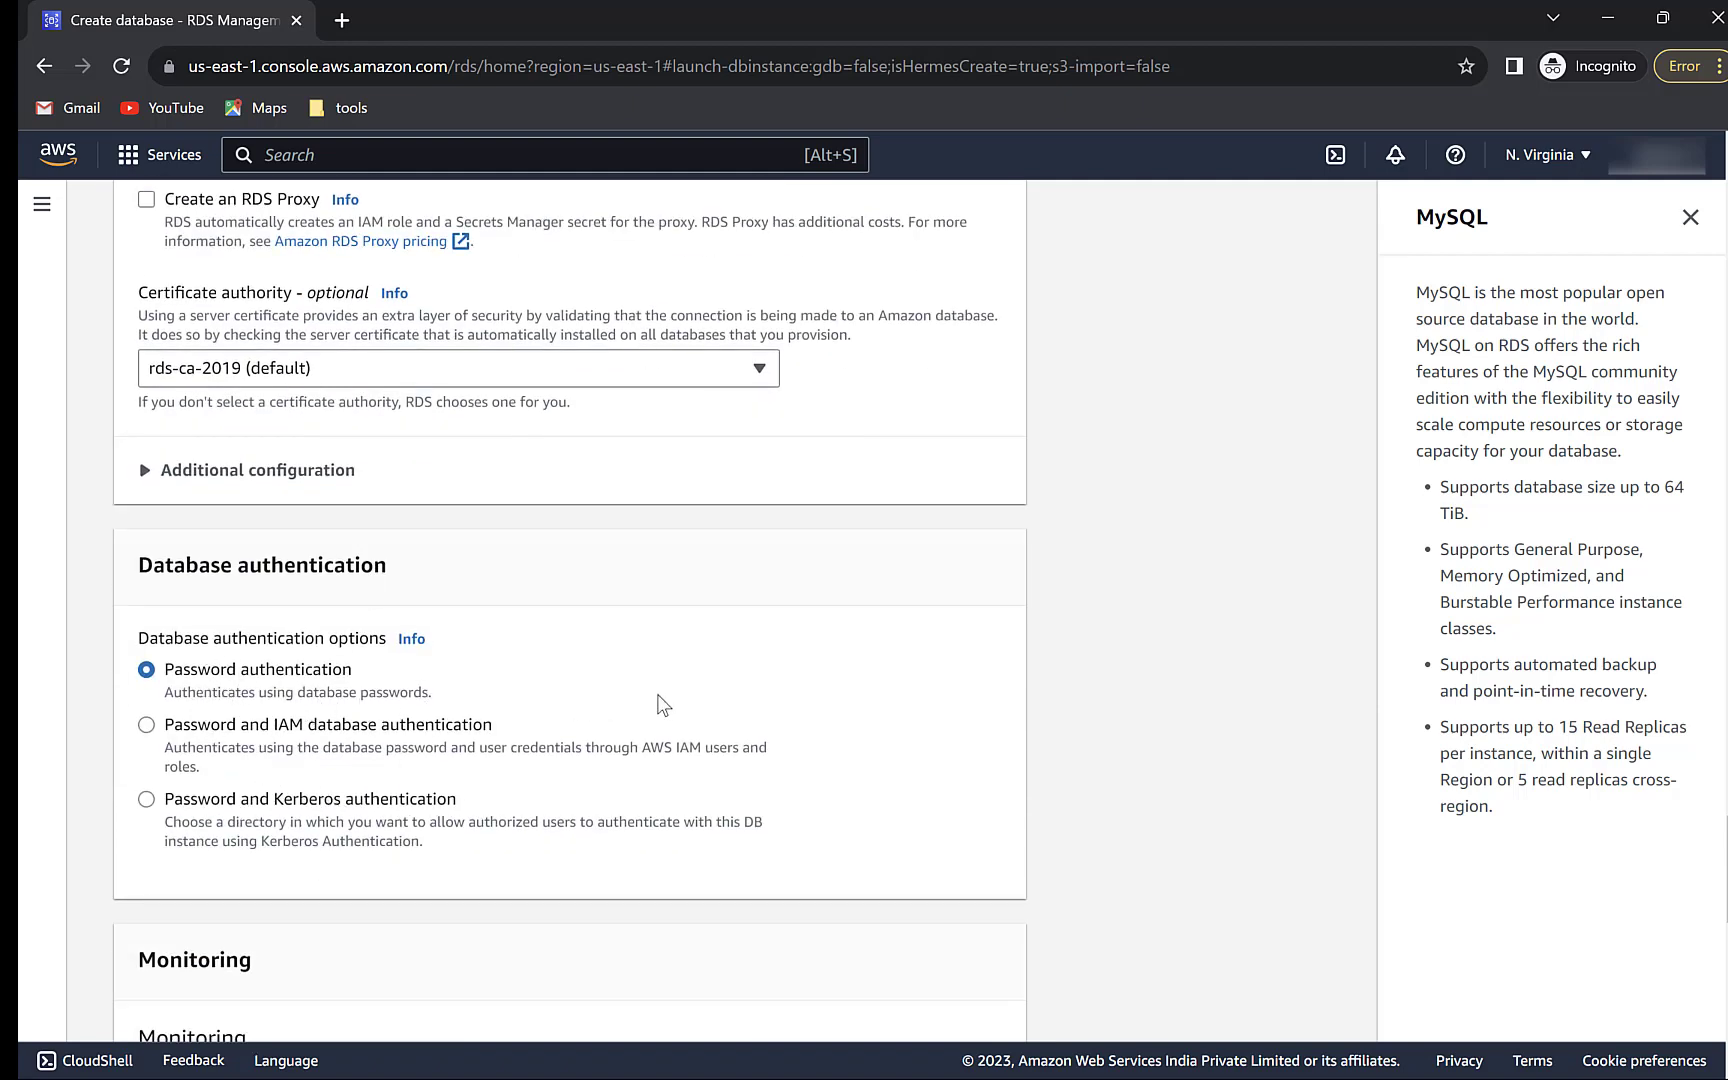
Review the 14.71 USD estimated monthly cost and submit the database for creation.
scroll(down, 3)
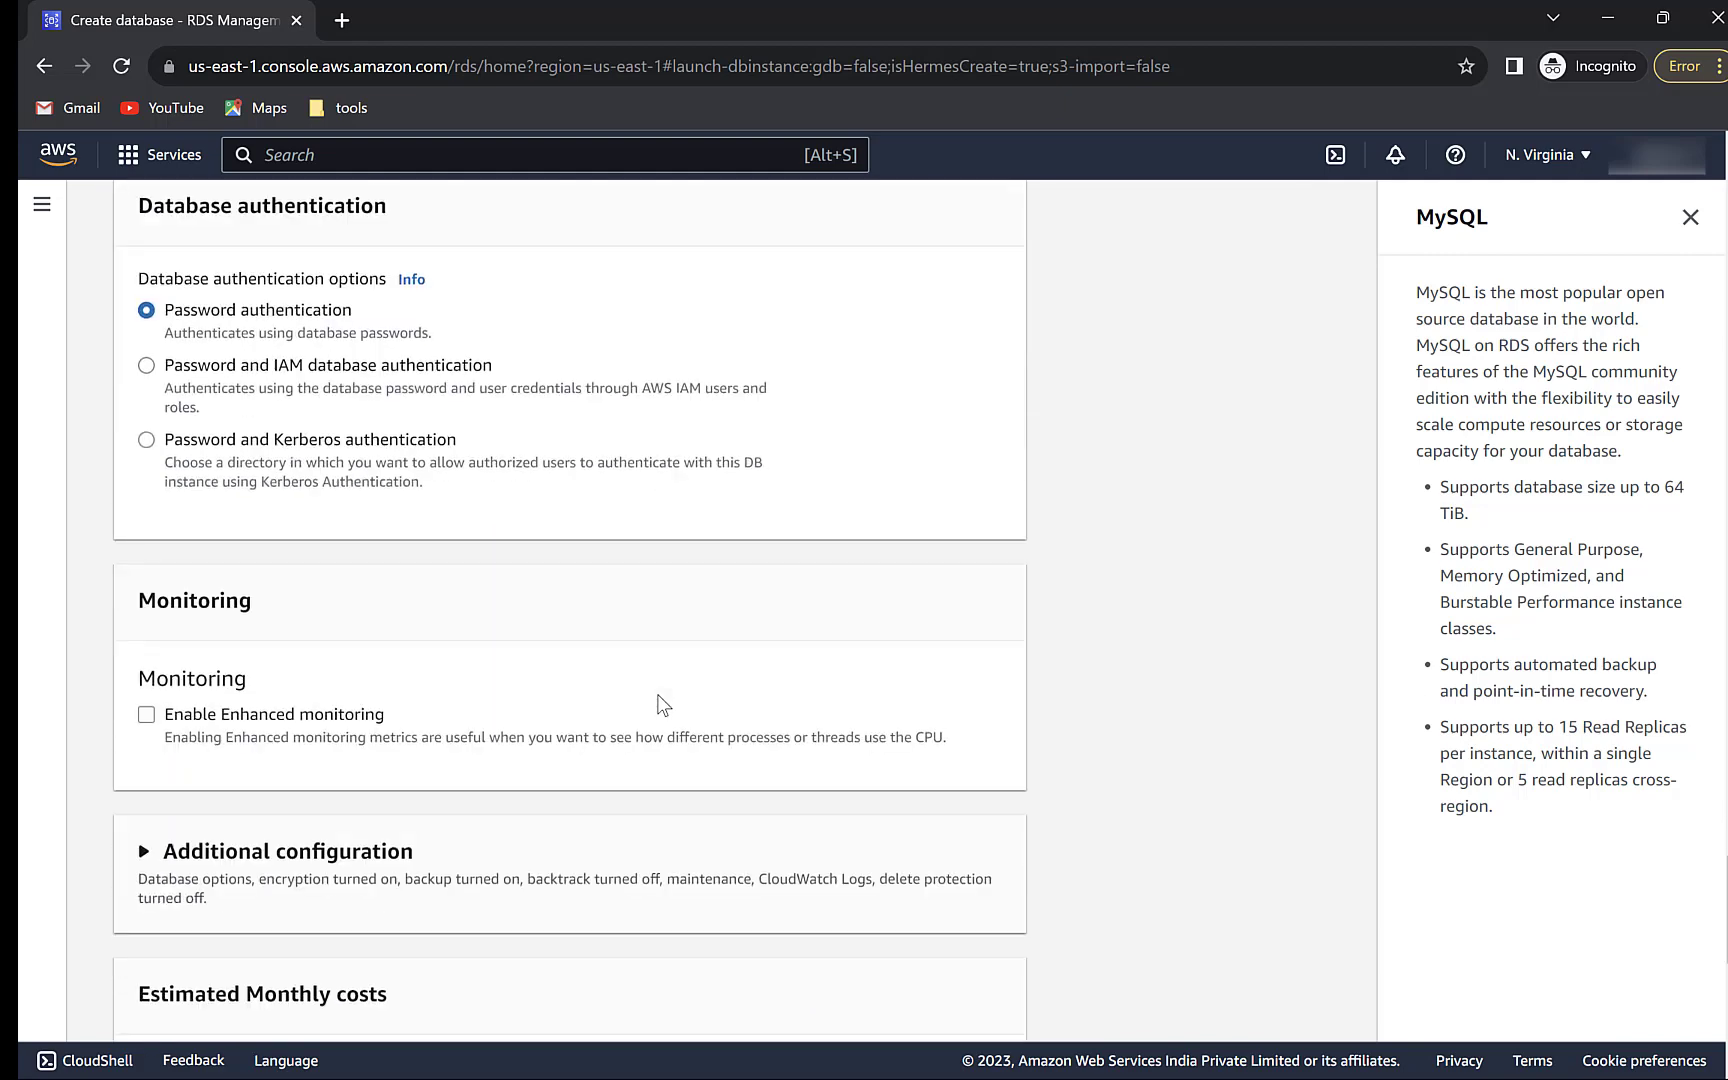
scroll(down, 3)
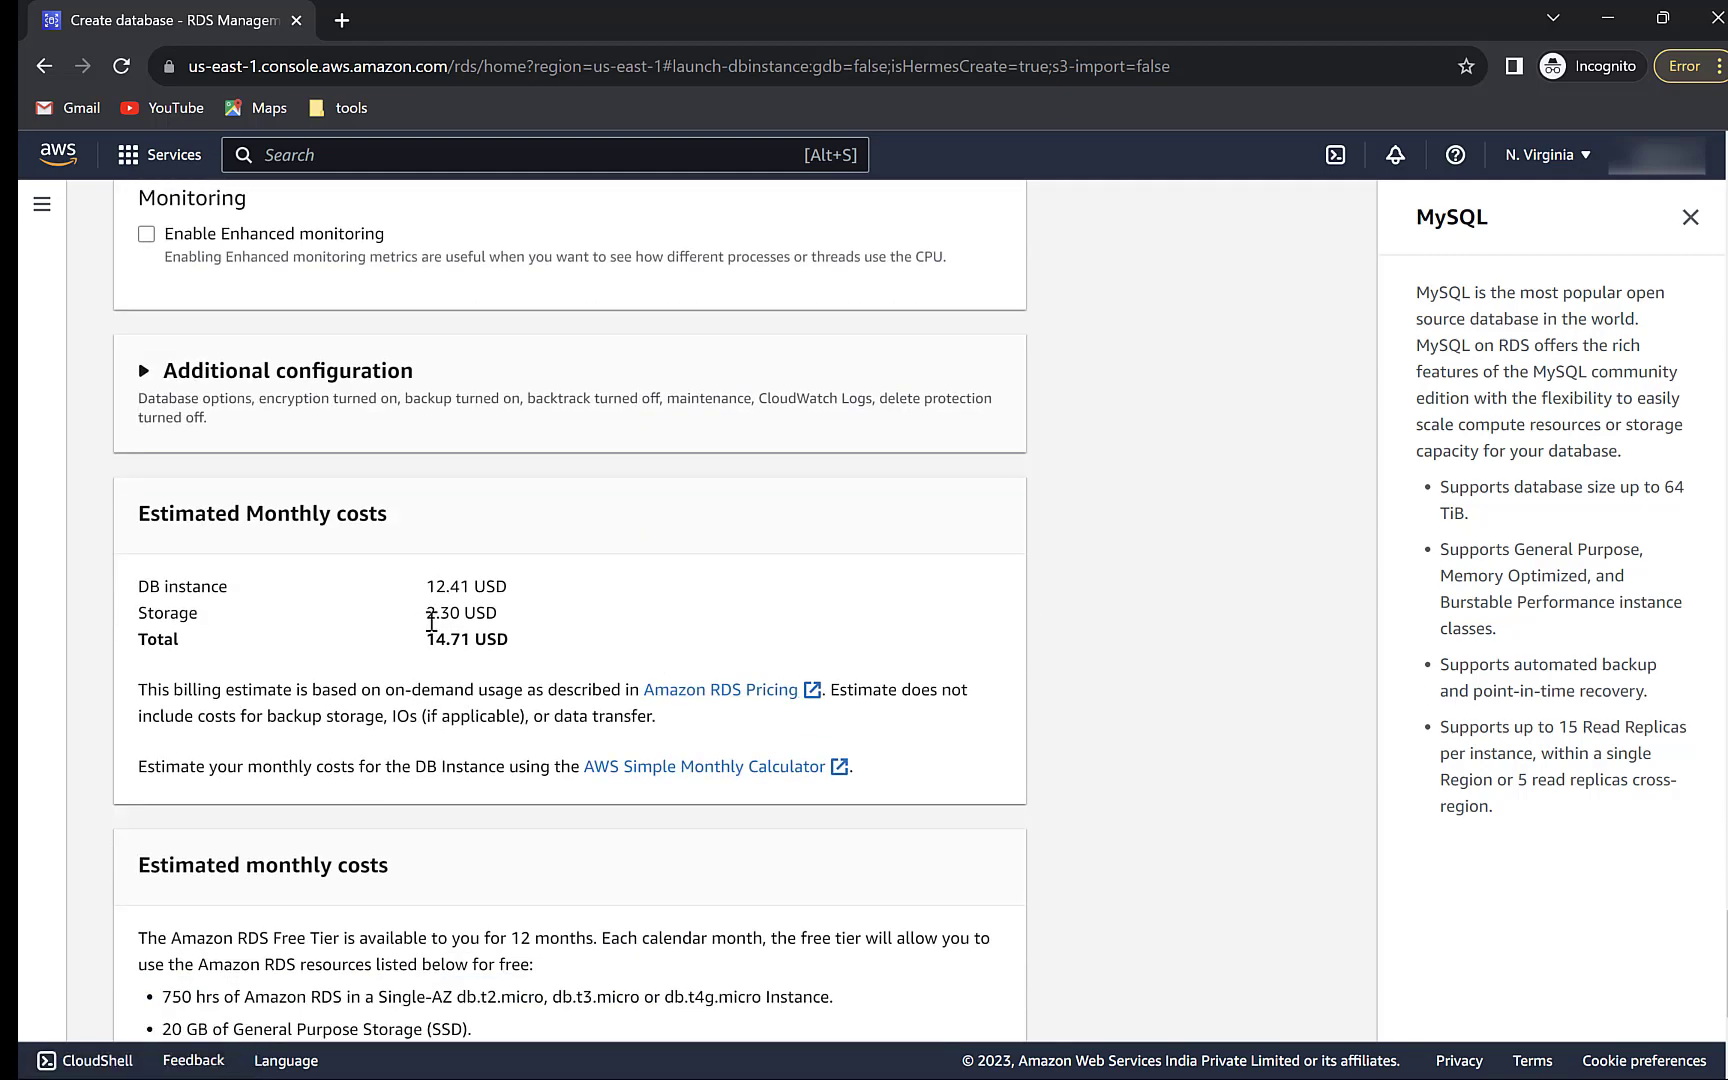
mouse_move(468, 642)
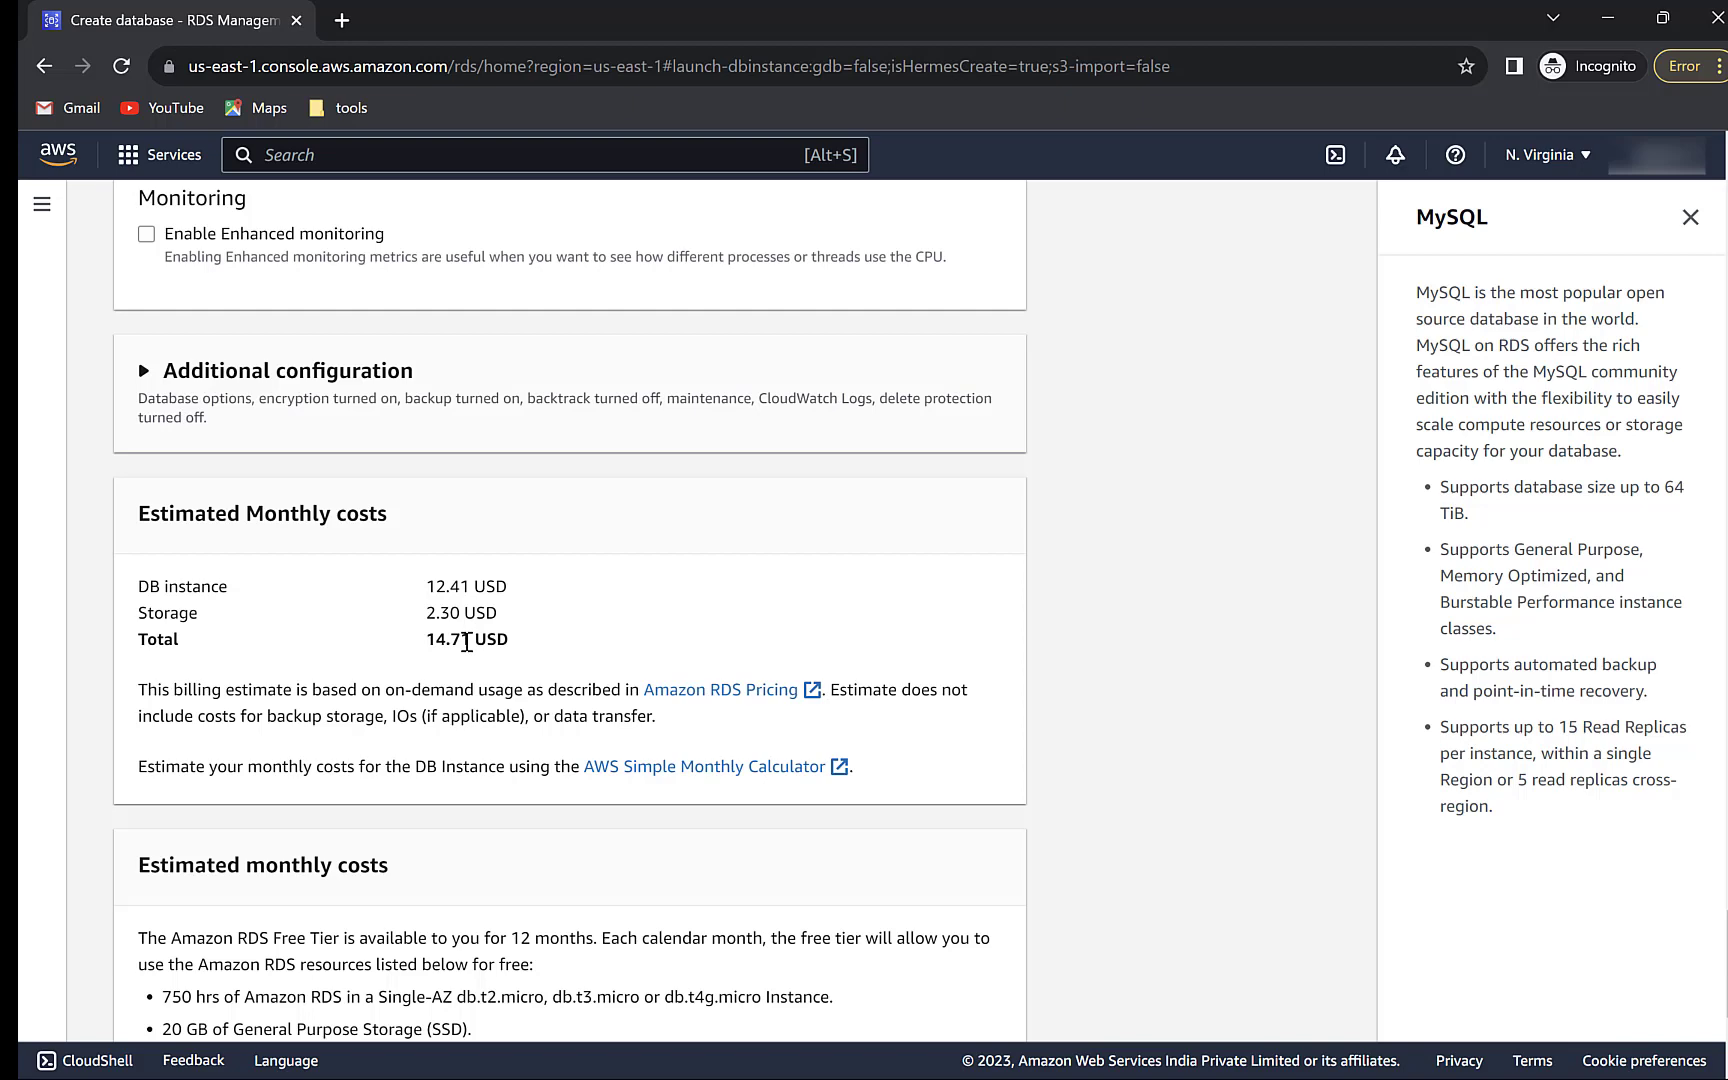
scroll(down, 3)
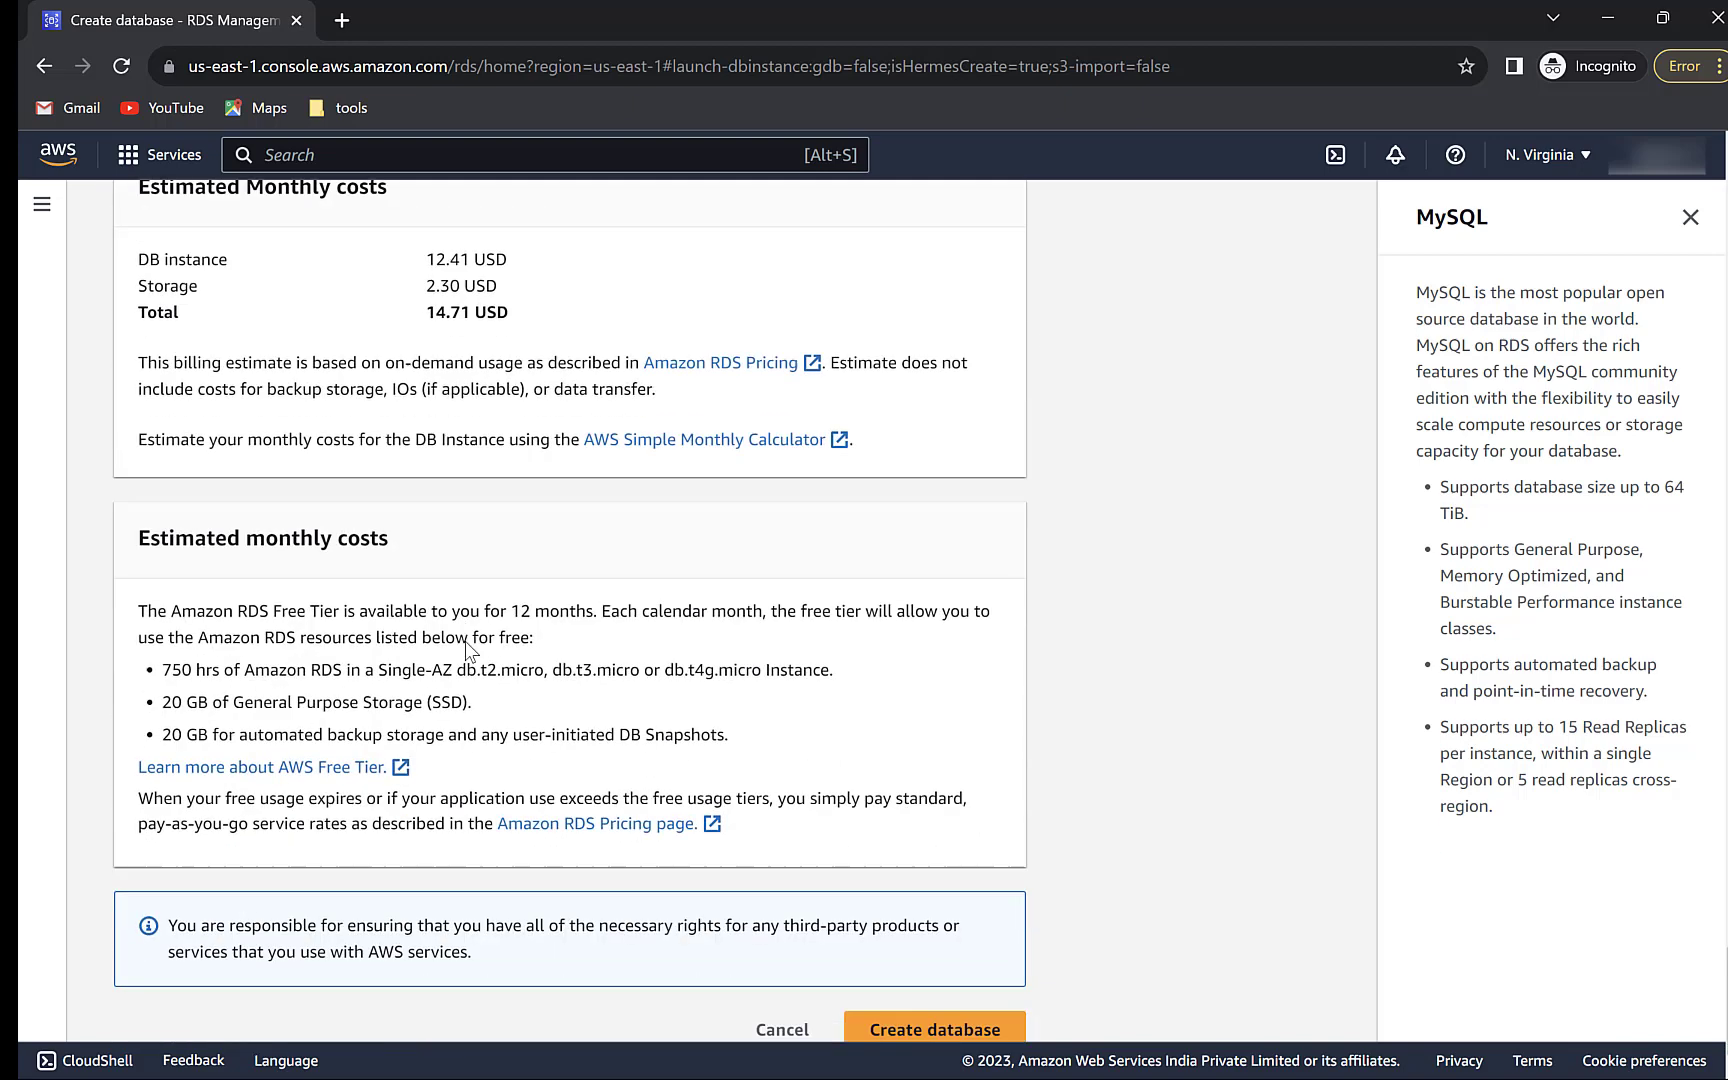
scroll(down, 3)
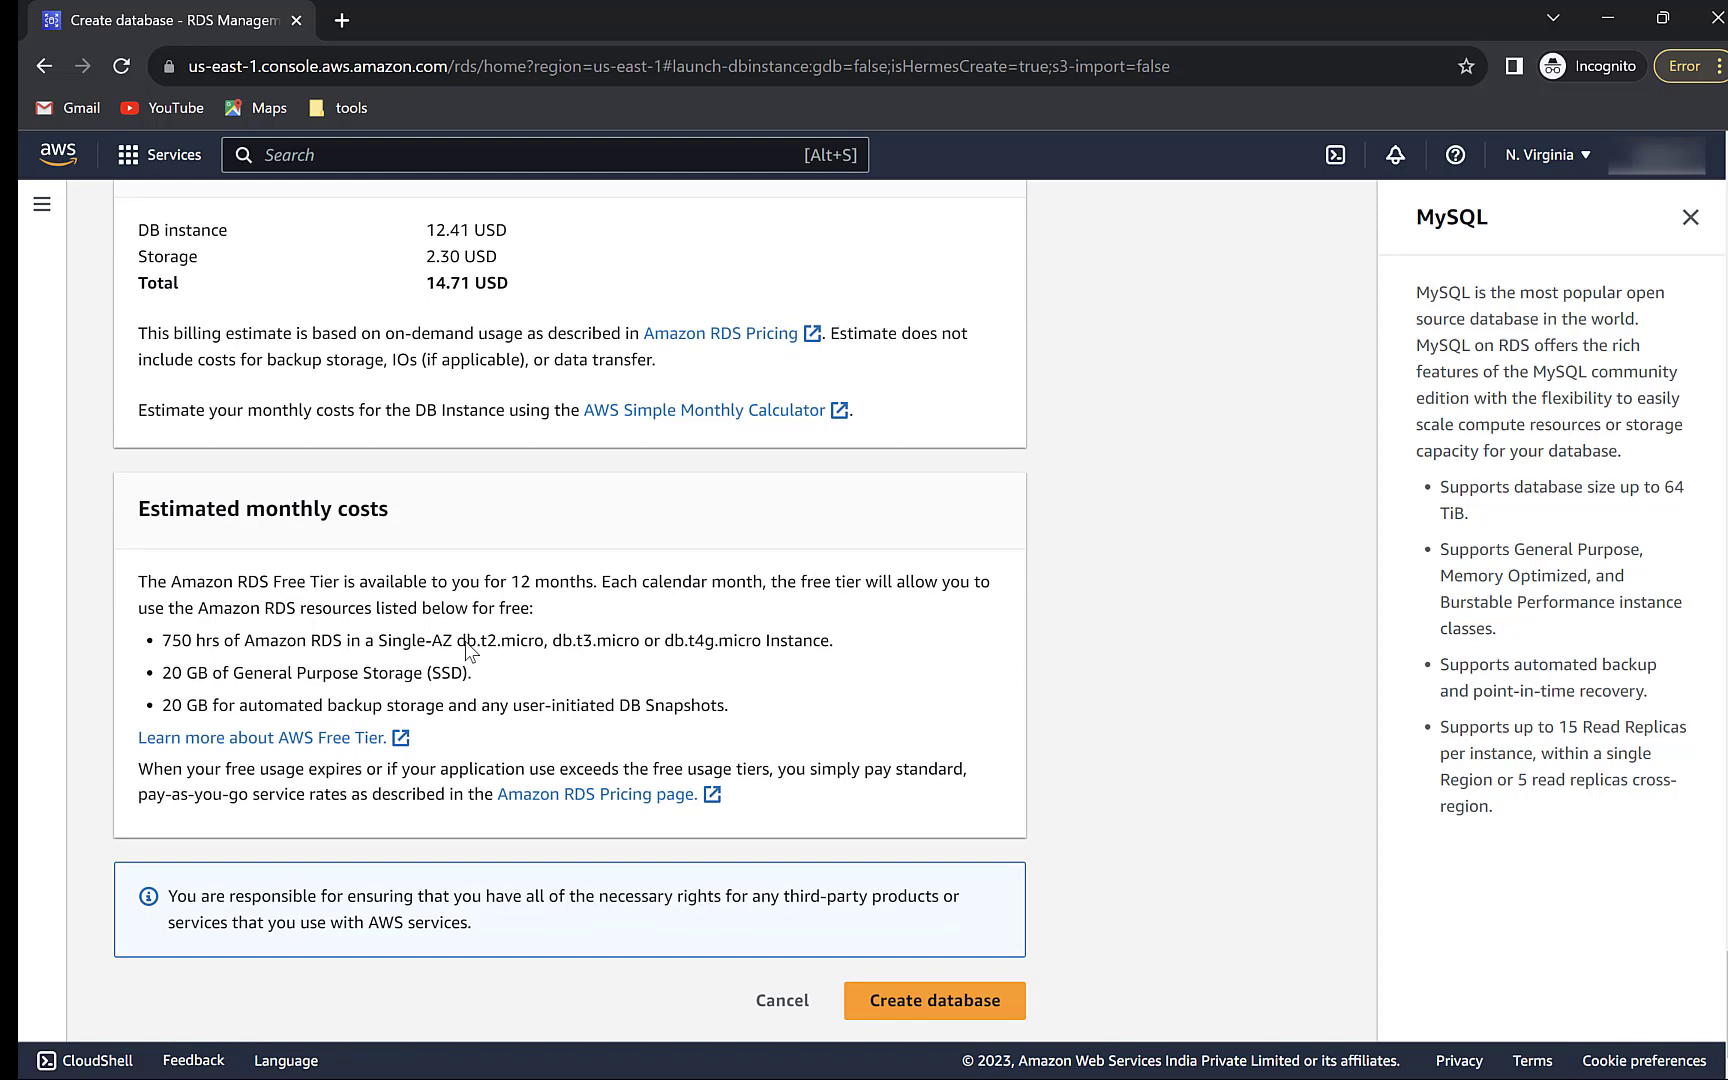
click(934, 1000)
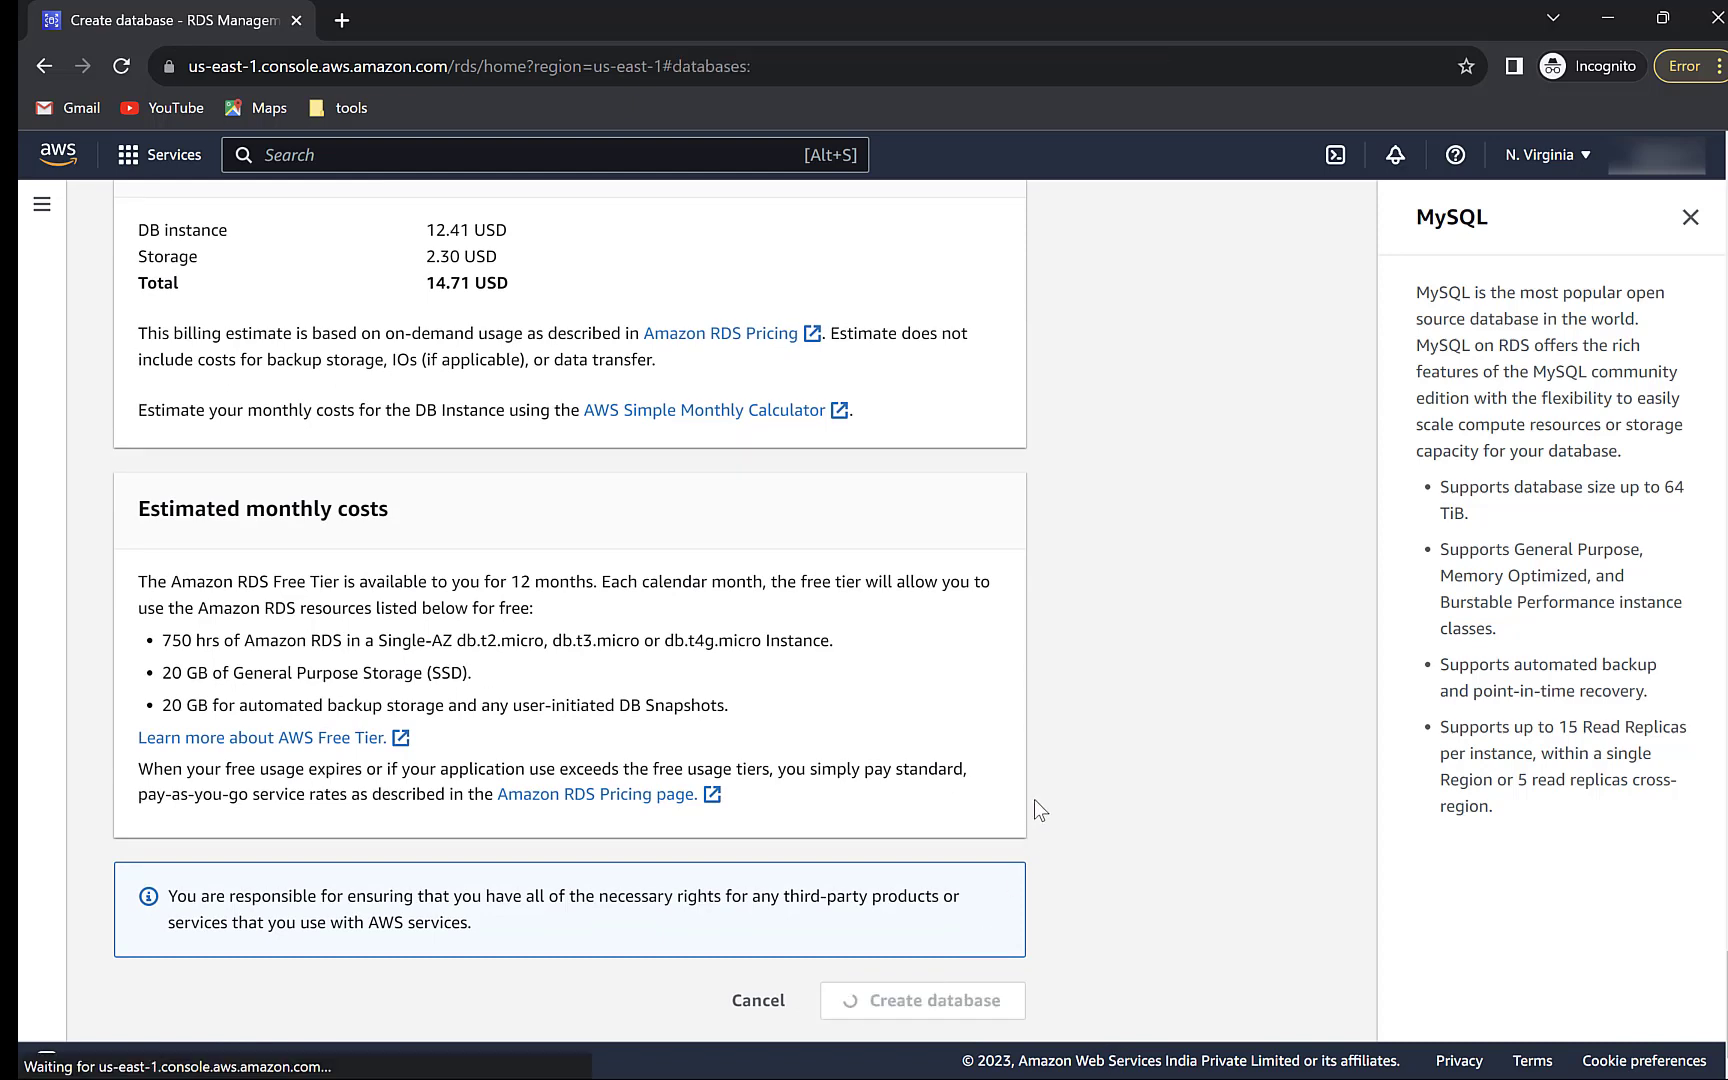
View the codippa database details: endpoint, port 3306 and instance configuration.
click(922, 1000)
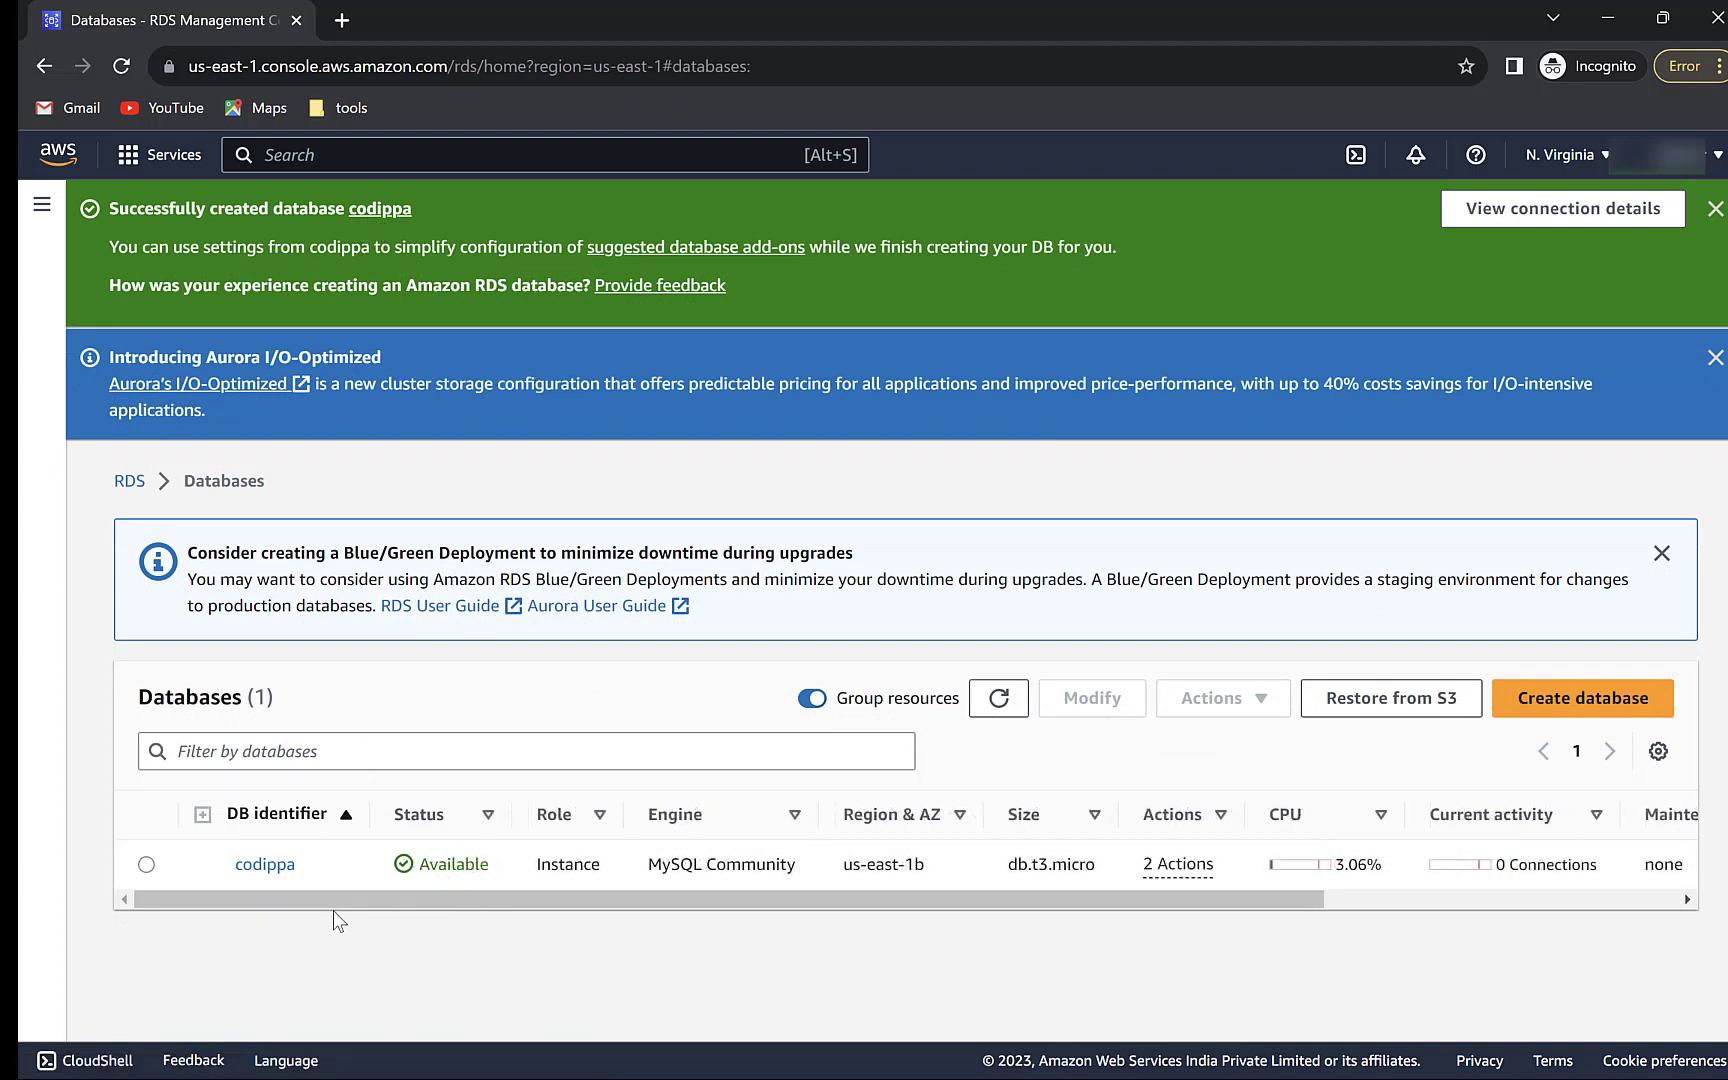
mouse_move(264, 864)
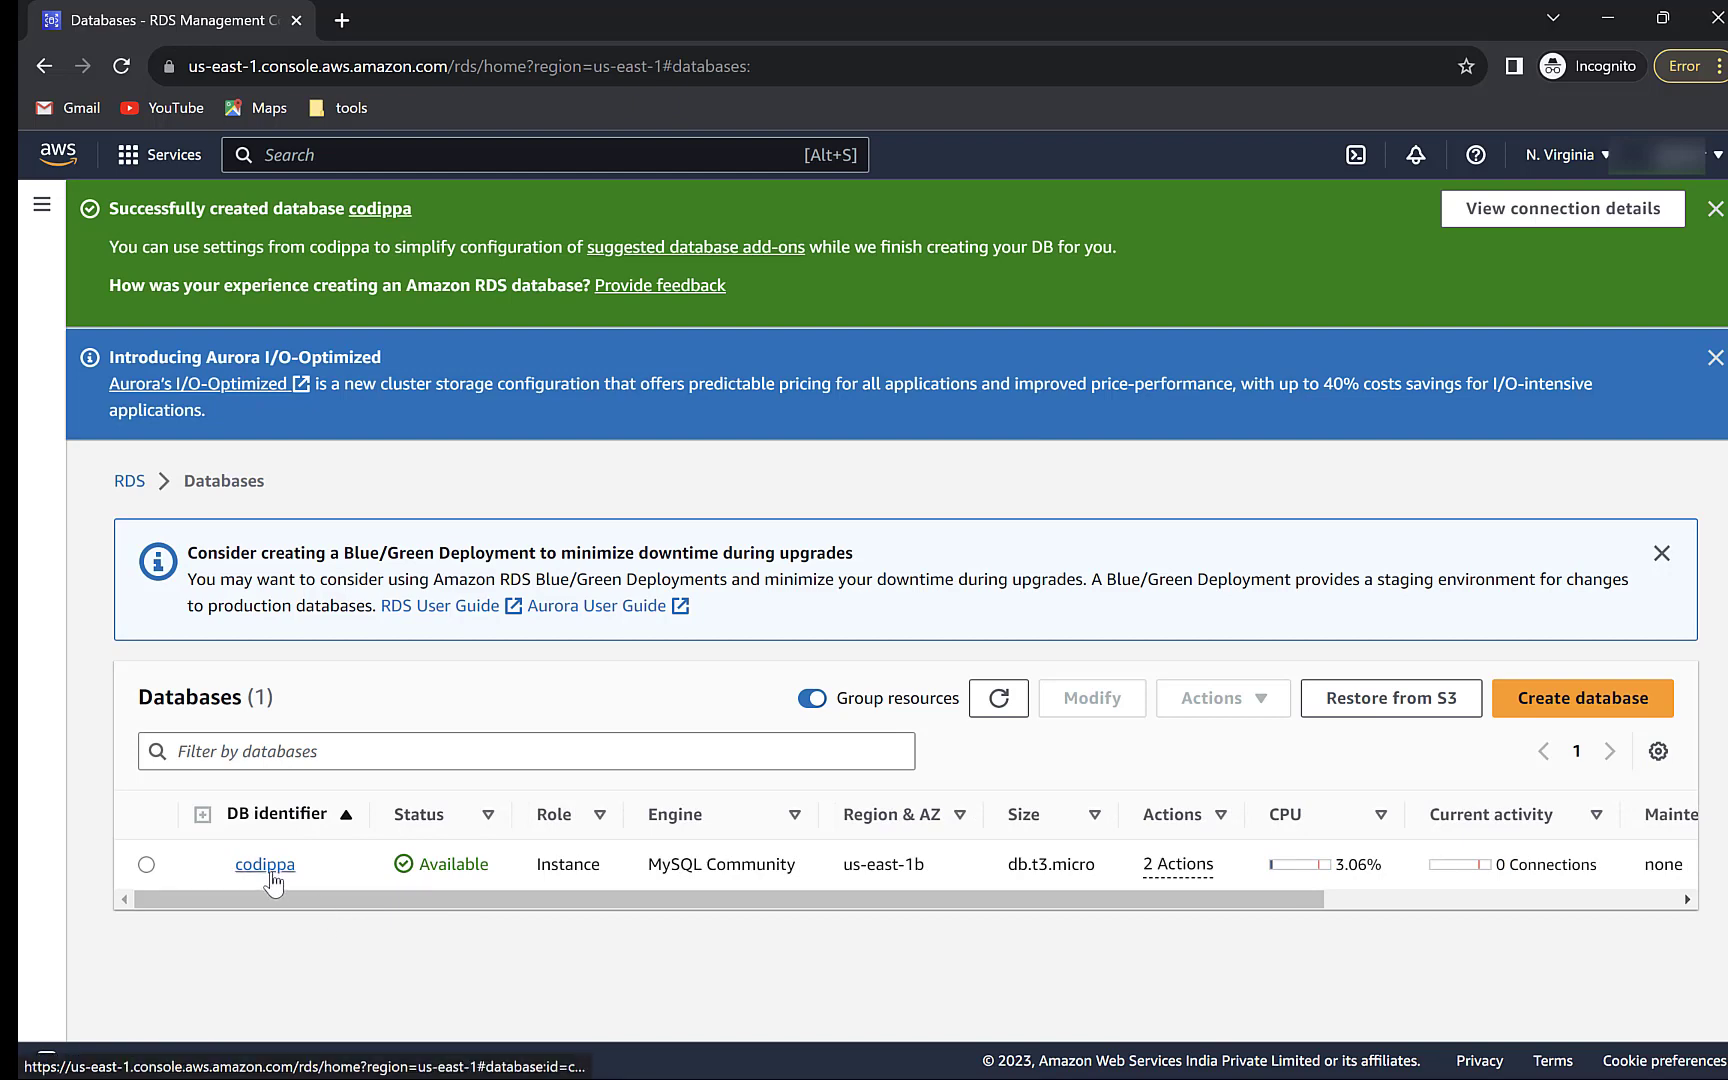
click(264, 864)
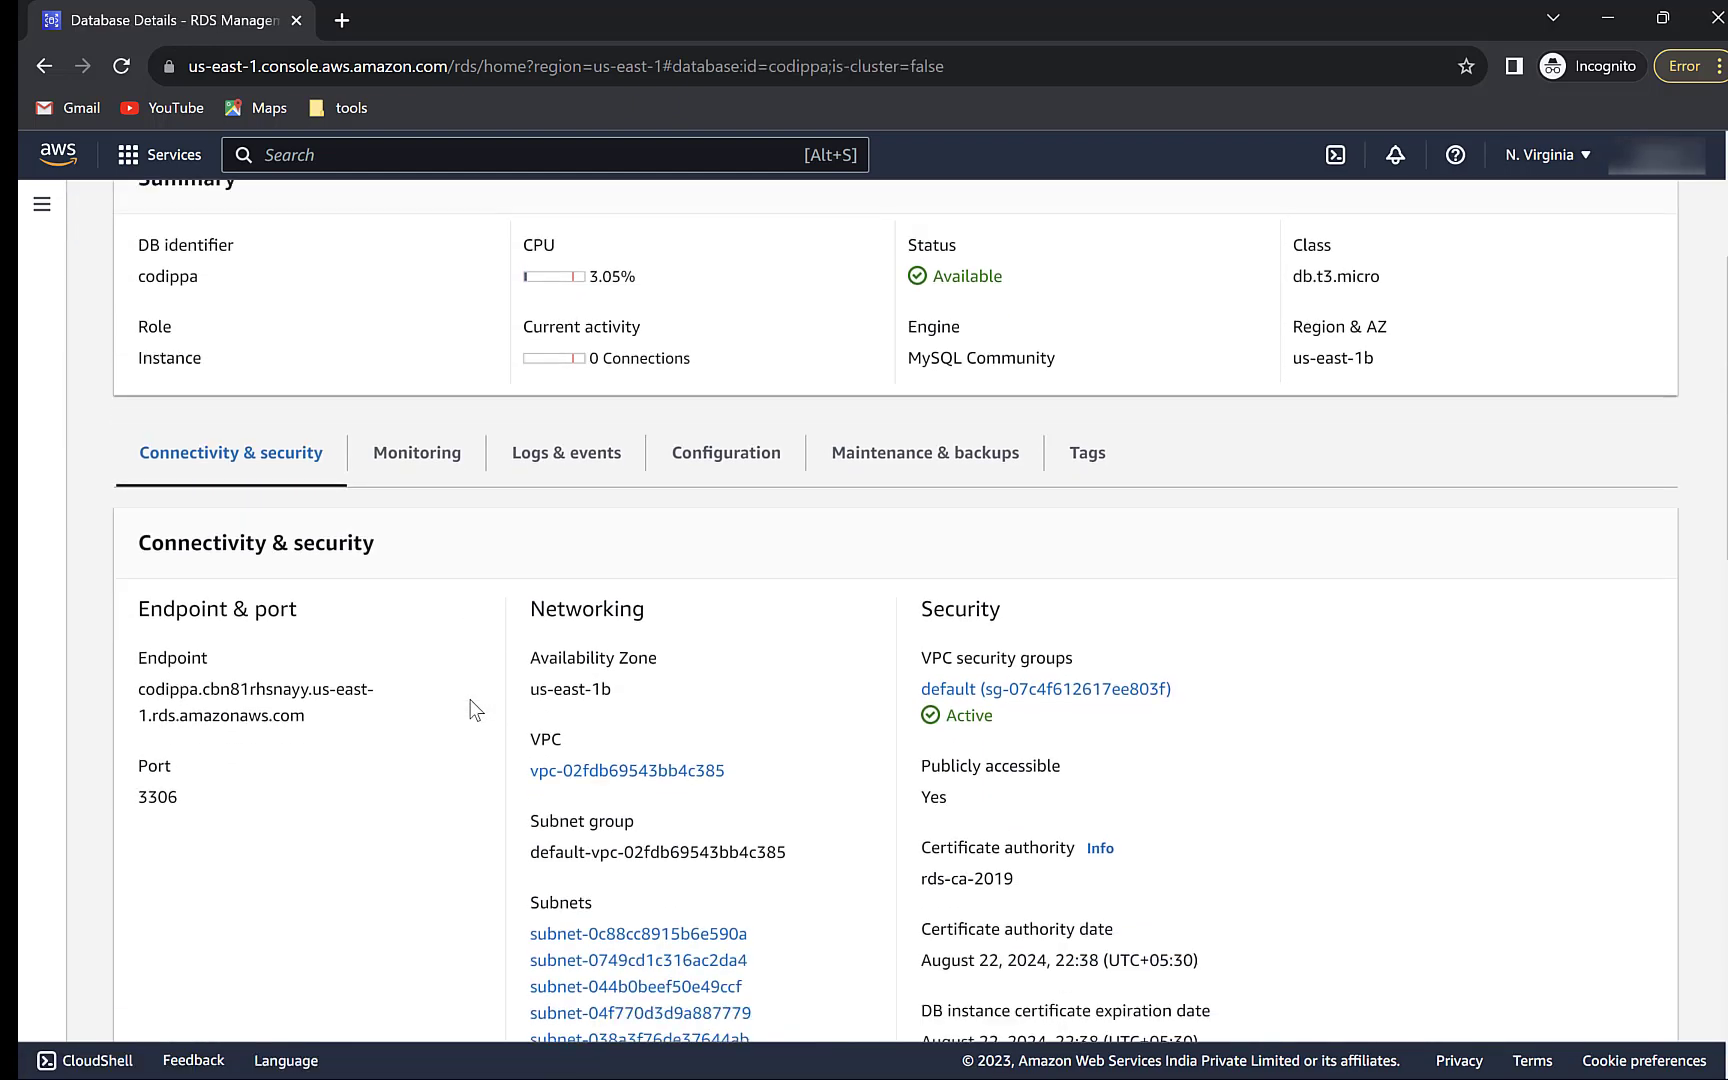
scroll(down, 3)
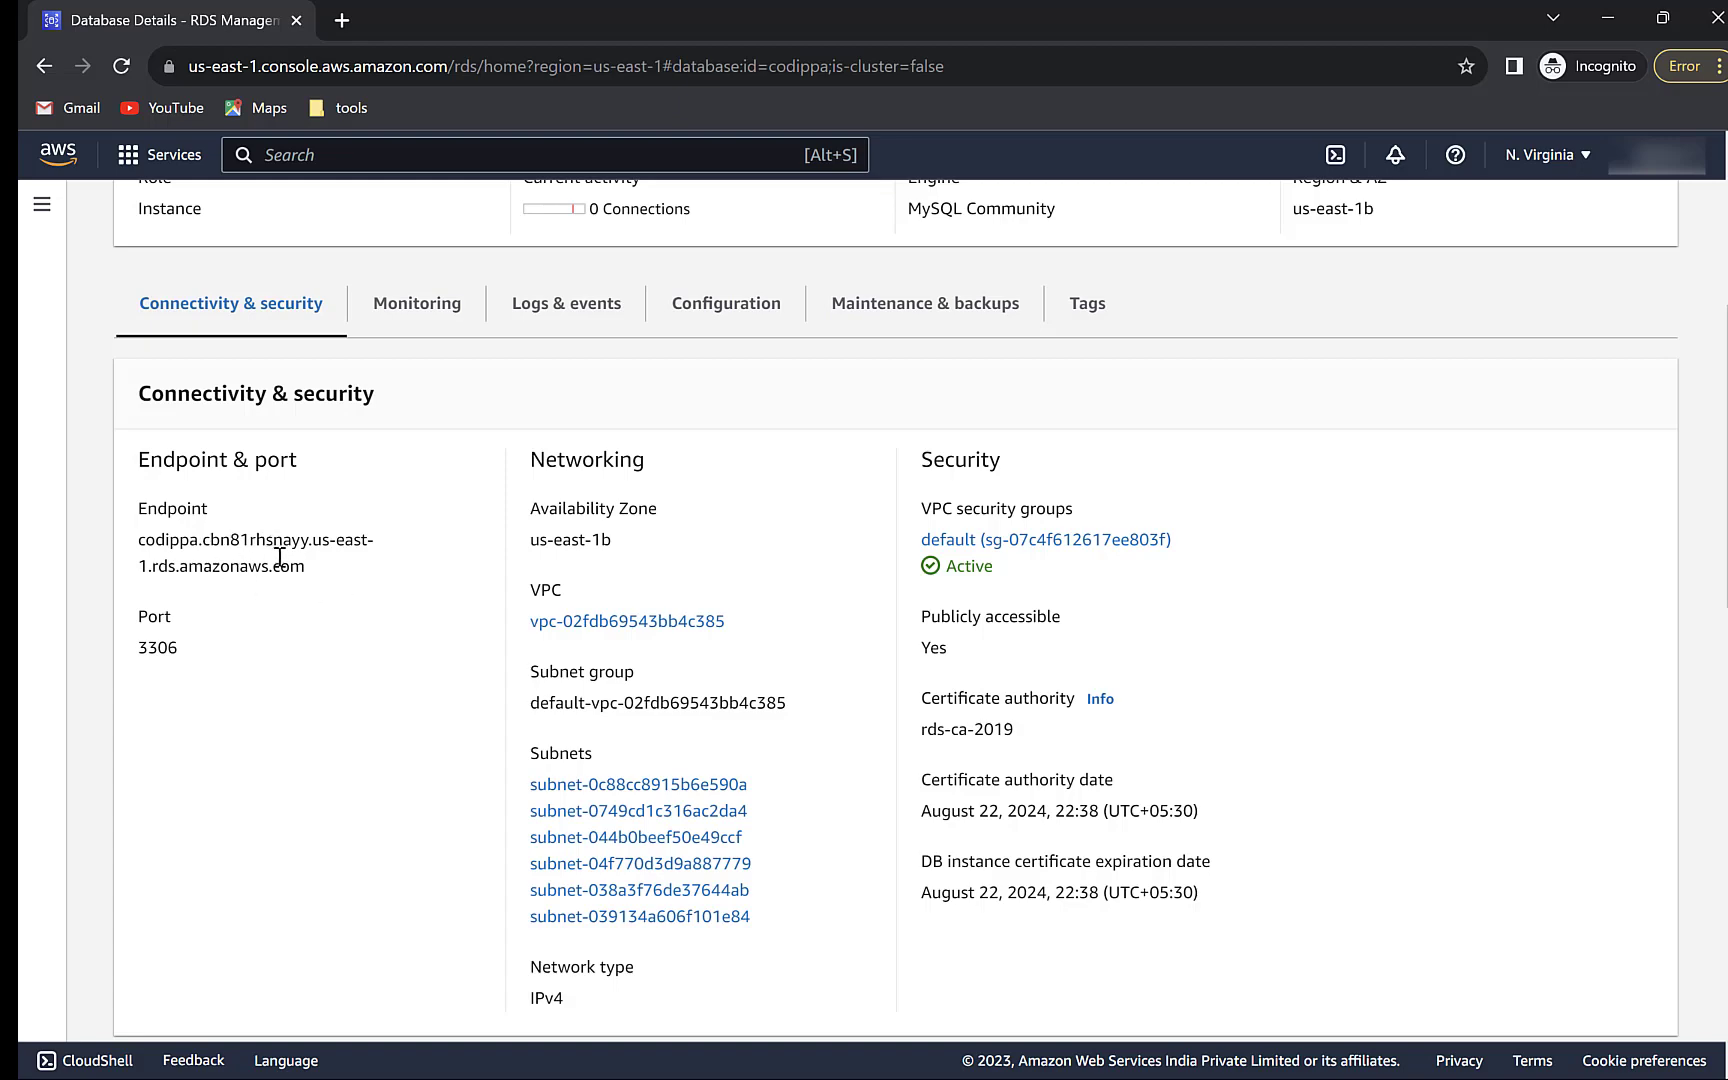
mouse_move(208, 666)
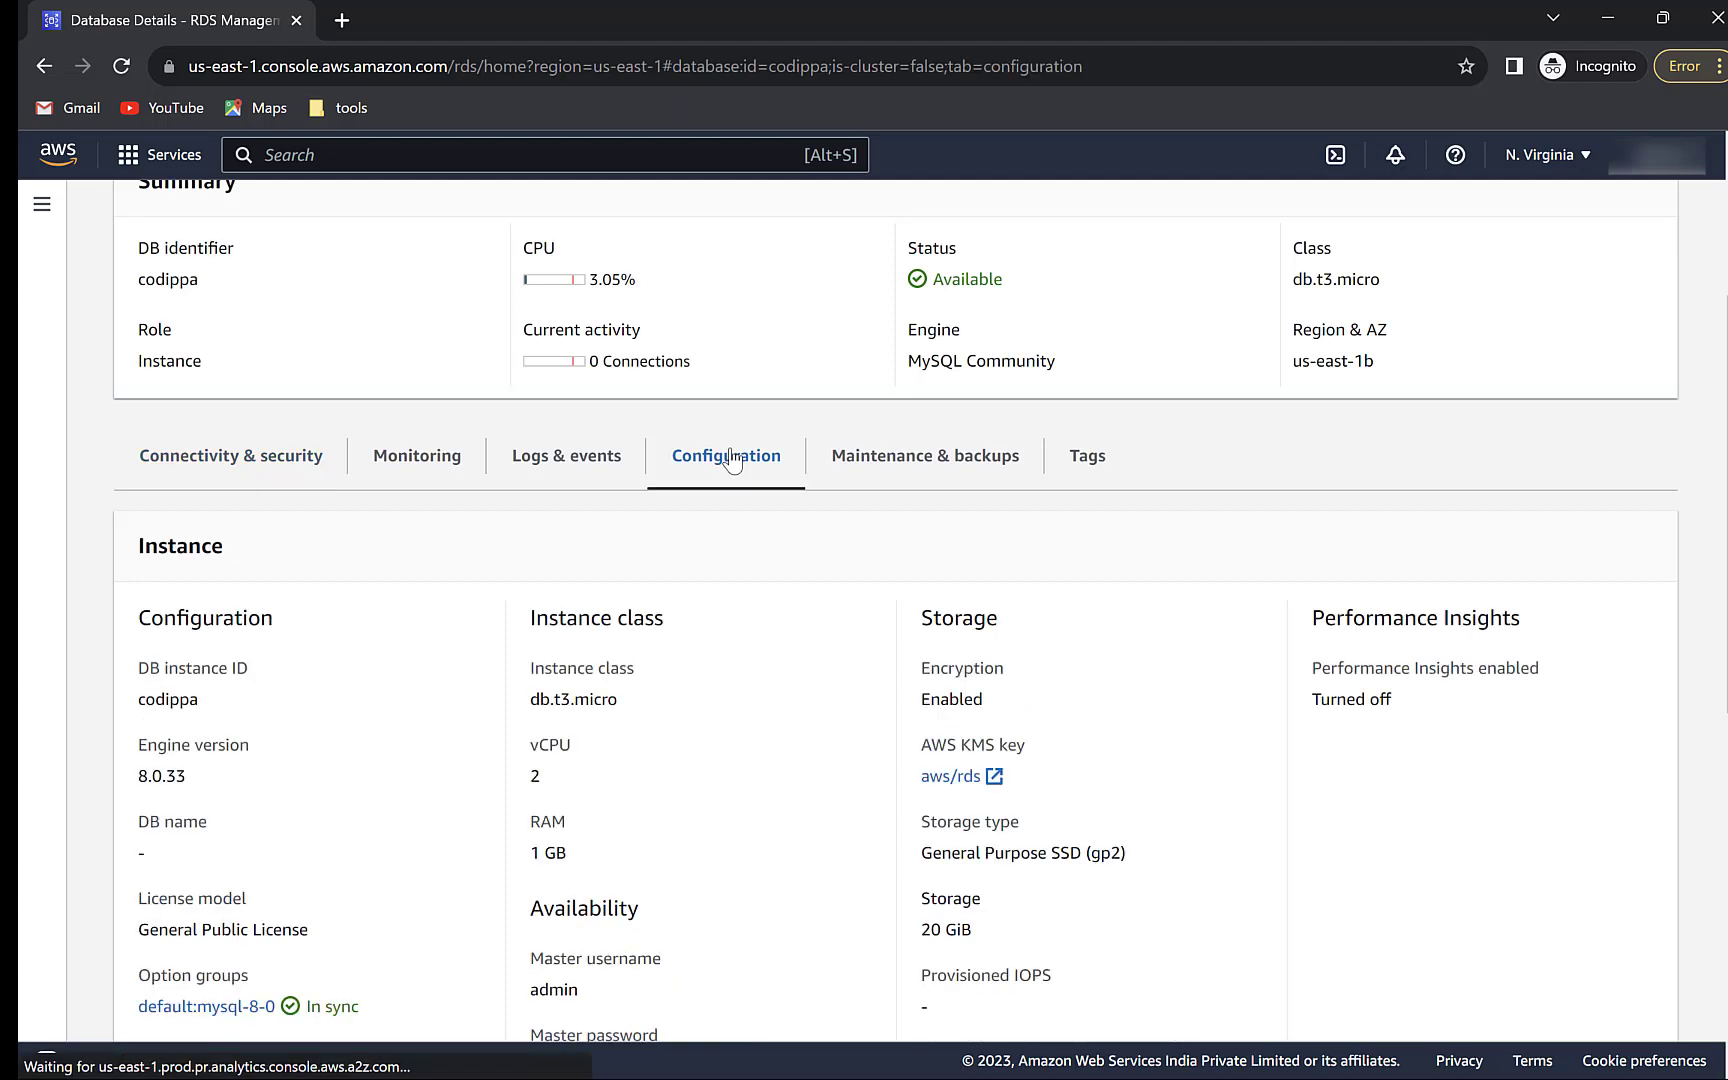
scroll(down, 3)
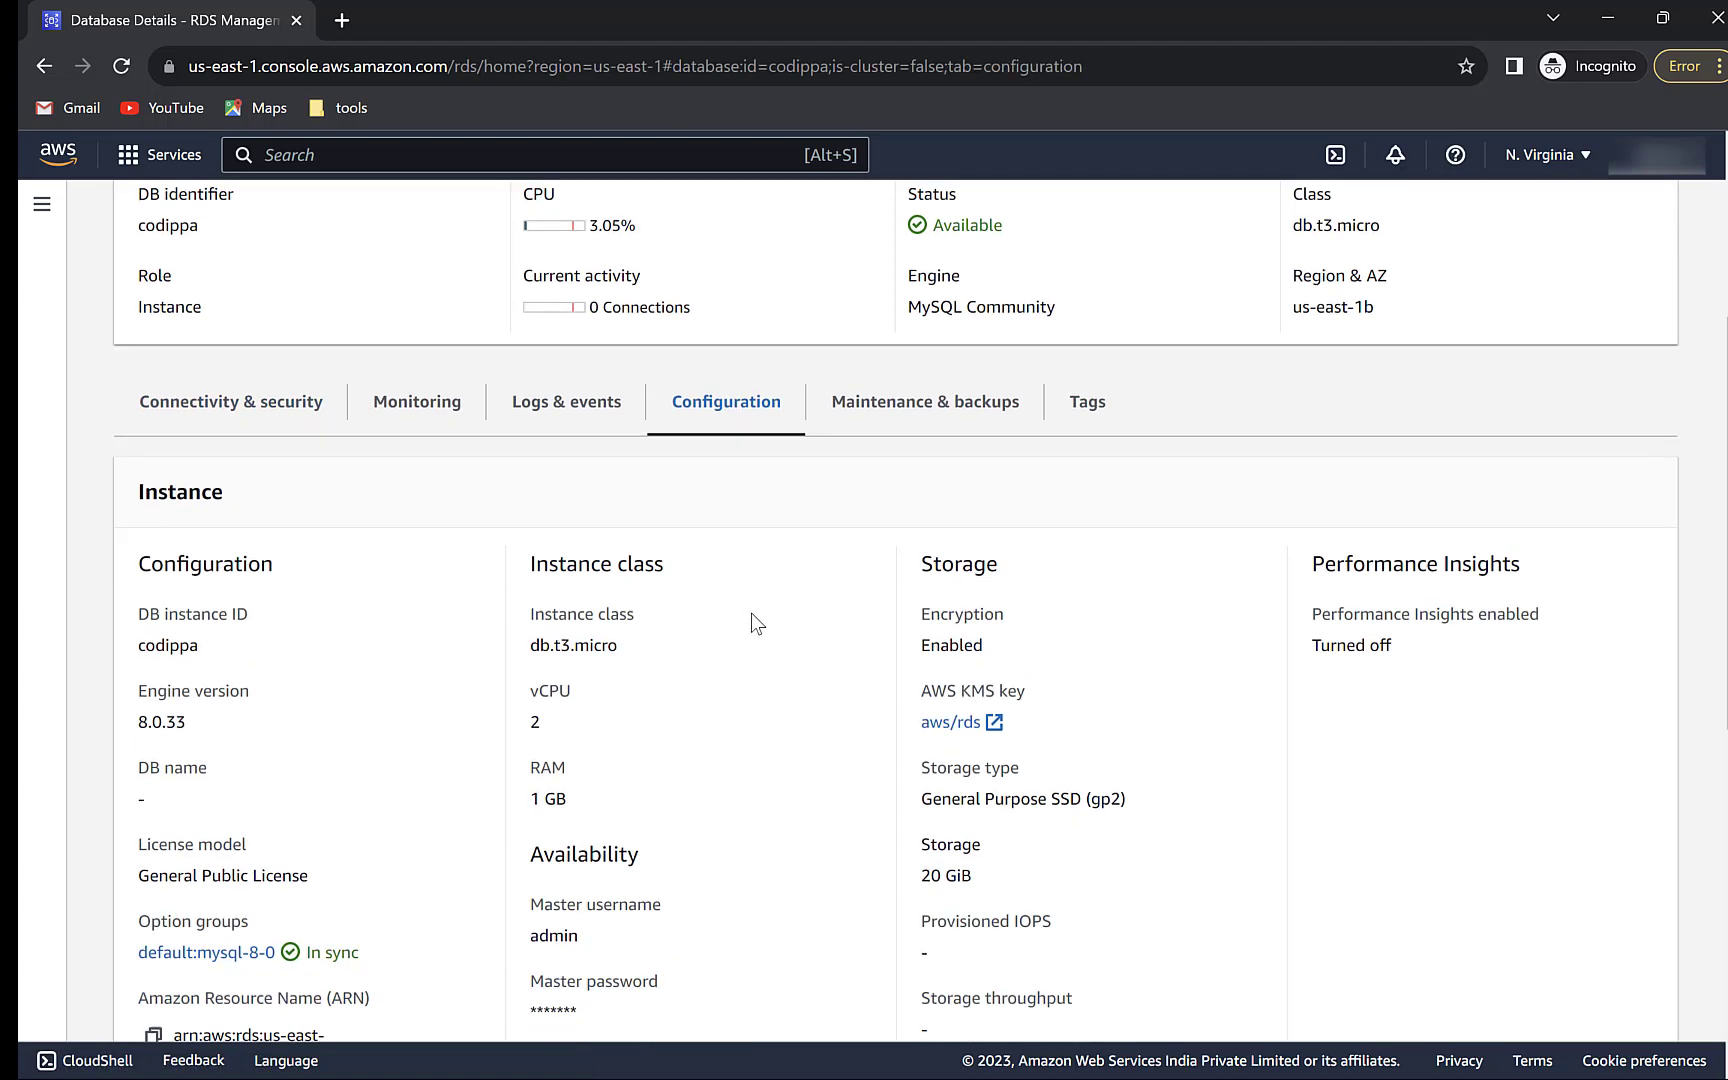
scroll(down, 3)
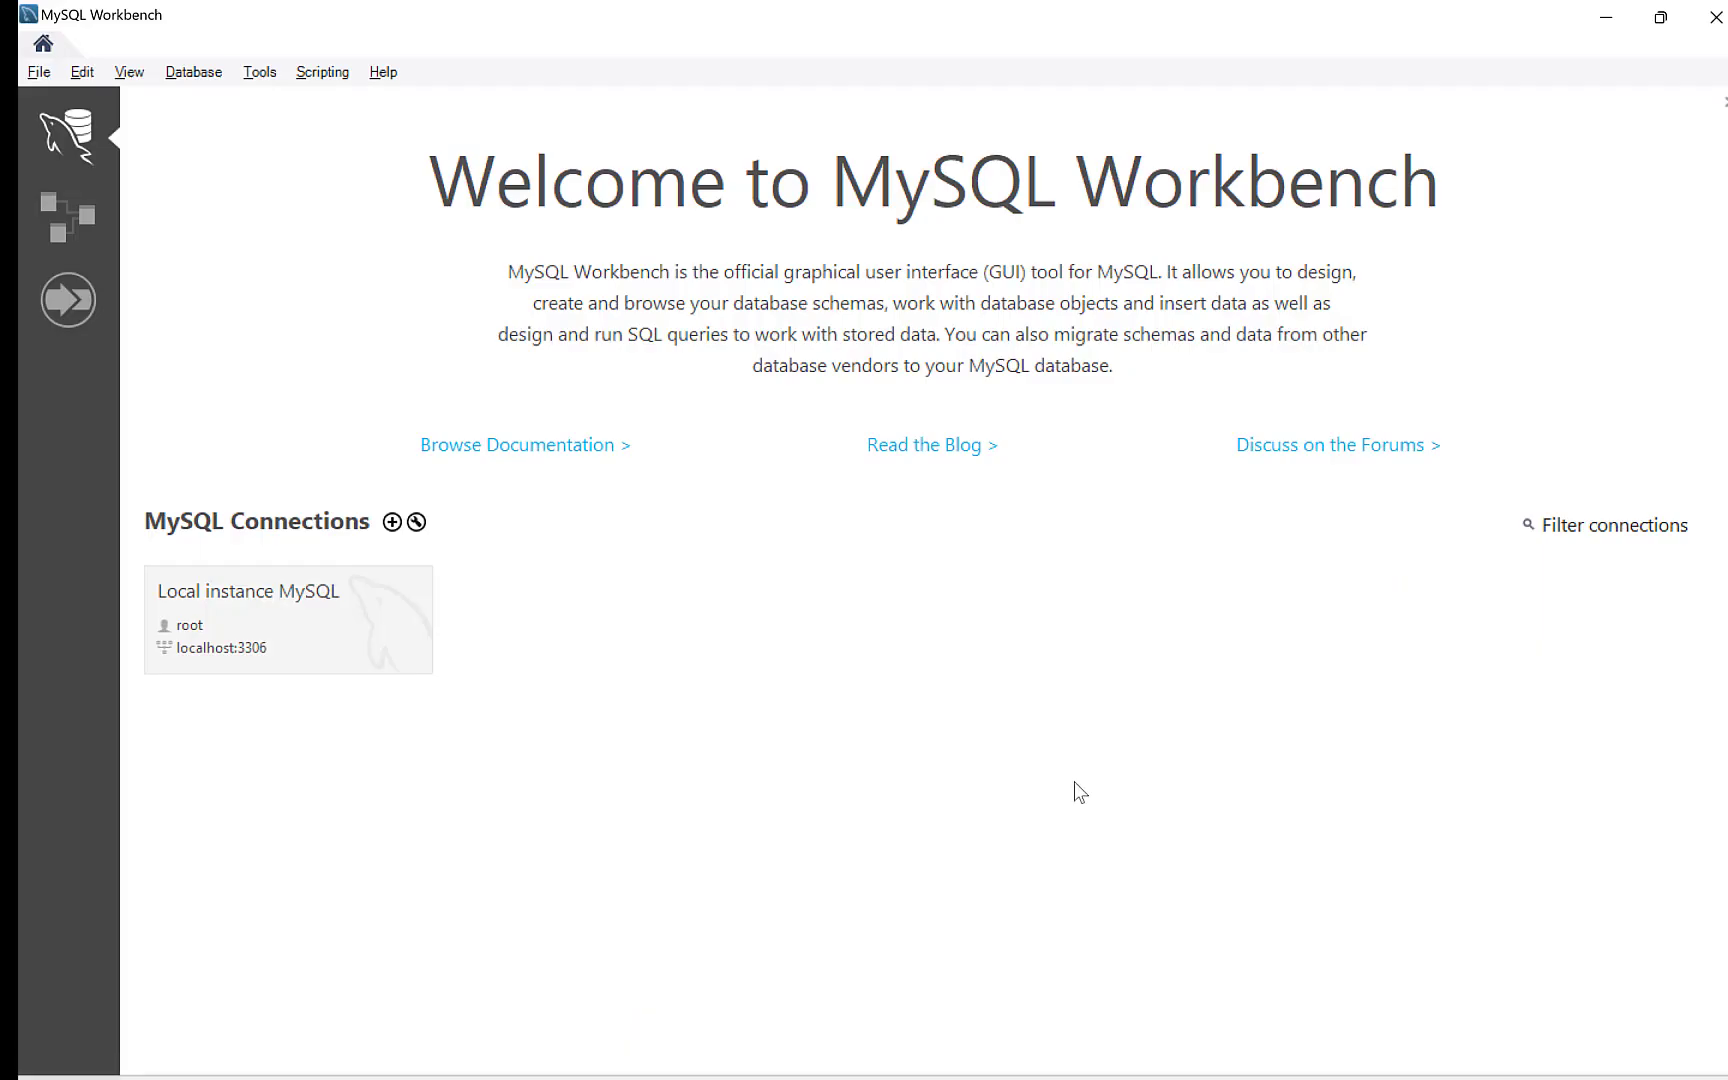
mouse_move(830, 620)
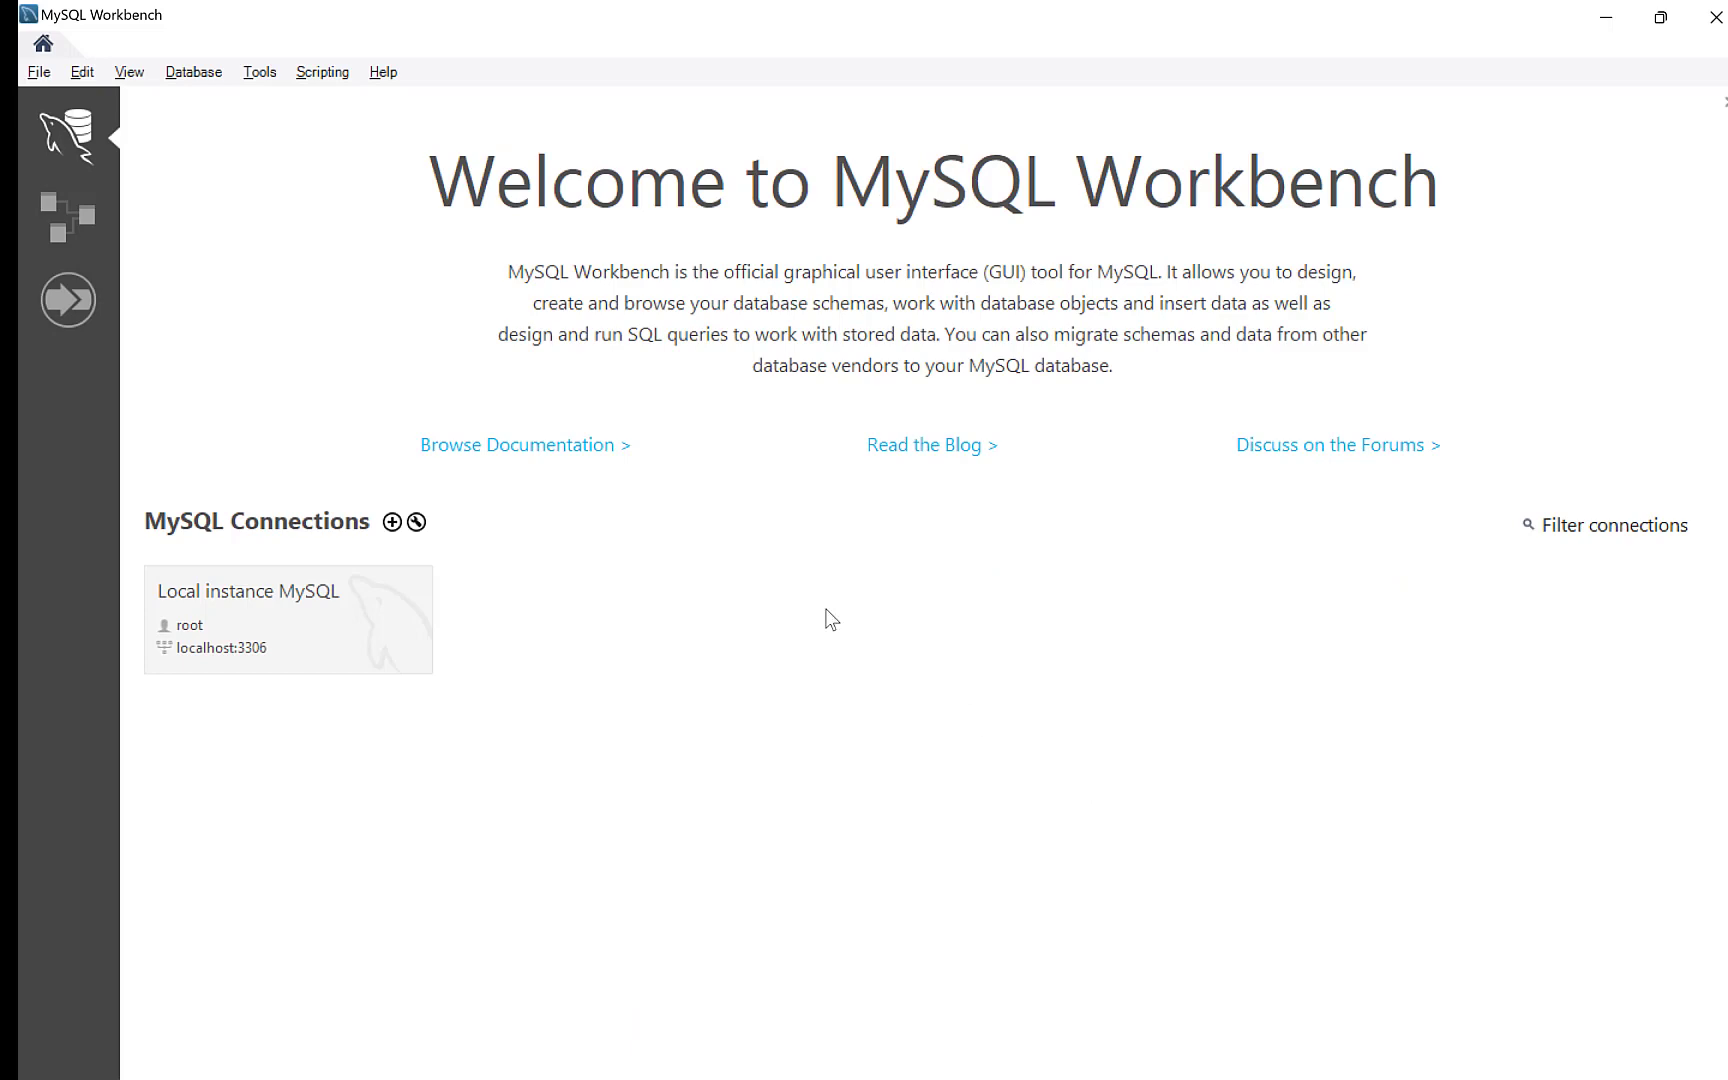
Connect to the RDS endpoint on port 3306 as admin with its password.
click(192, 72)
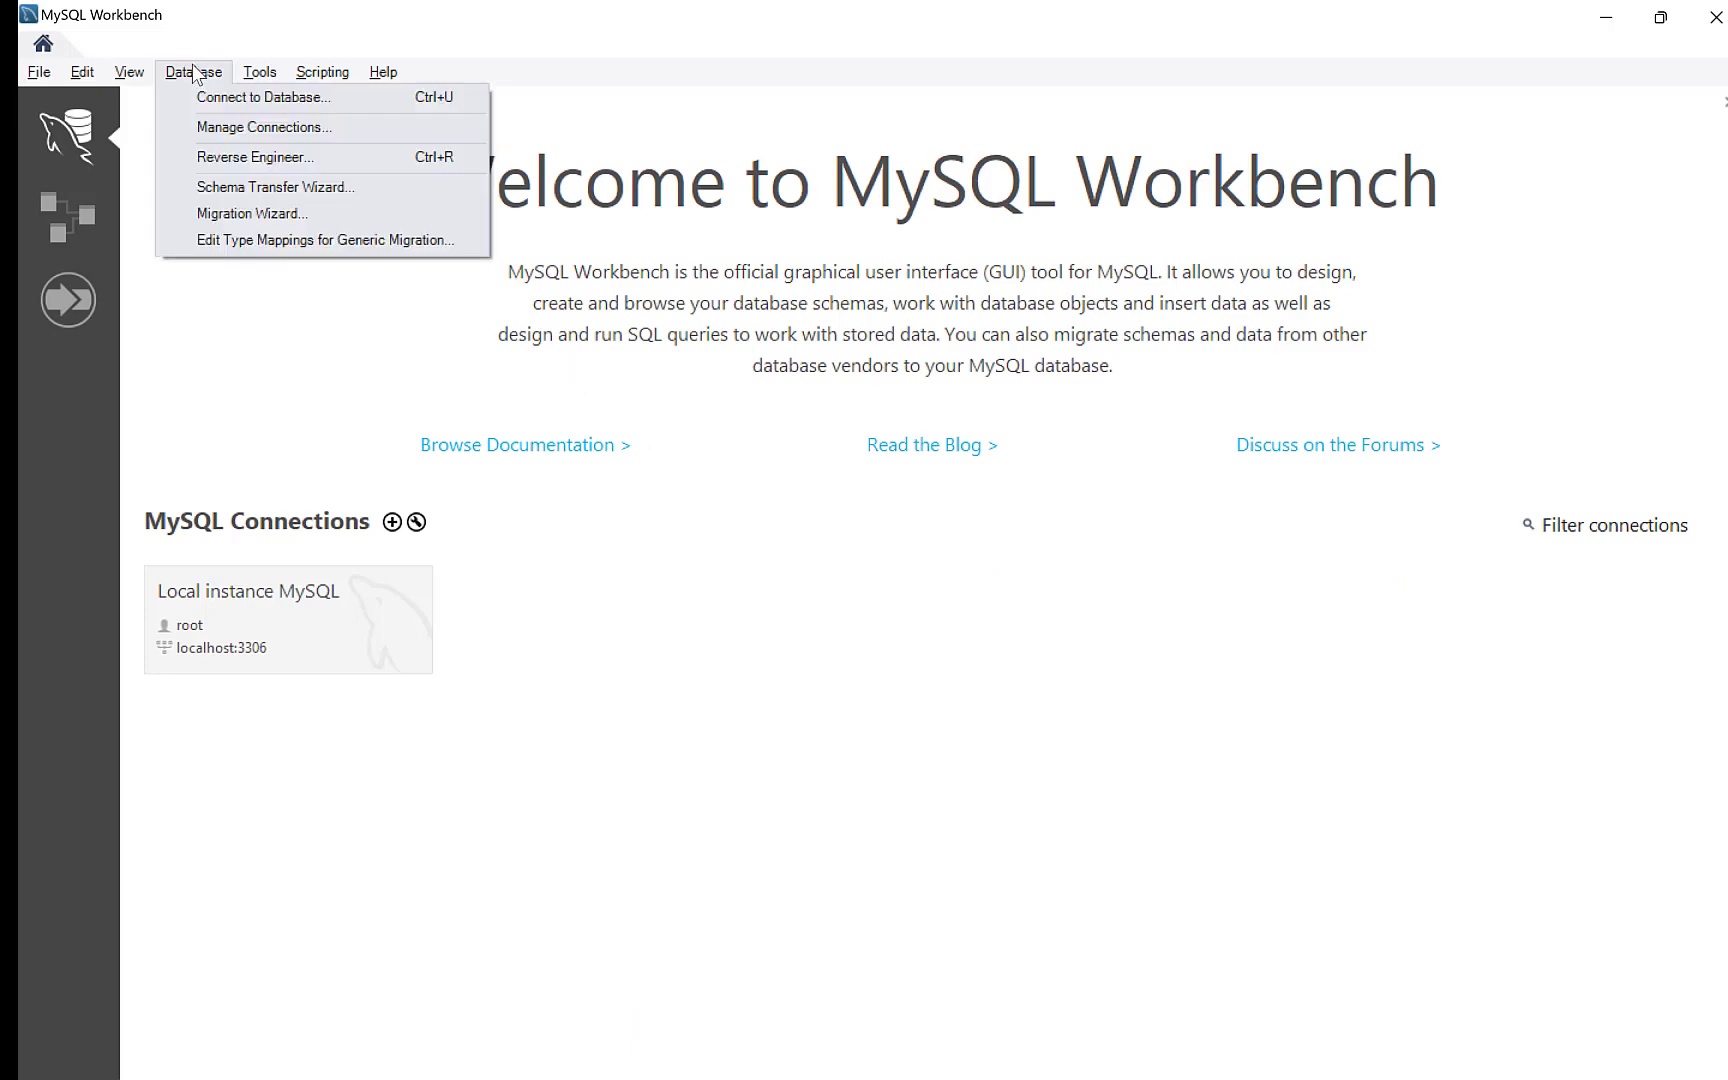
click(264, 96)
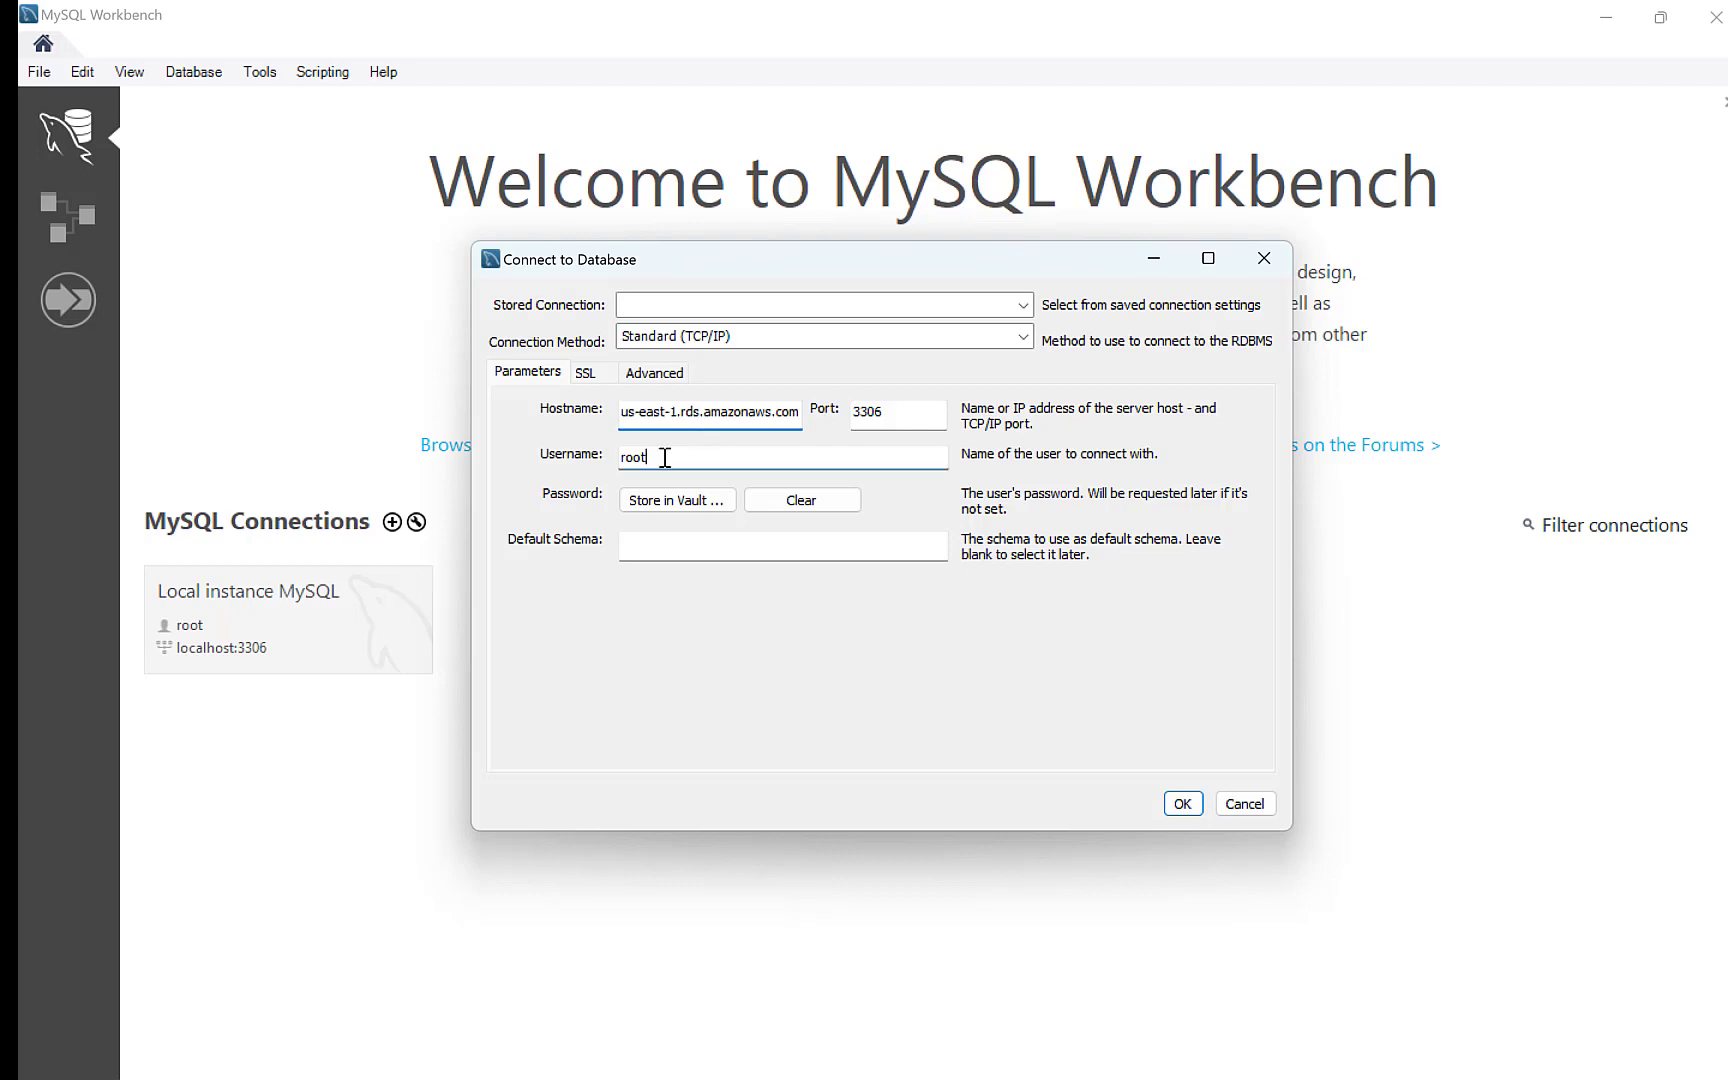
text(admin)
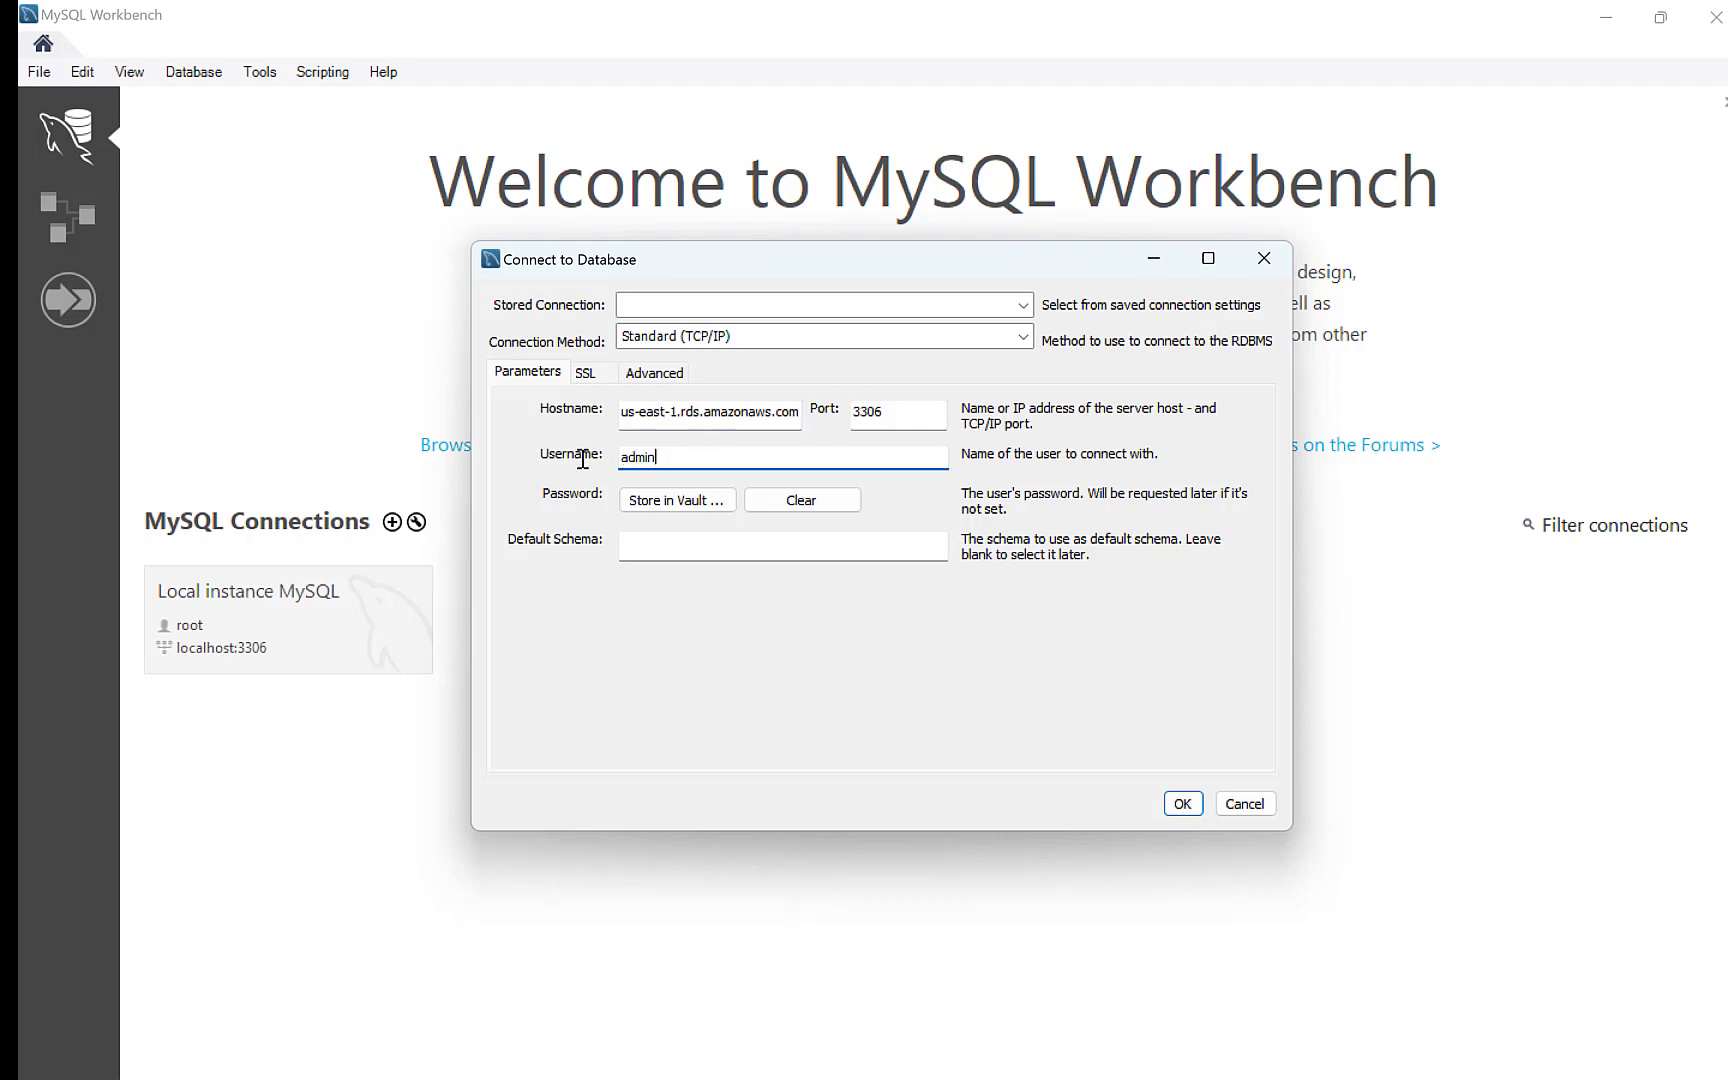
click(1182, 802)
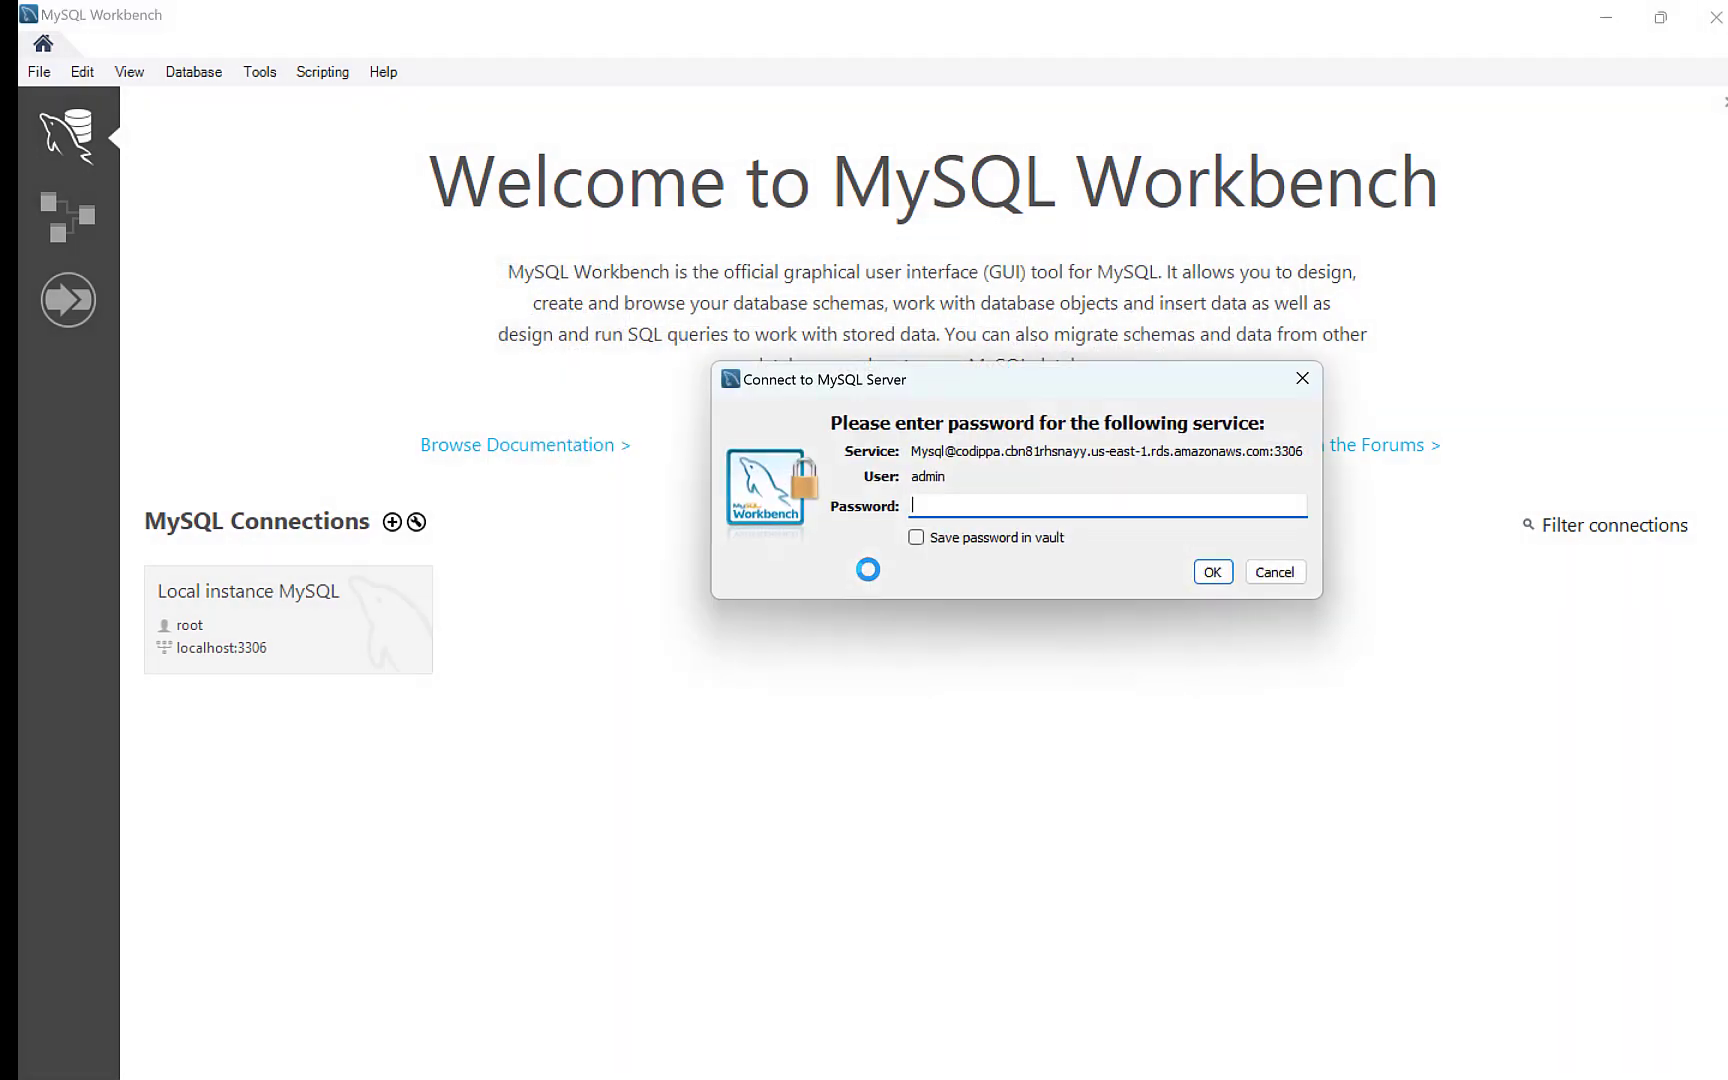
text(password)
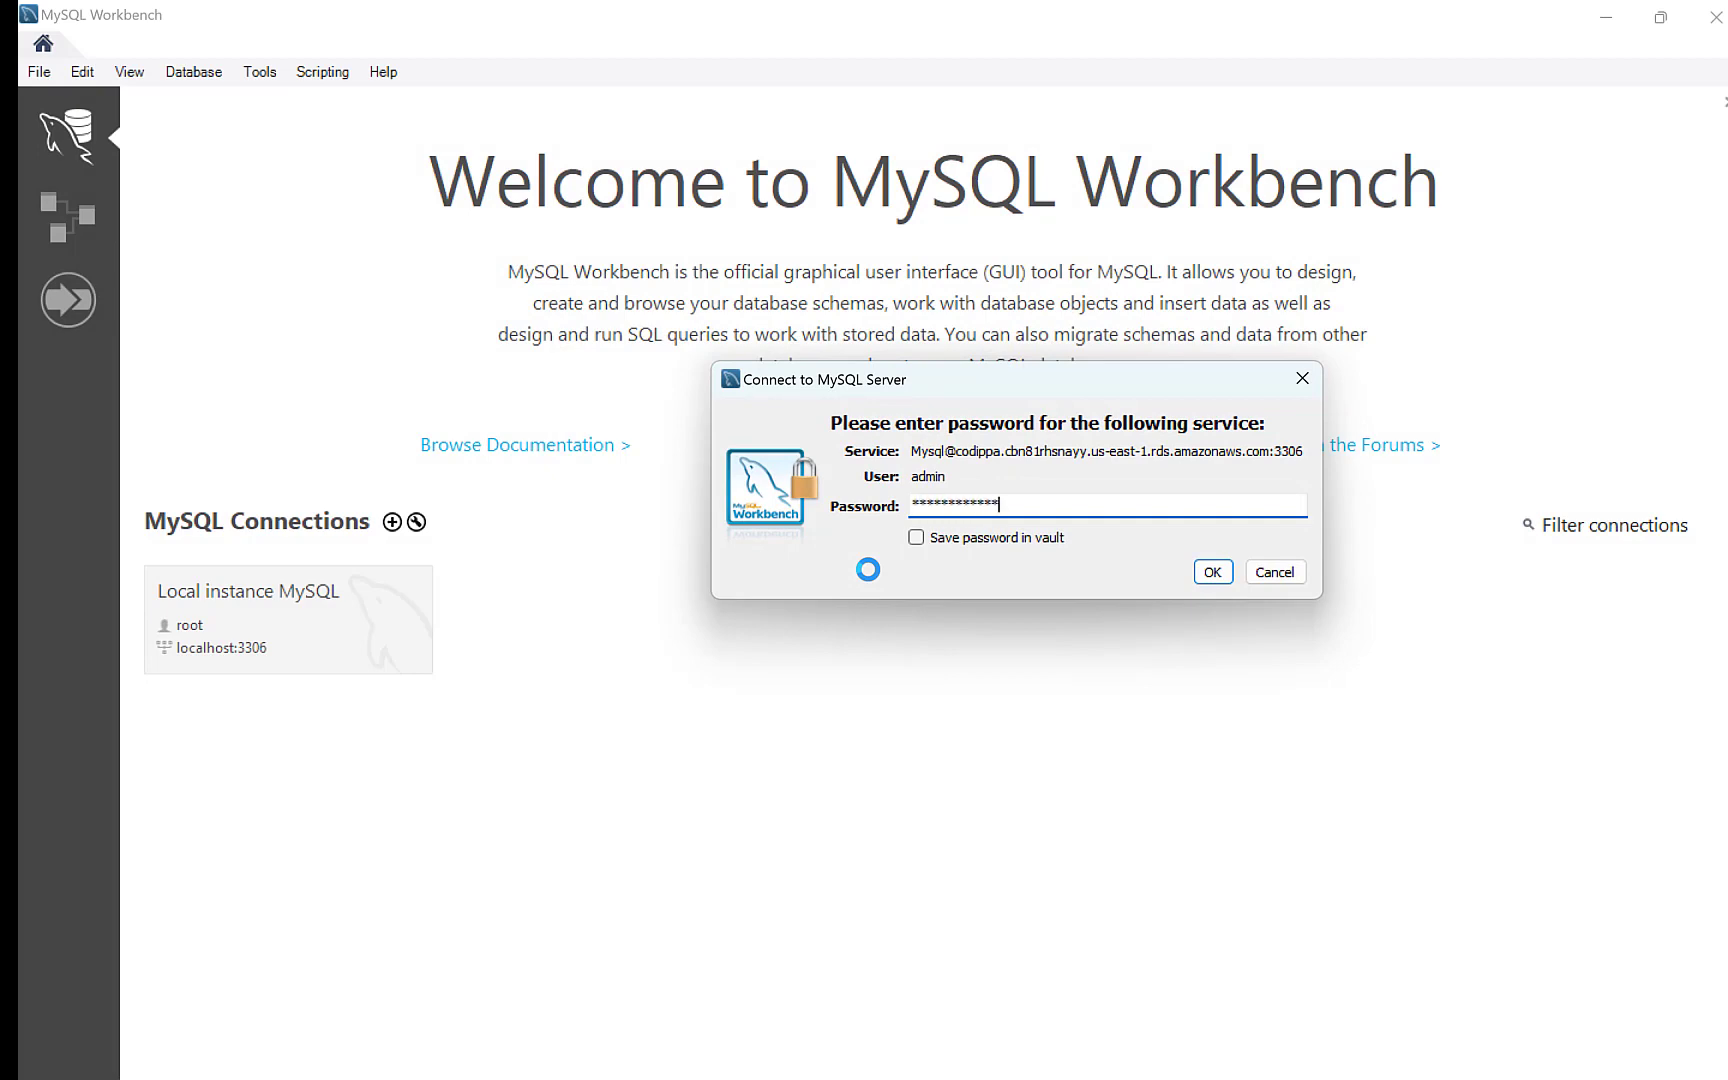
click(1212, 572)
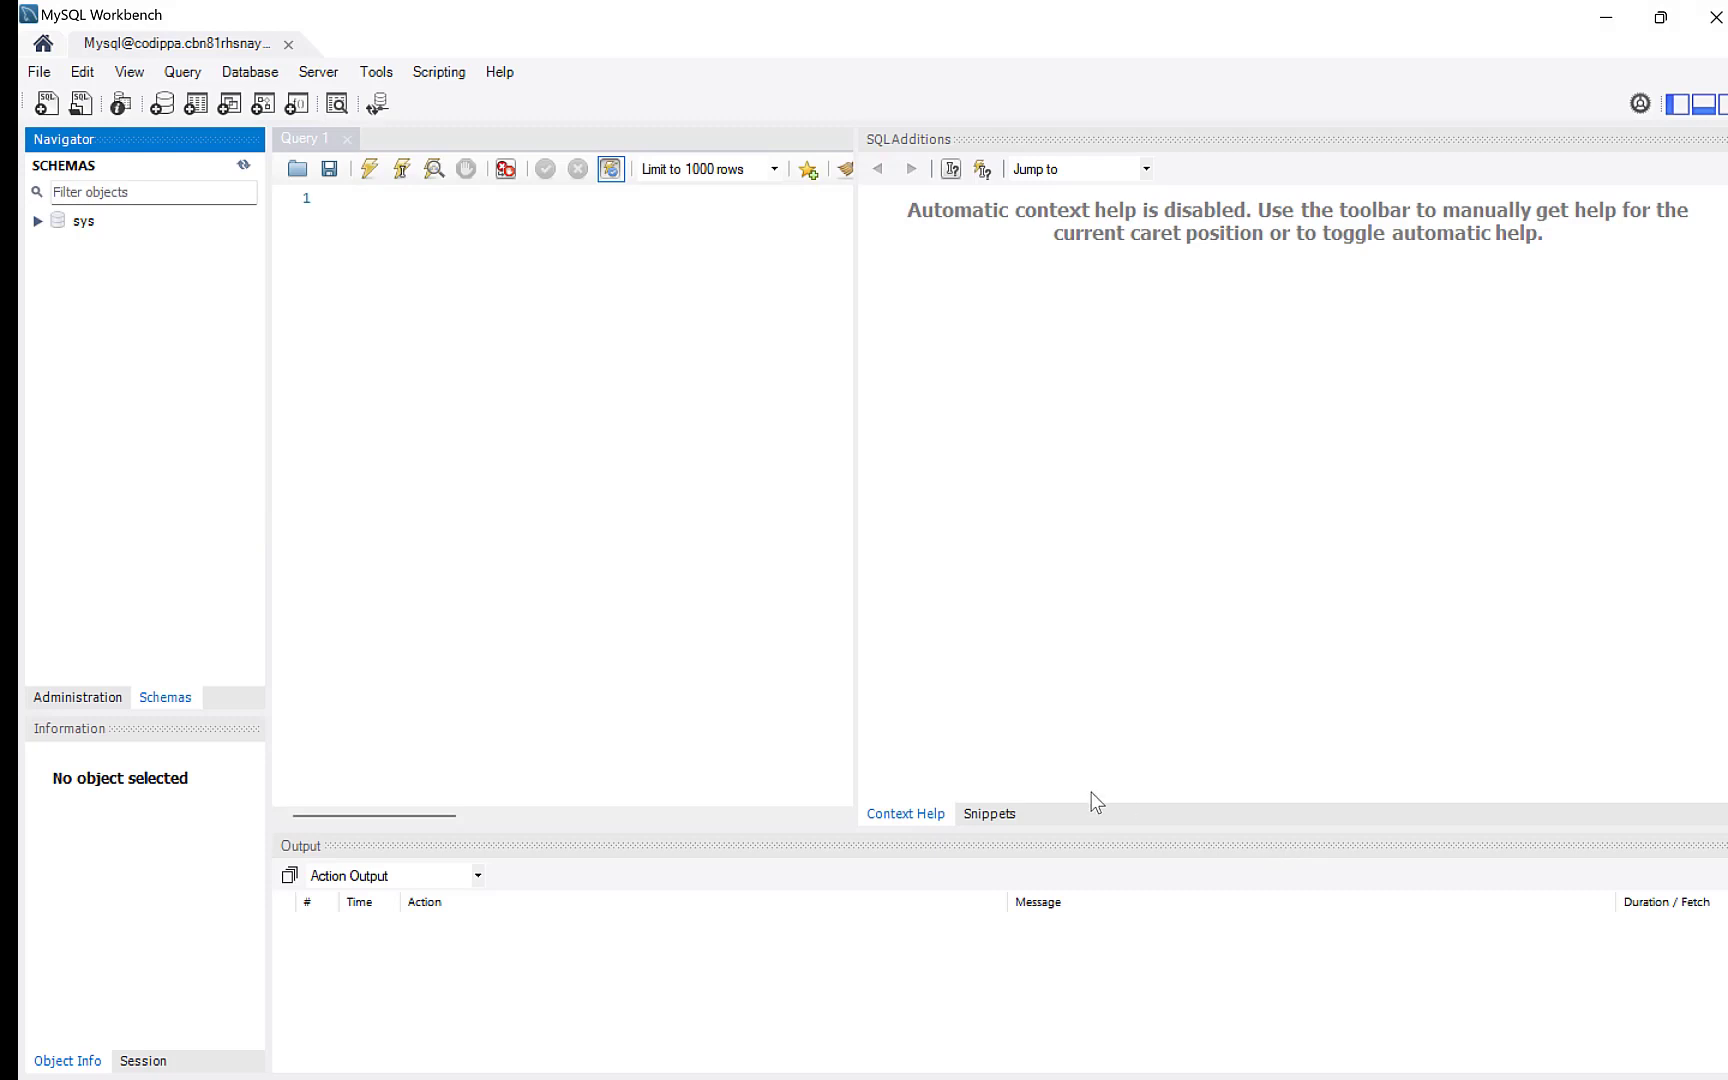
mouse_move(106, 350)
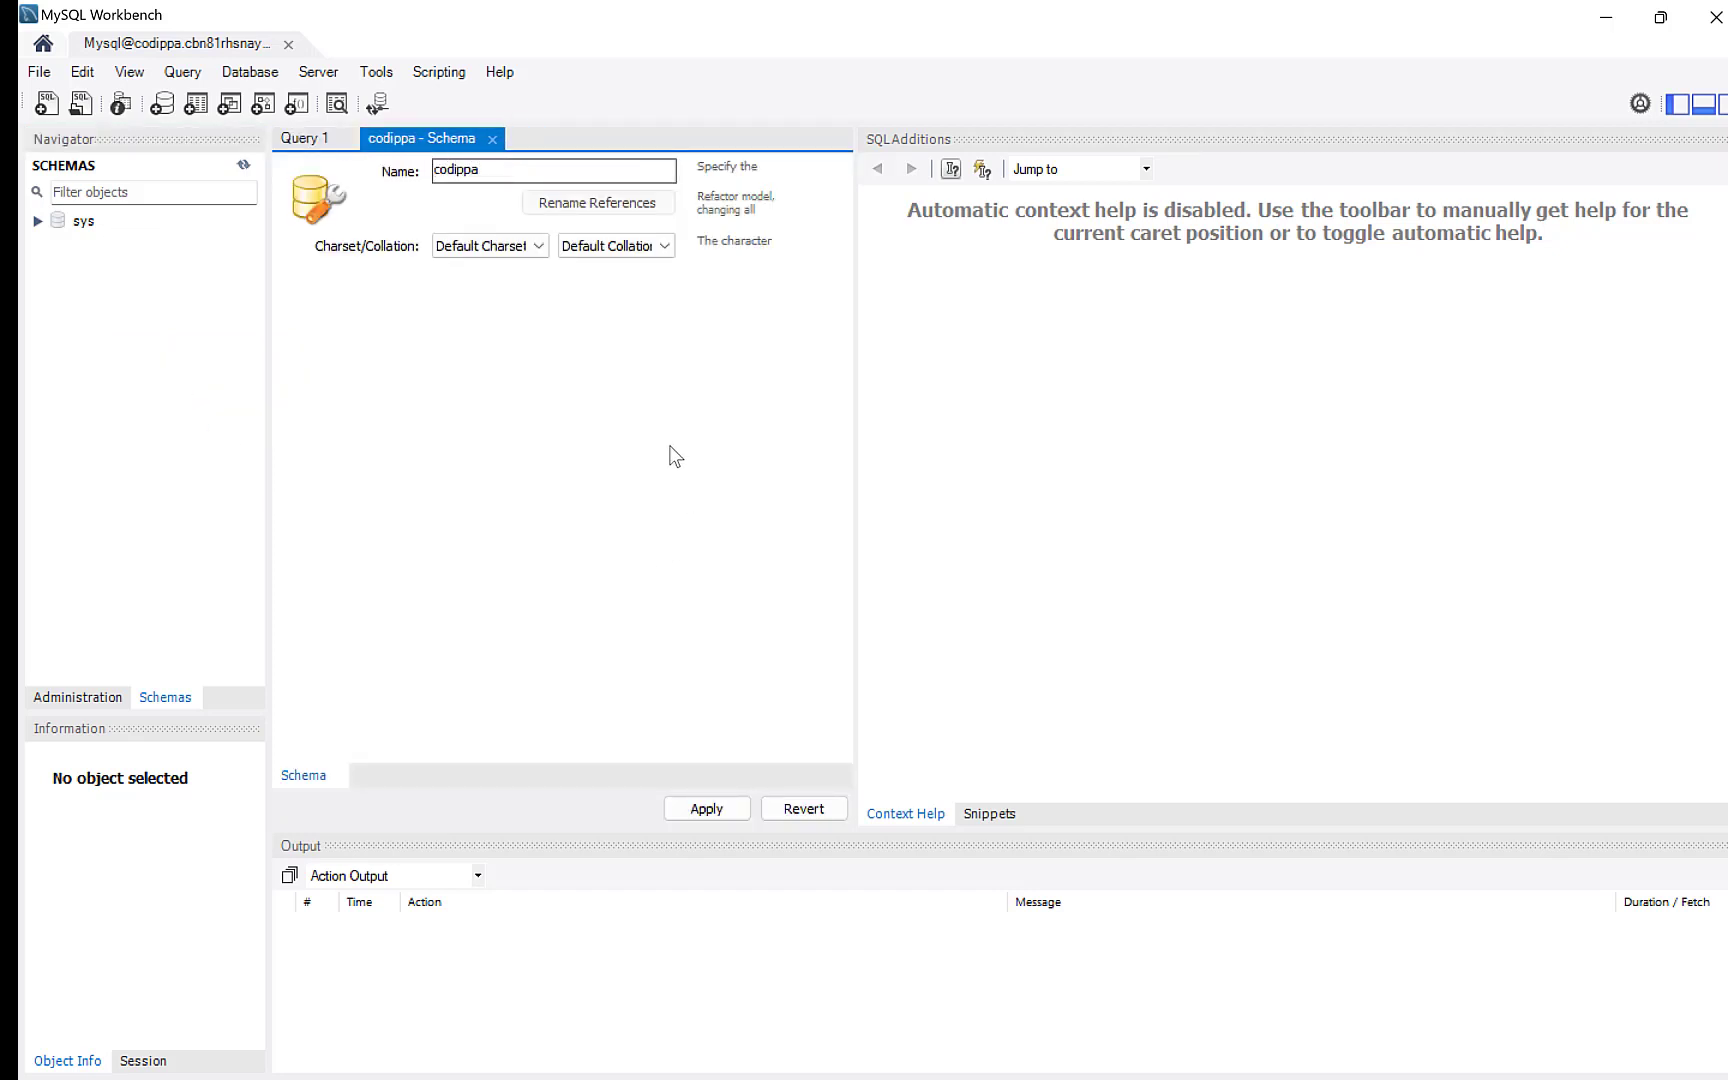
Apply and run the script creating the codippa schema, then finish.
click(706, 808)
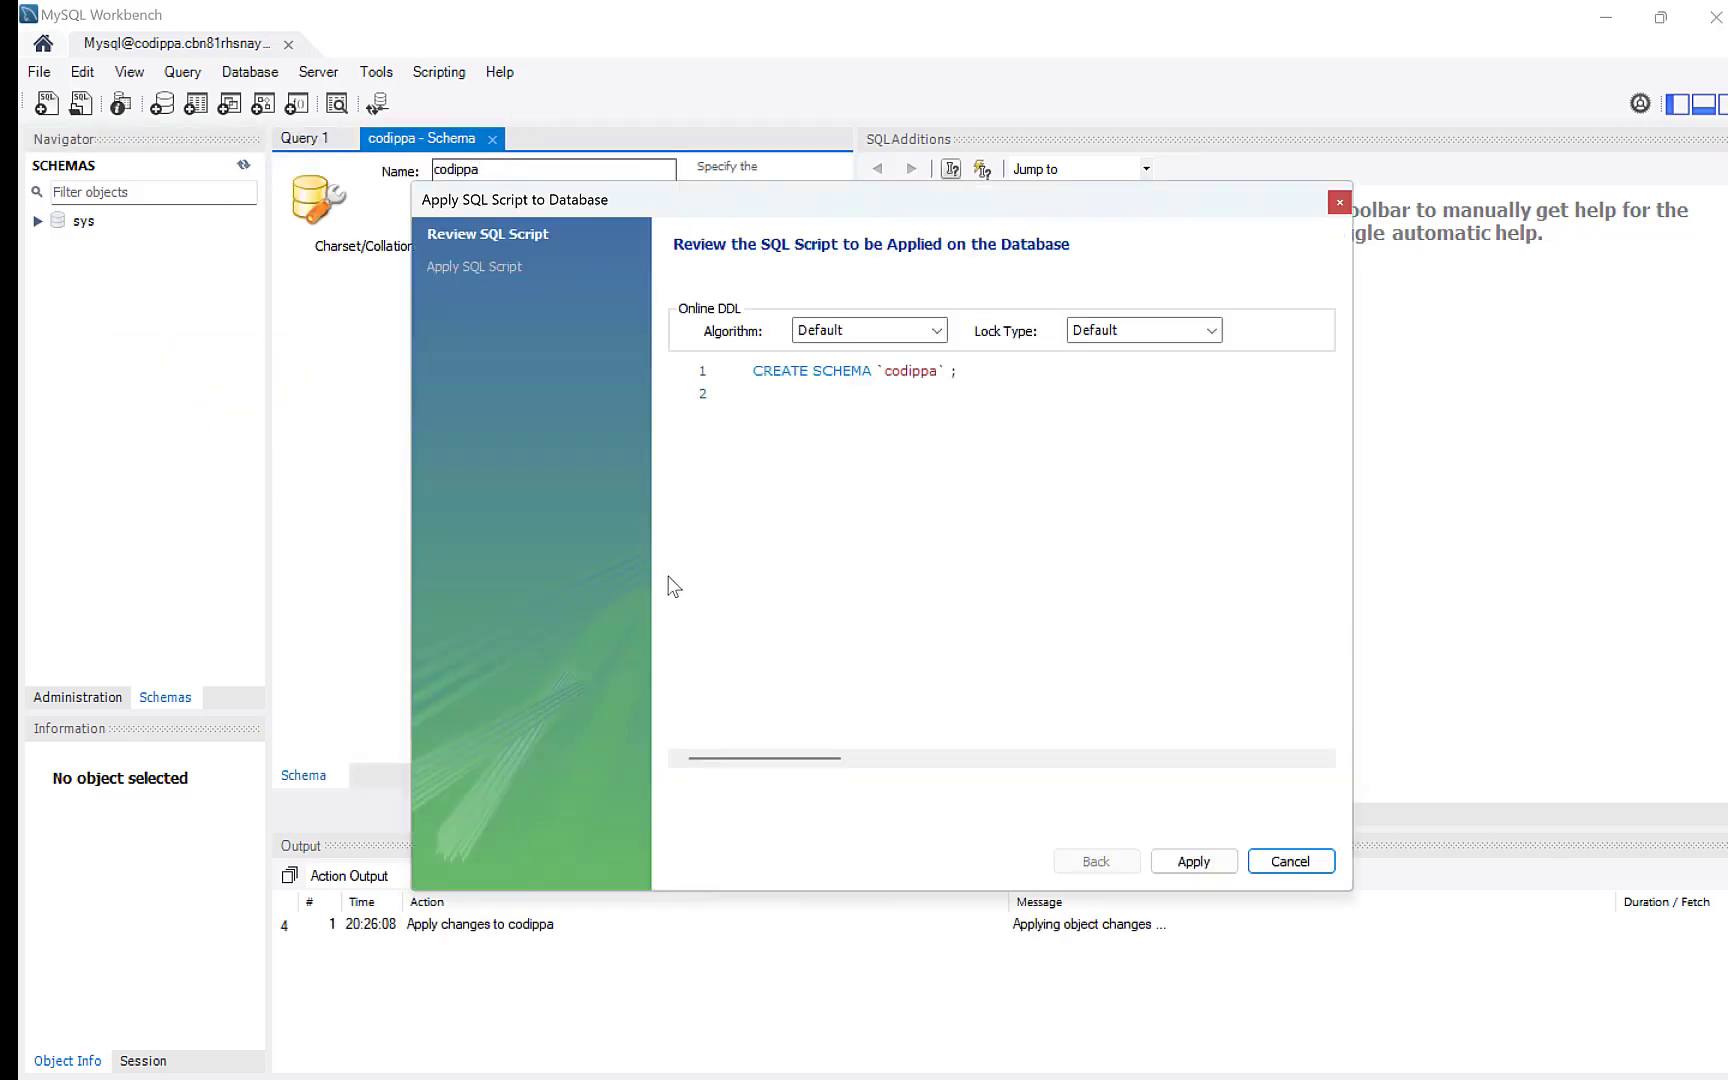
click(1192, 860)
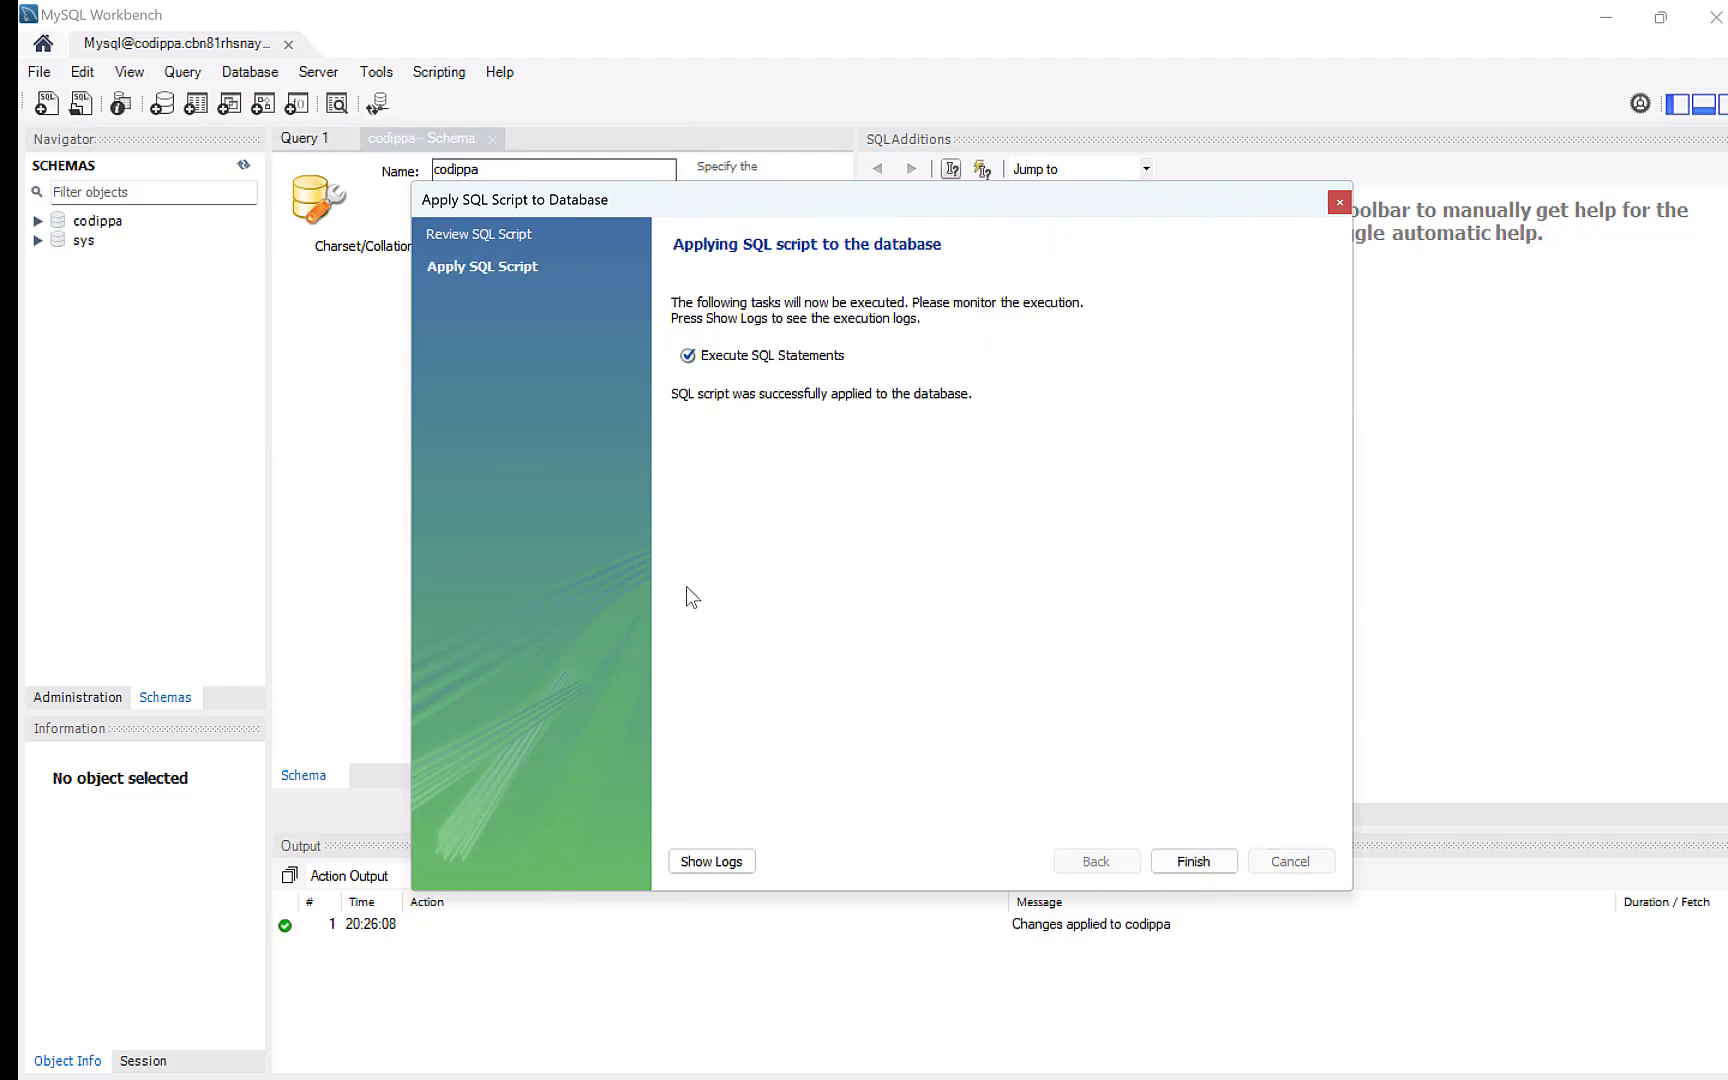
click(1192, 860)
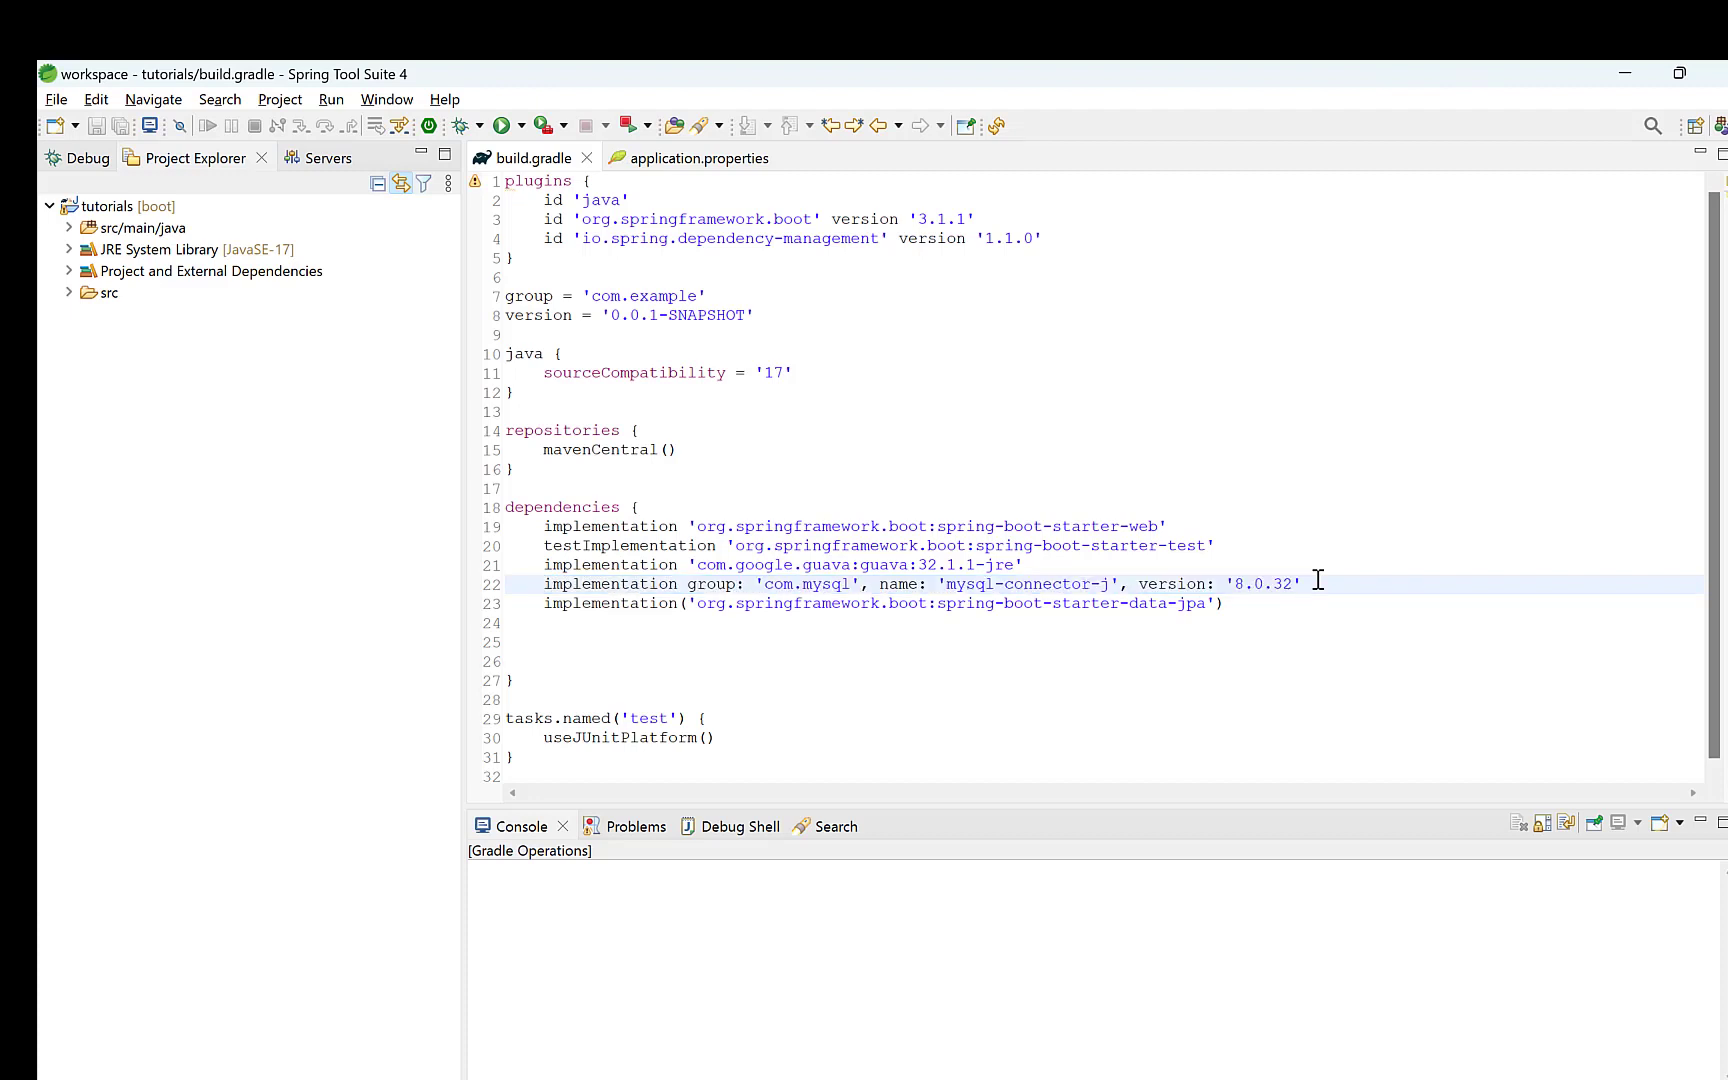
Add mysql-connector-j and spring-boot-starter-data-jpa dependencies and refresh the Gradle project.
double_click(558, 602)
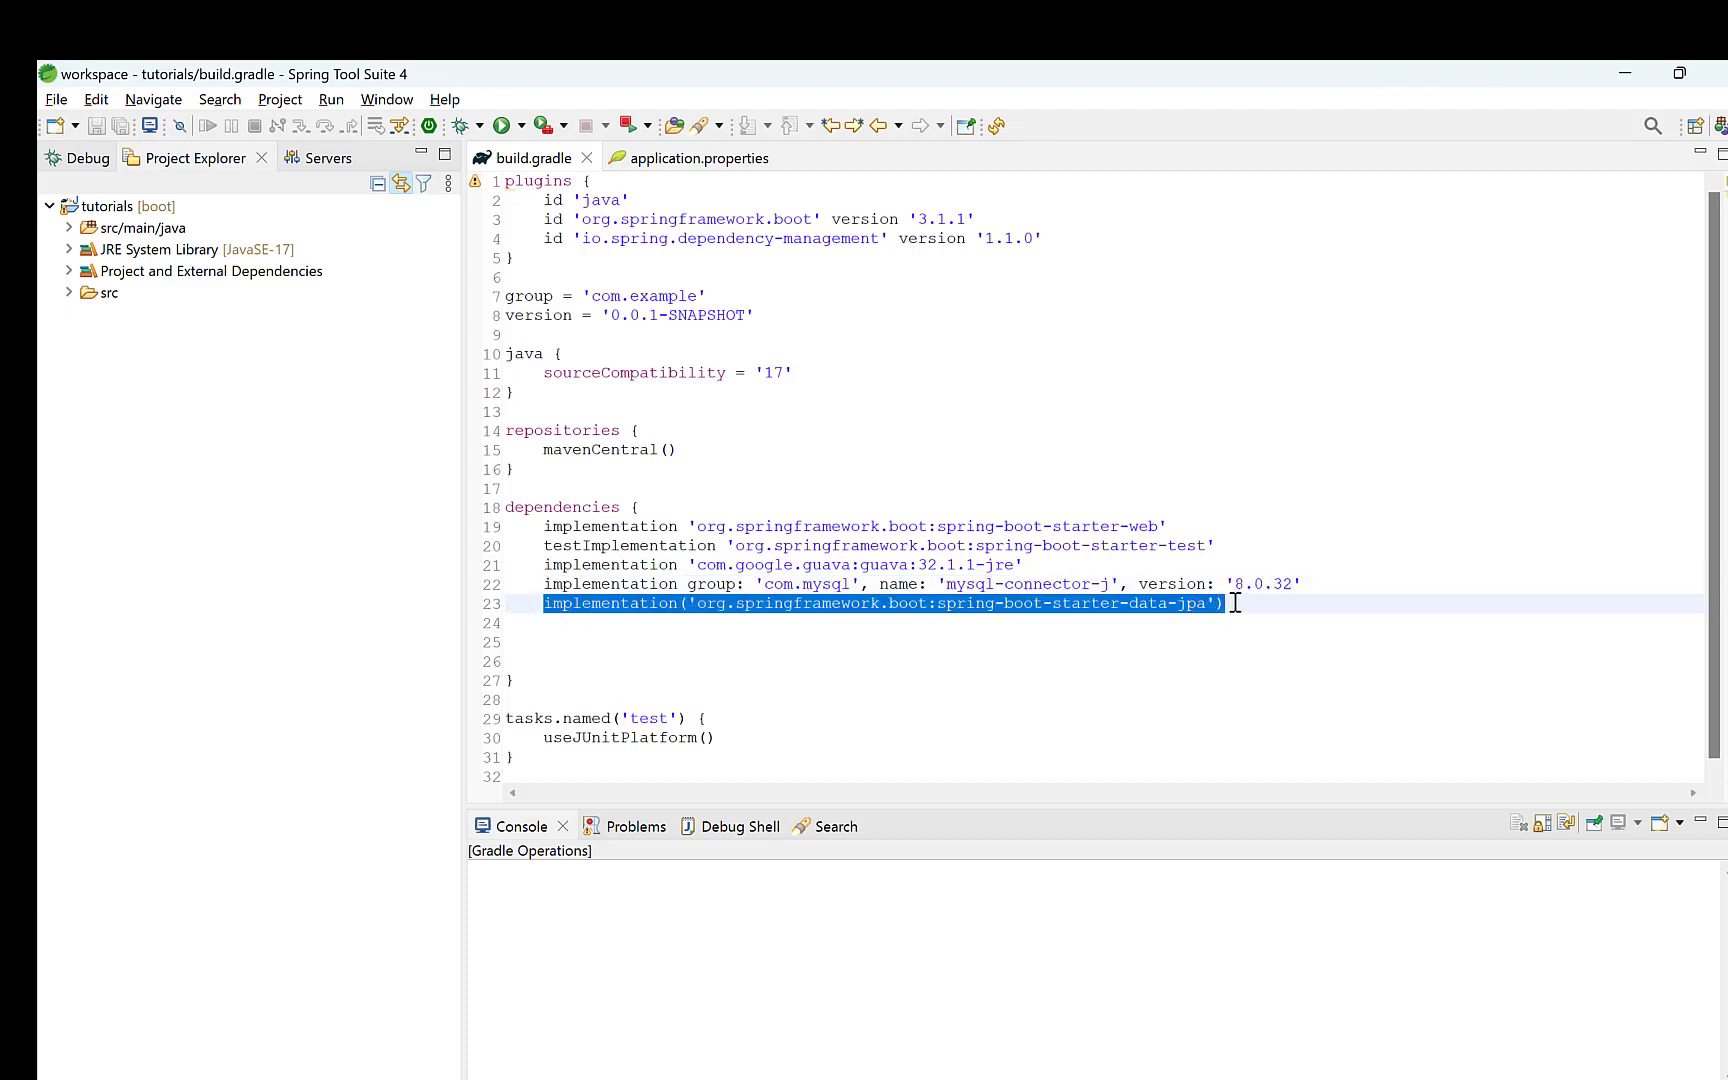
click(1228, 602)
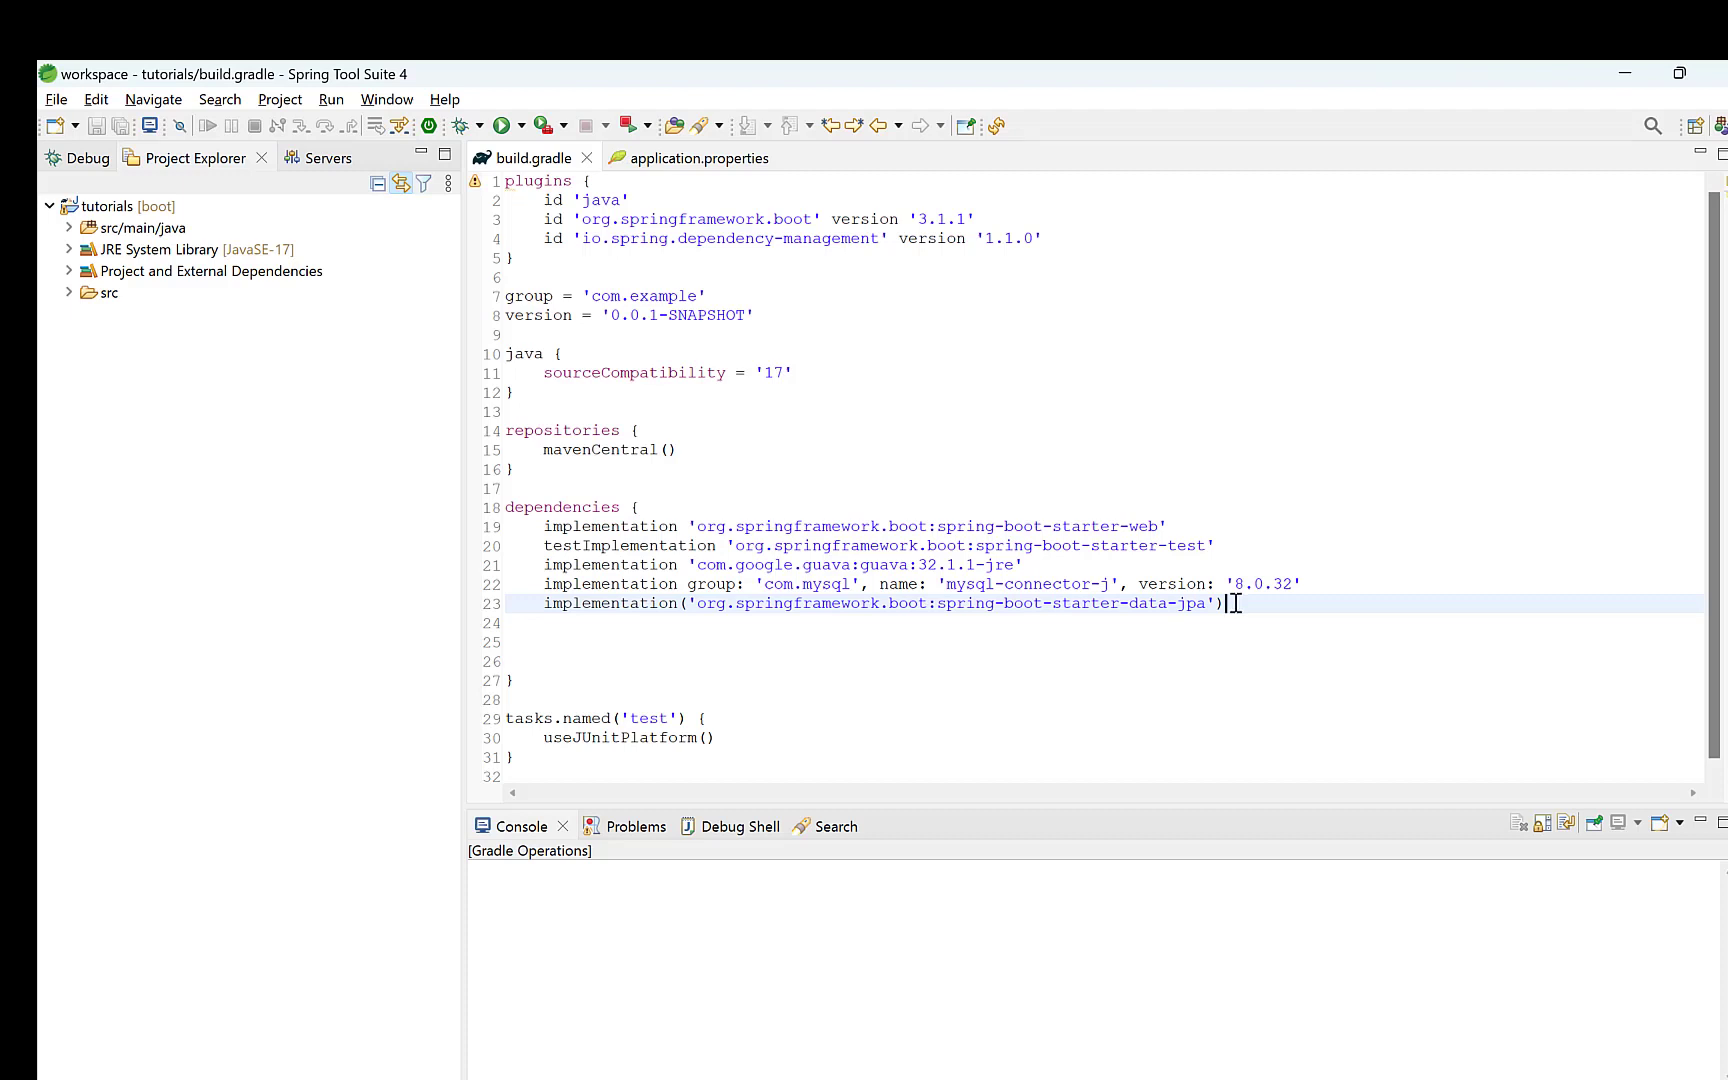
mouse_move(936, 602)
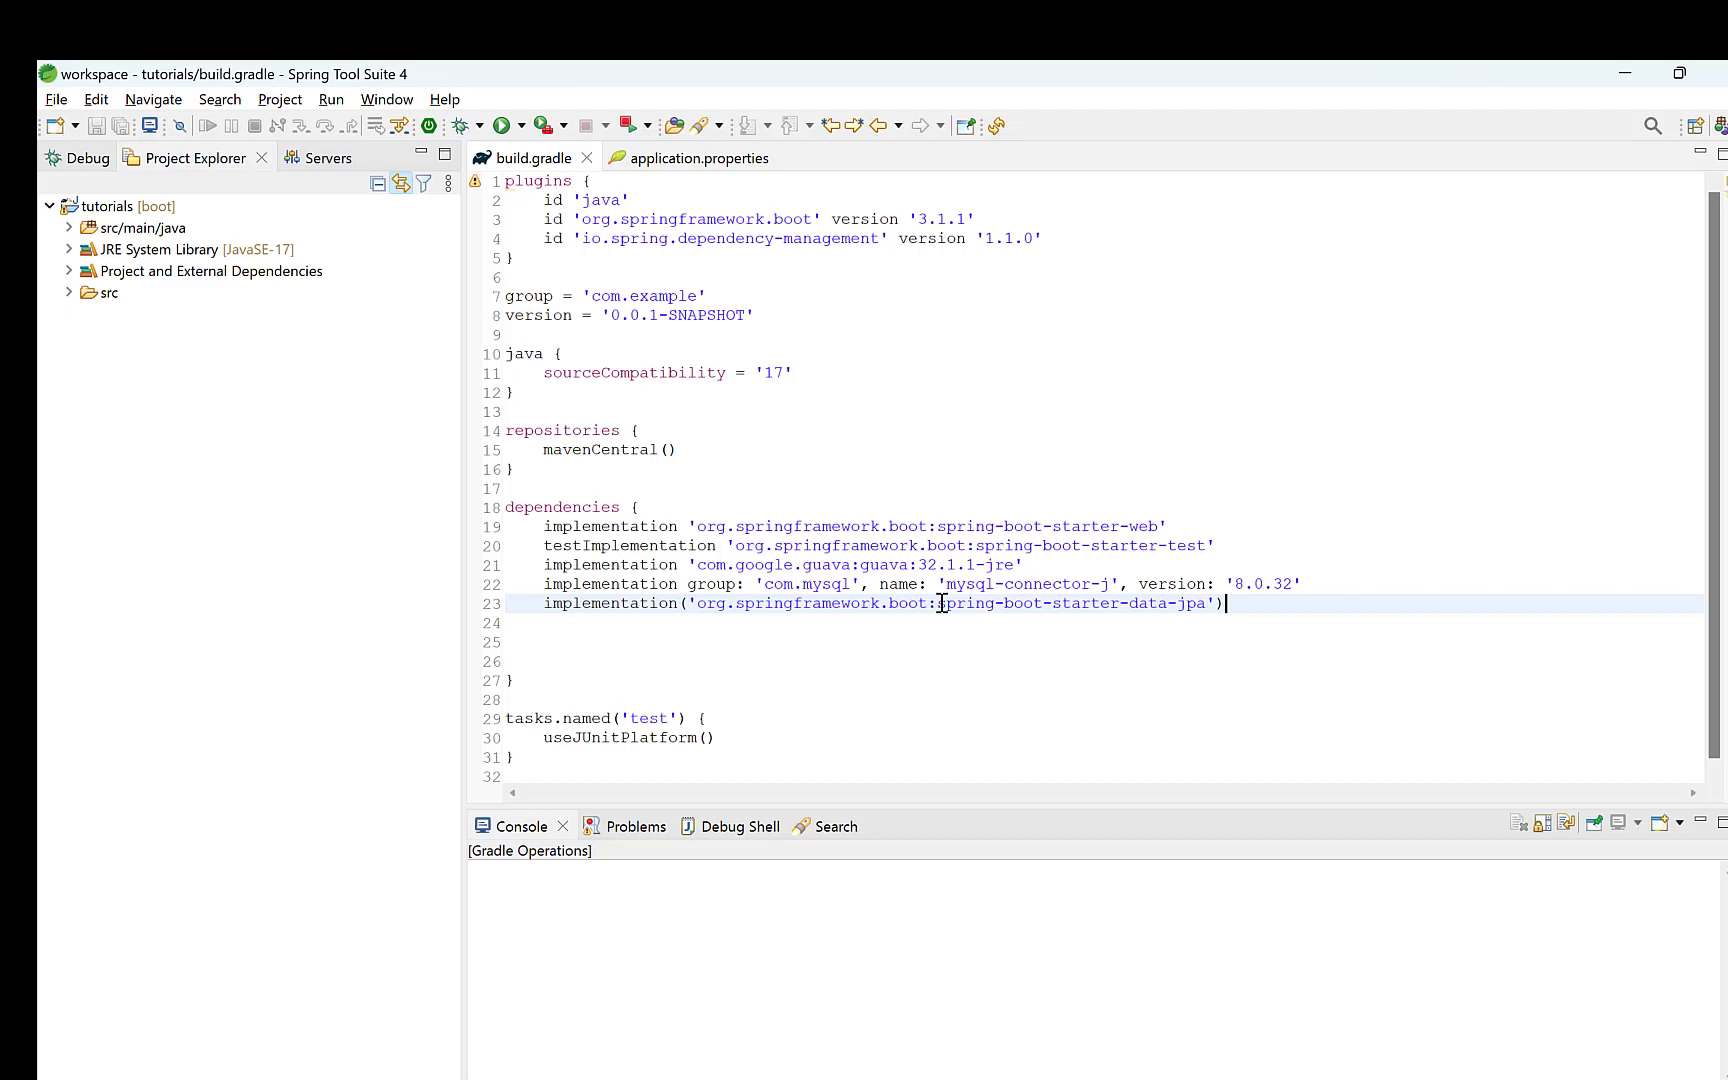
right_click(122, 206)
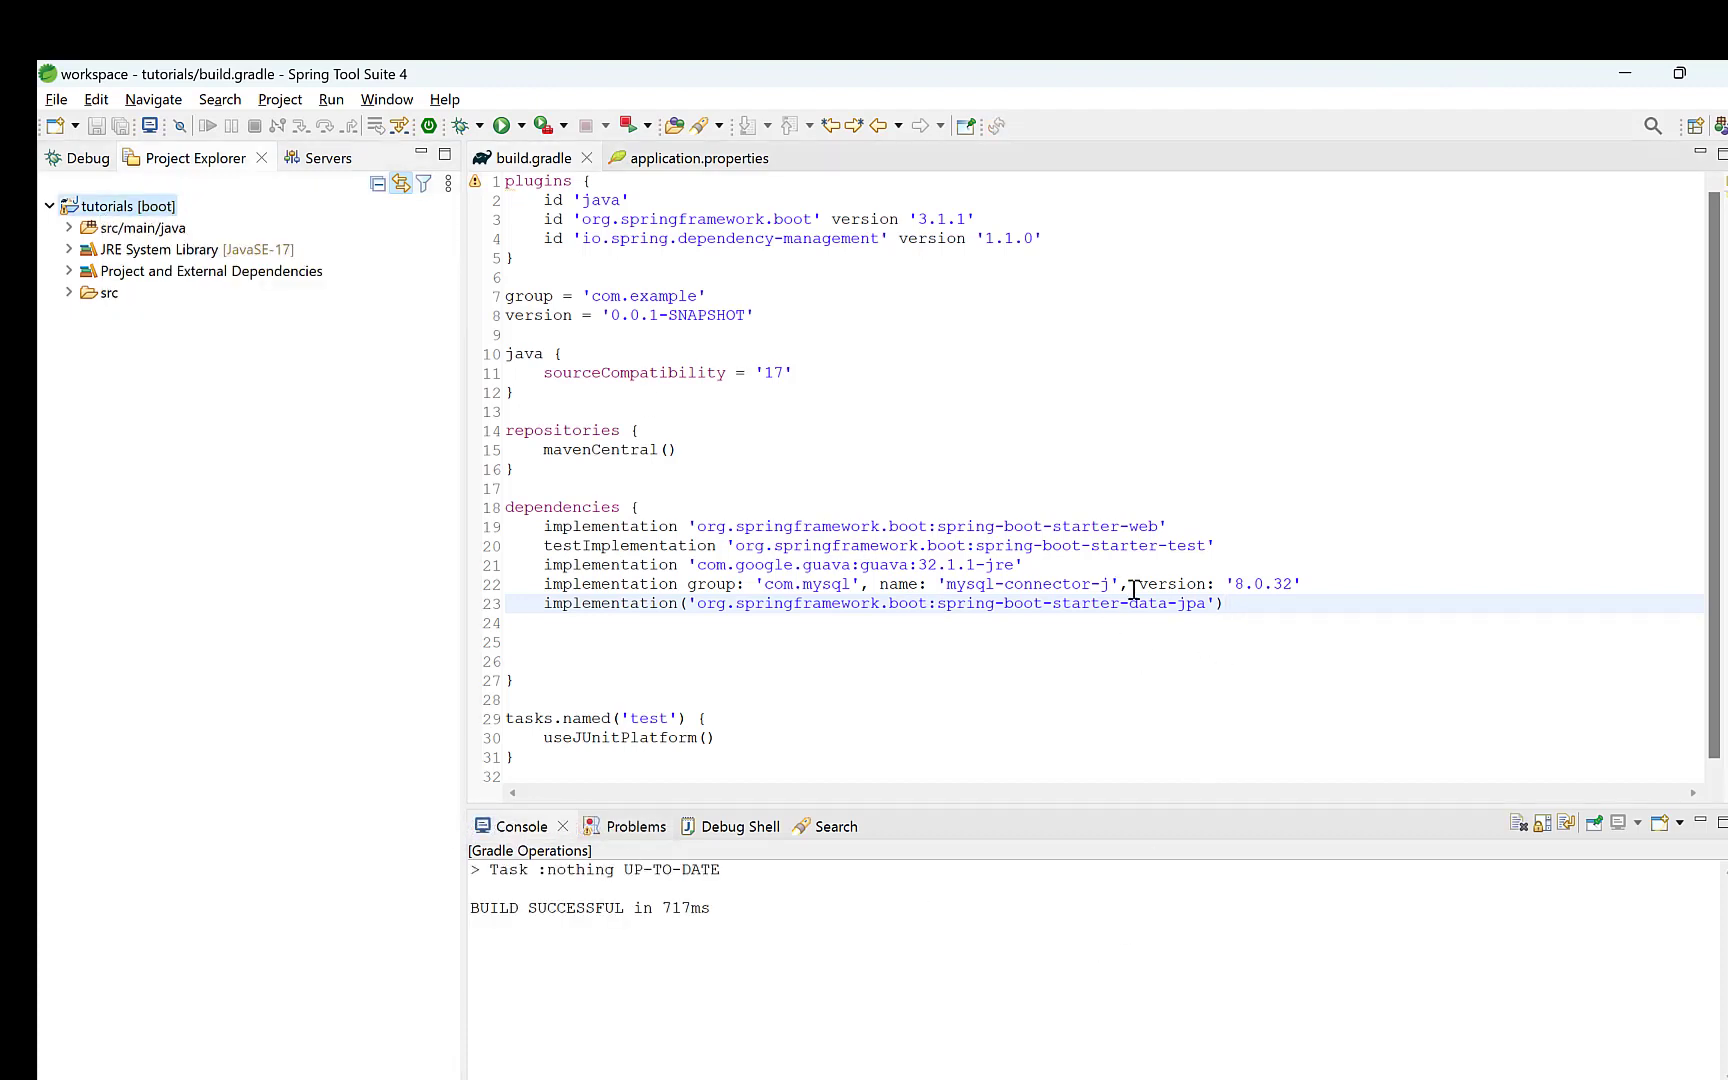
mouse_move(1088, 672)
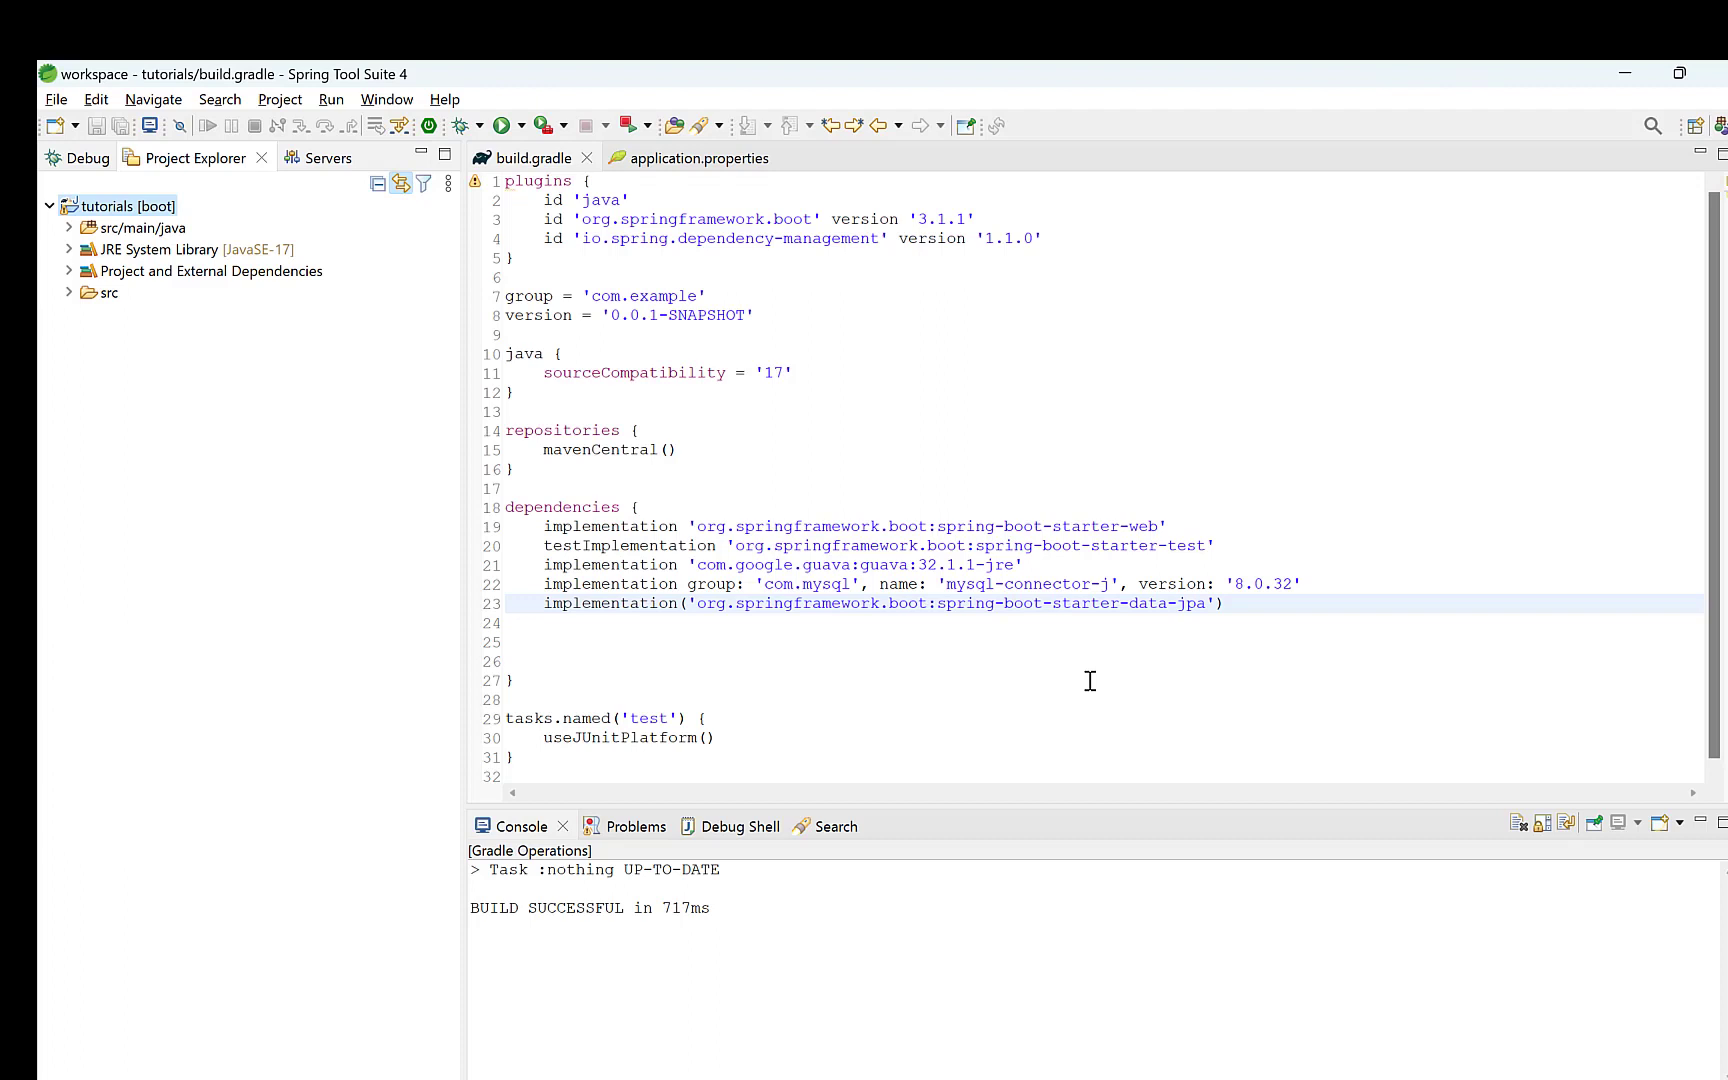
mouse_move(696, 158)
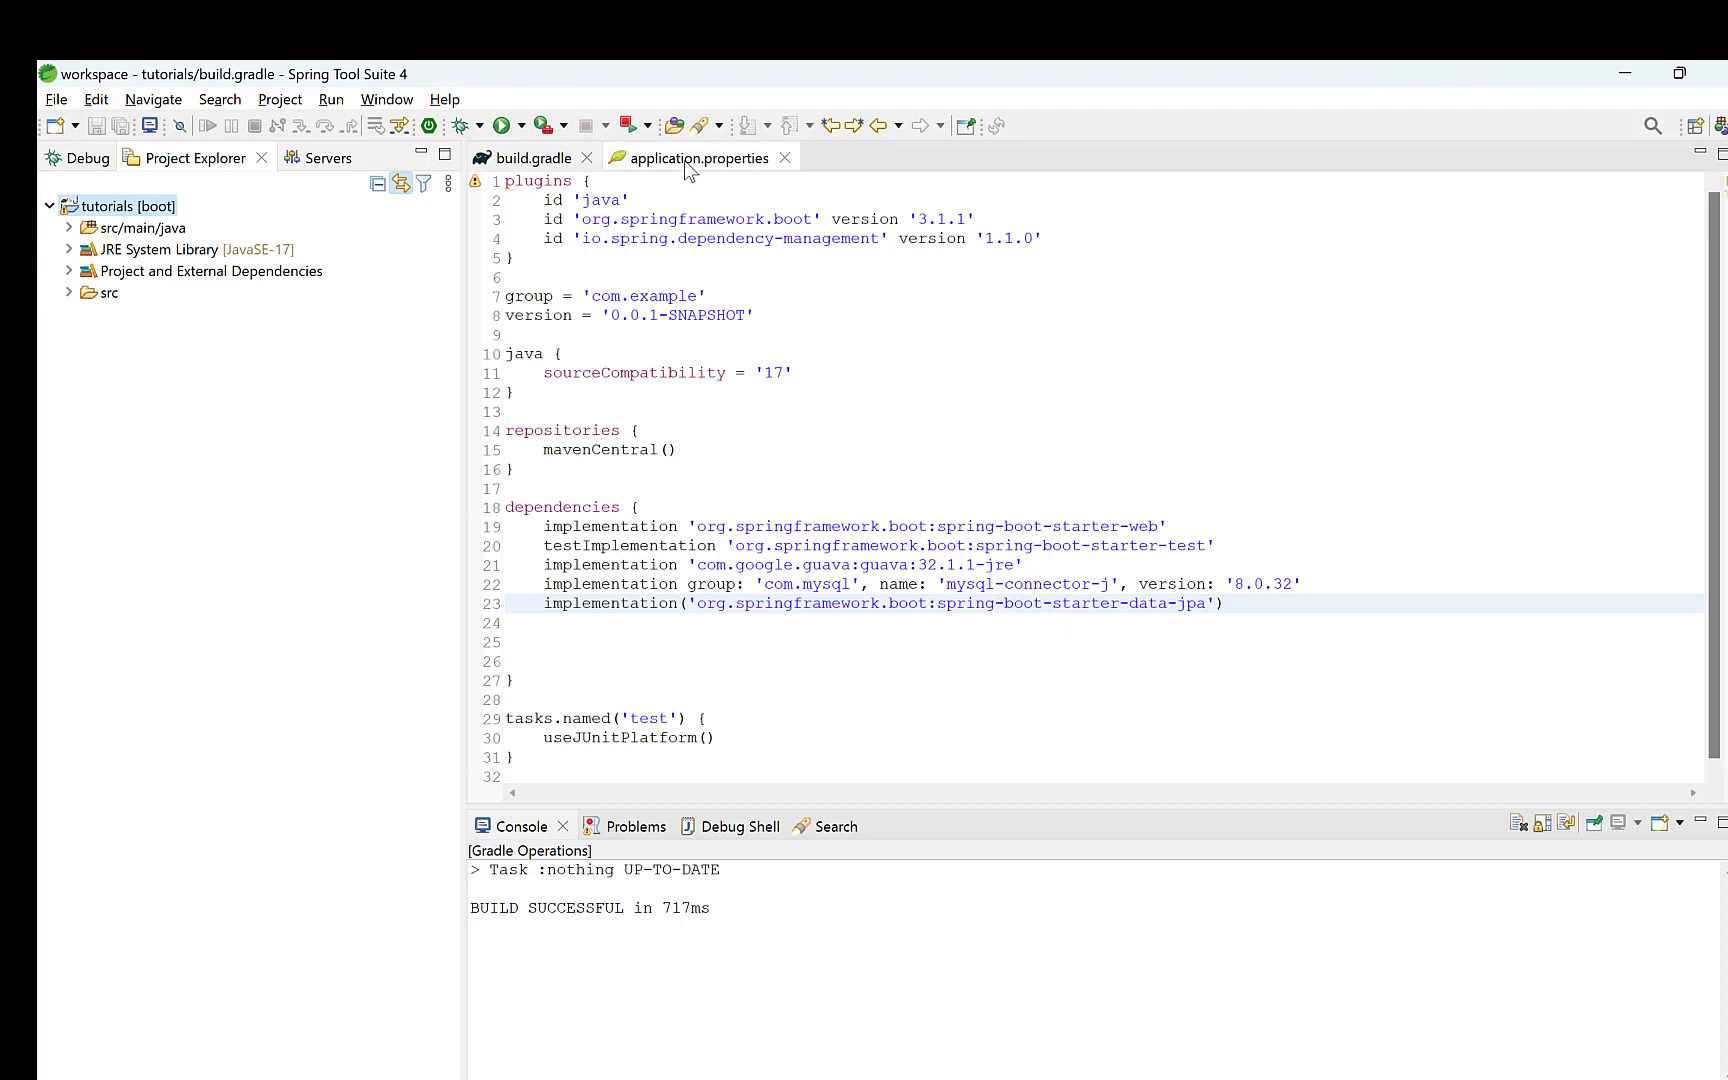
Write spring.datasource.url=jdbc:mysql: and copy the codippa endpoint from the RDS console.
click(696, 158)
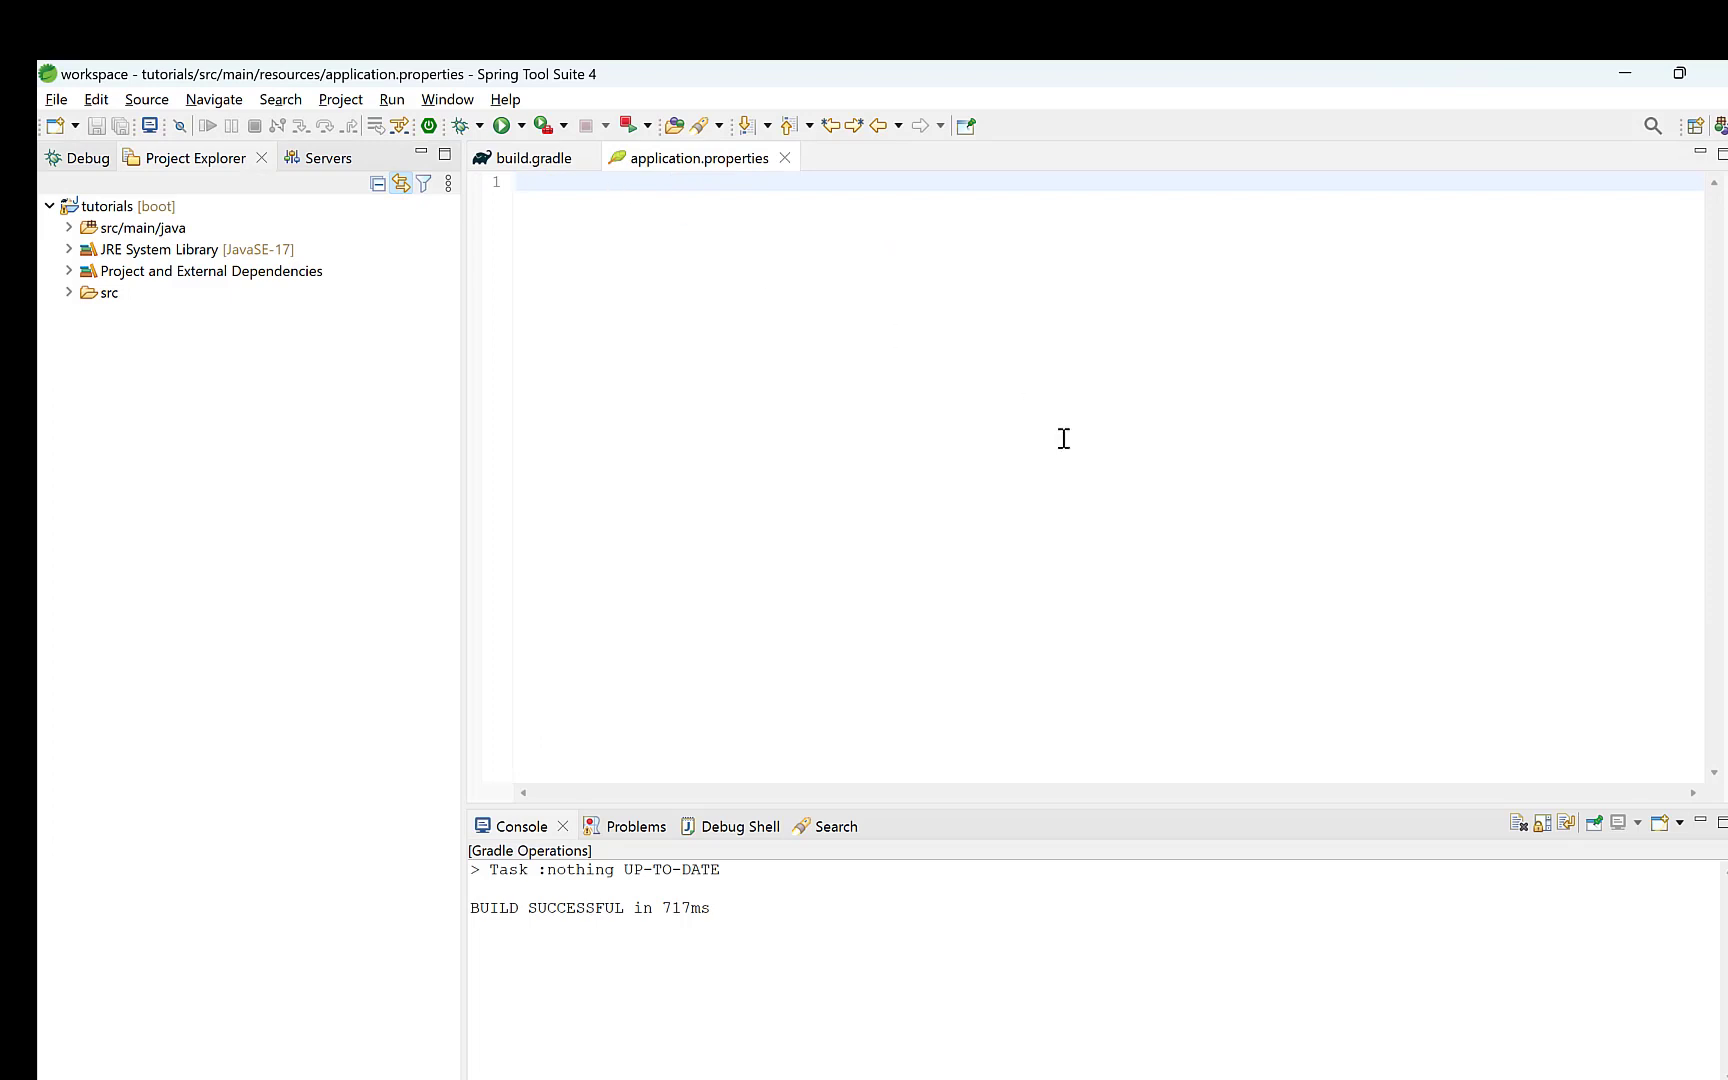
text(spring.d)
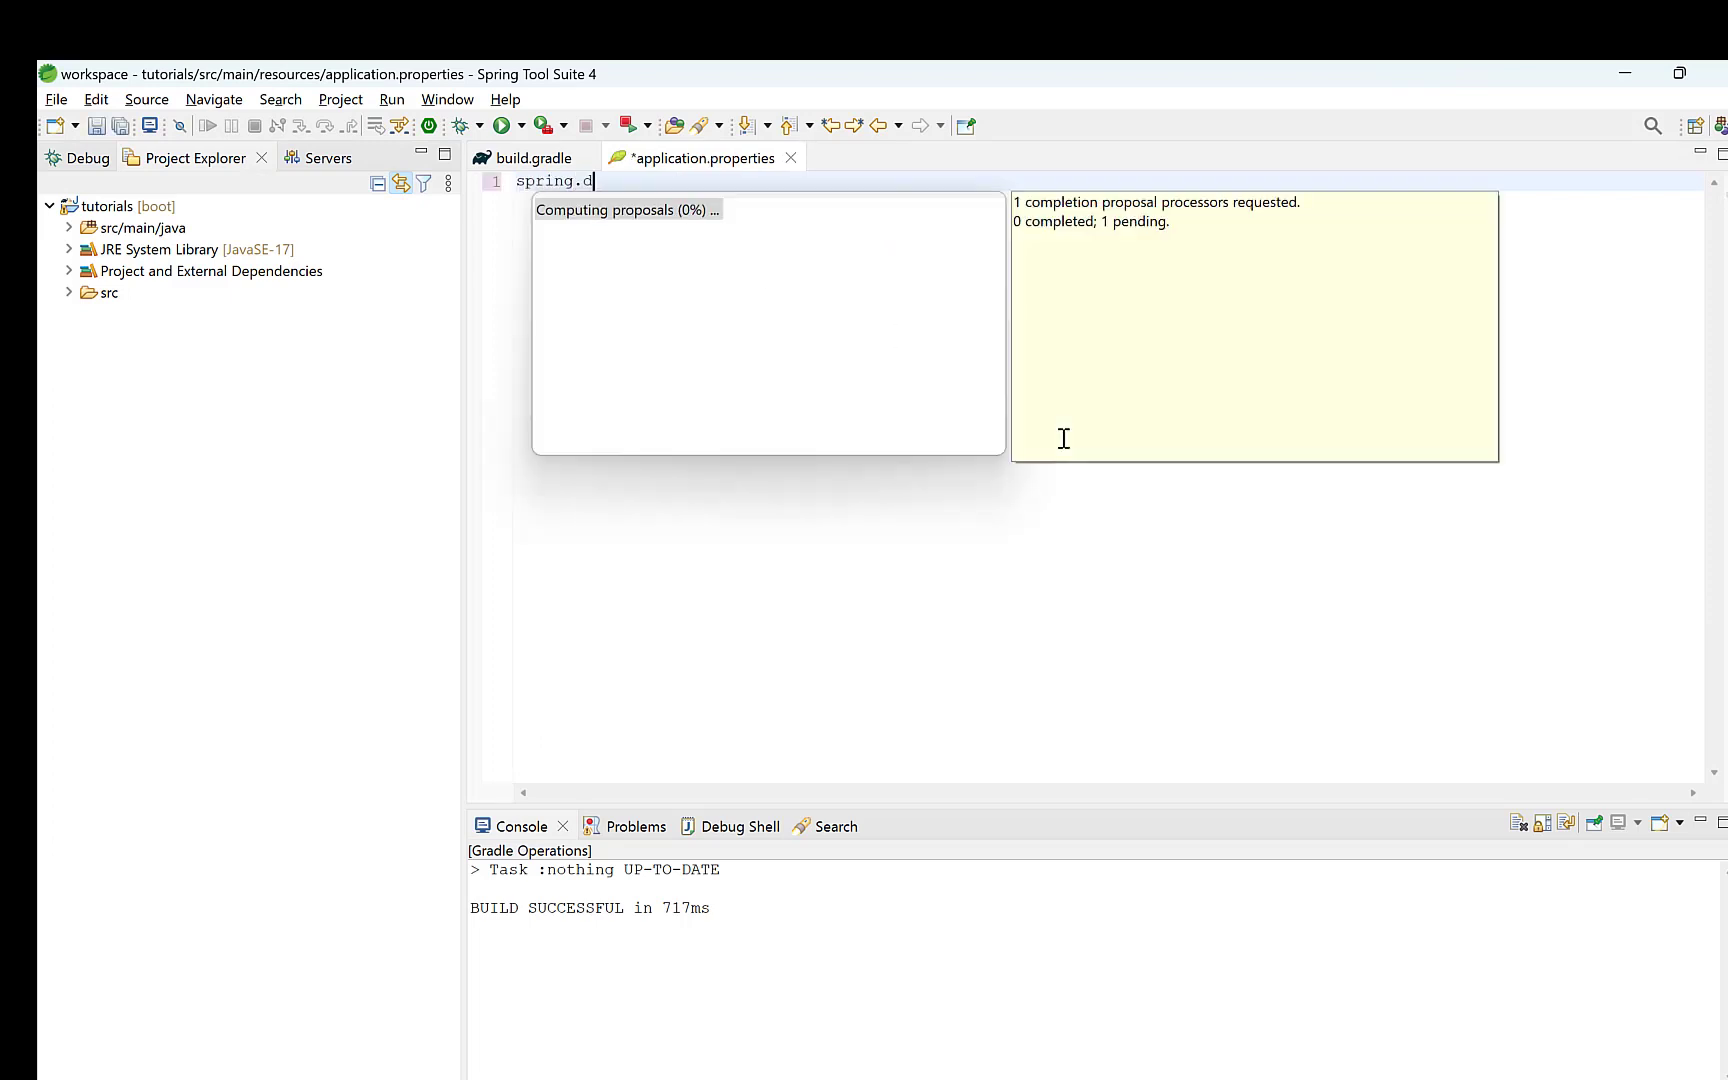
text(atasource.url)
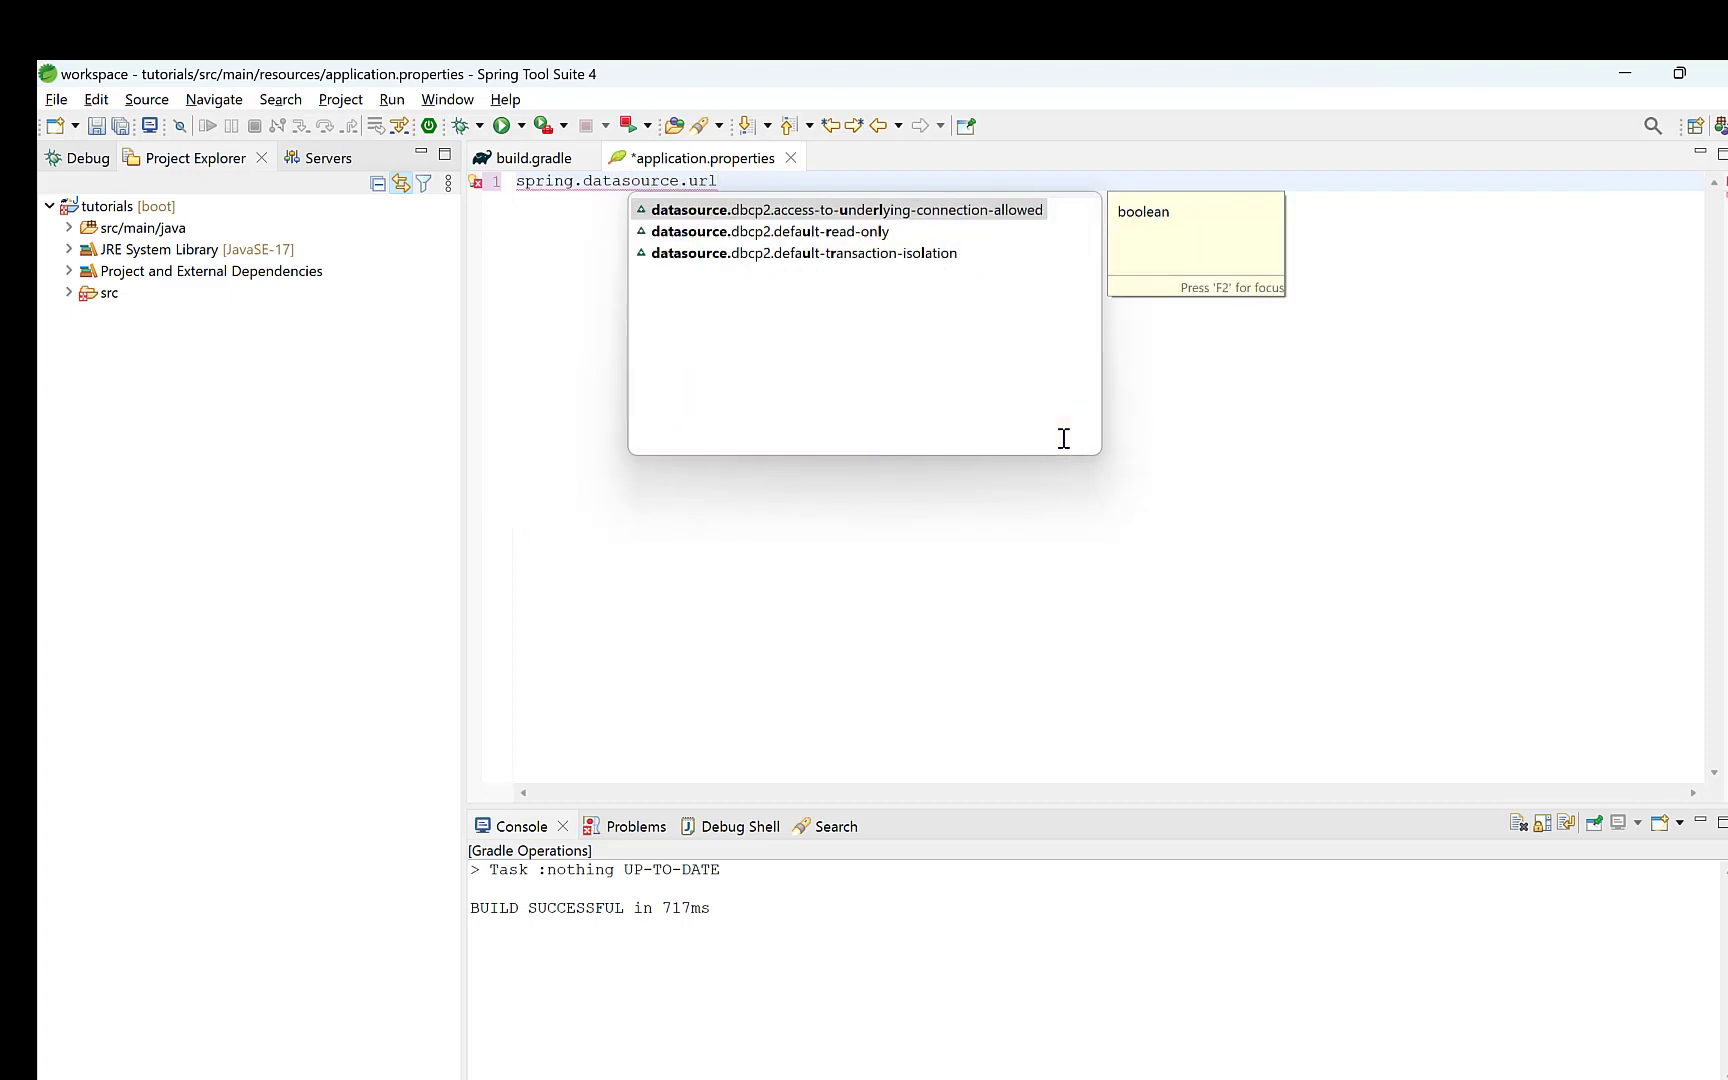
text(=jdb)
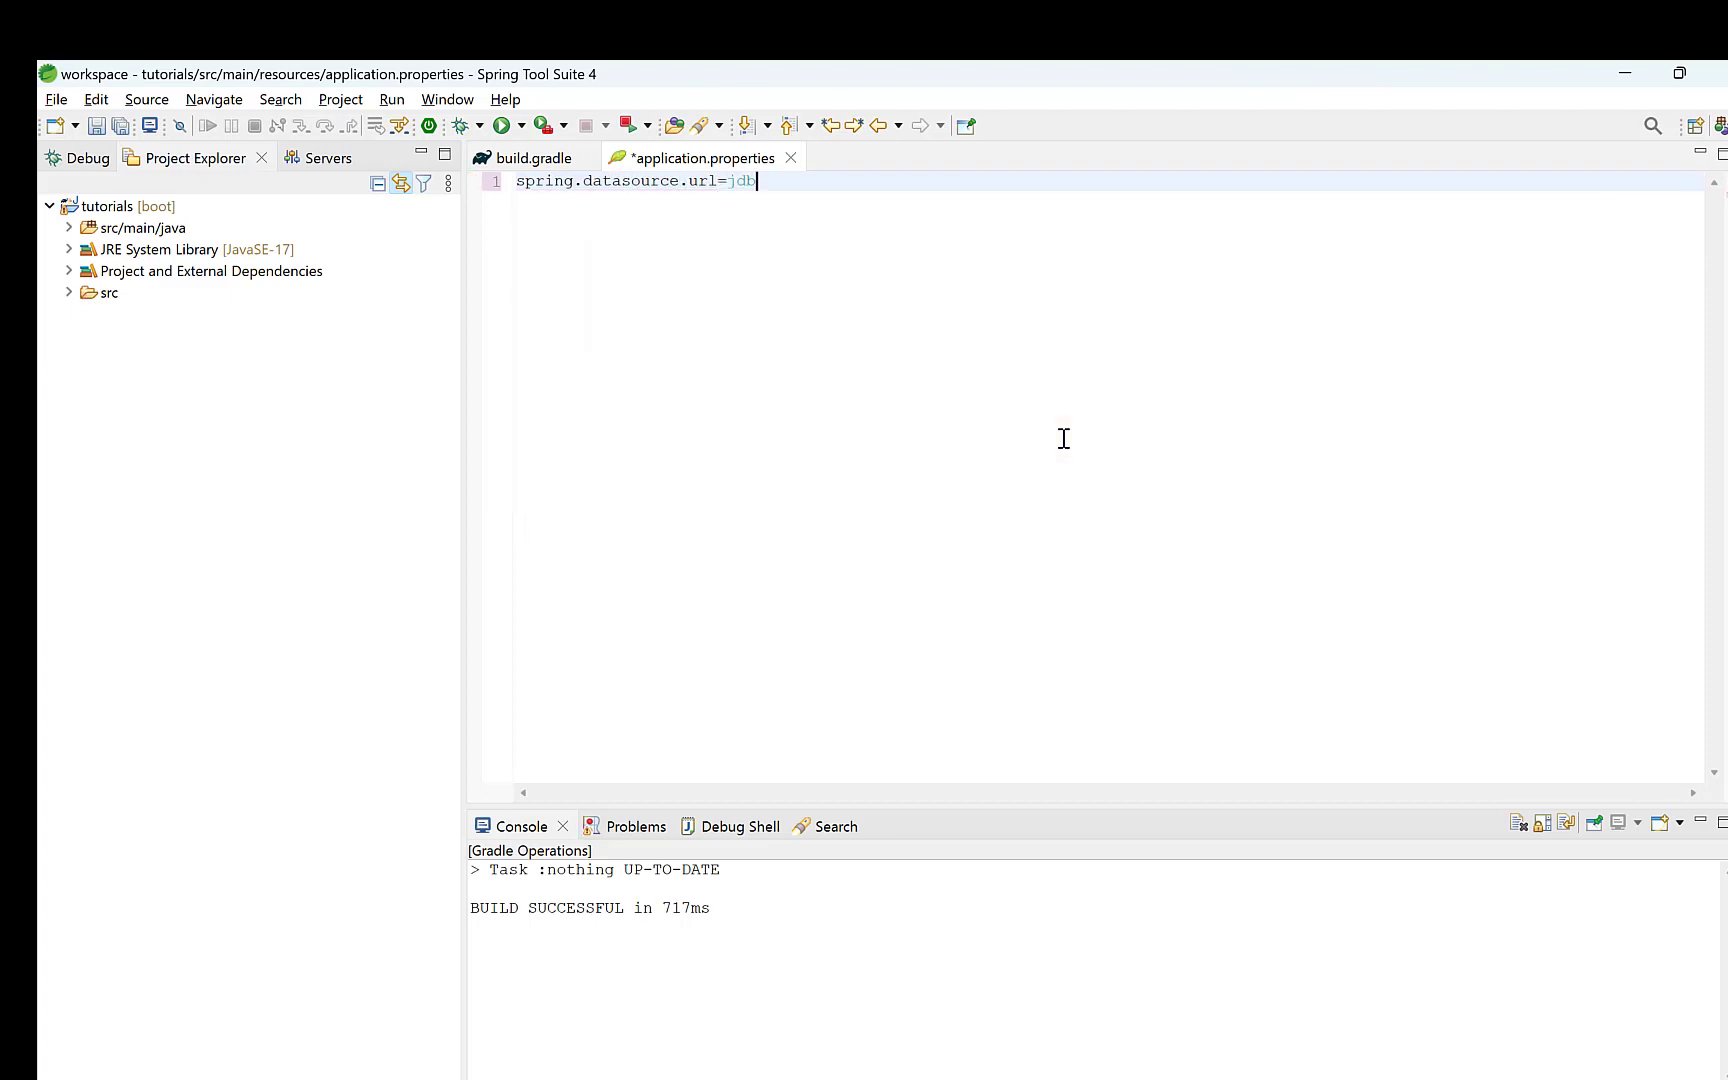
text(c:mysql:)
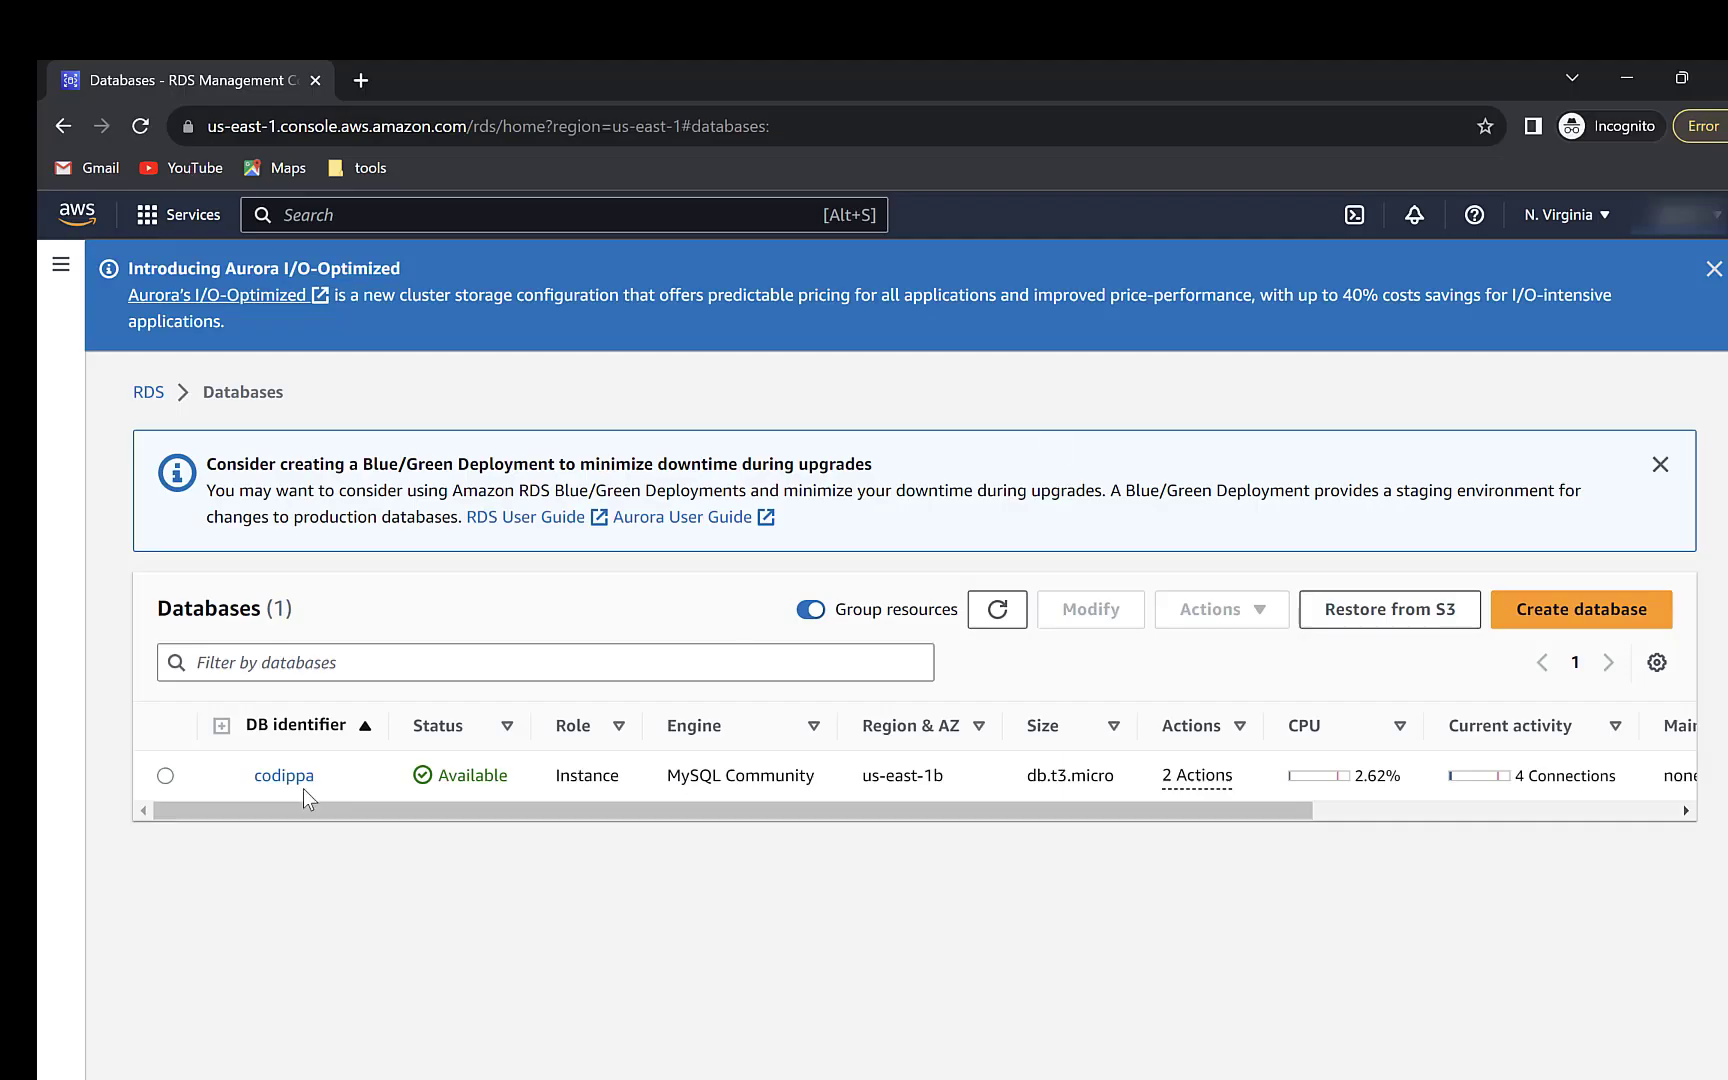
click(284, 774)
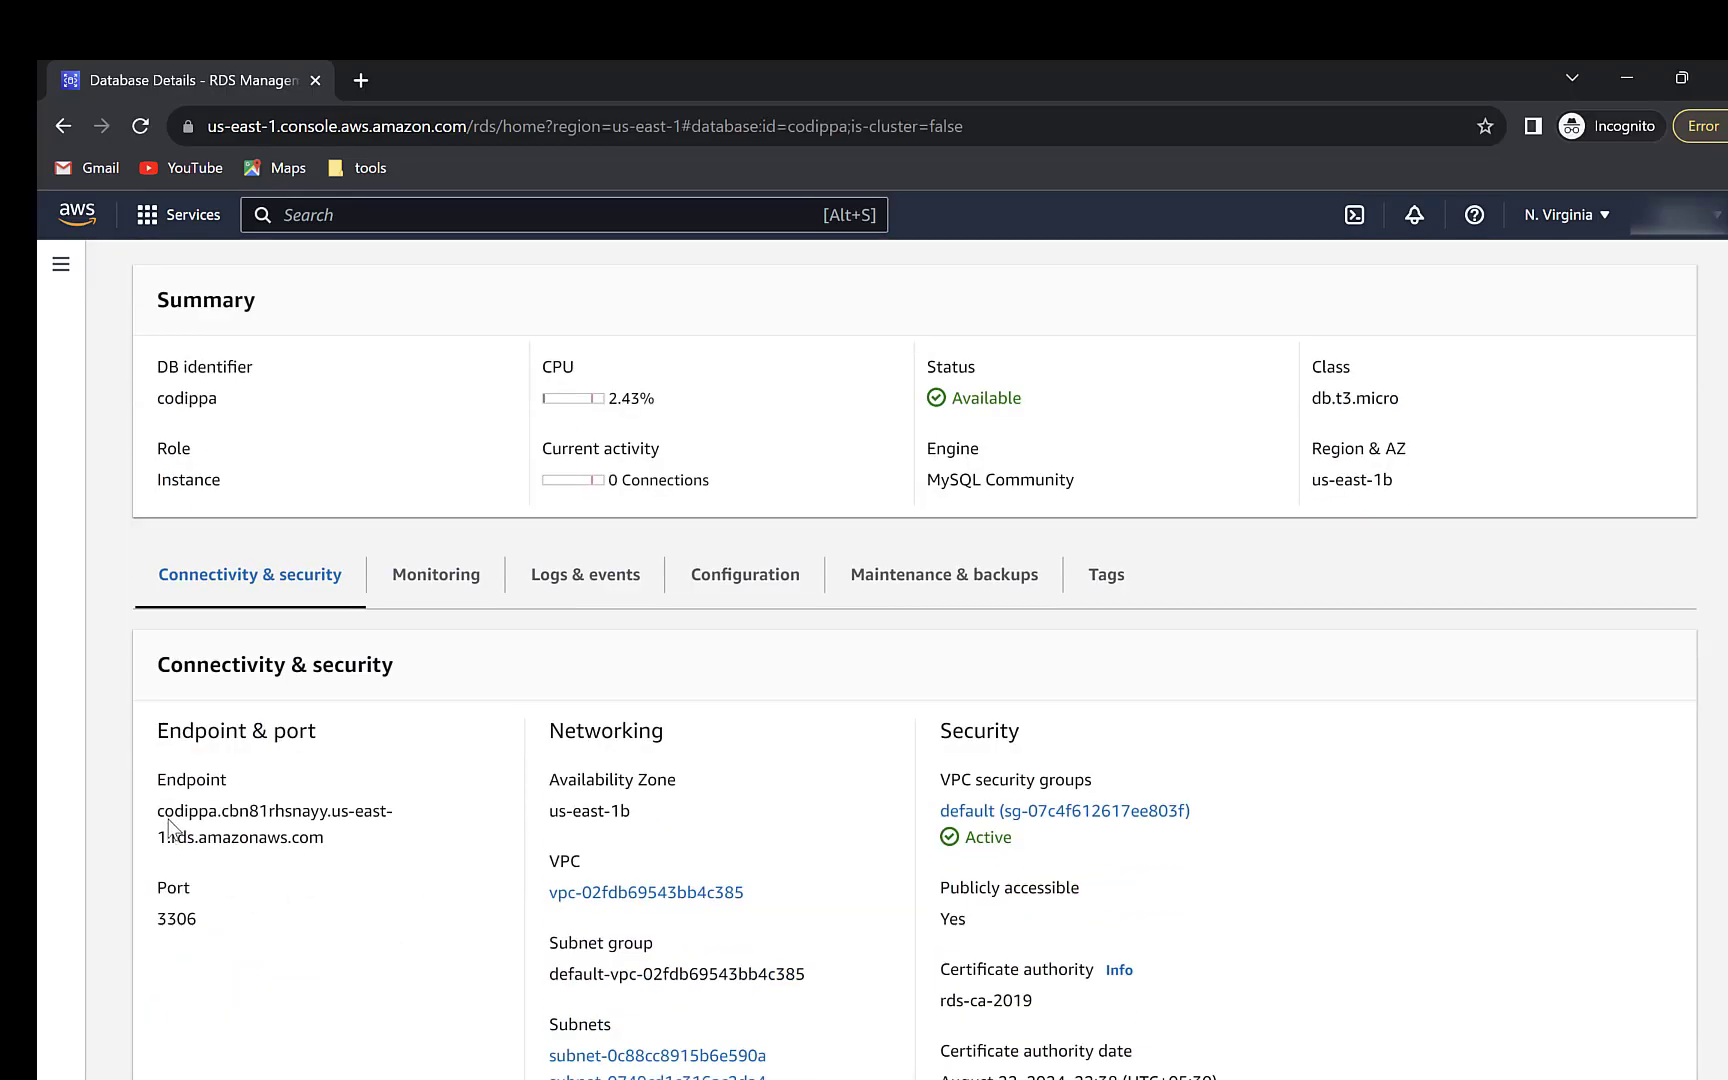
double_click(274, 812)
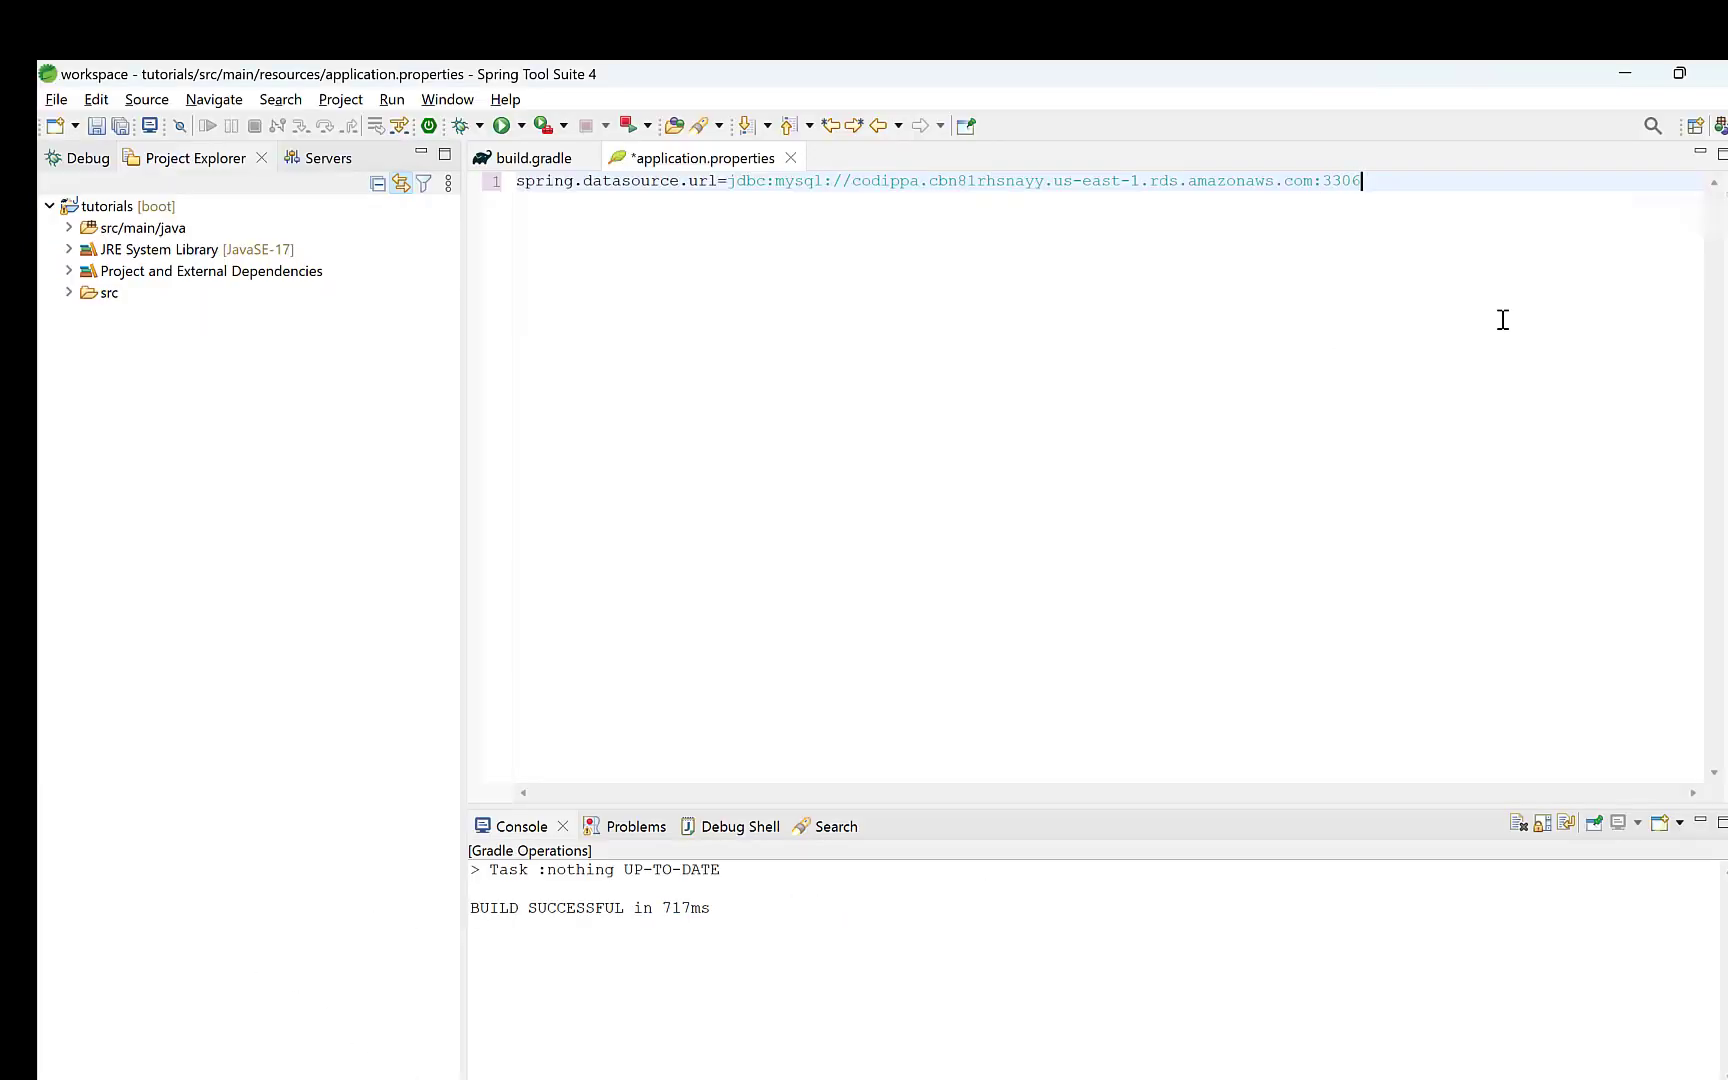
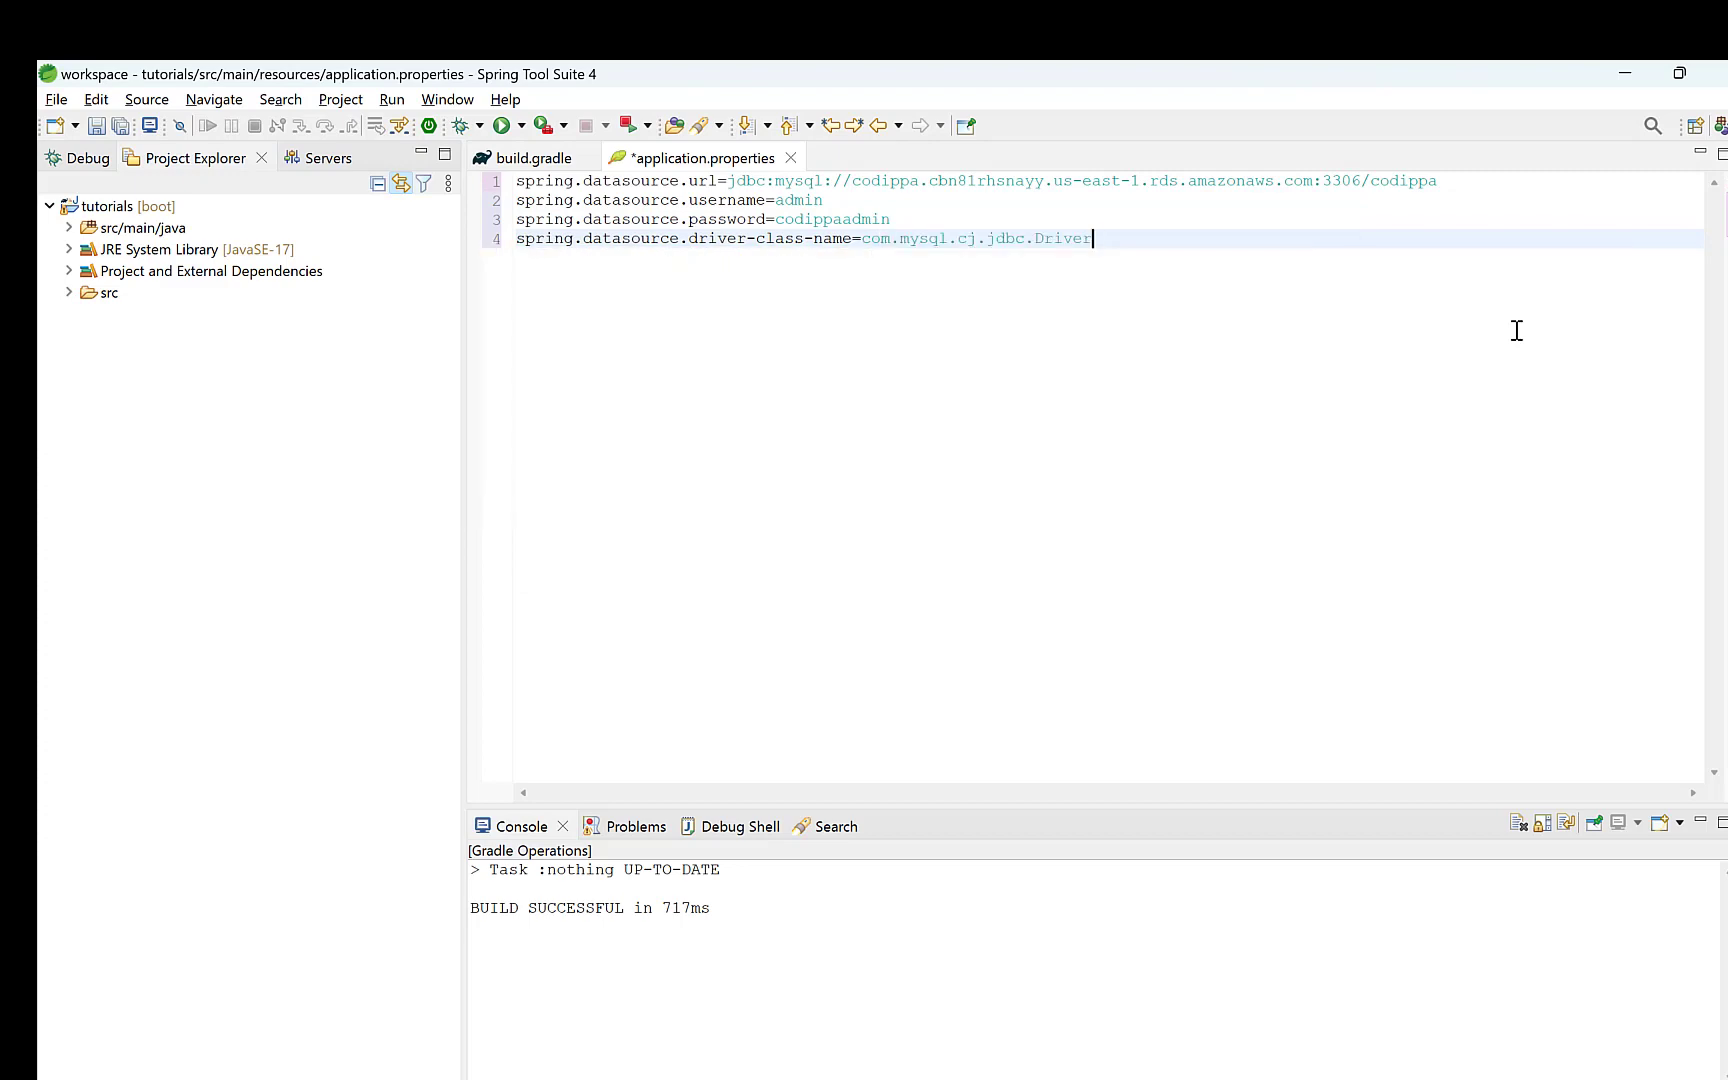
Run the Spring Boot app and refresh the RDS databases list to see the connection.
click(500, 124)
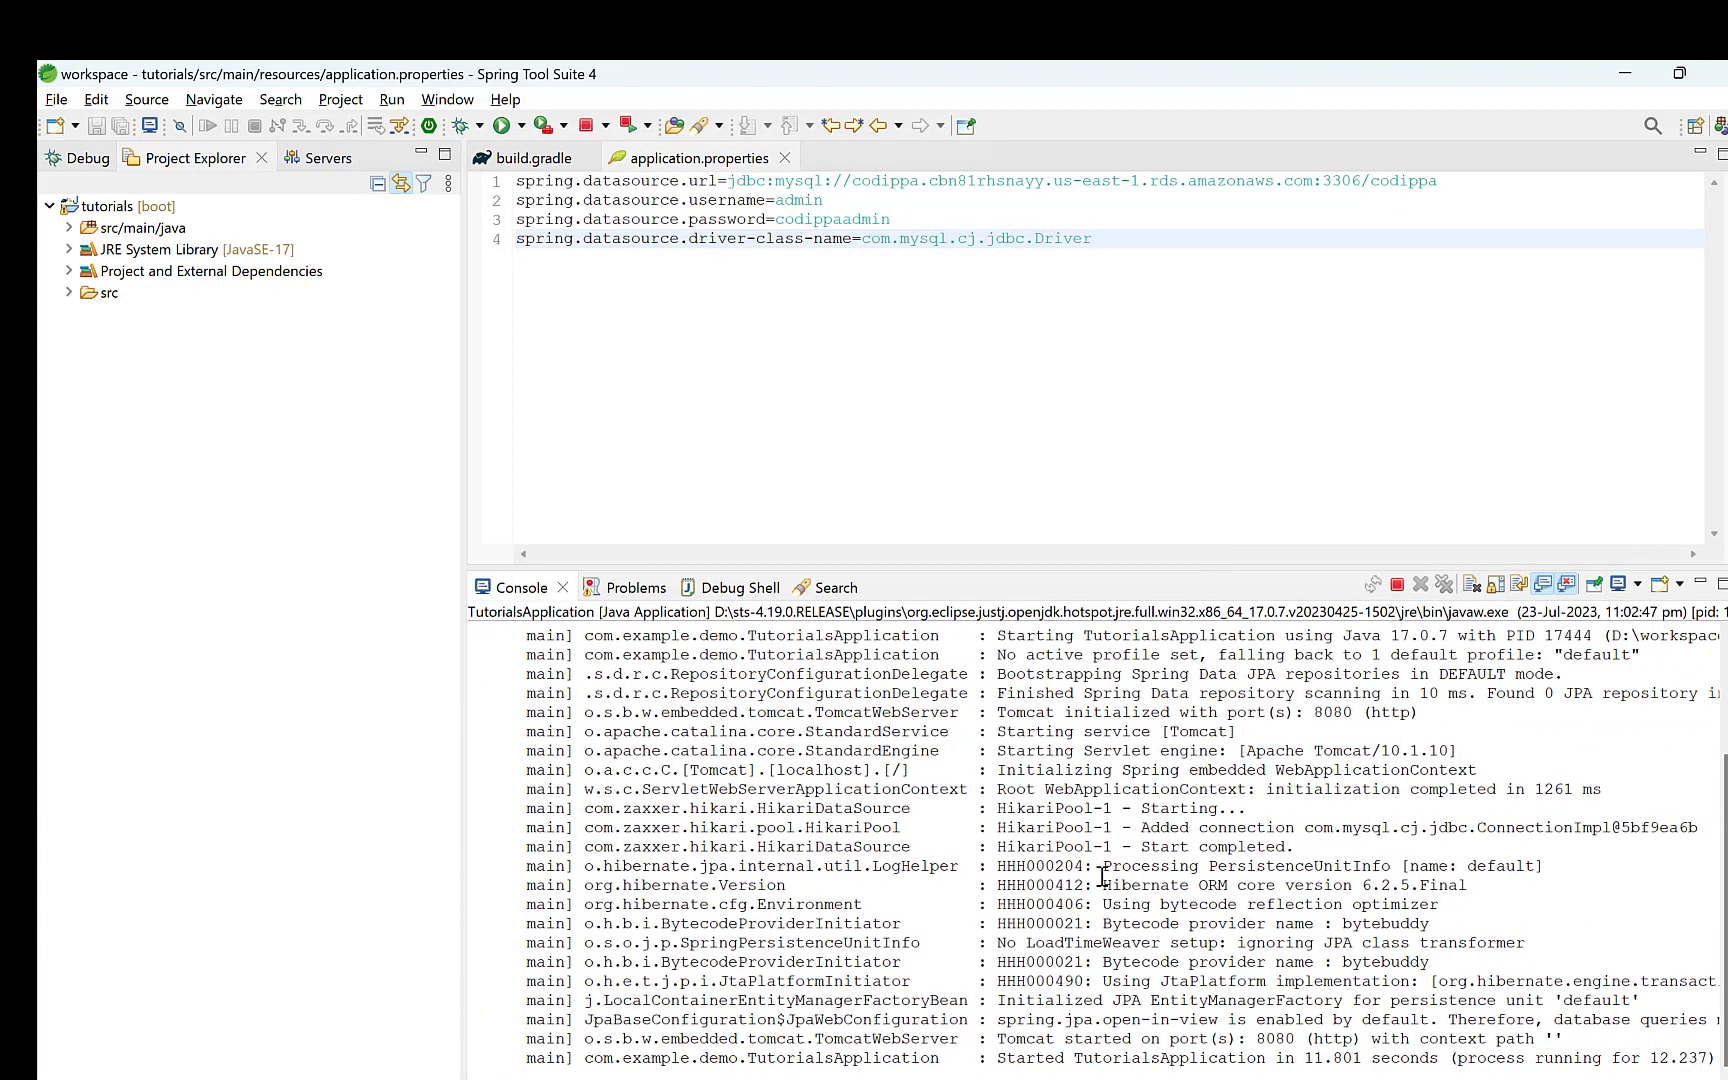
mouse_move(1228, 808)
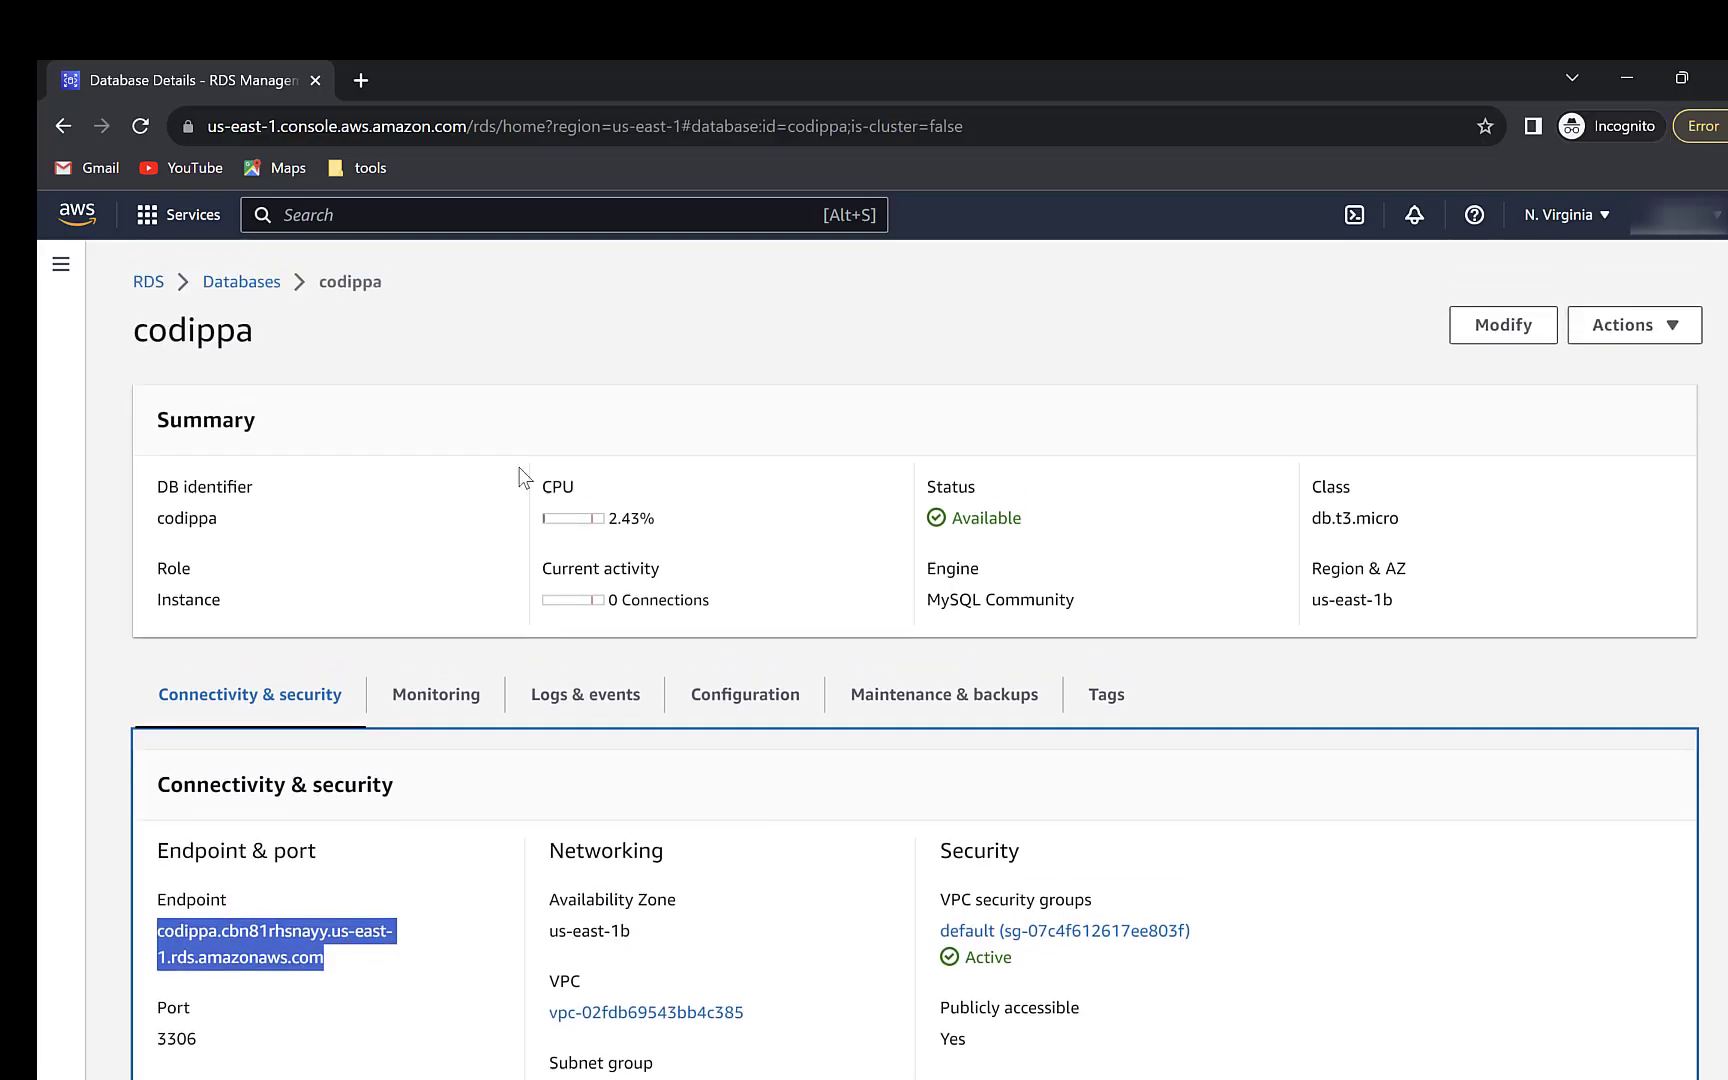
click(240, 282)
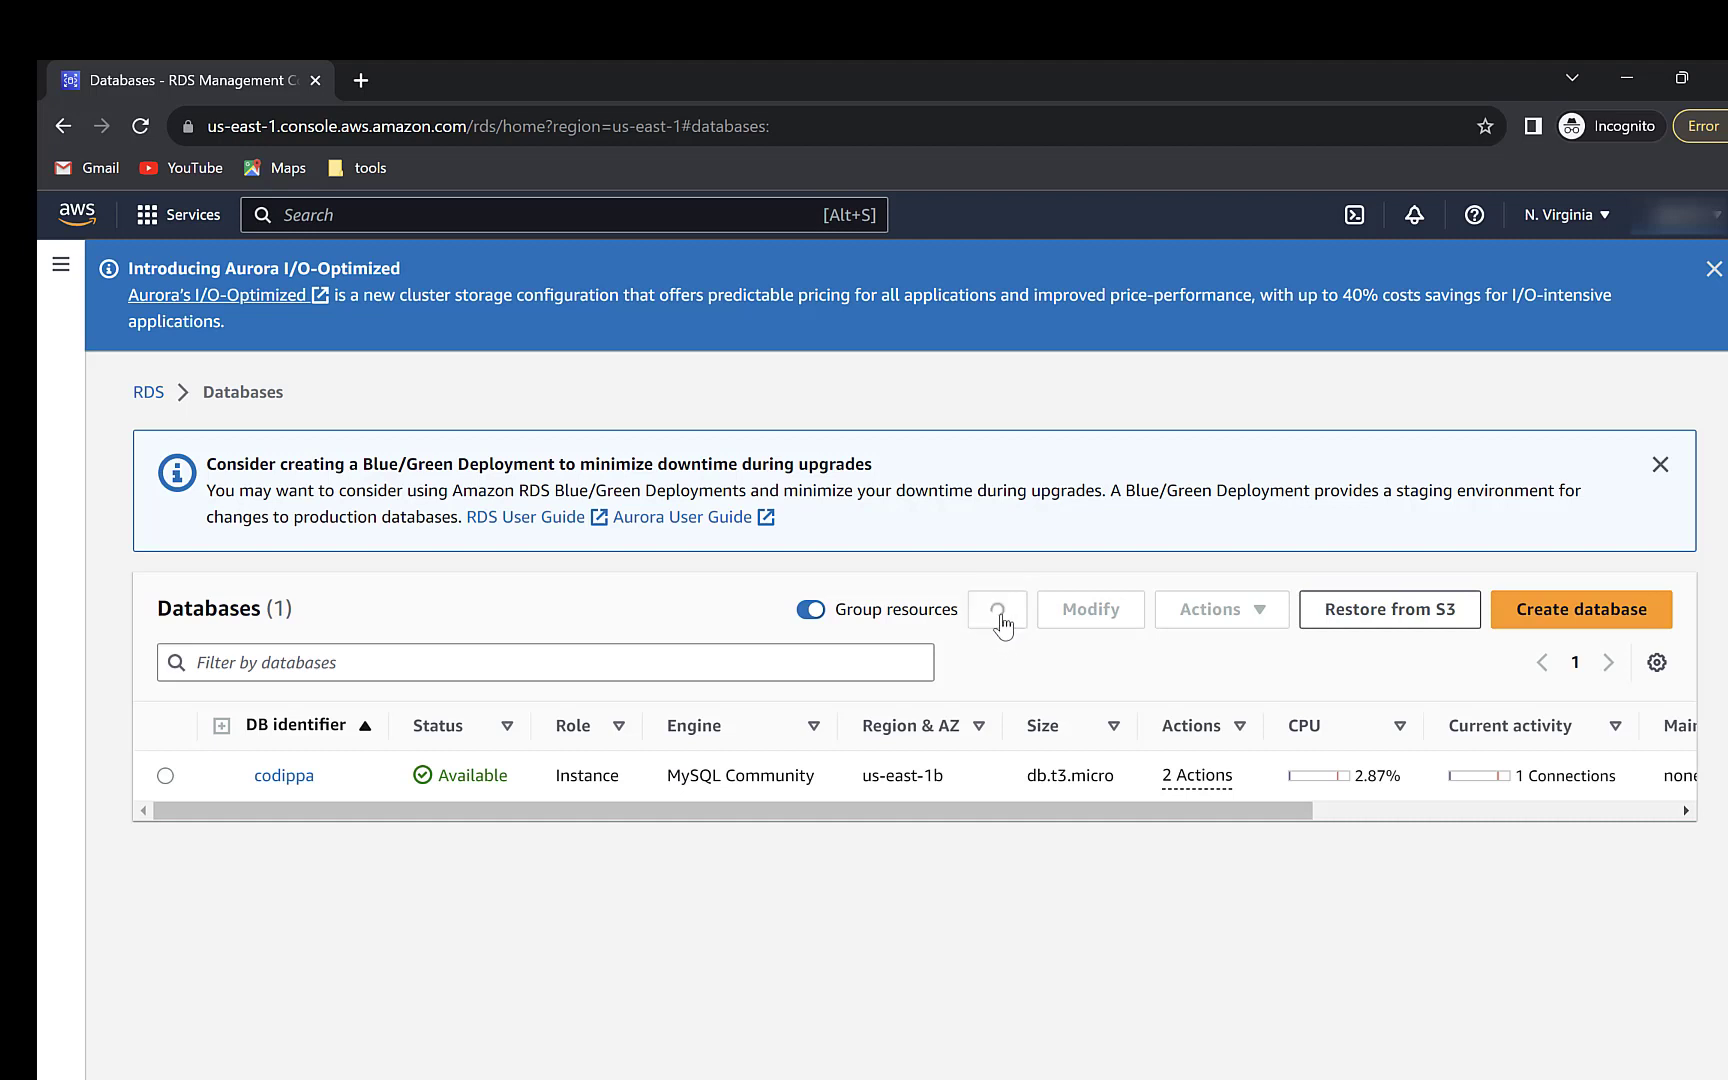
click(996, 610)
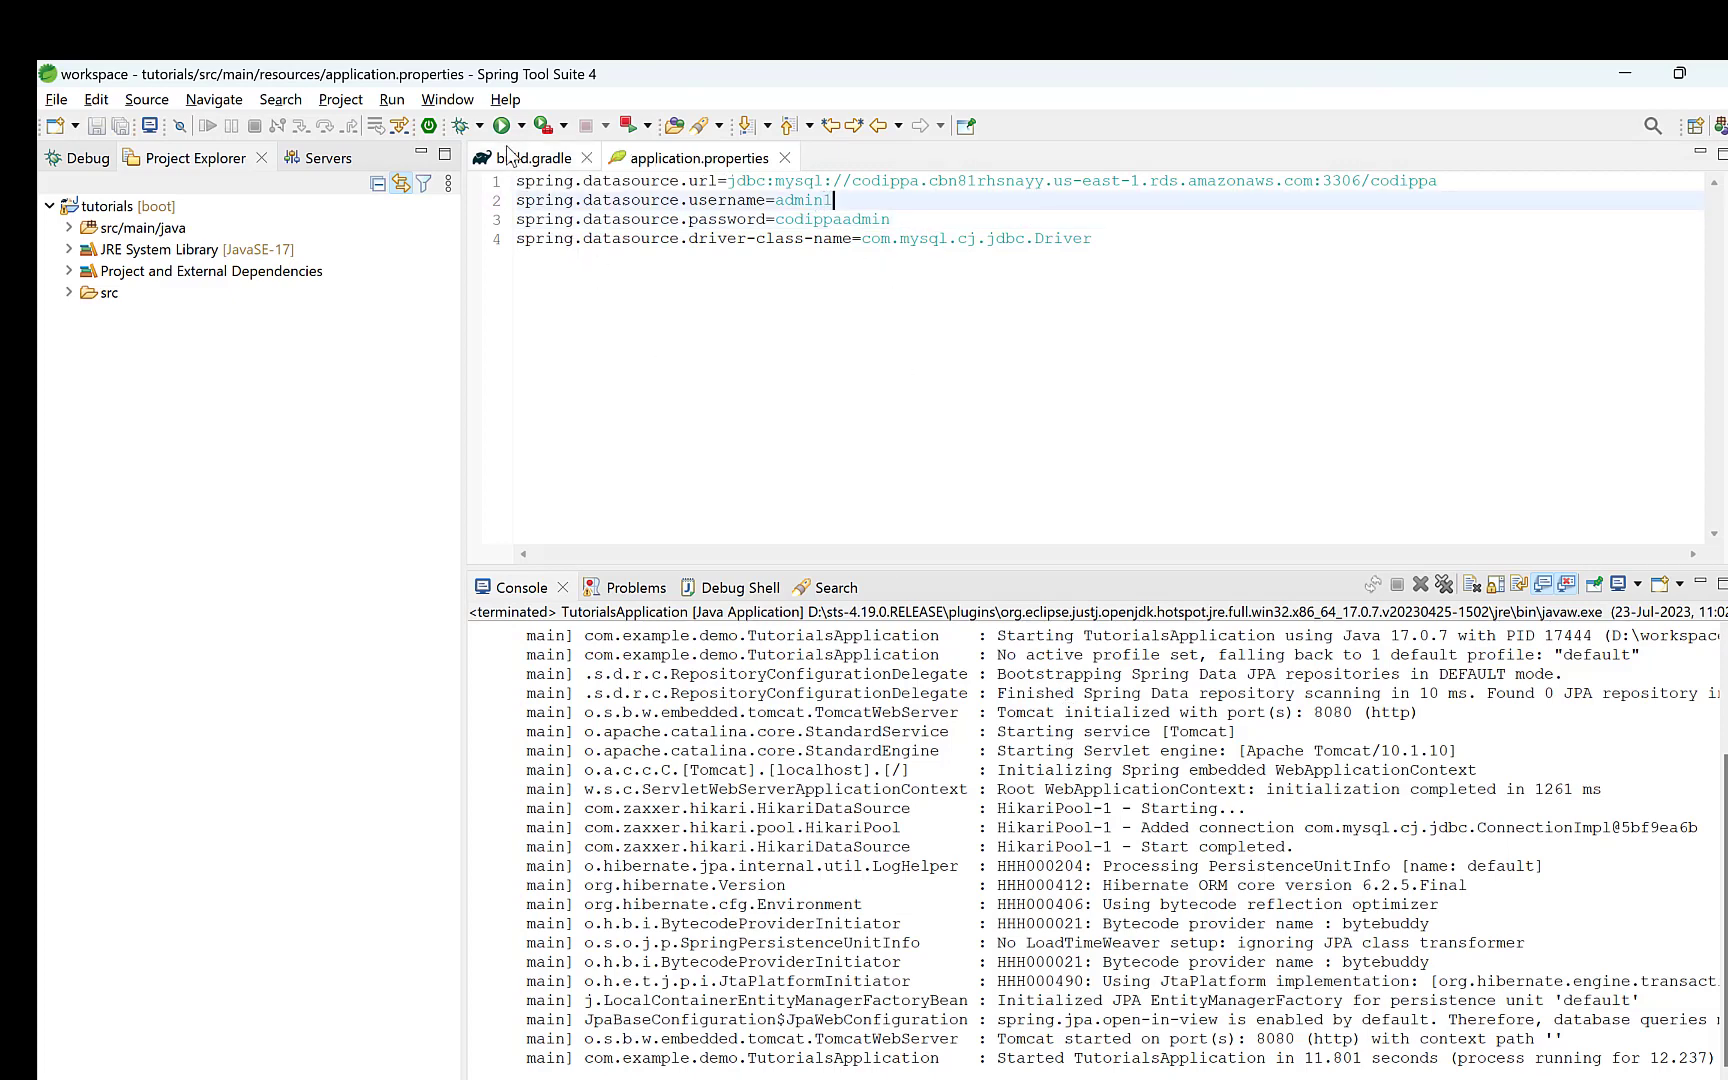
Rerun the Spring Boot app with username admin1 and get an access-denied SQLException.
click(500, 124)
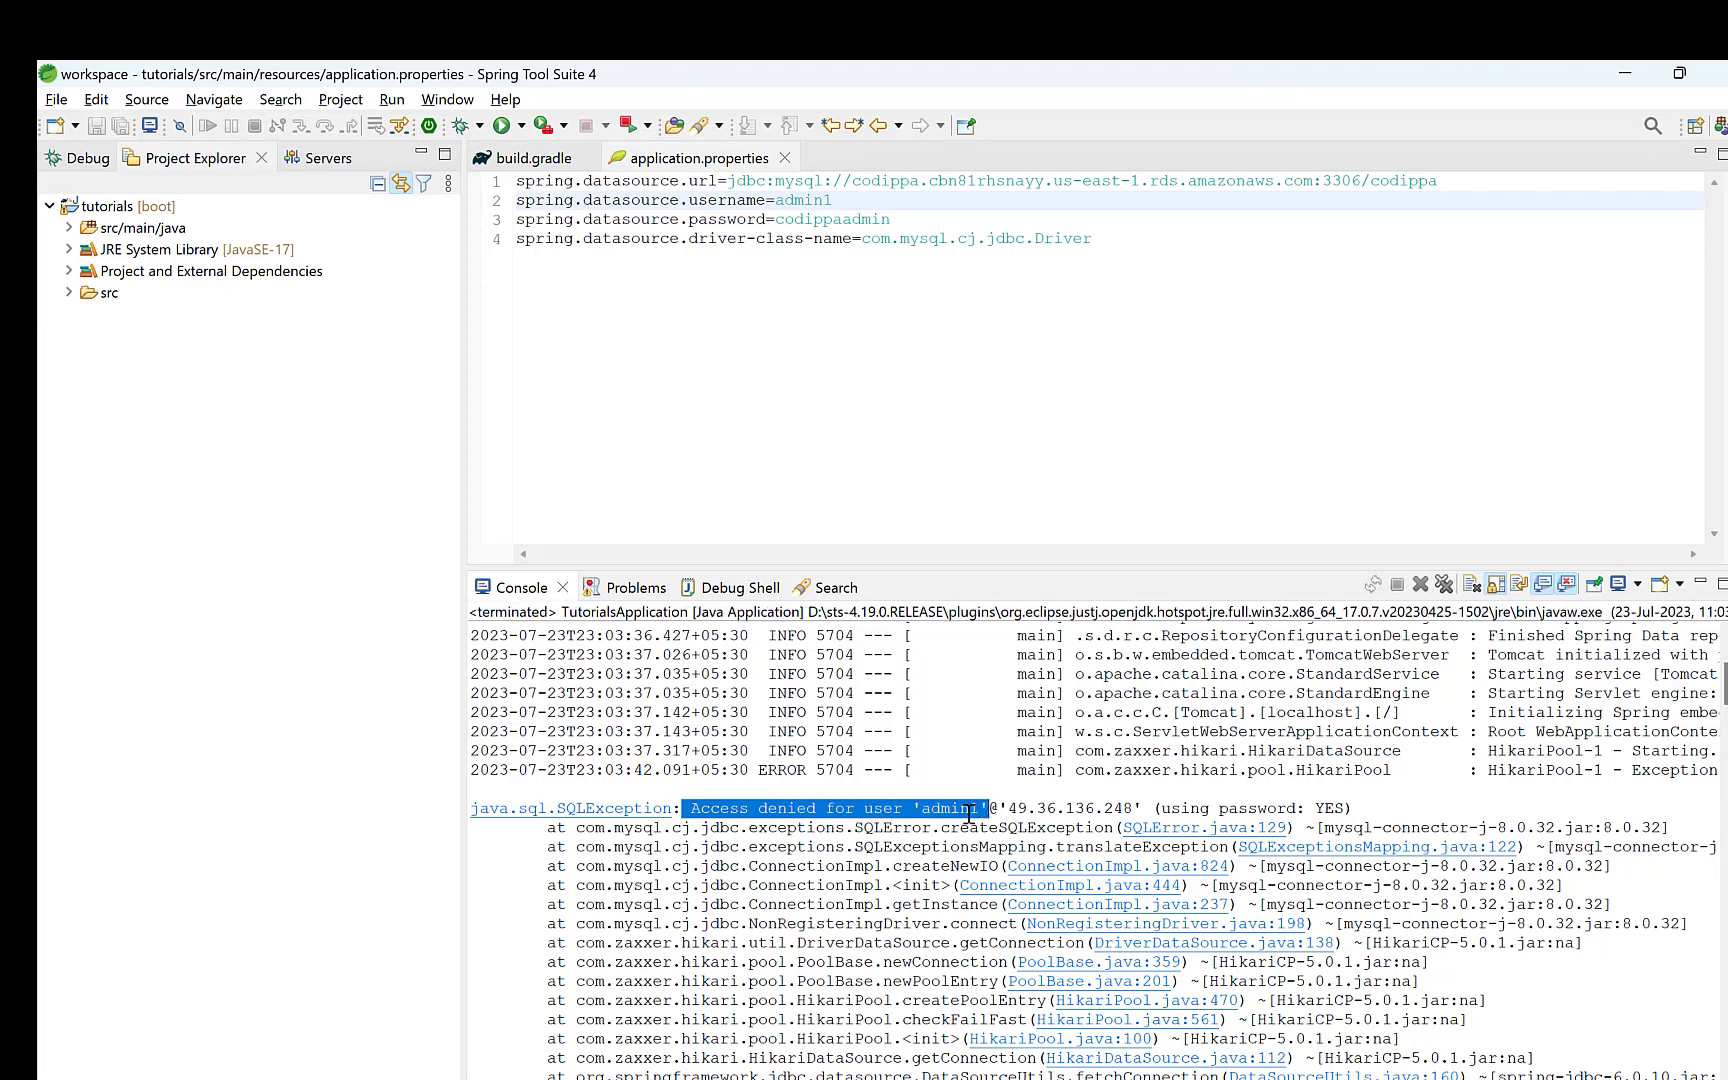
mouse_move(890, 898)
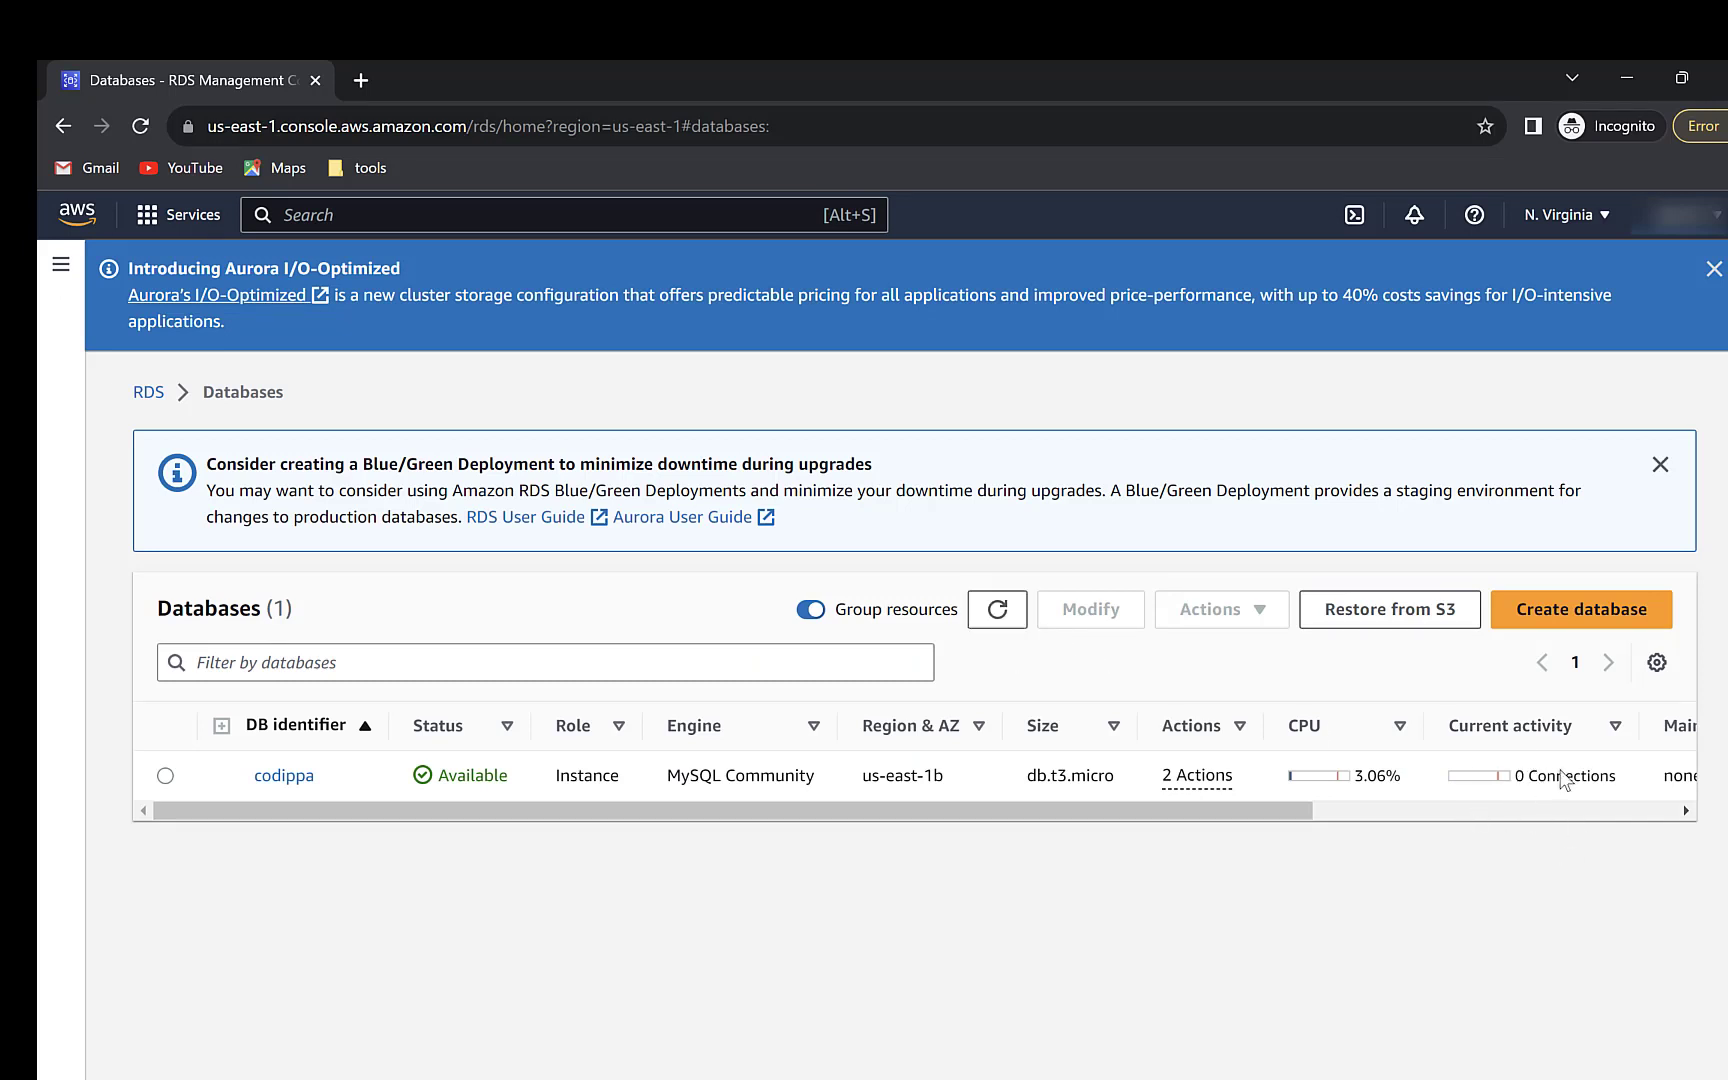
mouse_move(1500, 862)
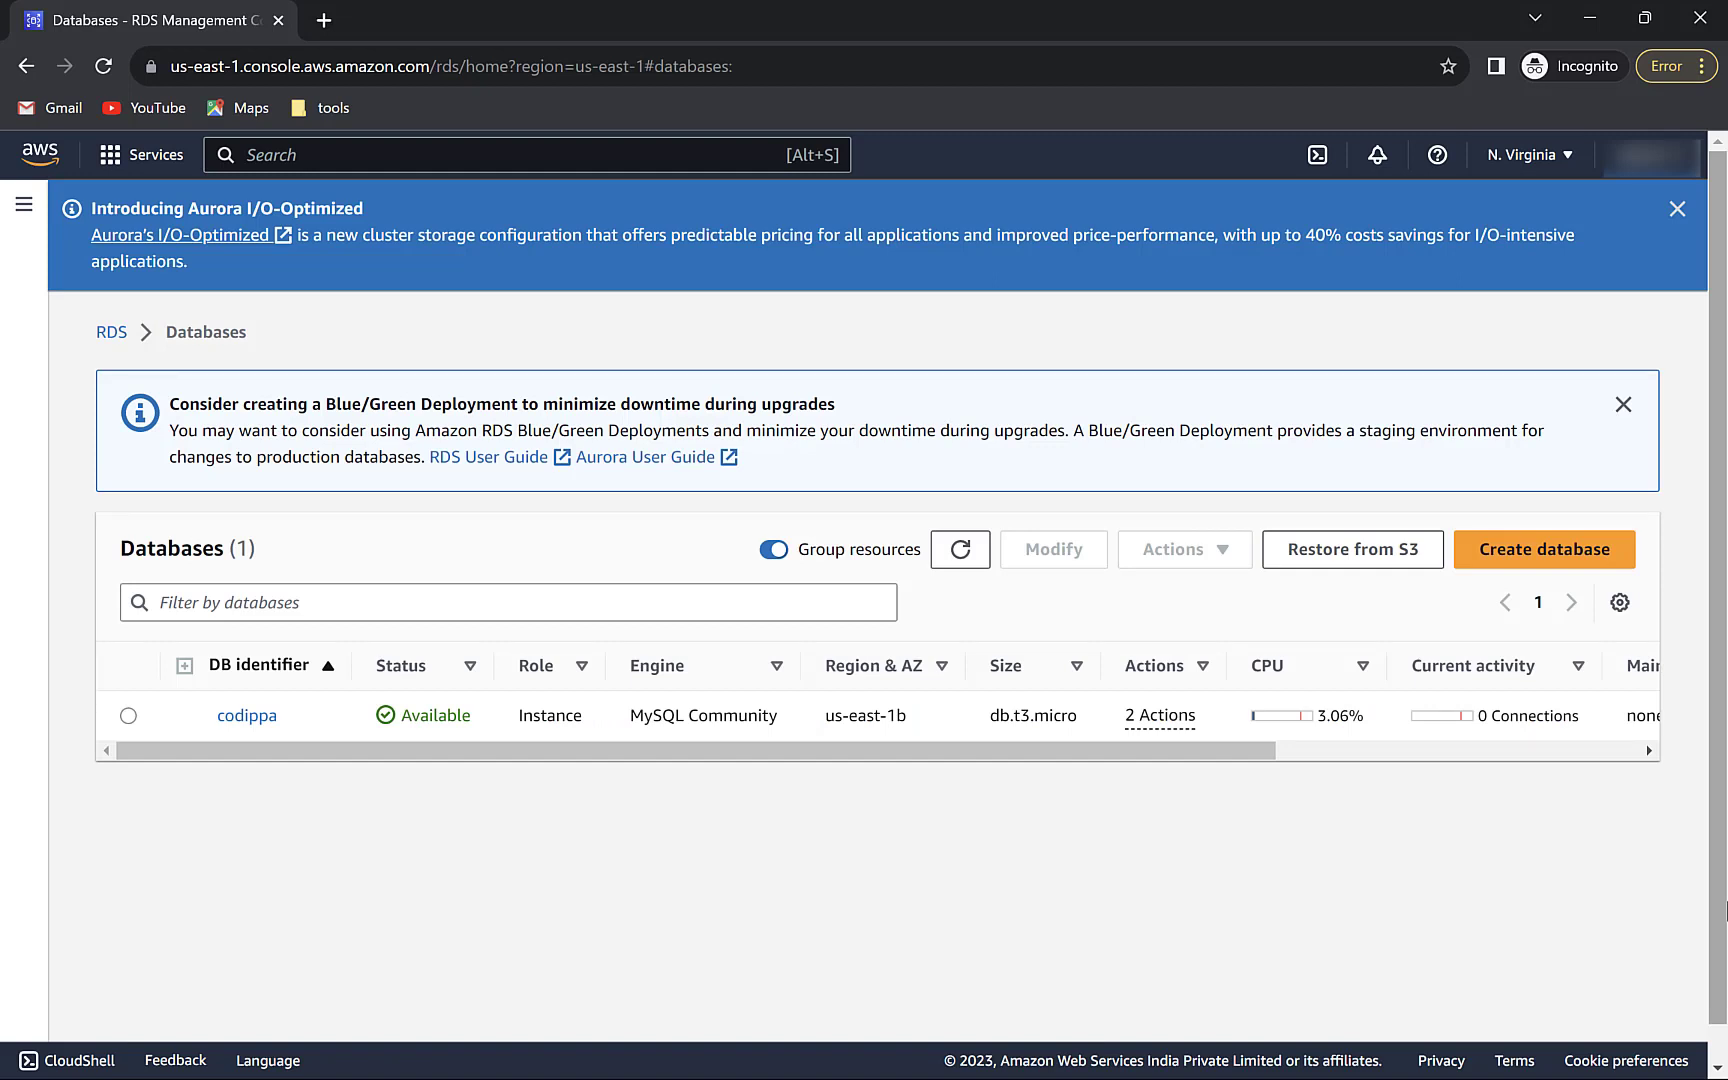
Start deleting the codippa instance from Actions, skipping the final snapshot.
click(128, 716)
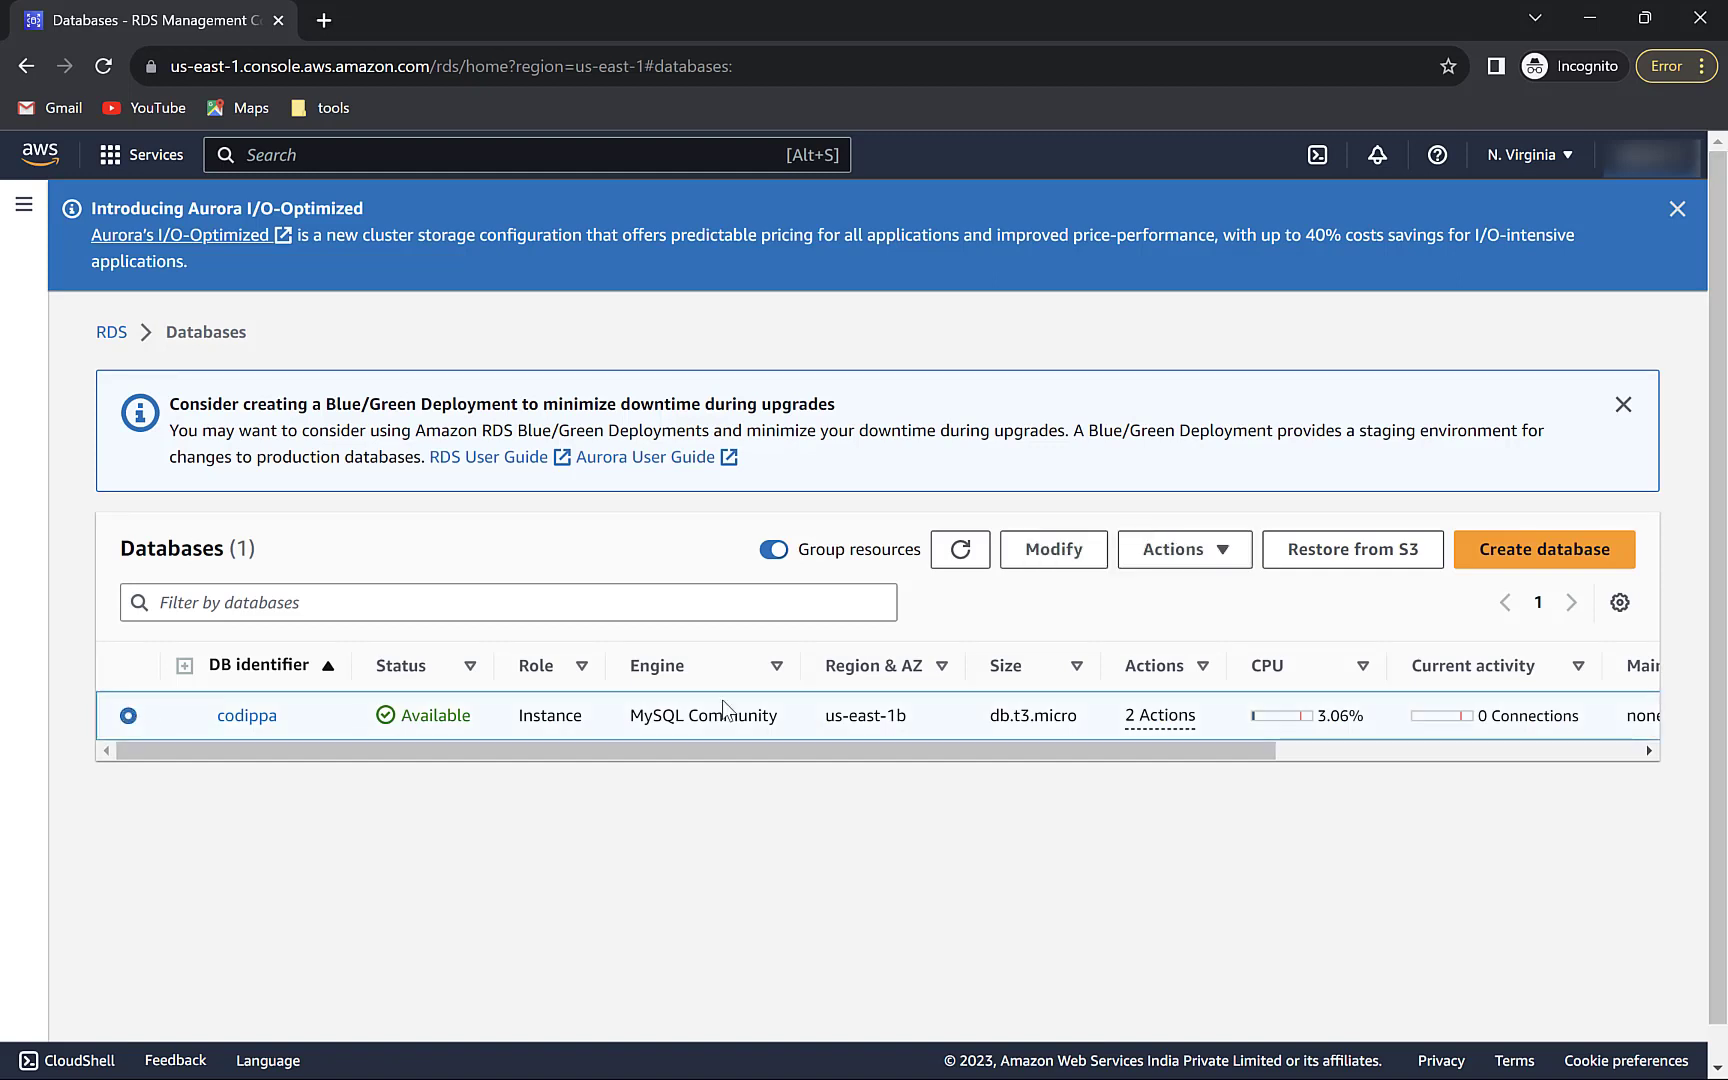
click(1182, 548)
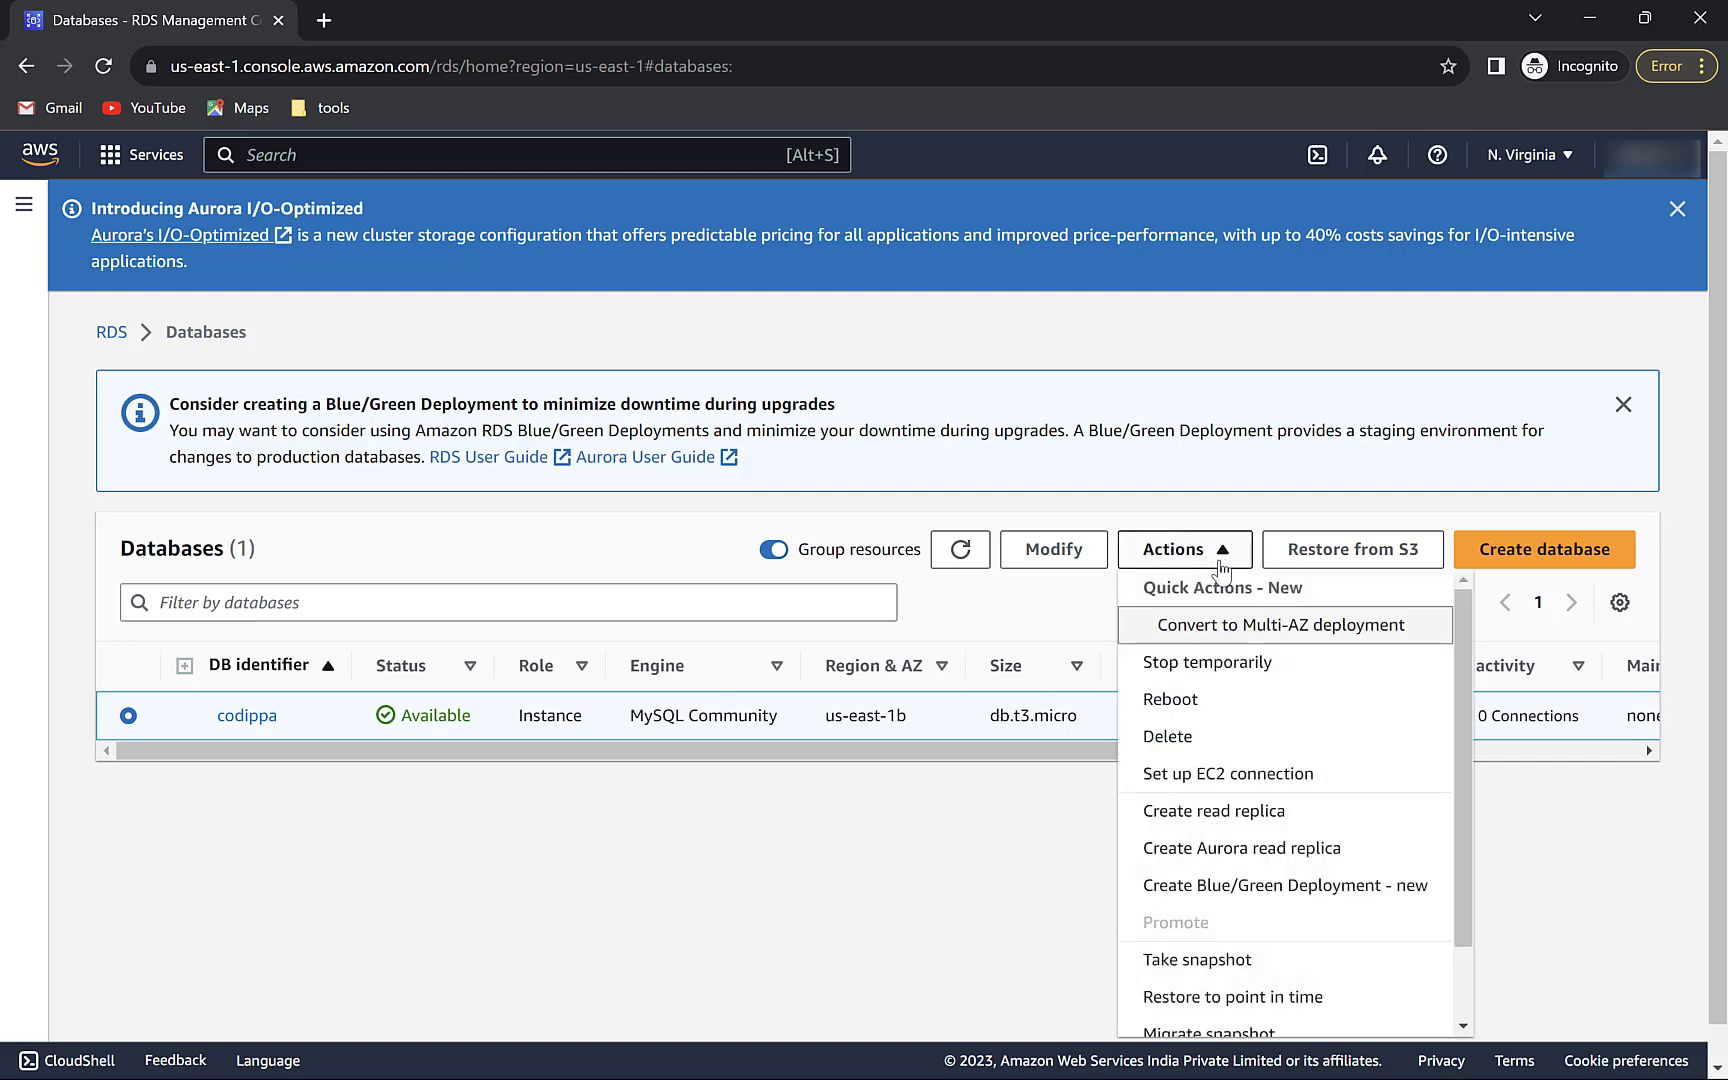
click(1168, 736)
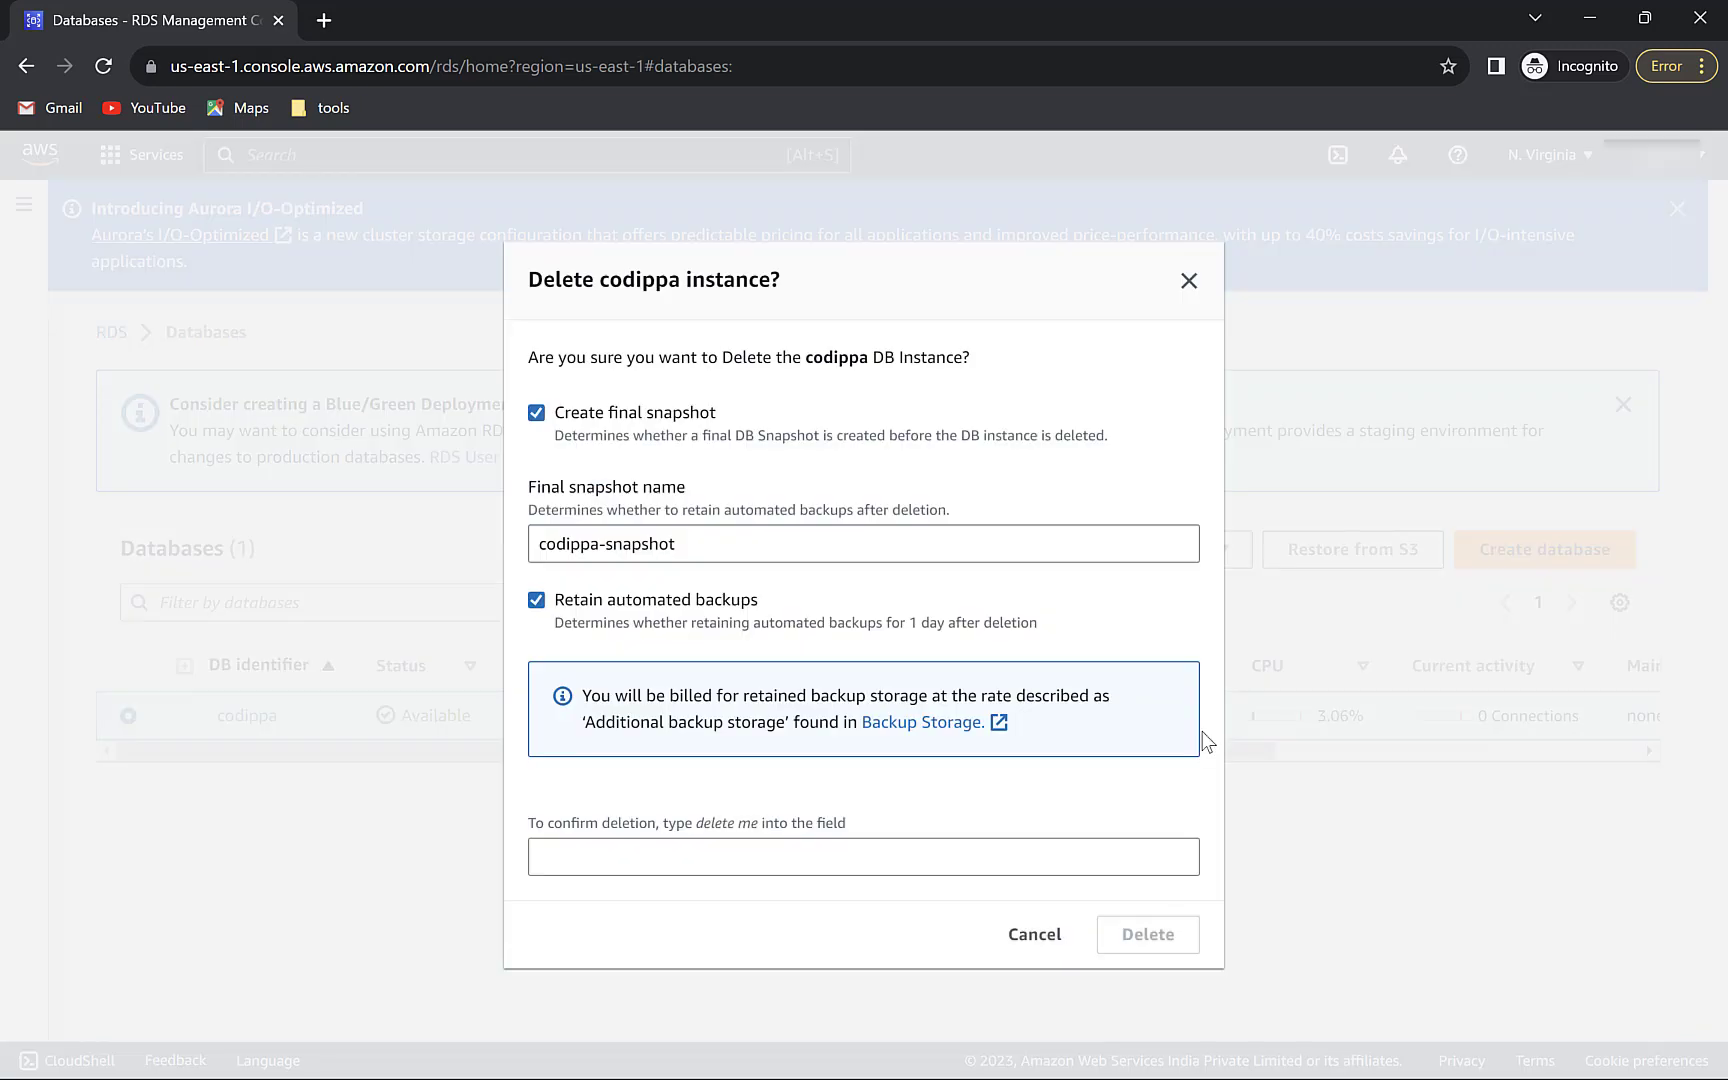
click(536, 412)
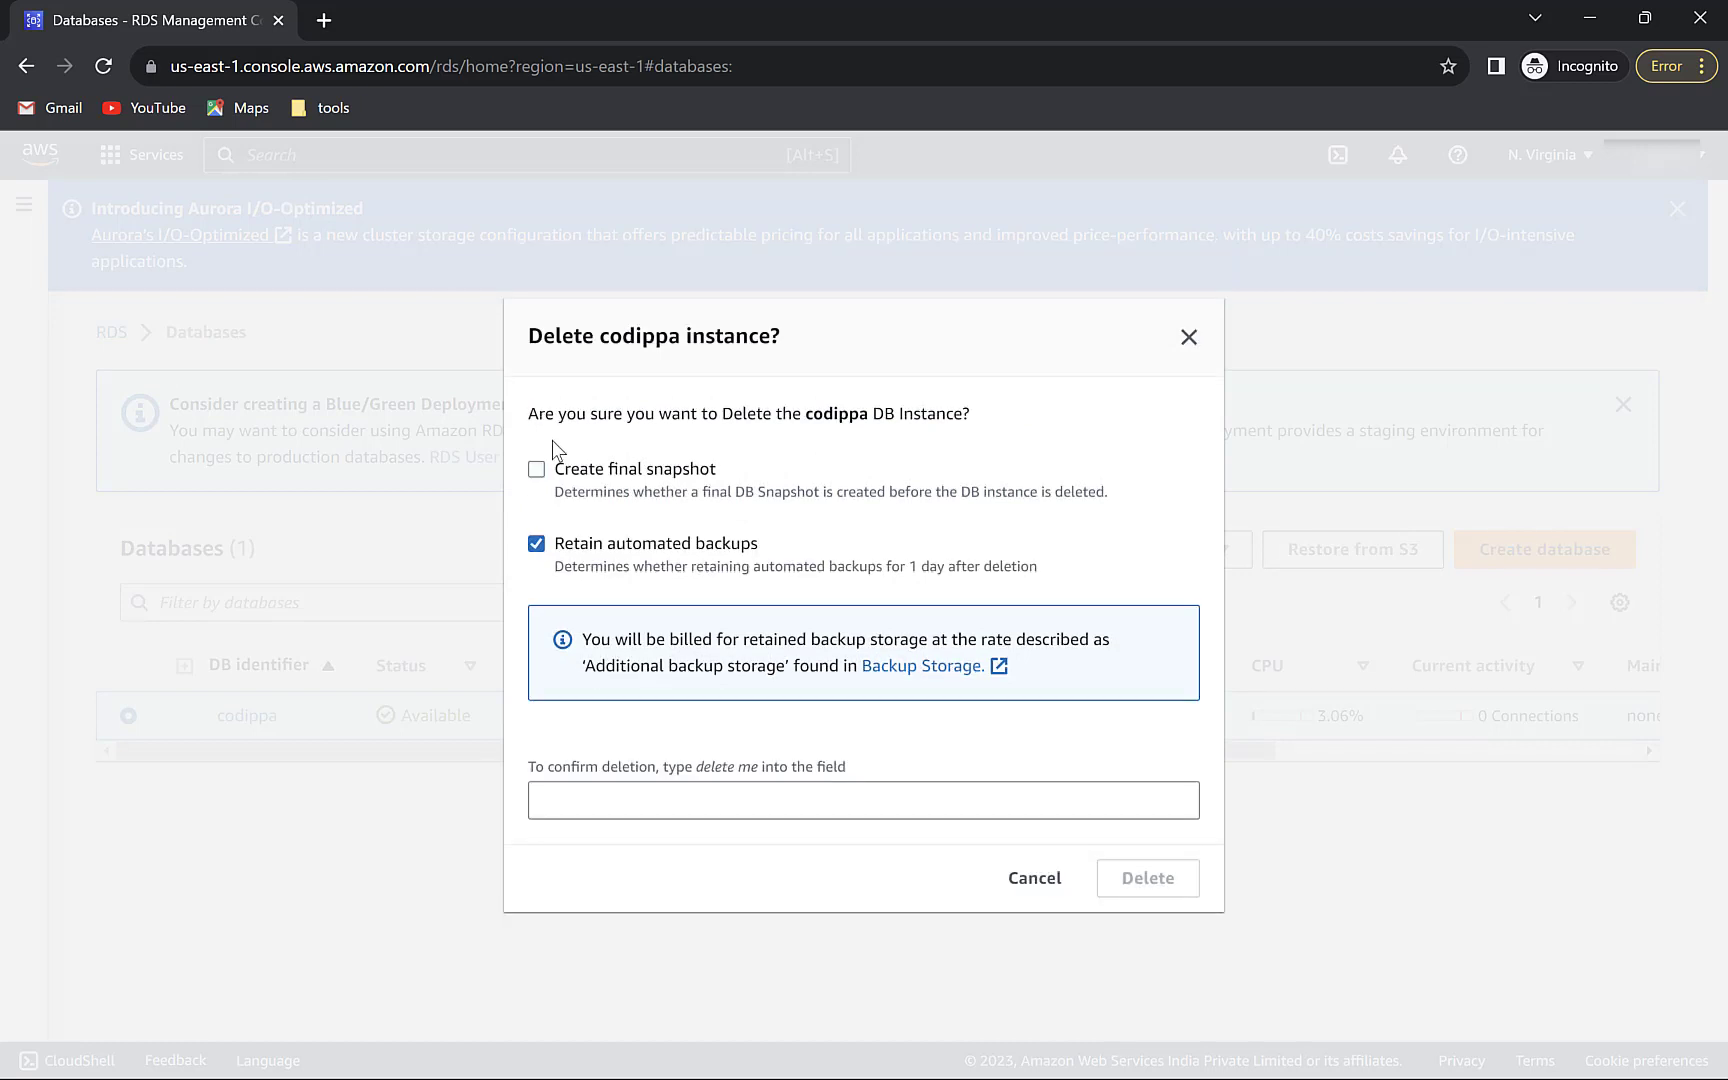
mouse_move(774, 554)
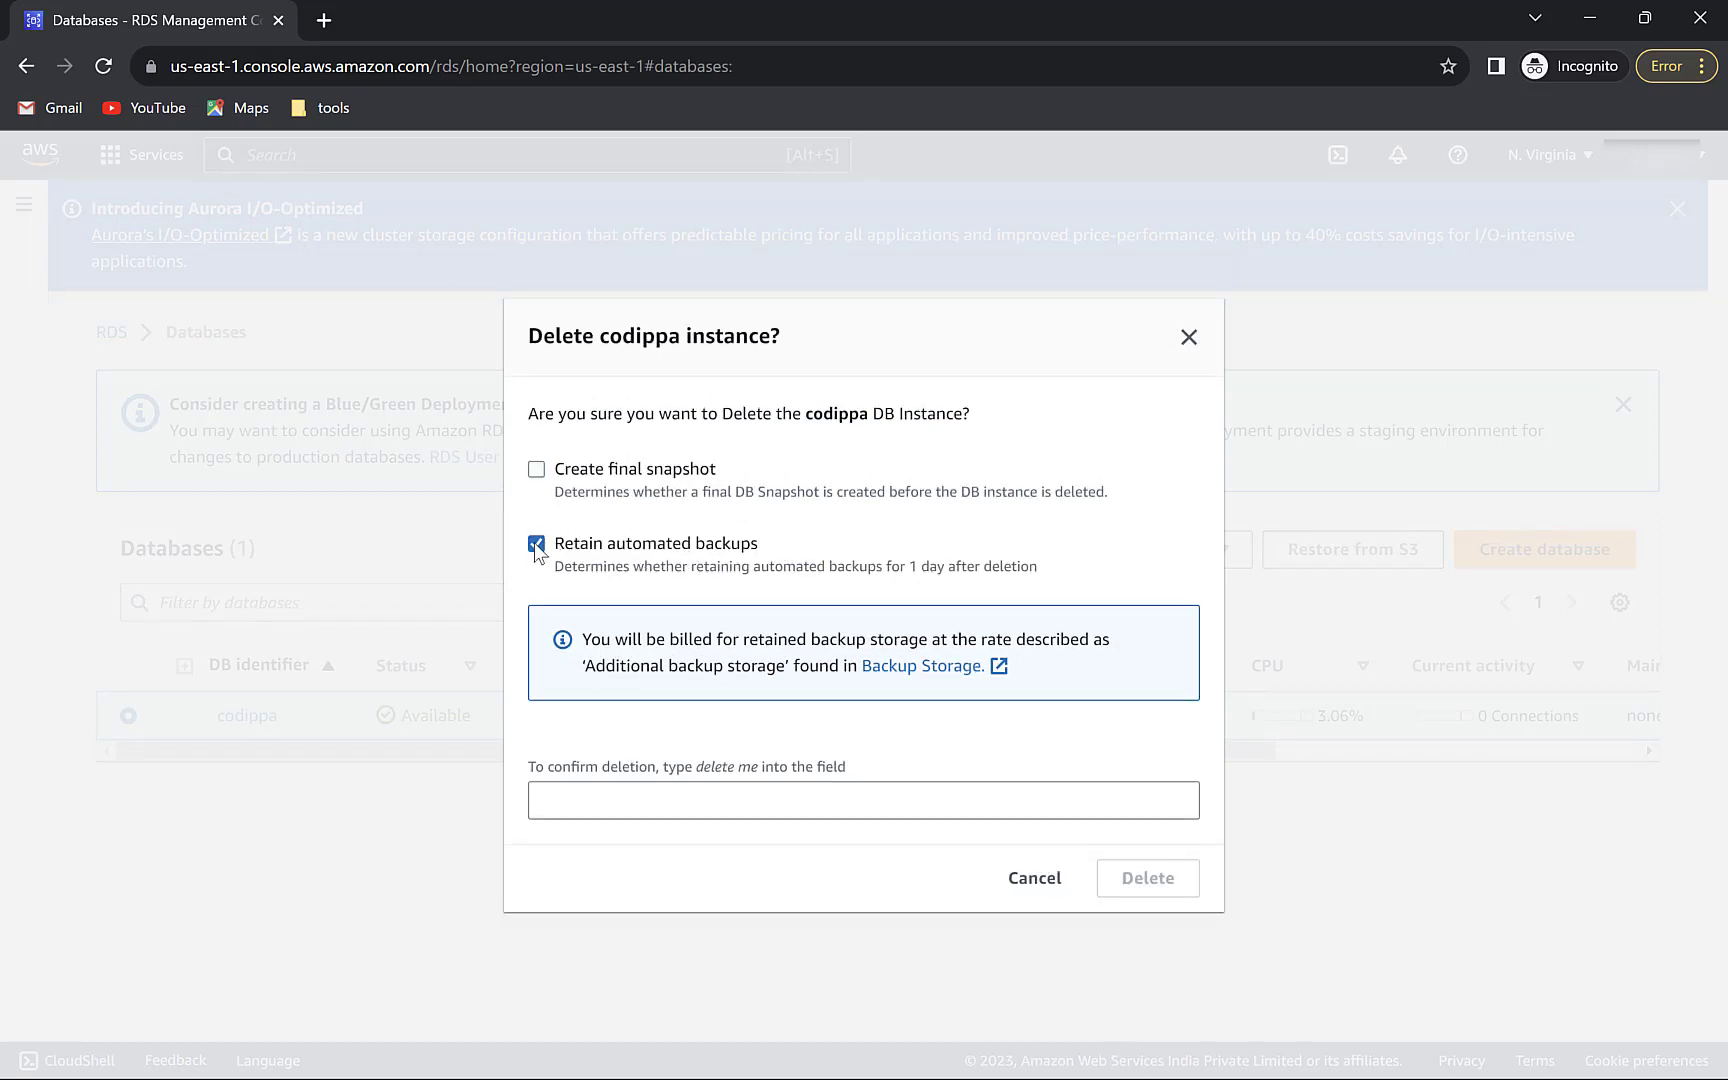
Drop automated backups, acknowledge, enter 'delete me' and confirm the deletion.
click(536, 544)
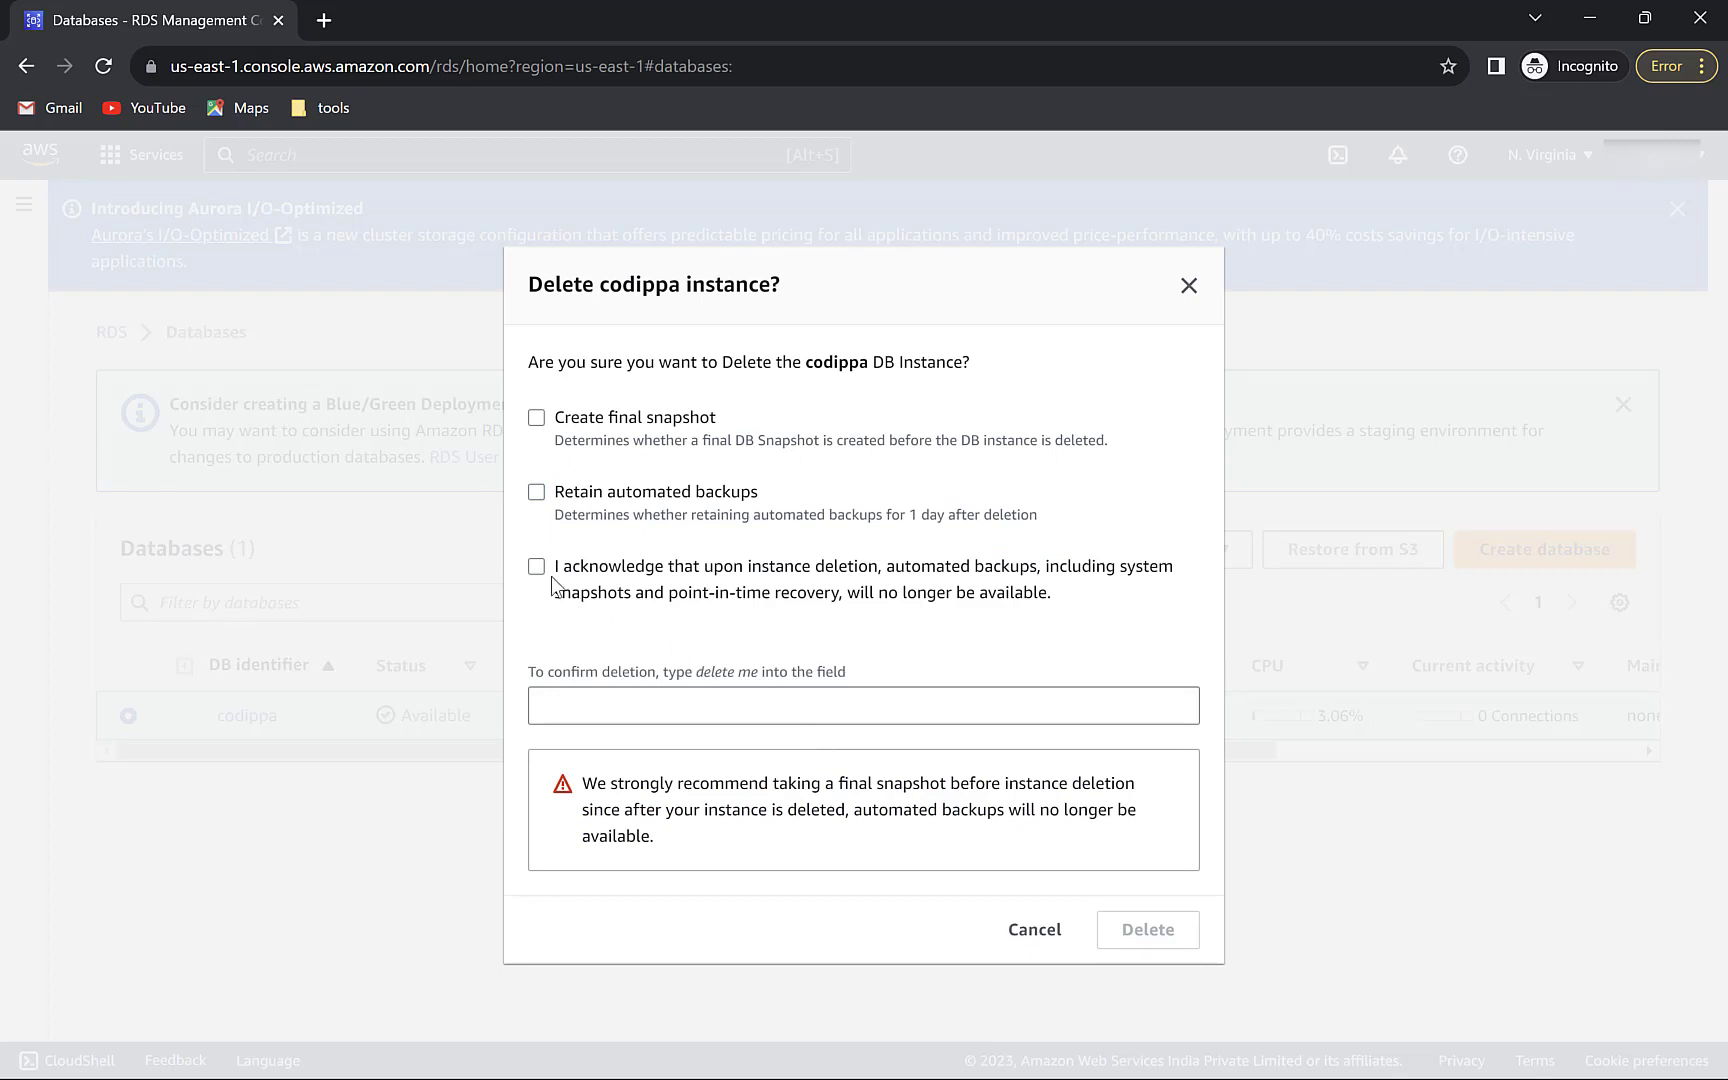
click(536, 566)
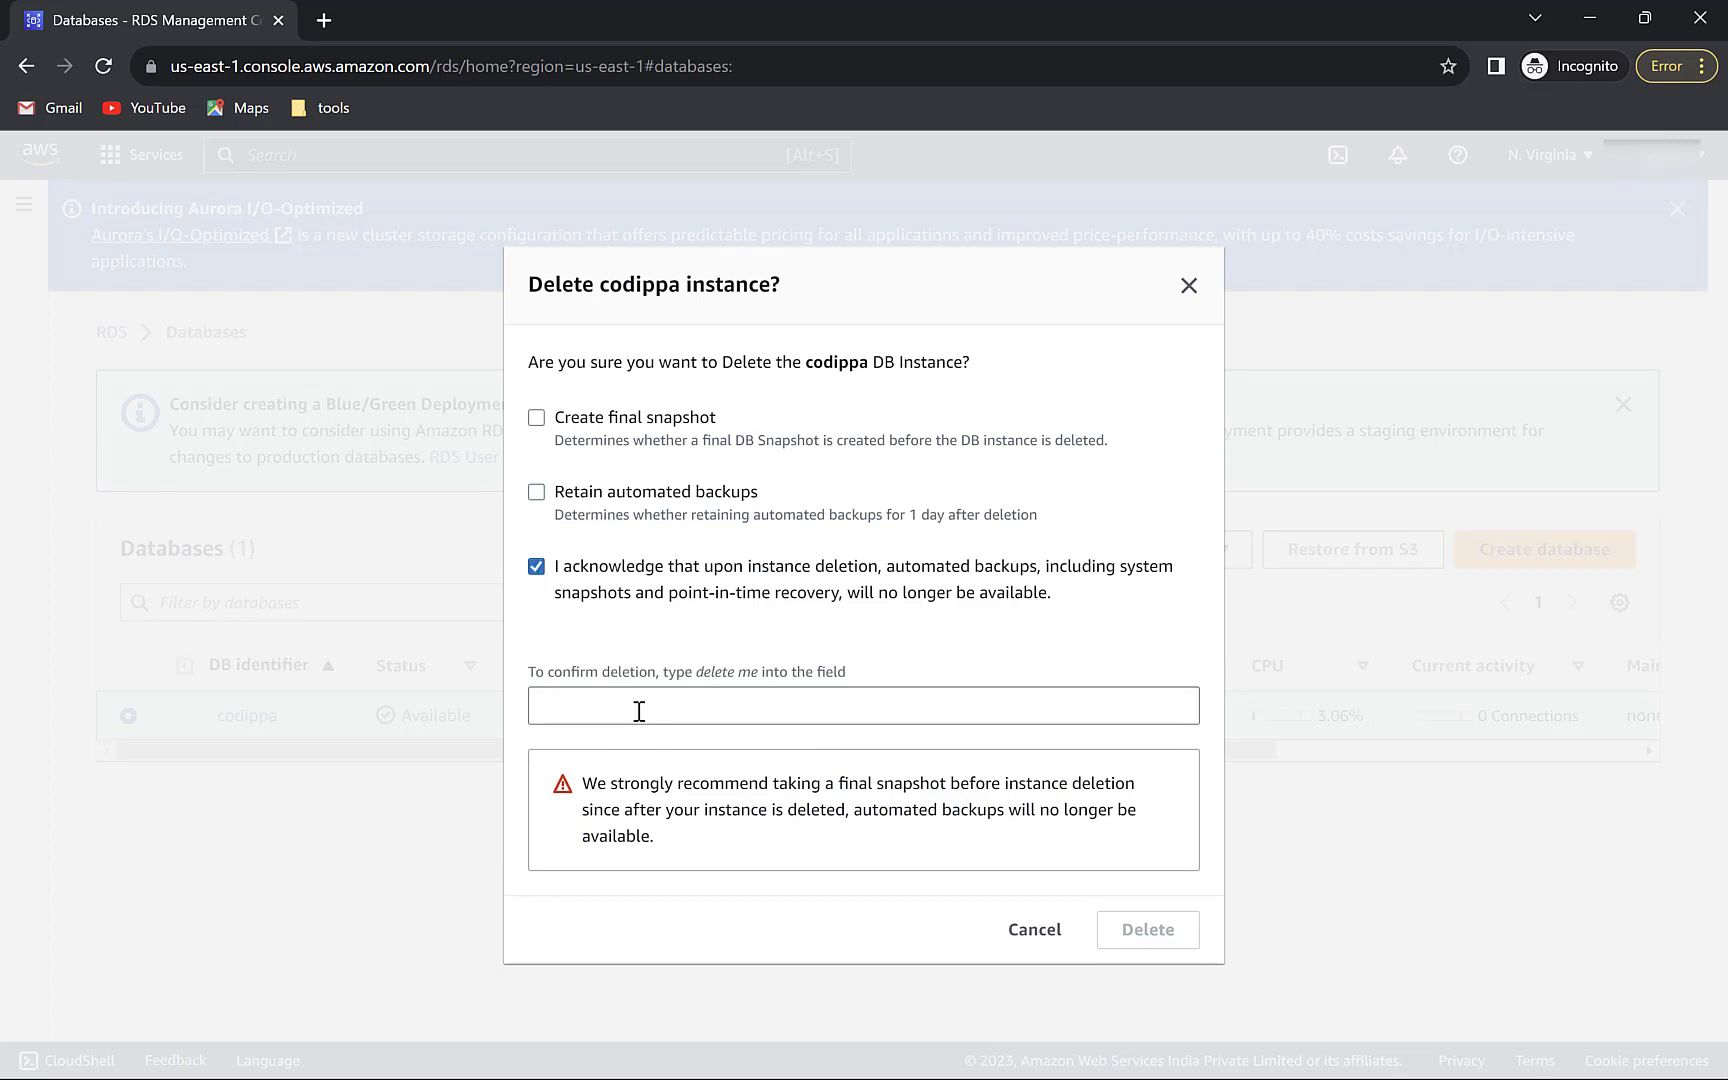
text(delete me)
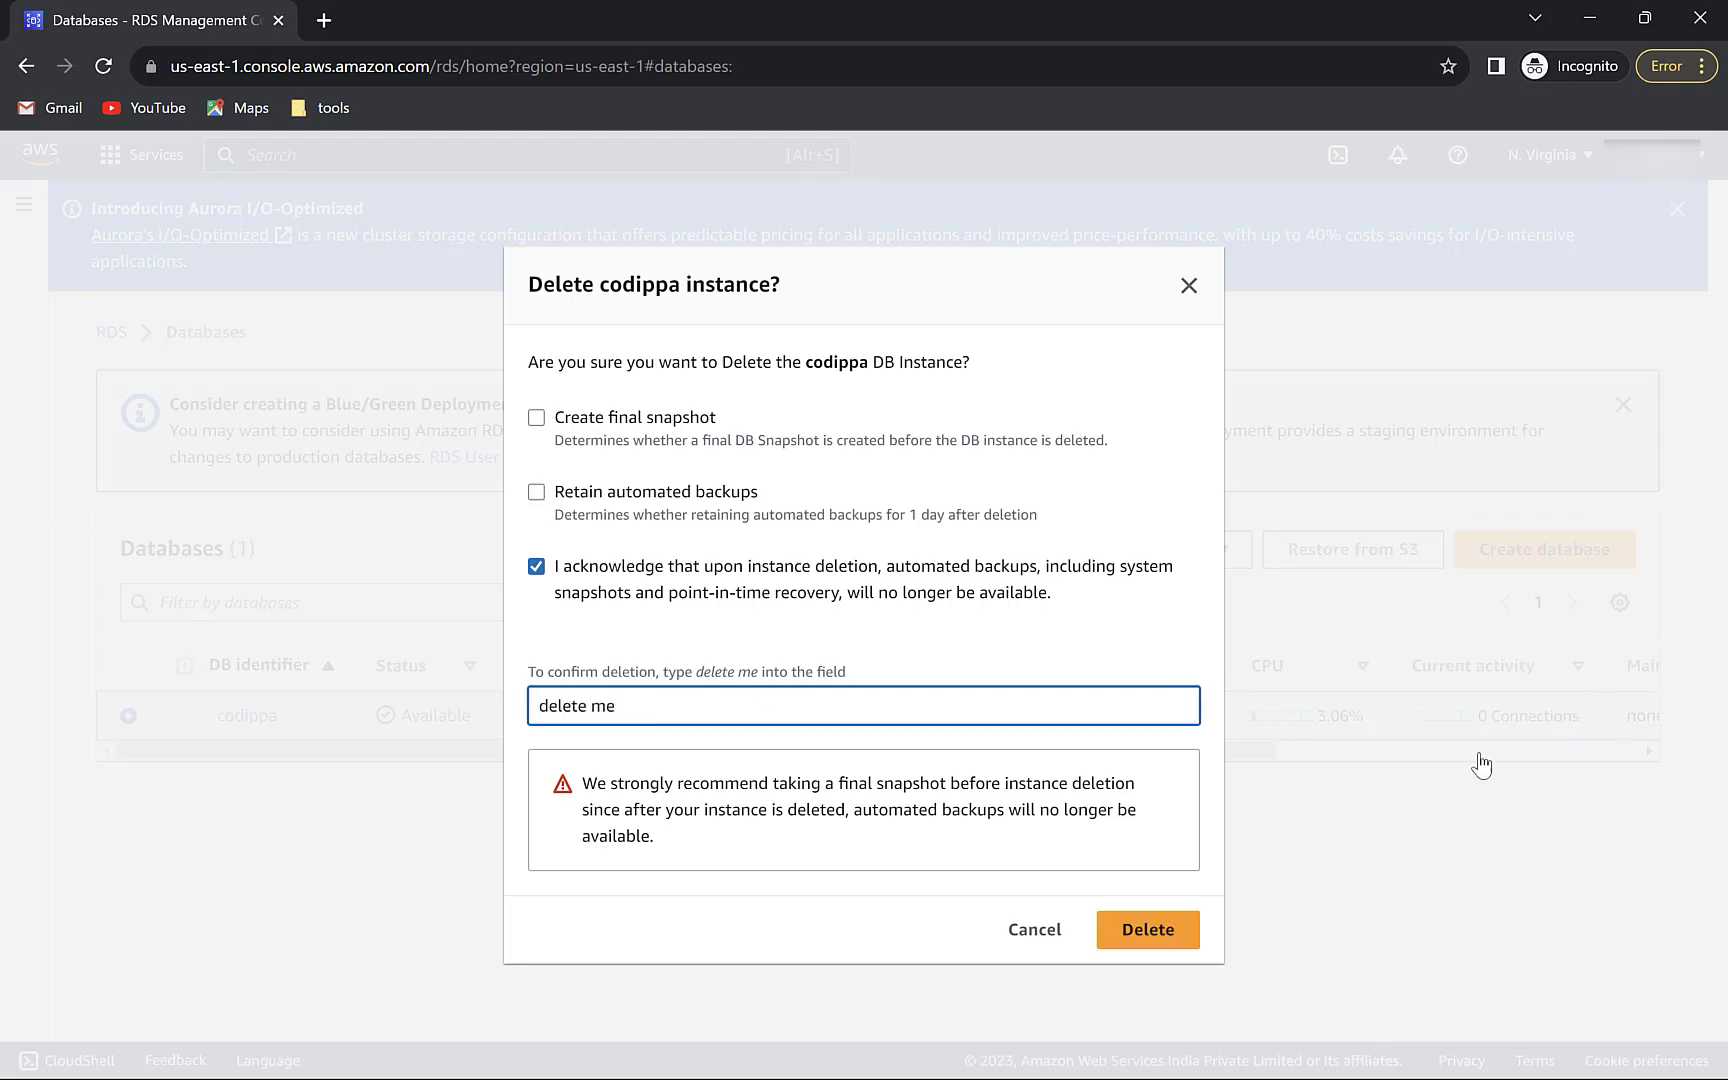
click(1146, 930)
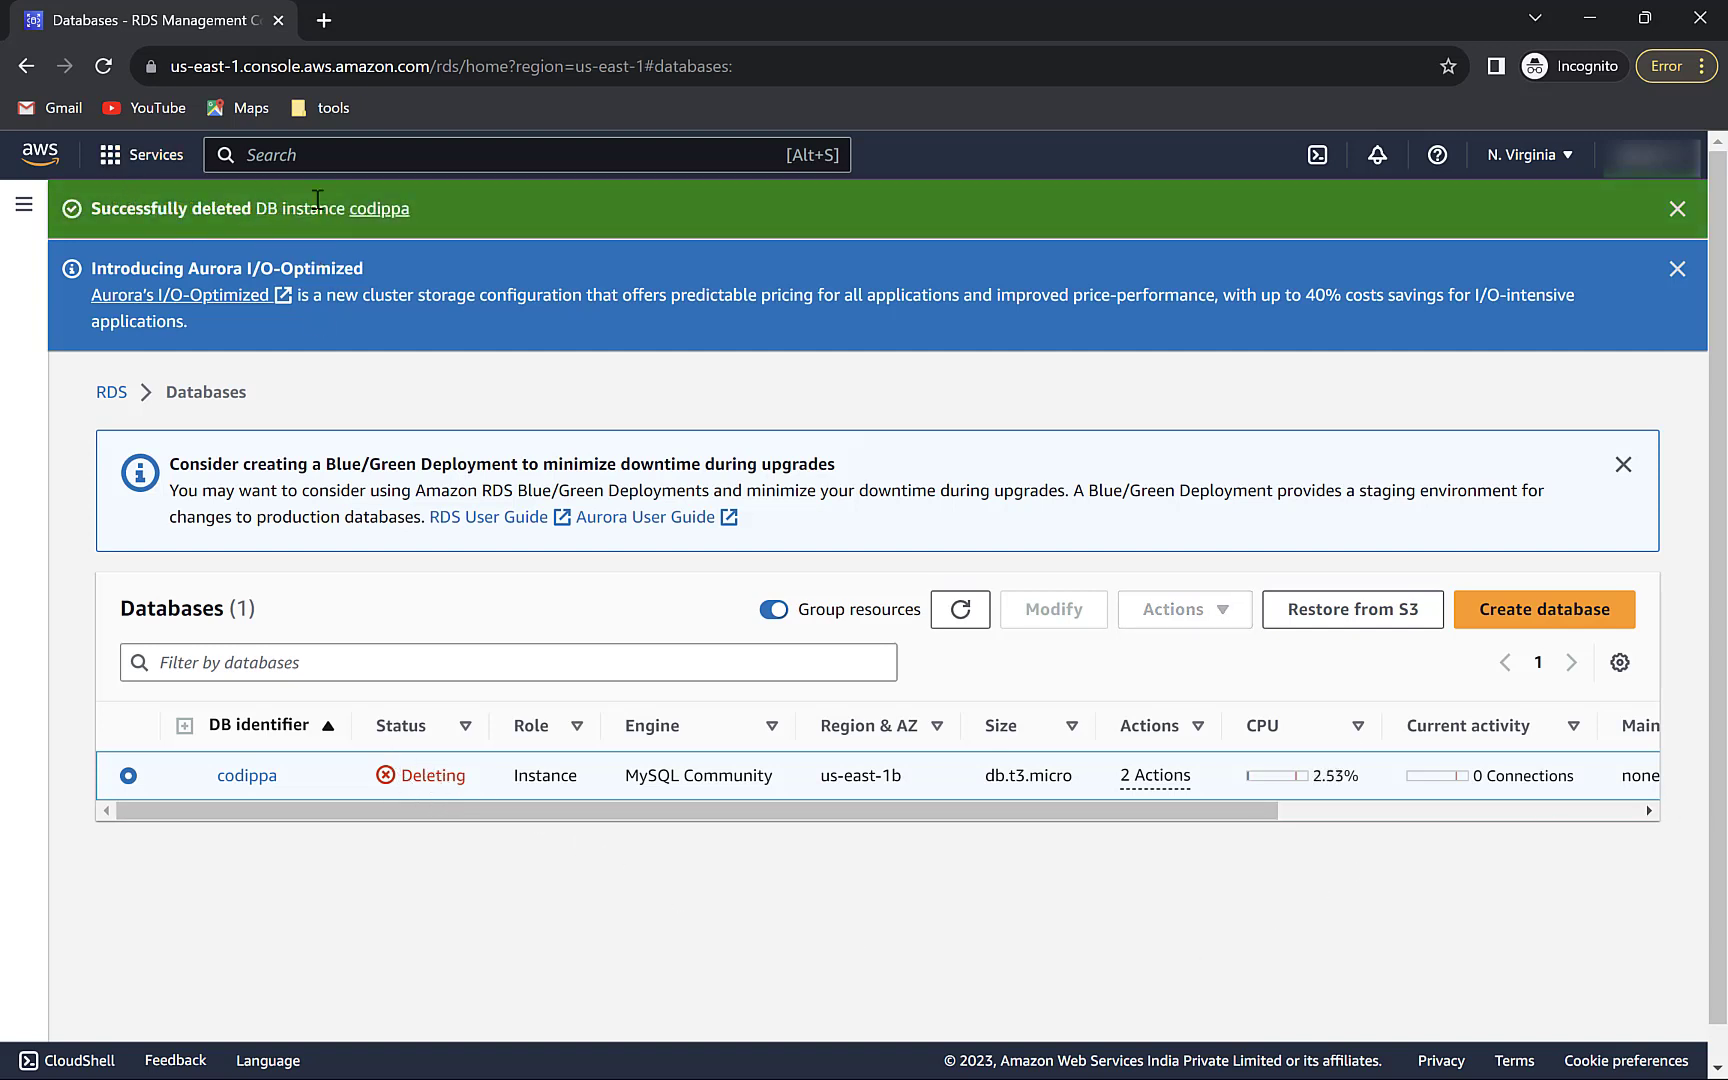
Refresh the Databases list so codippa disappears and it reports No instances found.
click(24, 204)
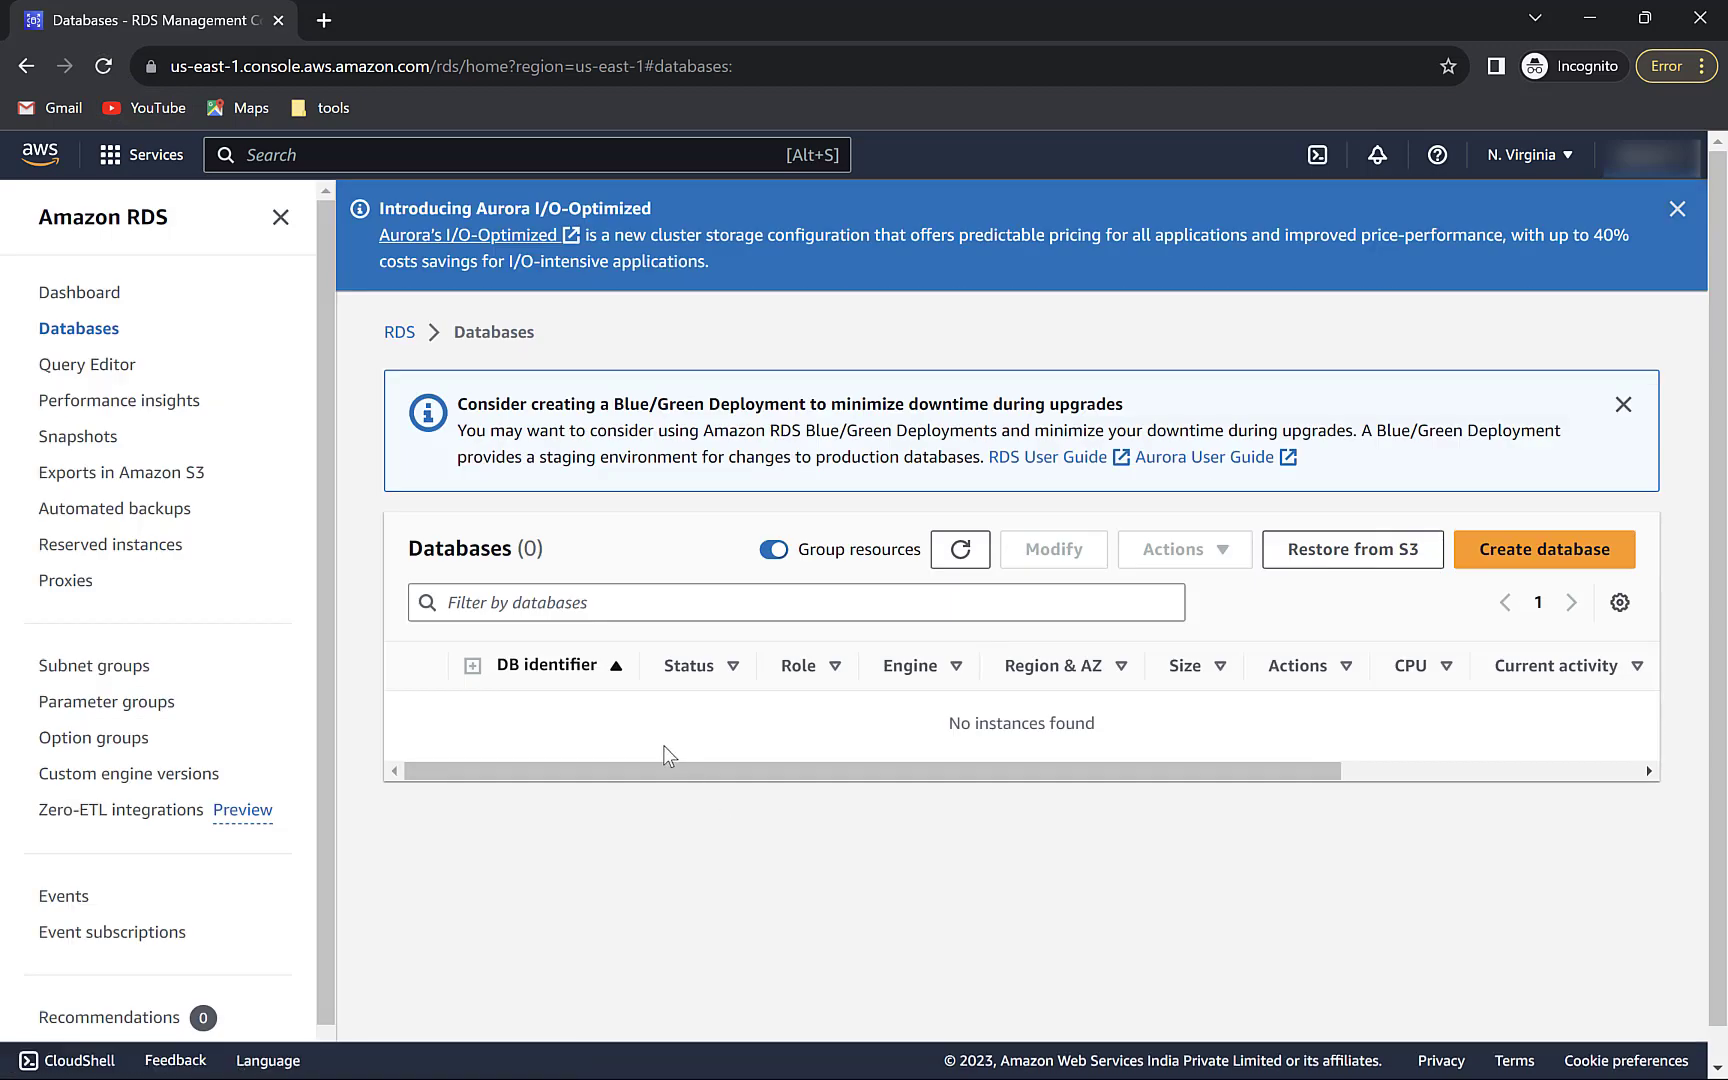
mouse_move(1076, 754)
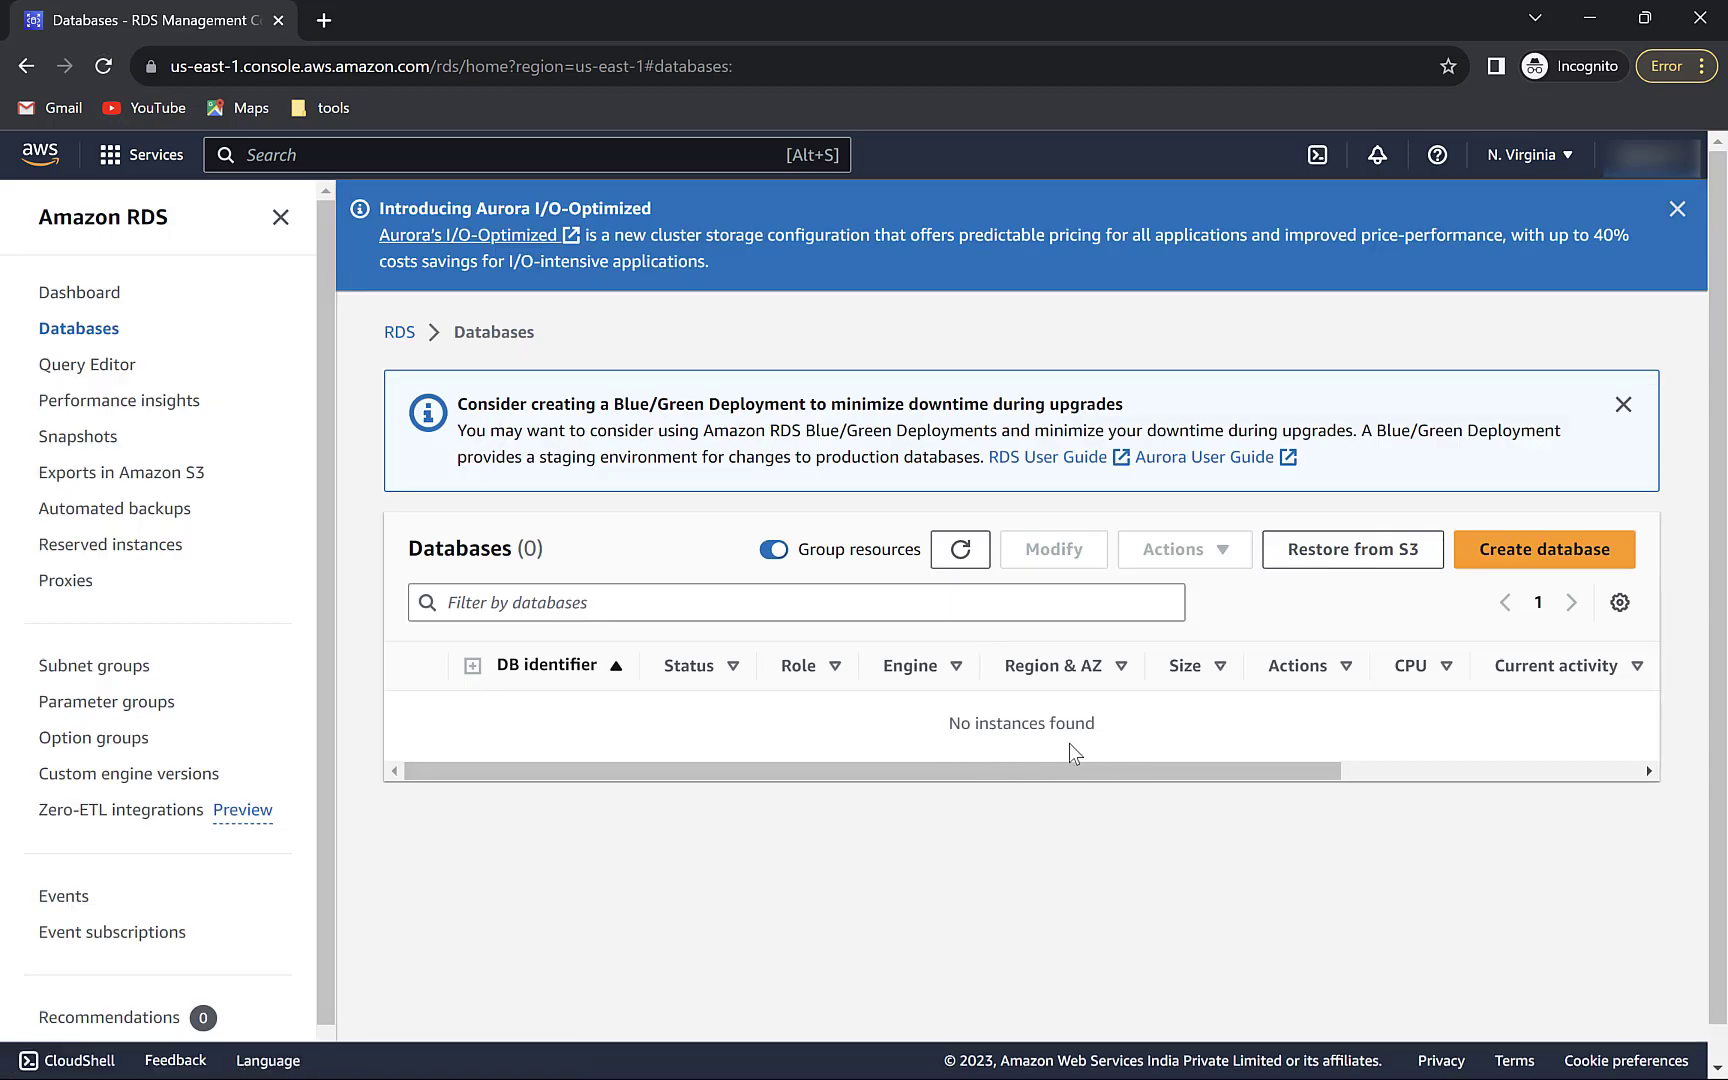
mouse_move(1222, 856)
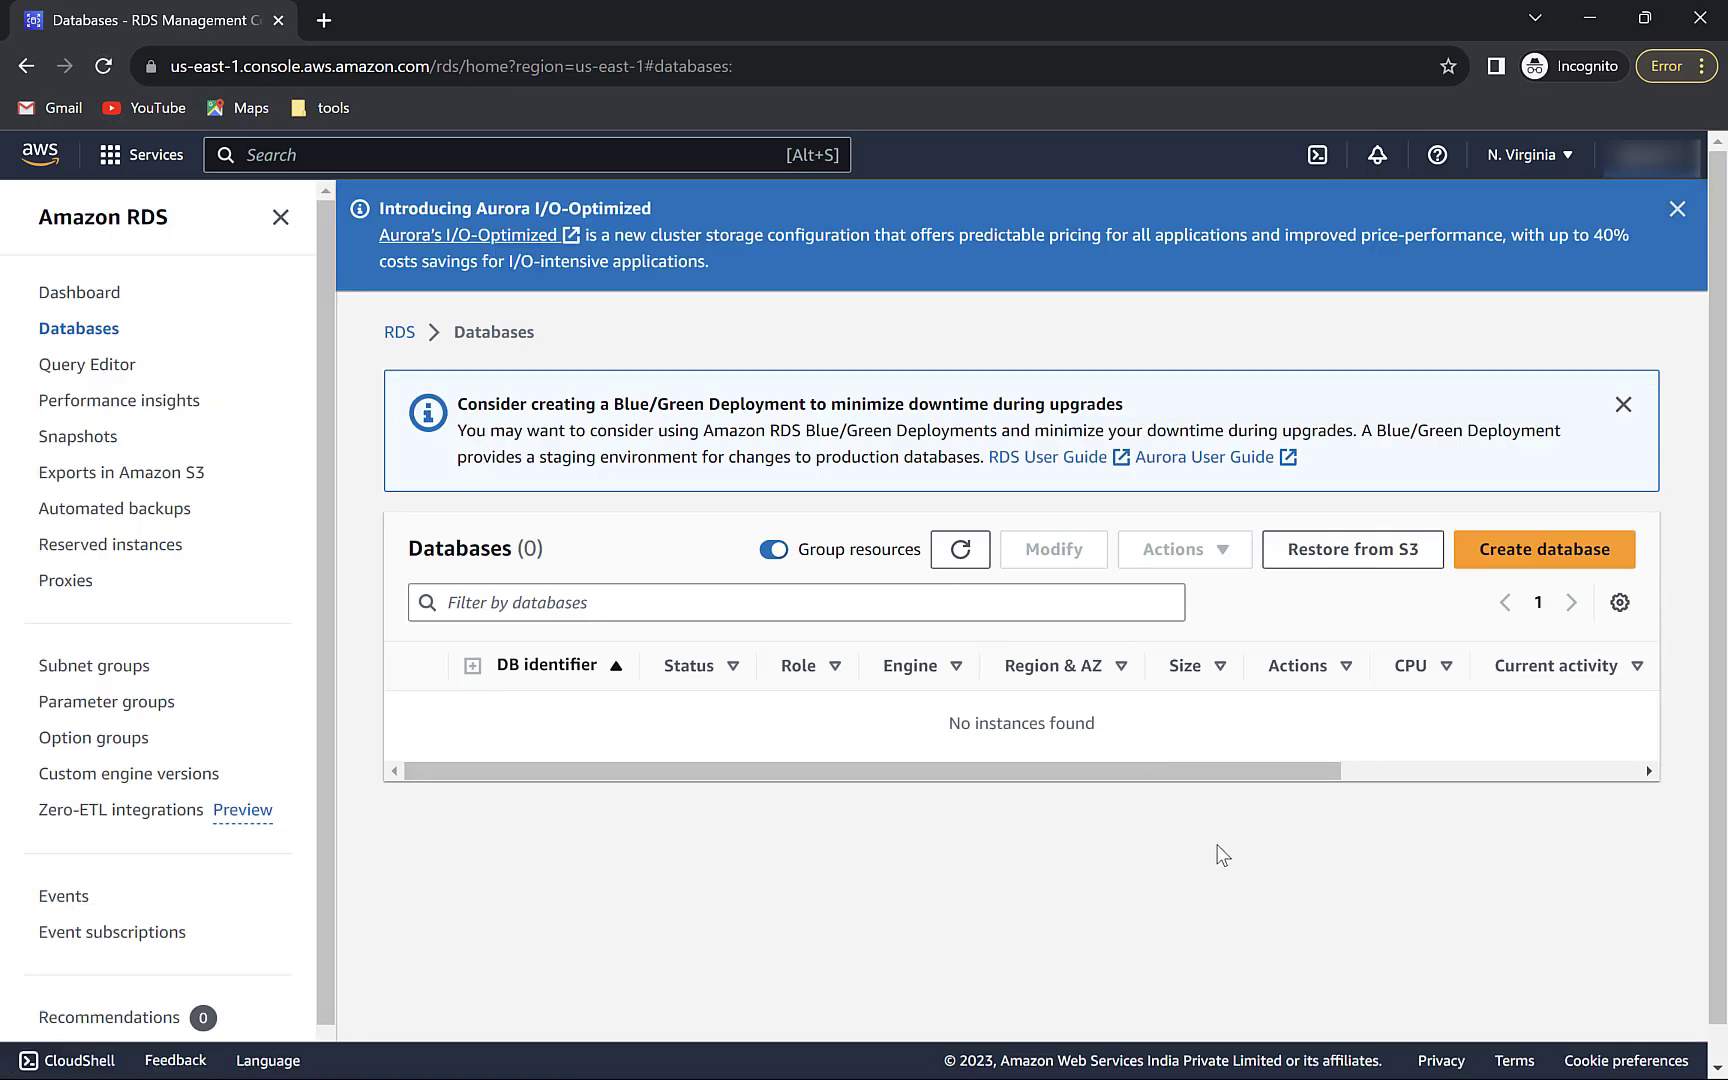